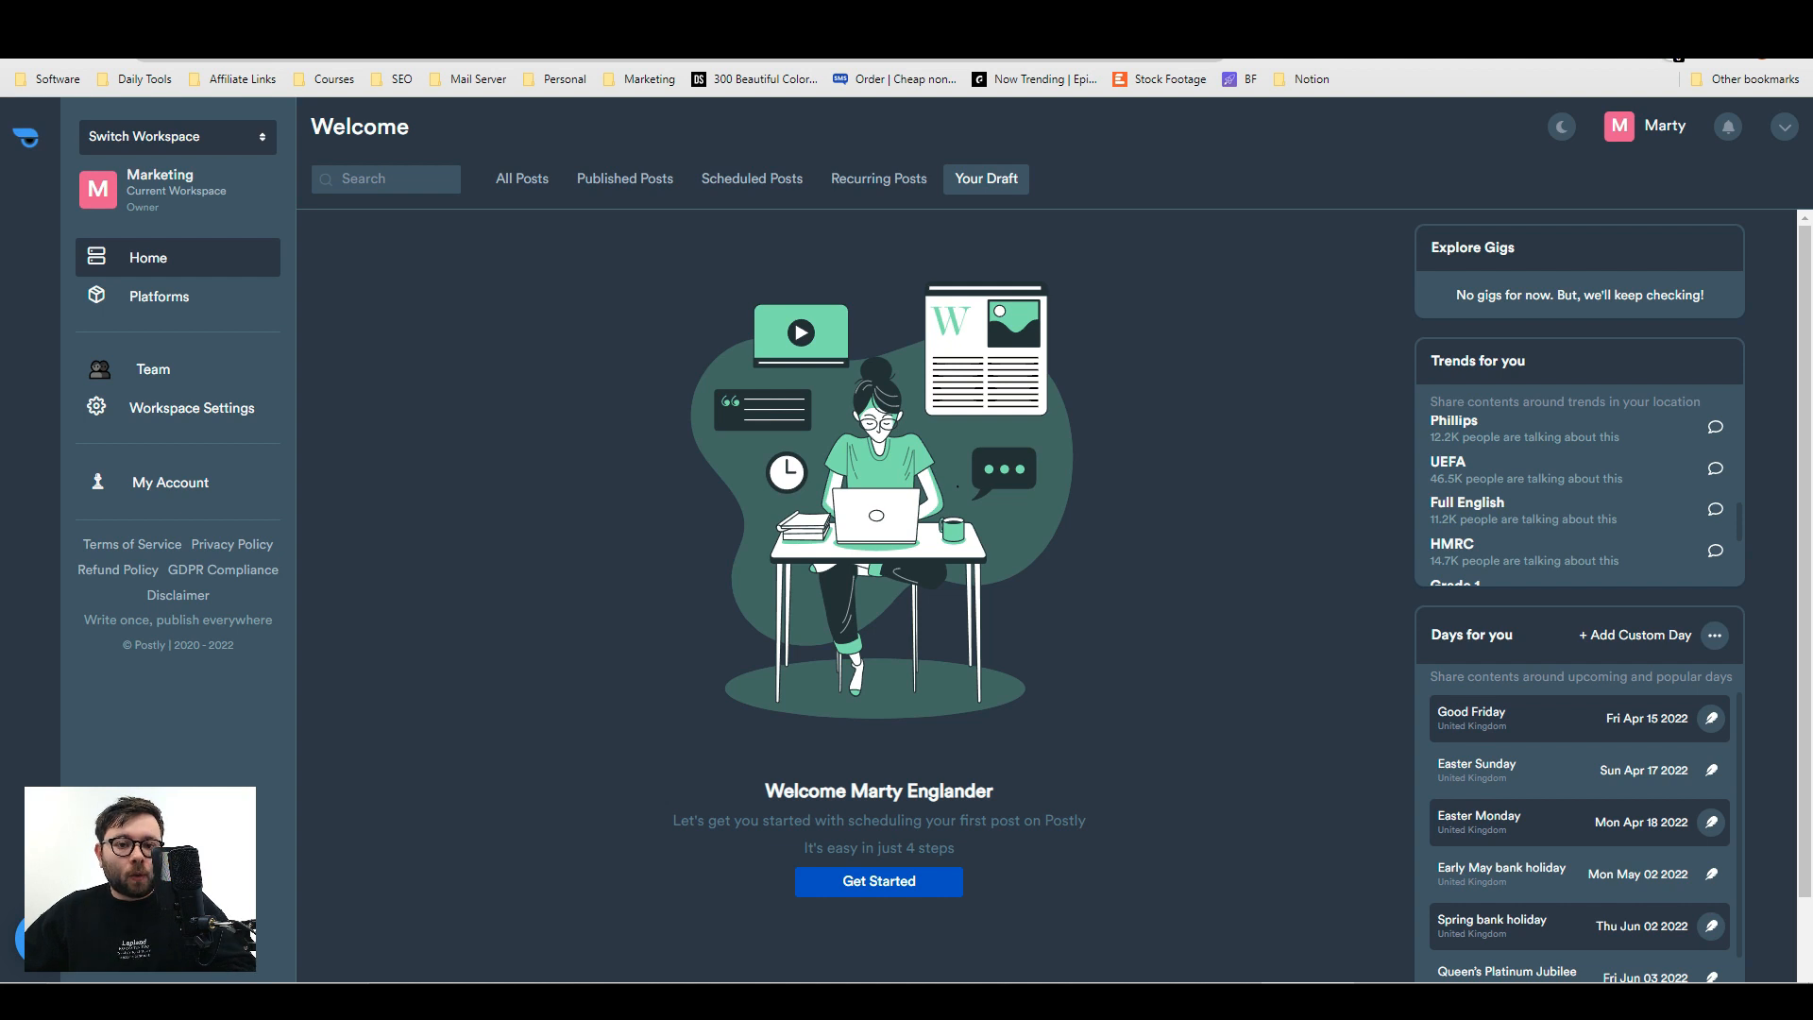
{"action": "mouse_move", "coordinate": [980, 449]}
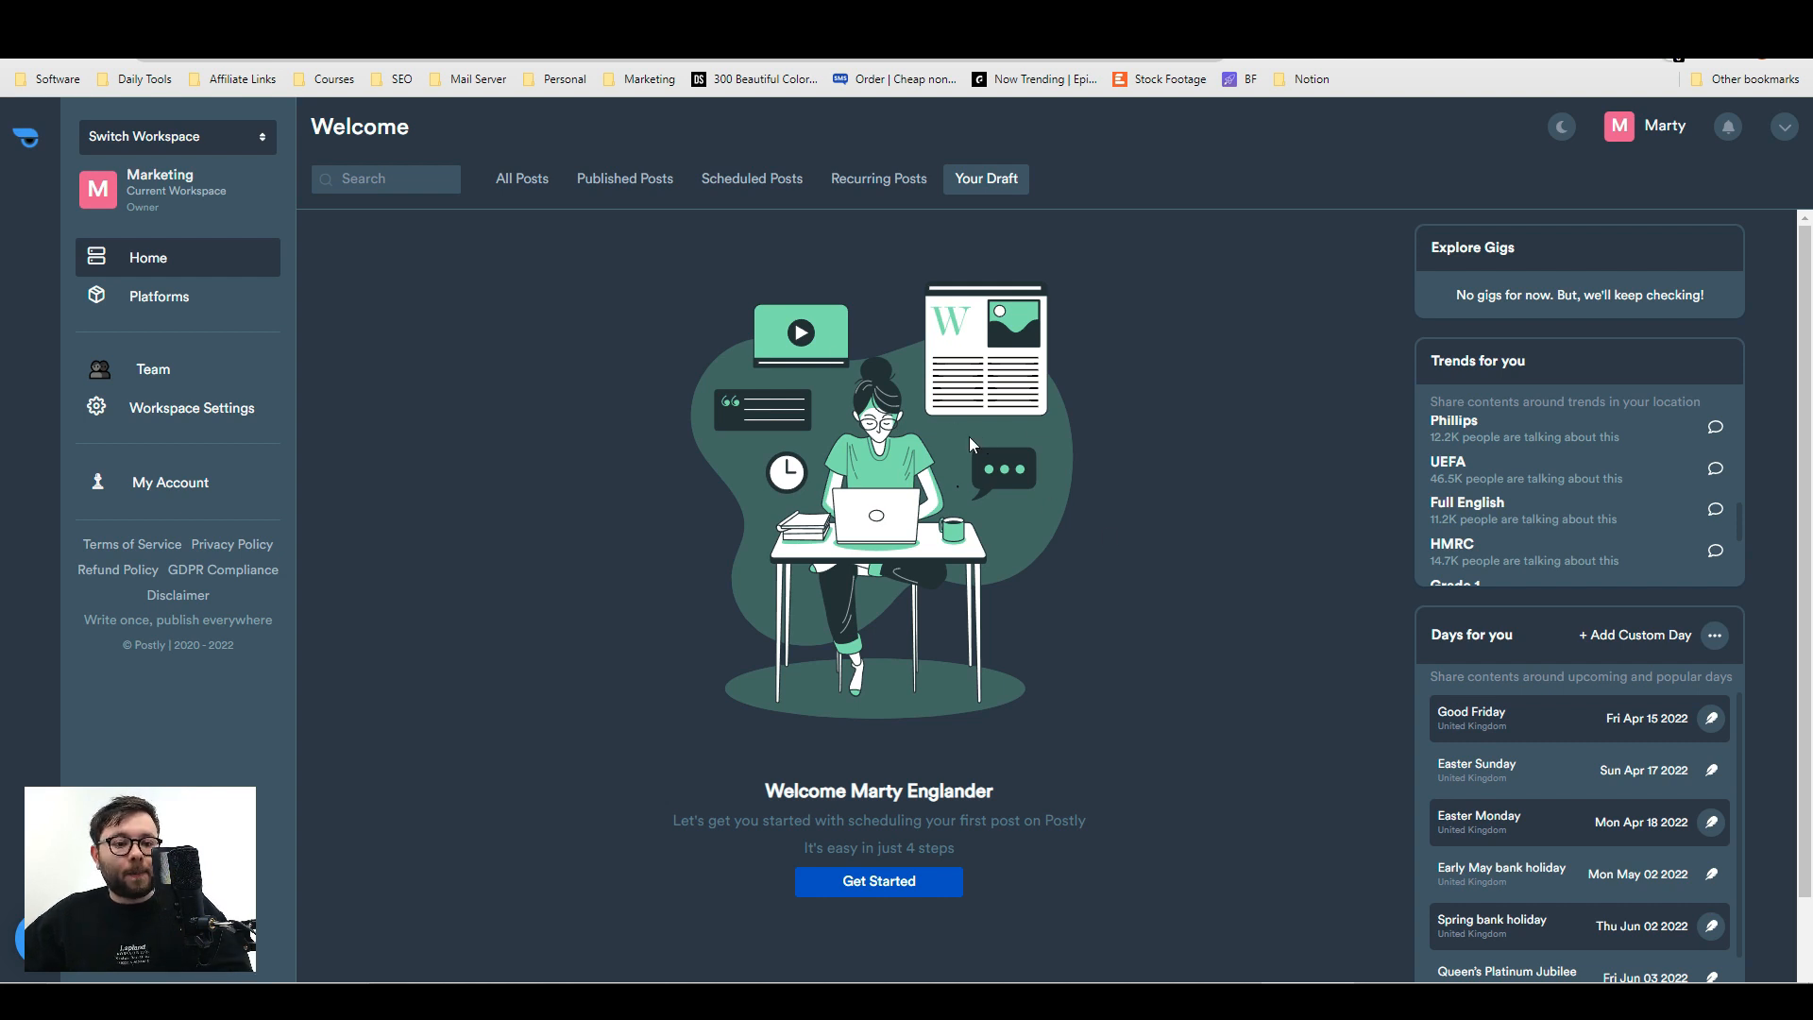
{"action": "mouse_move", "coordinate": [972, 510]}
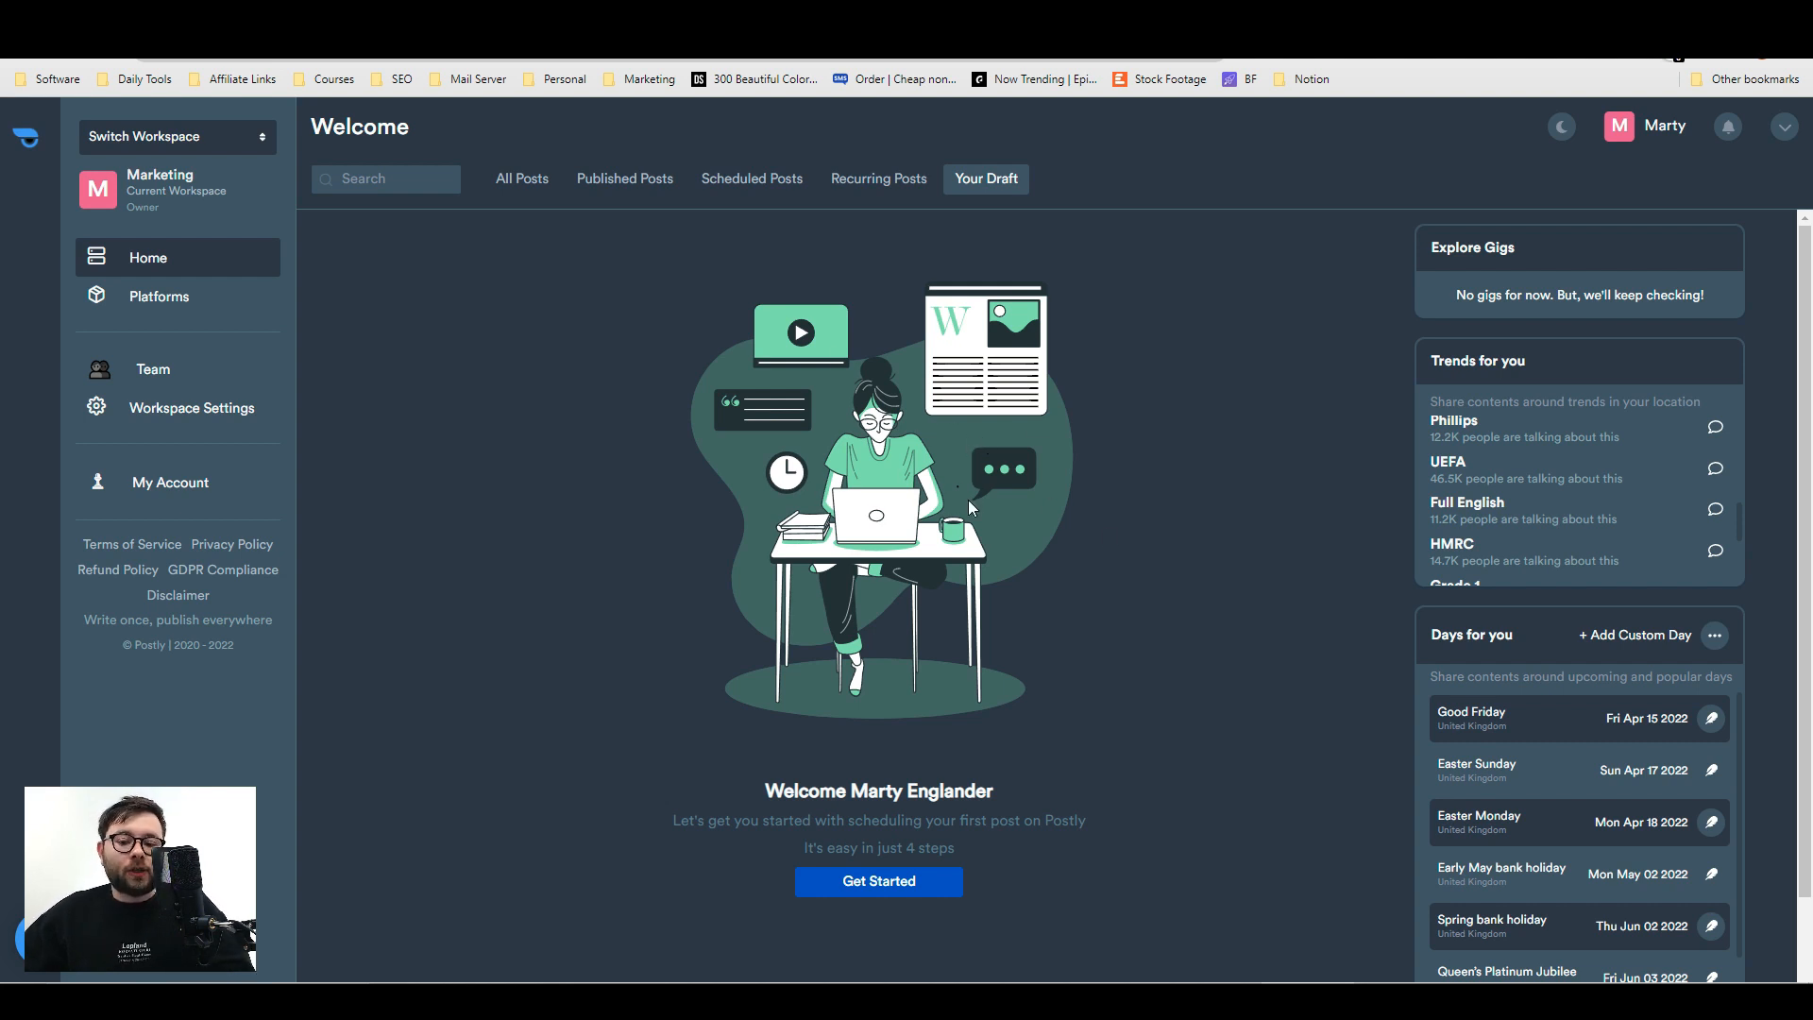
{"action": "mouse_move", "coordinate": [318, 273]}
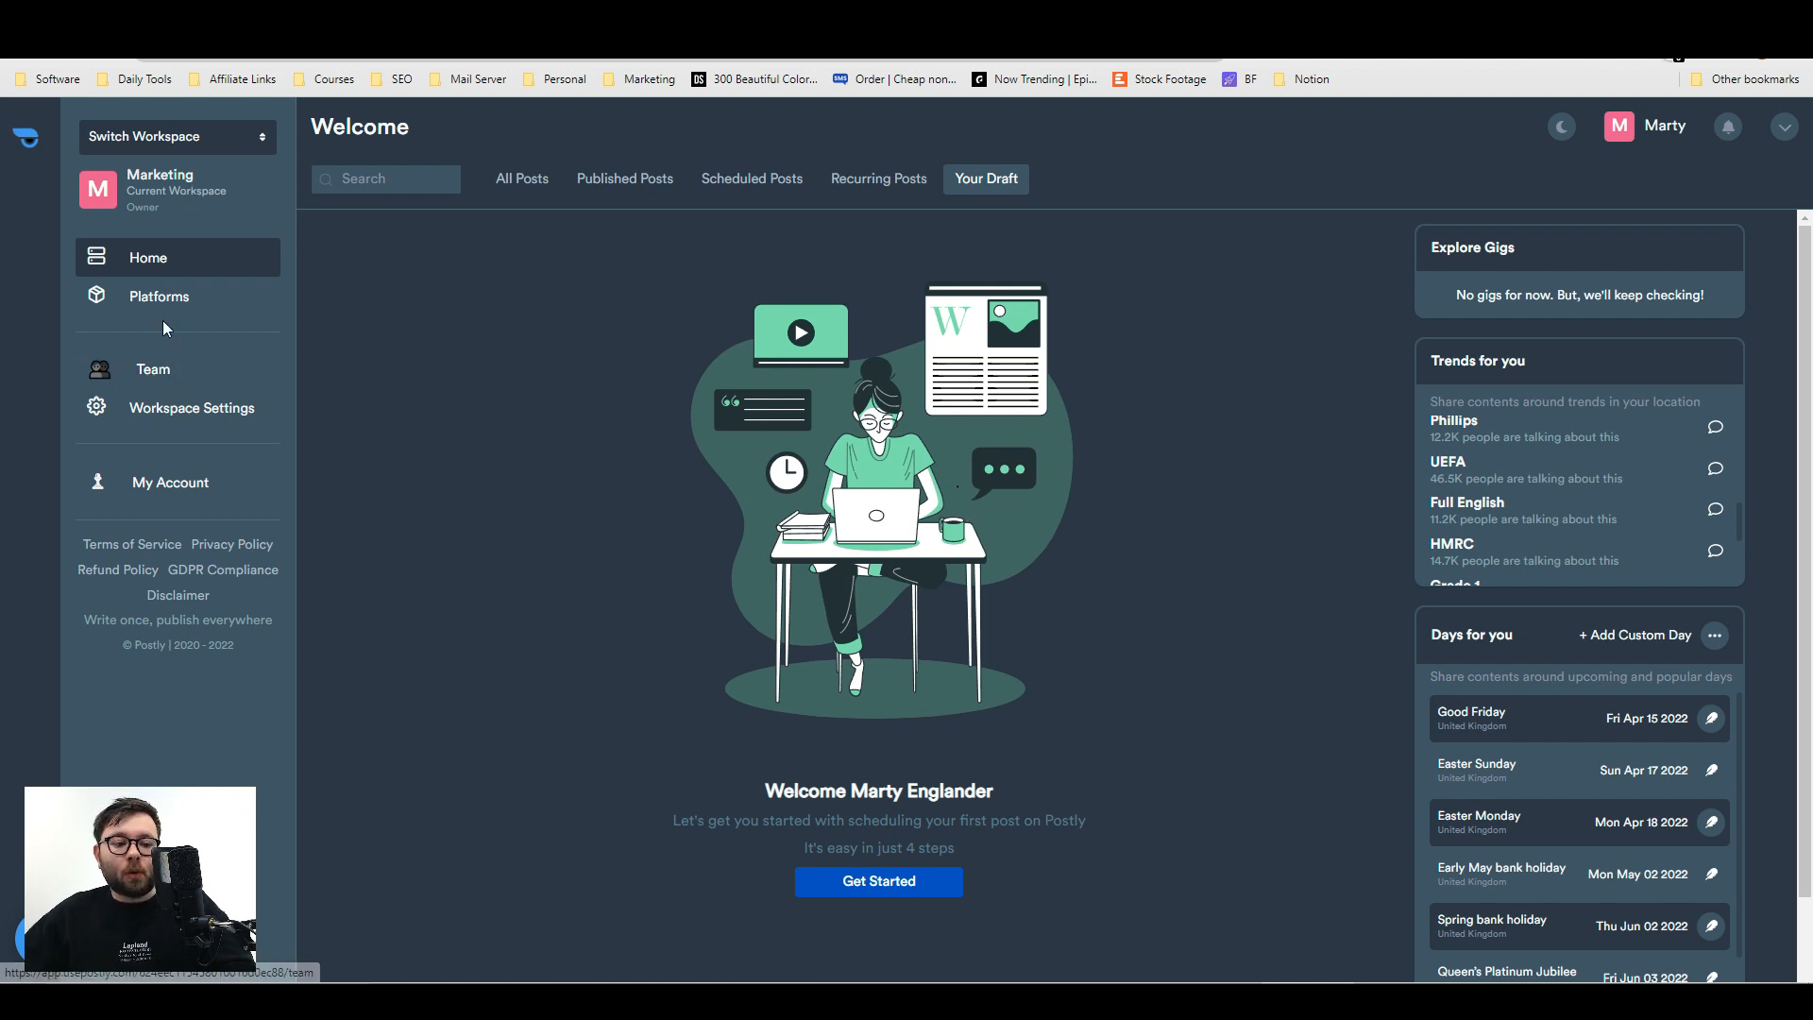
{"action": "mouse_move", "coordinate": [161, 188]}
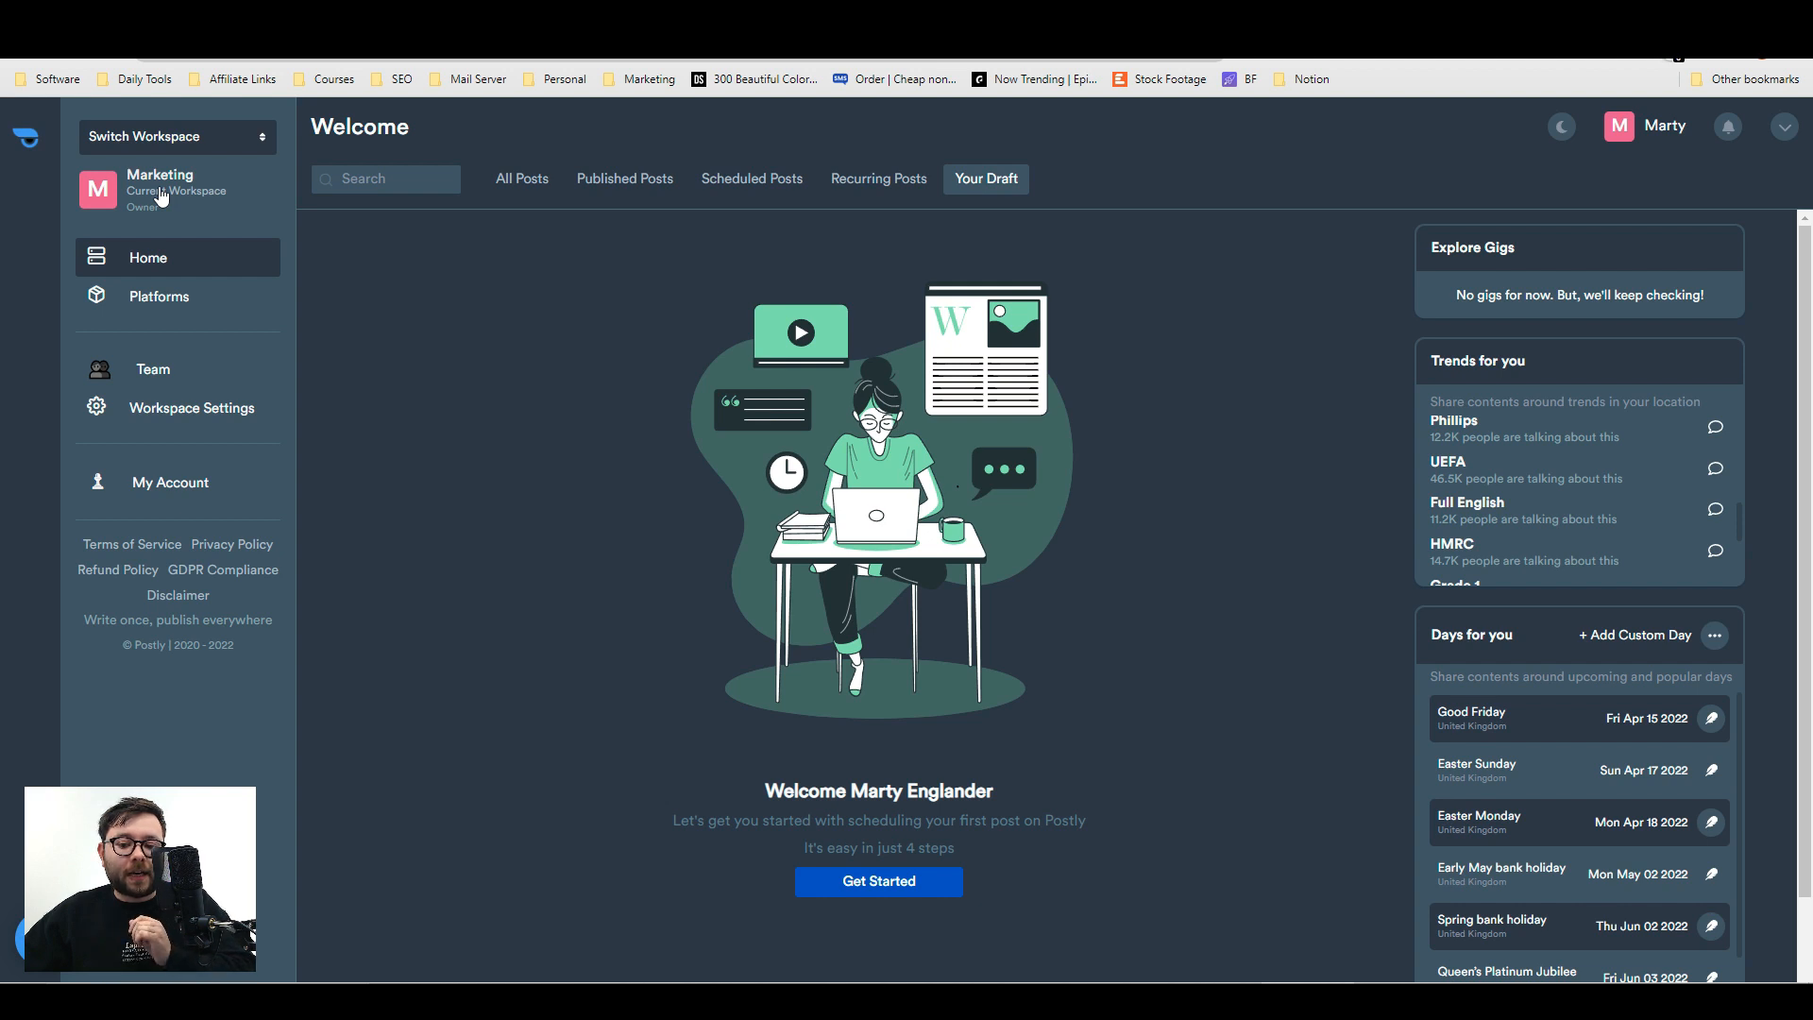
{"action": "mouse_move", "coordinate": [174, 249]}
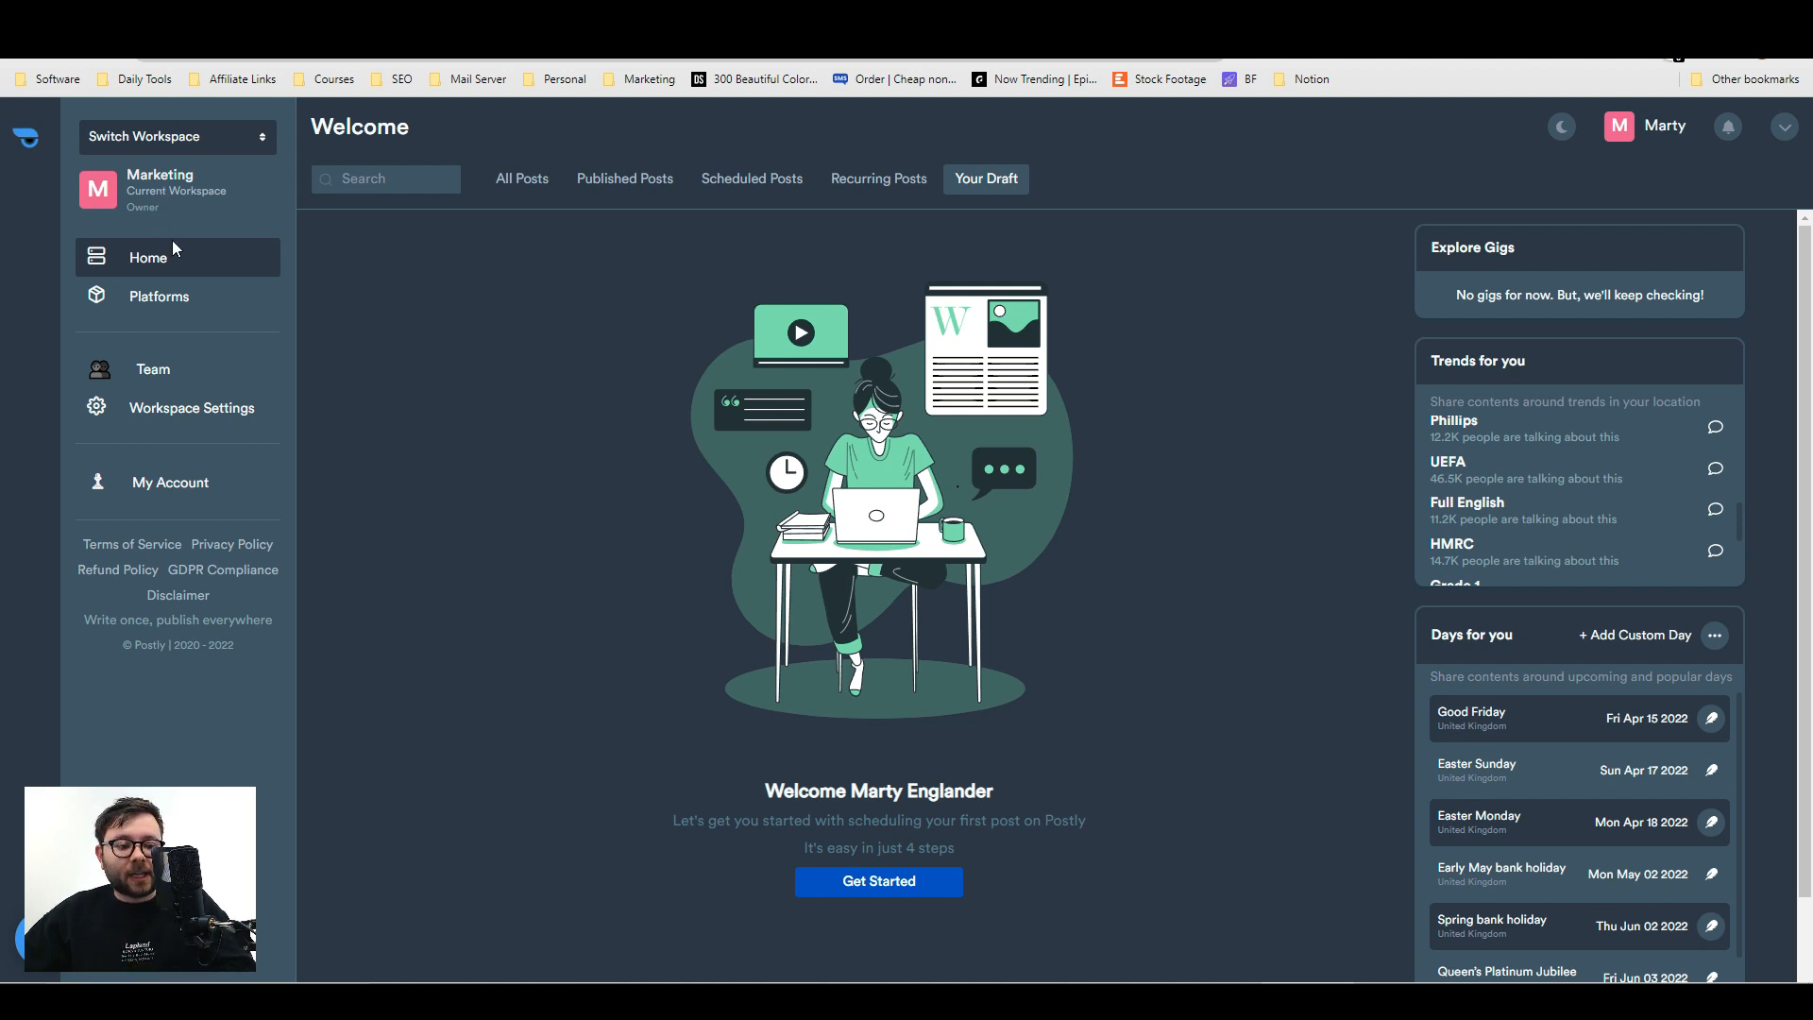
{"action": "mouse_move", "coordinate": [153, 370]}
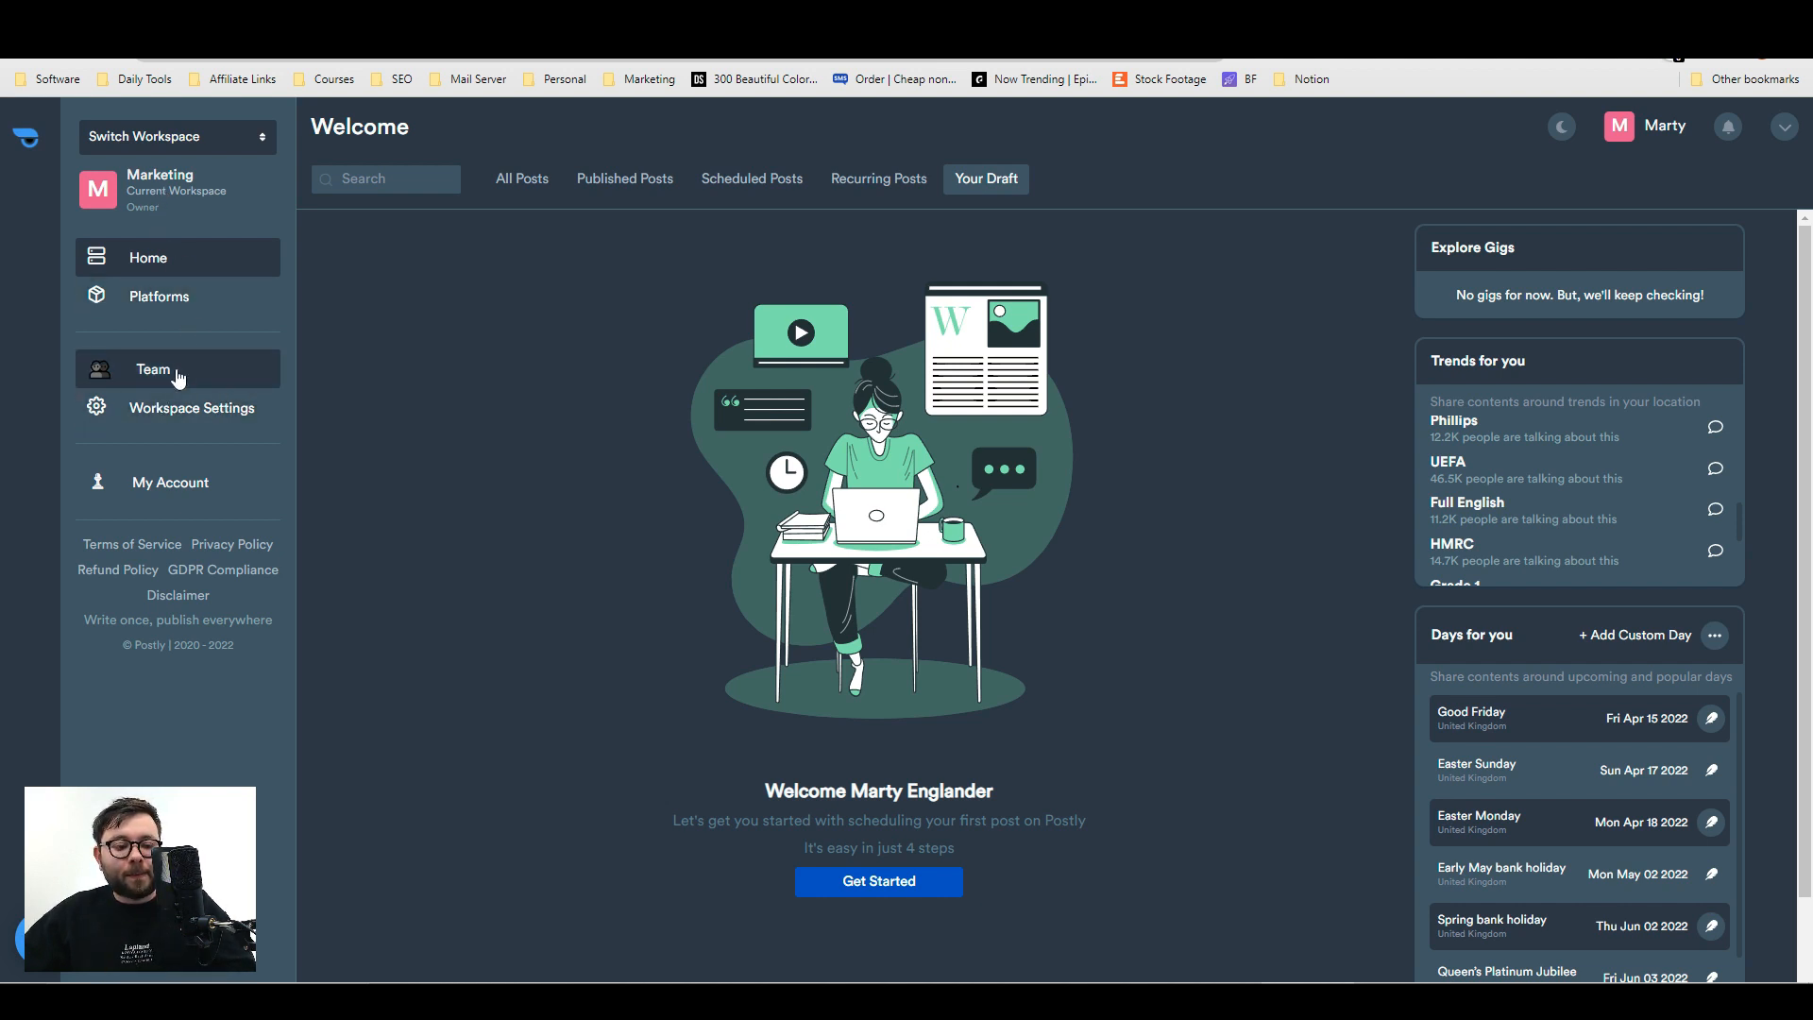
- Review team role privileges, then scroll Workspace Settings to Approval Workflow, still set to None
{"action": "left_click", "coordinate": [151, 370]}
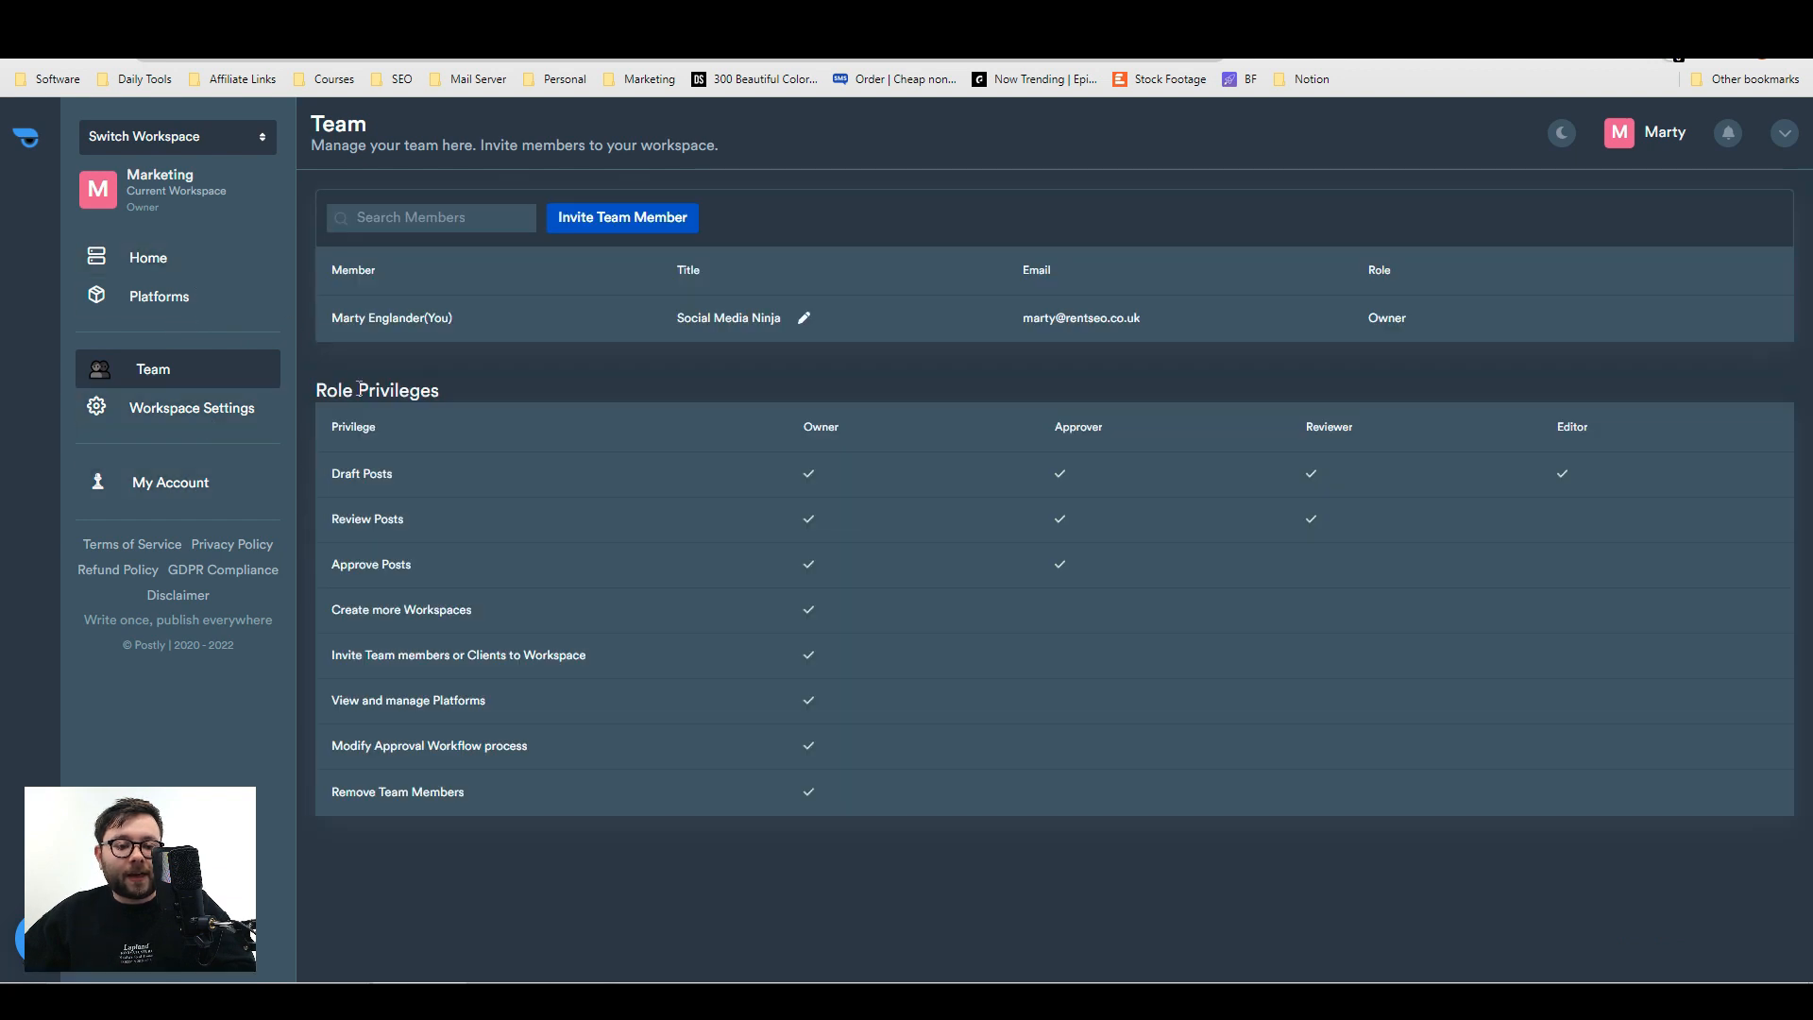
{"action": "double_click", "coordinate": [398, 390]}
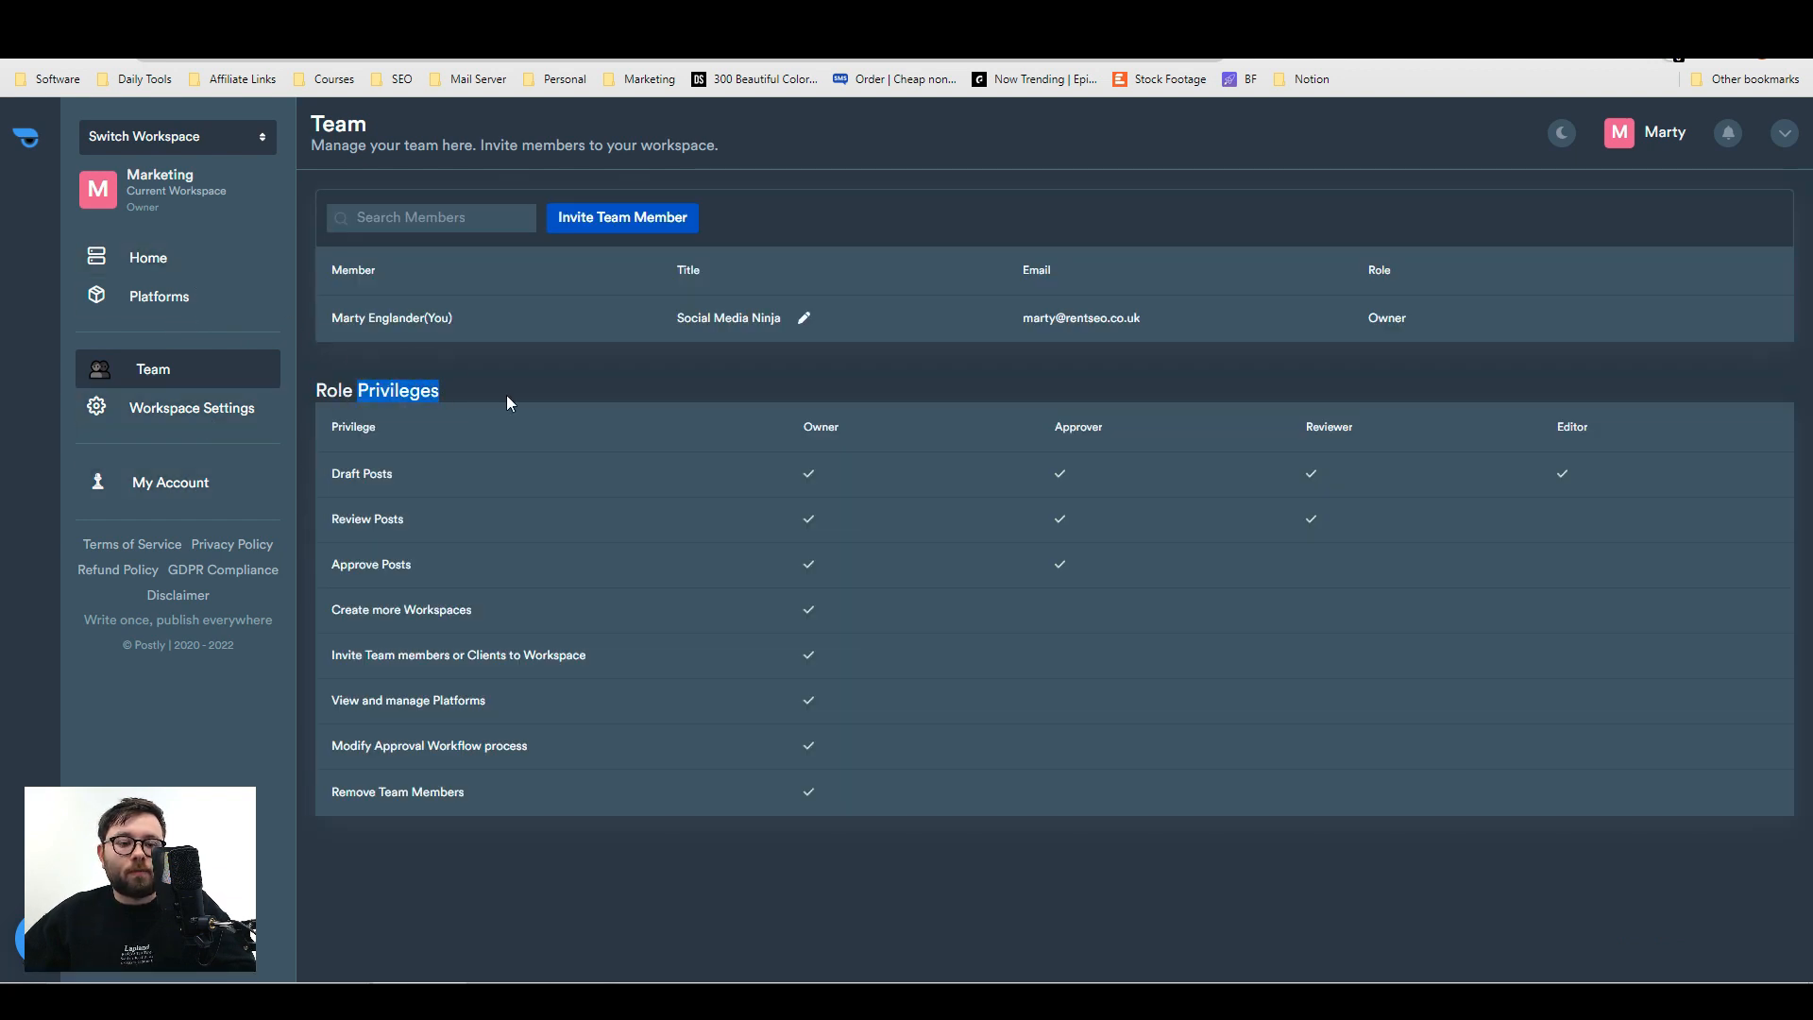
{"action": "left_click", "coordinate": [192, 407]}
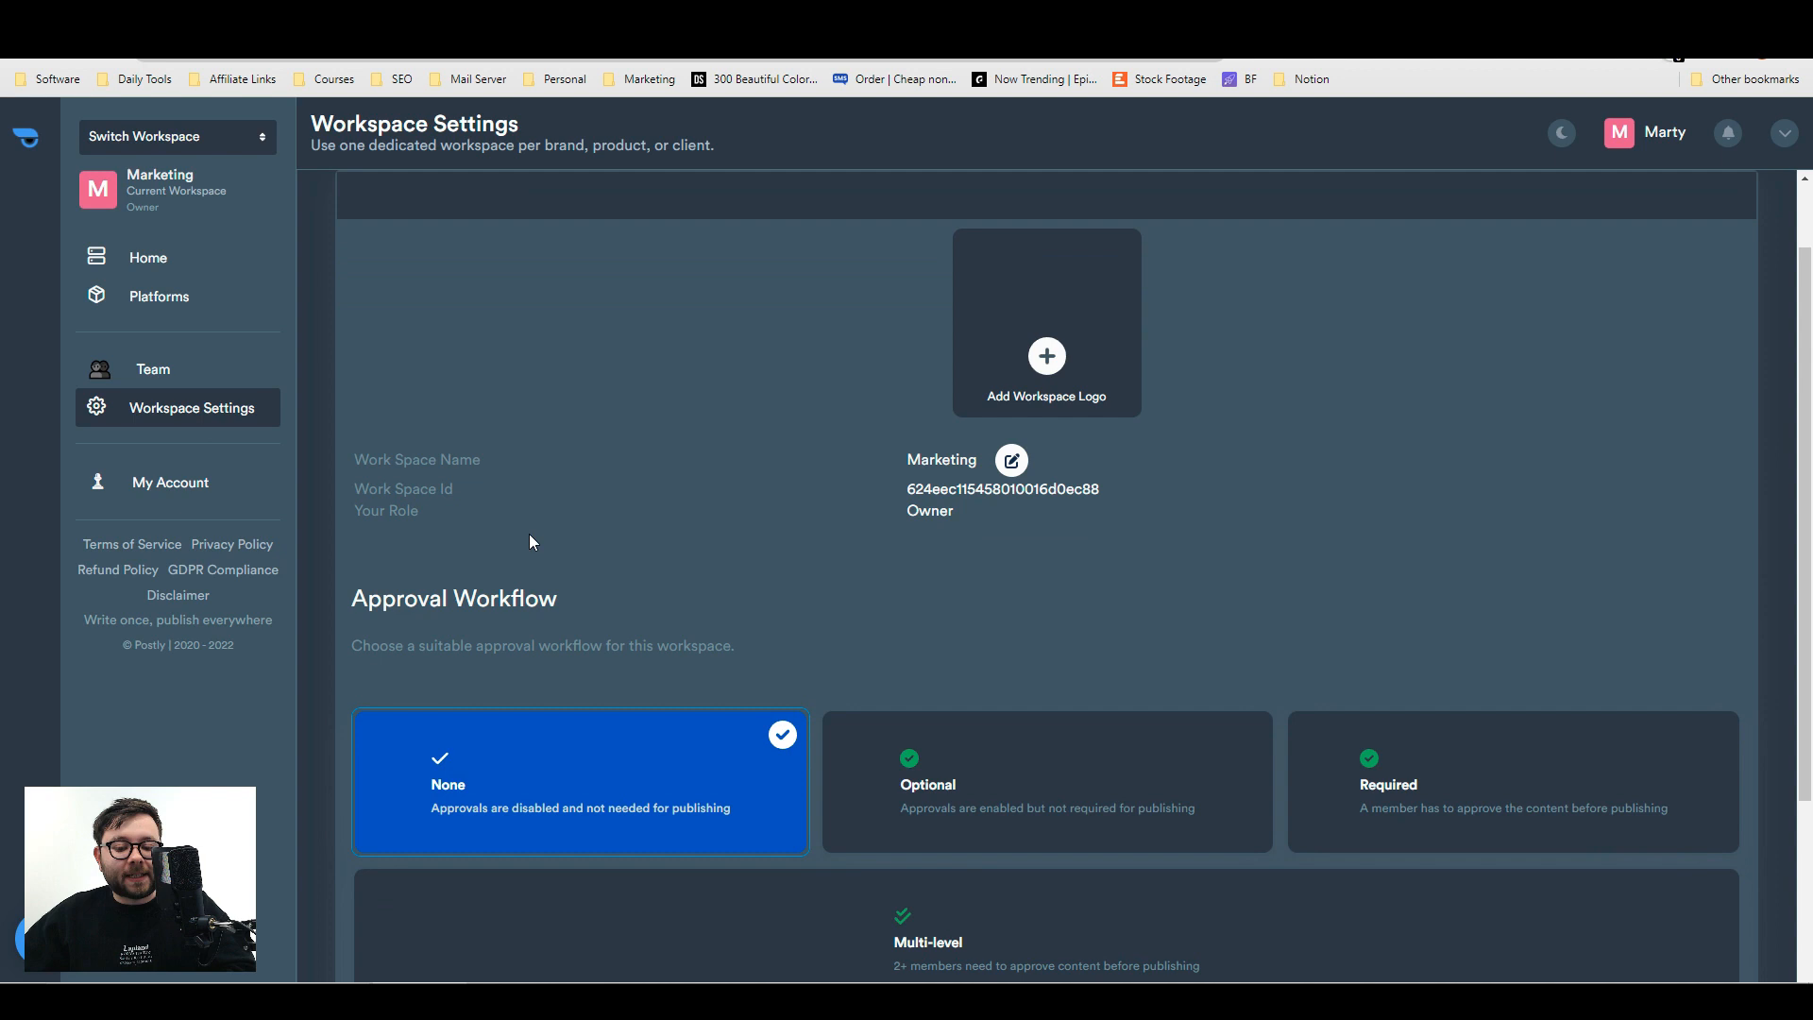
{"action": "scroll", "scroll_direction": "down", "scroll_amount": 3}
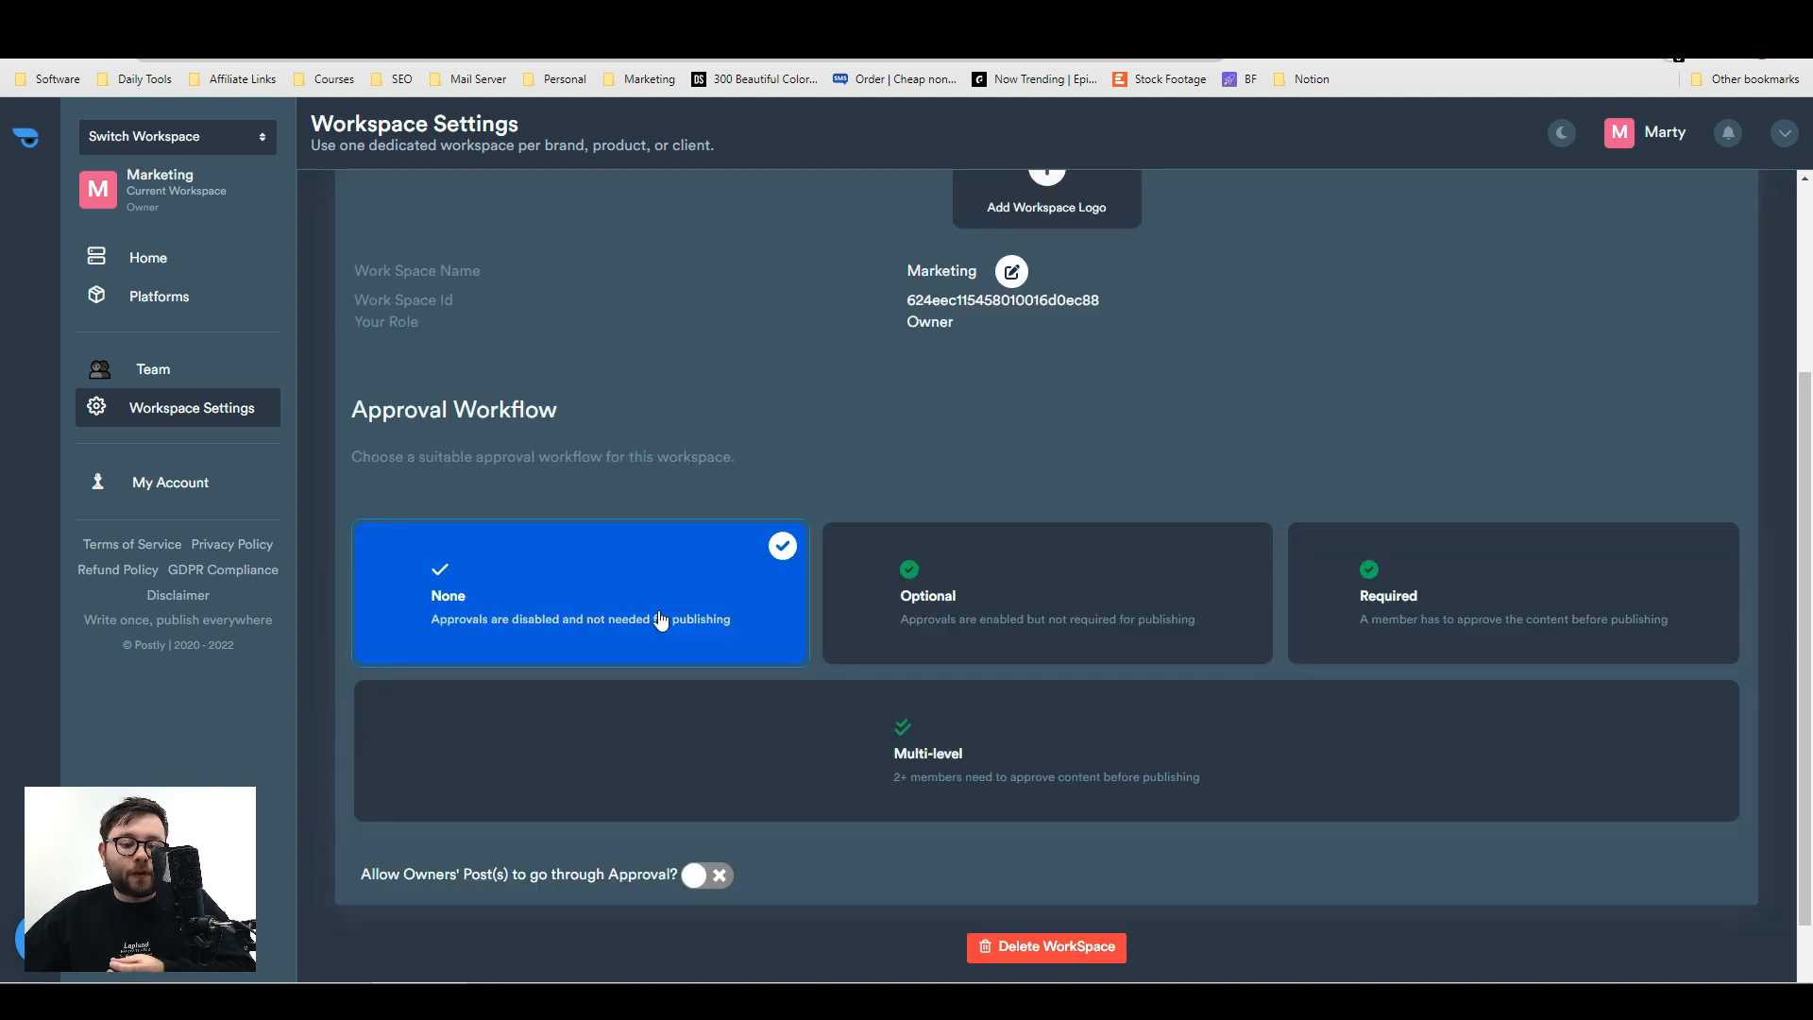
{"action": "mouse_move", "coordinate": [980, 644]}
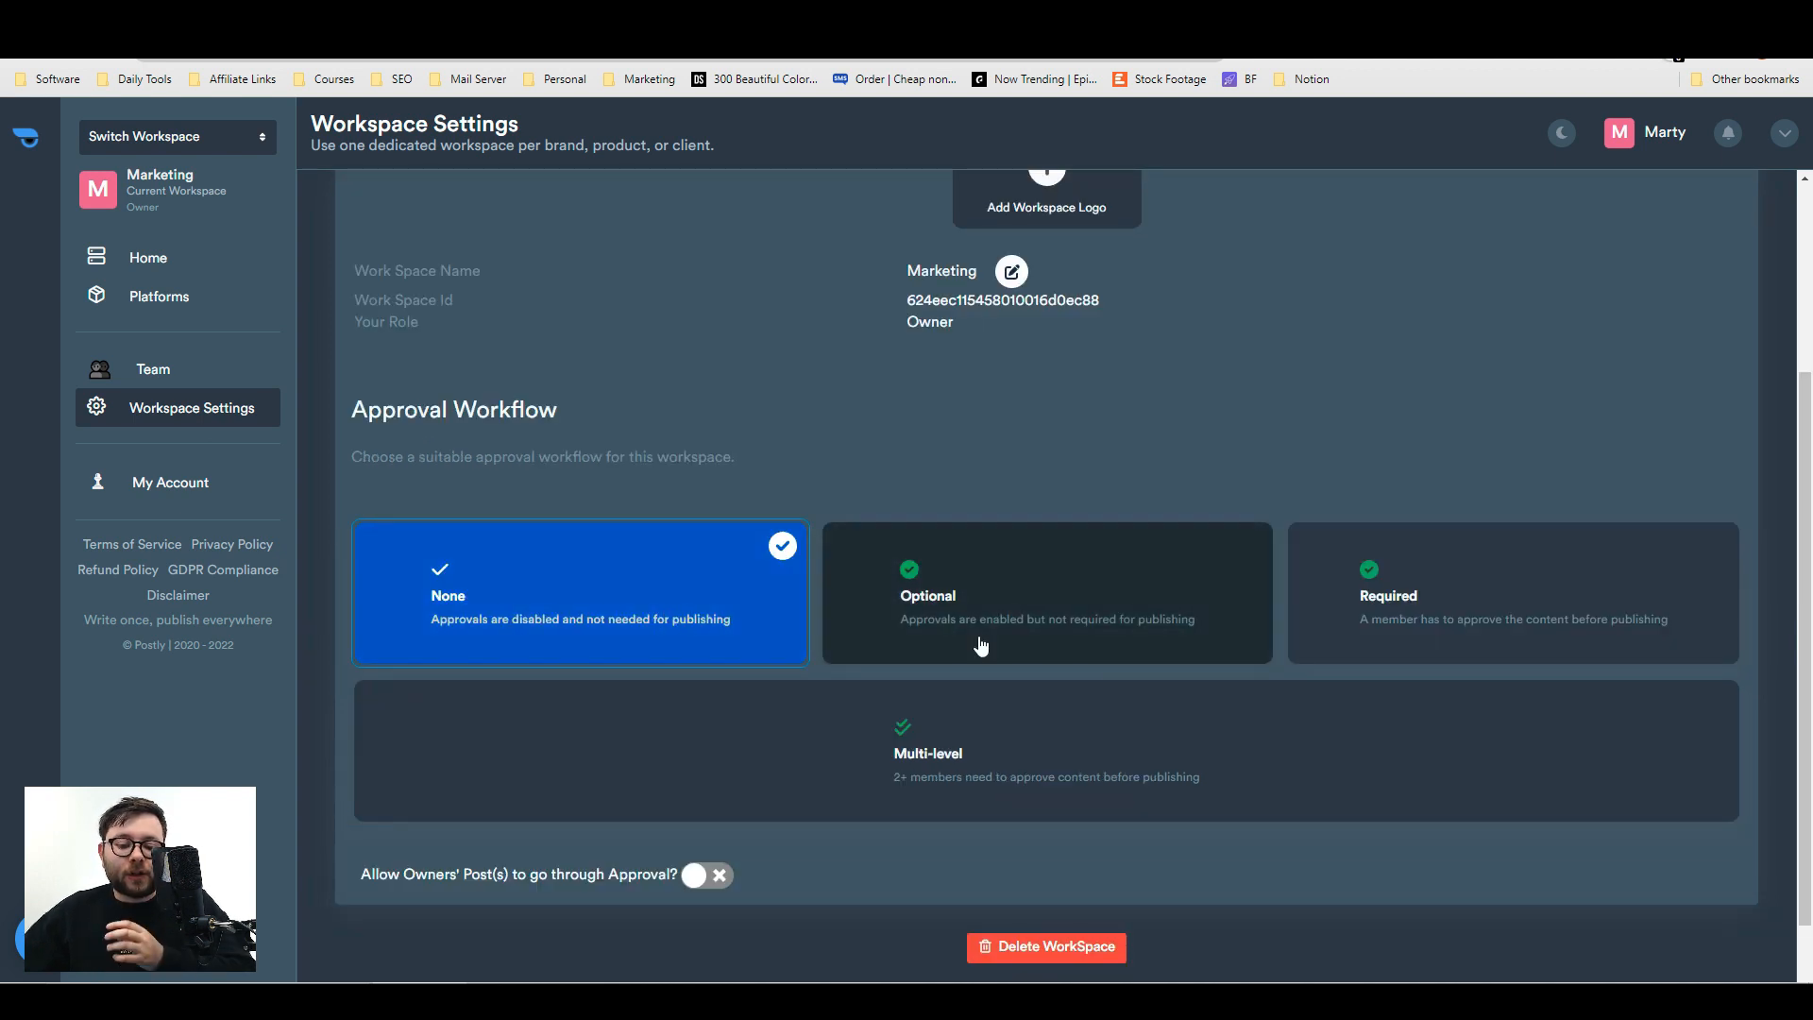
{"action": "mouse_move", "coordinate": [902, 634]}
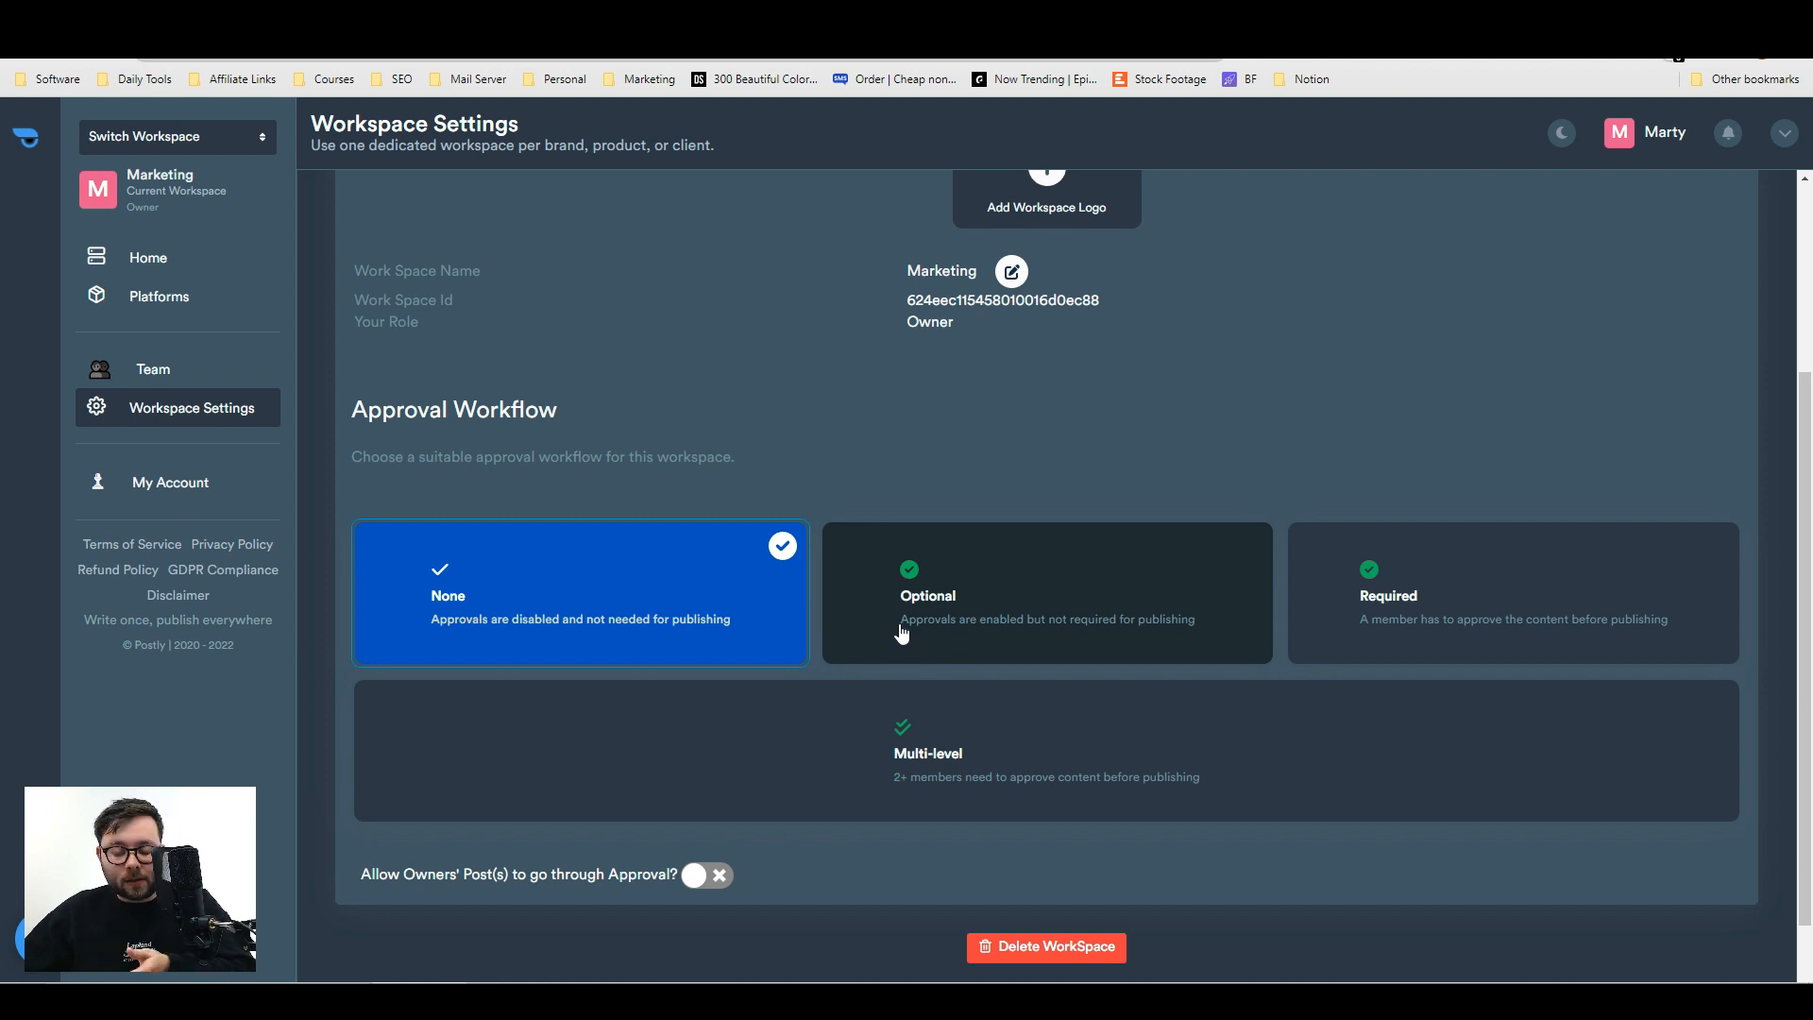
{"action": "mouse_move", "coordinate": [1289, 624]}
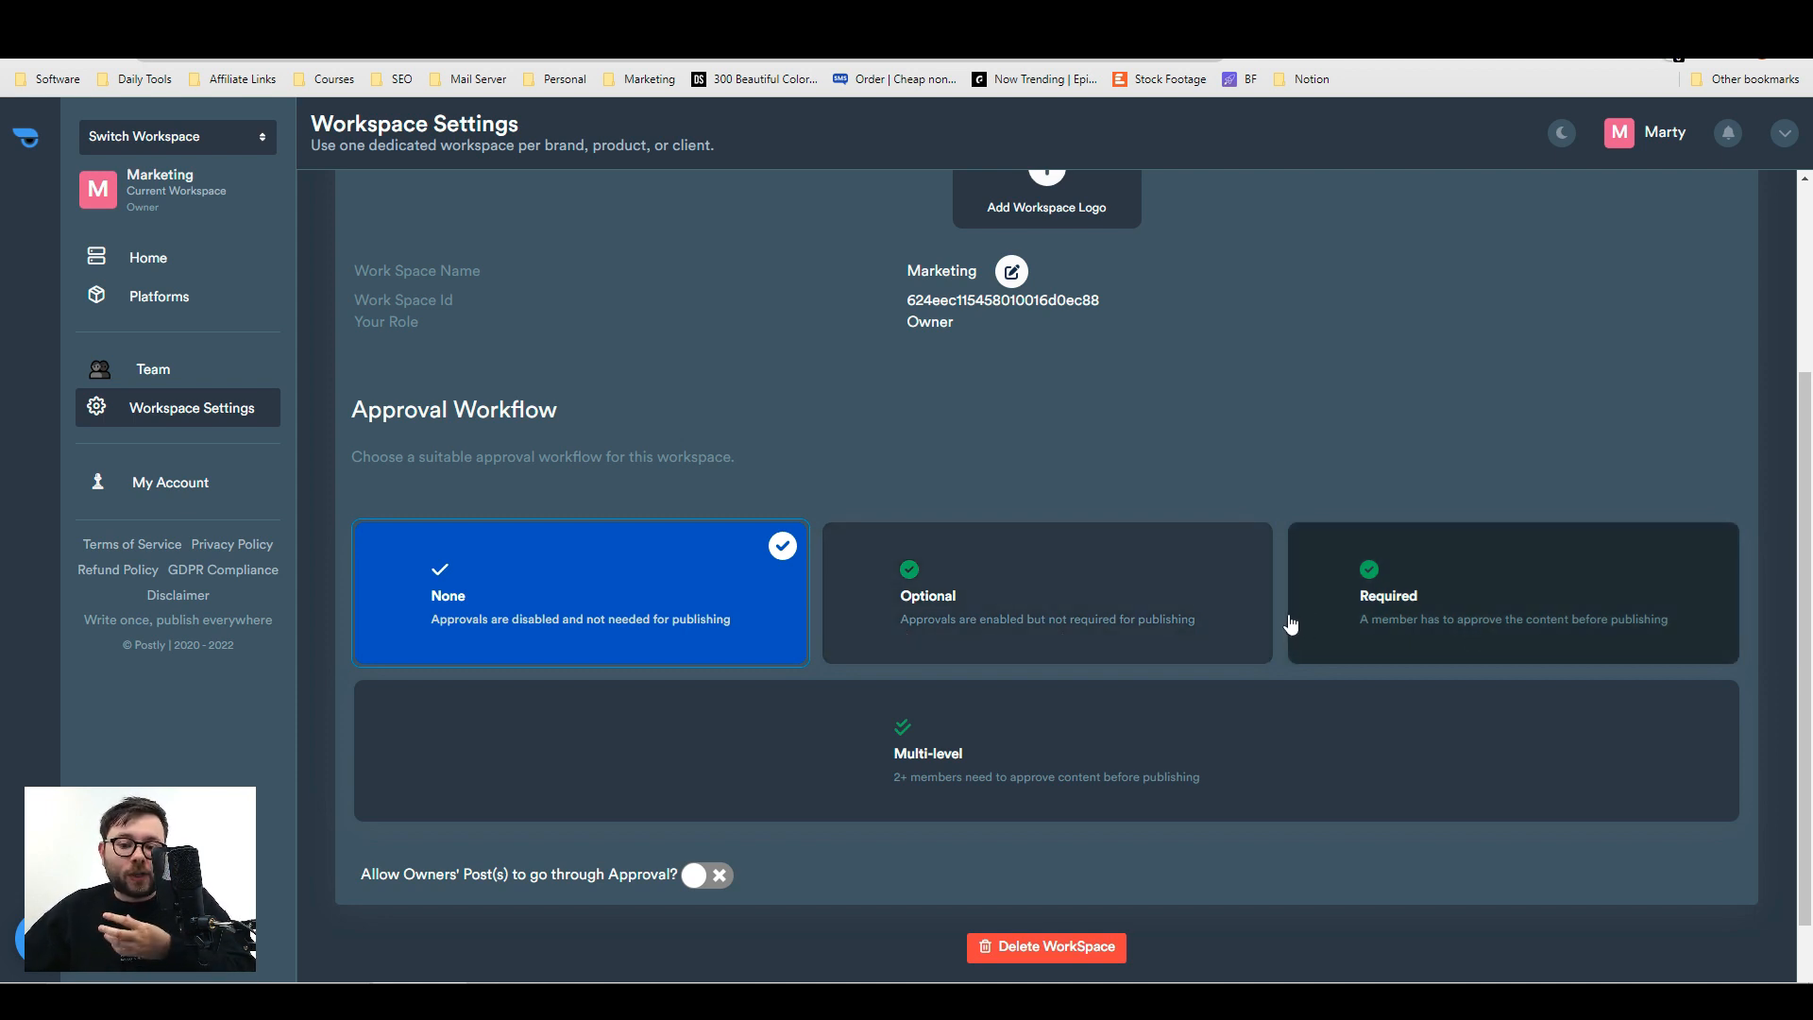
{"action": "scroll", "scroll_direction": "down", "scroll_amount": 3}
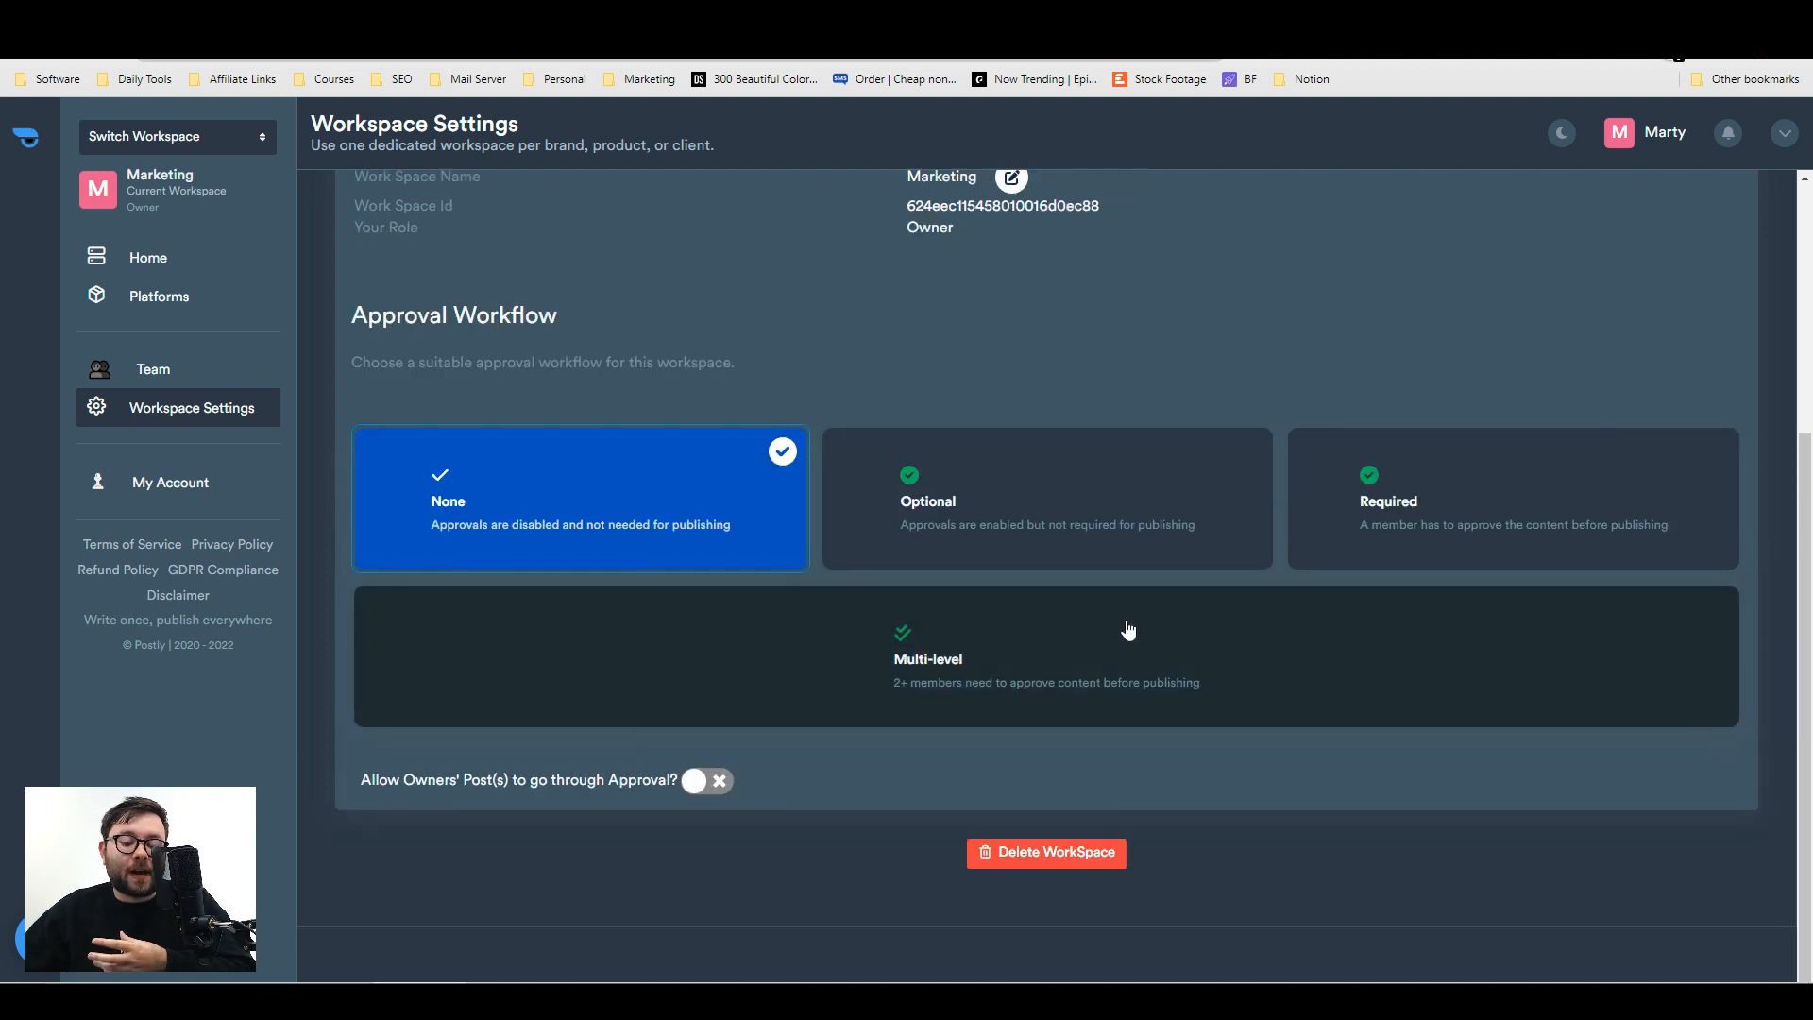
{"action": "mouse_move", "coordinate": [1107, 626]}
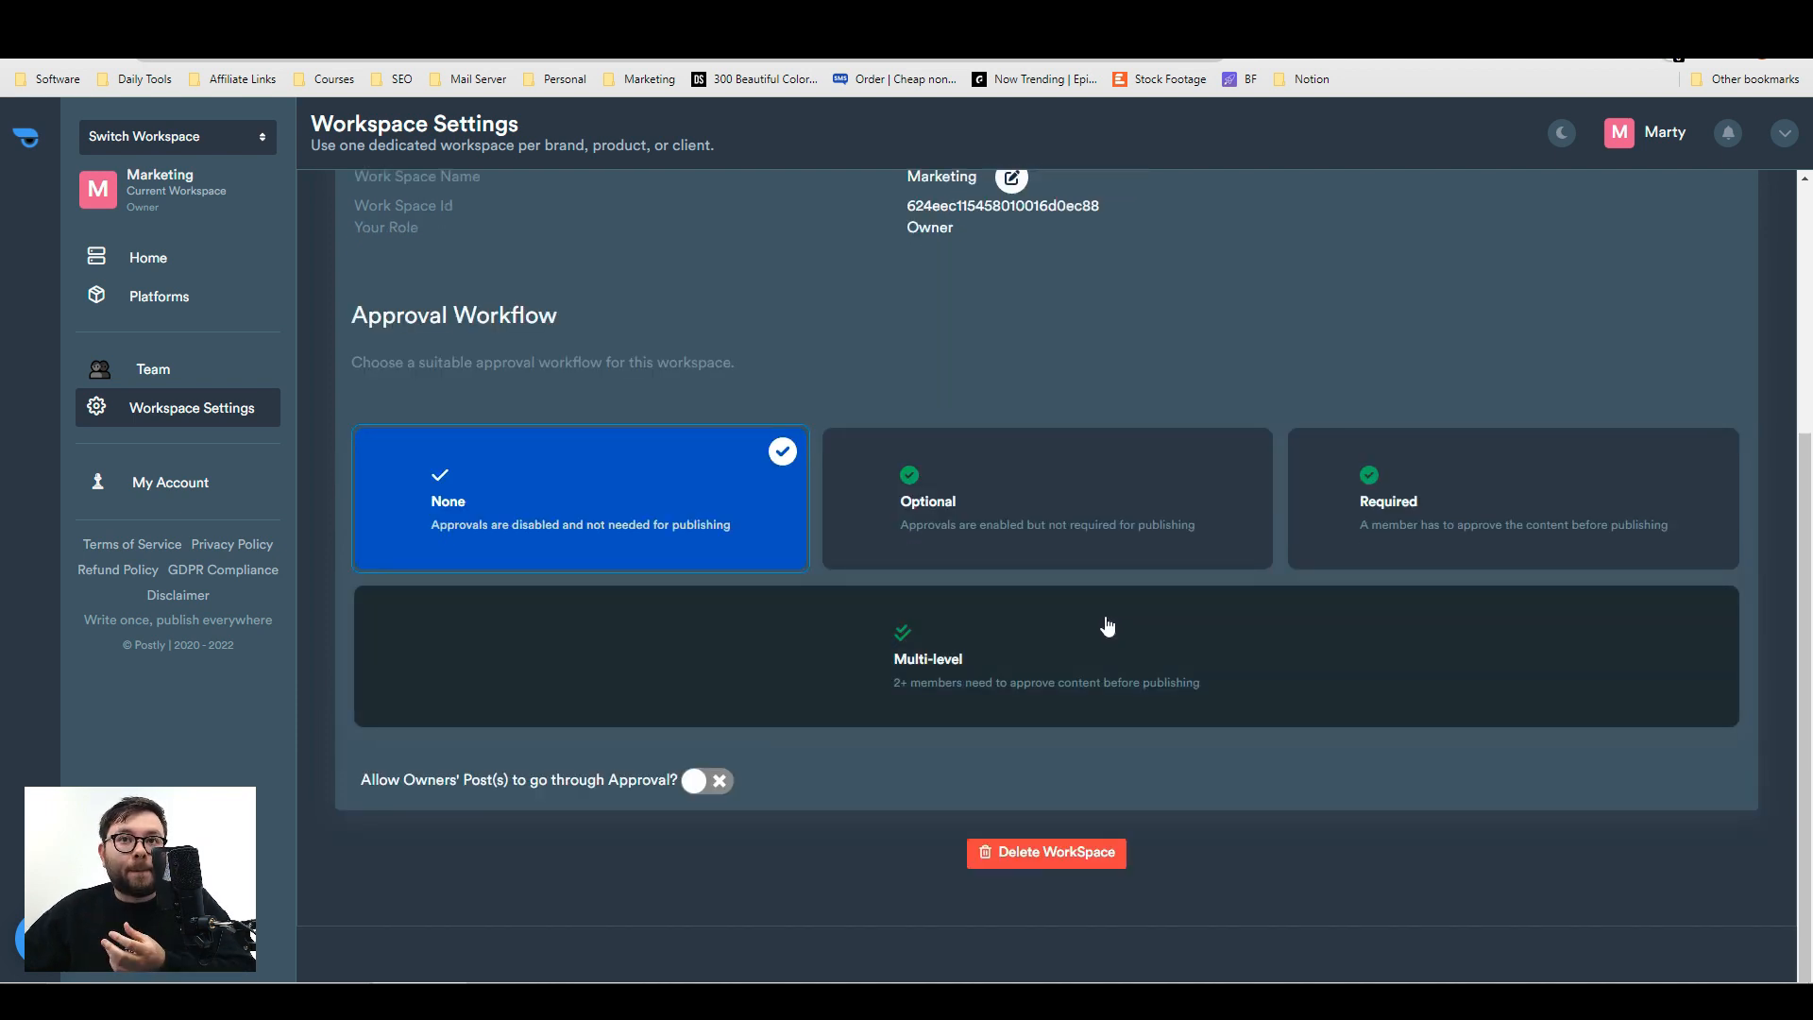
- Authorize a LinkedIn account and list its personal profile and company page
{"action": "left_click", "coordinate": [158, 295]}
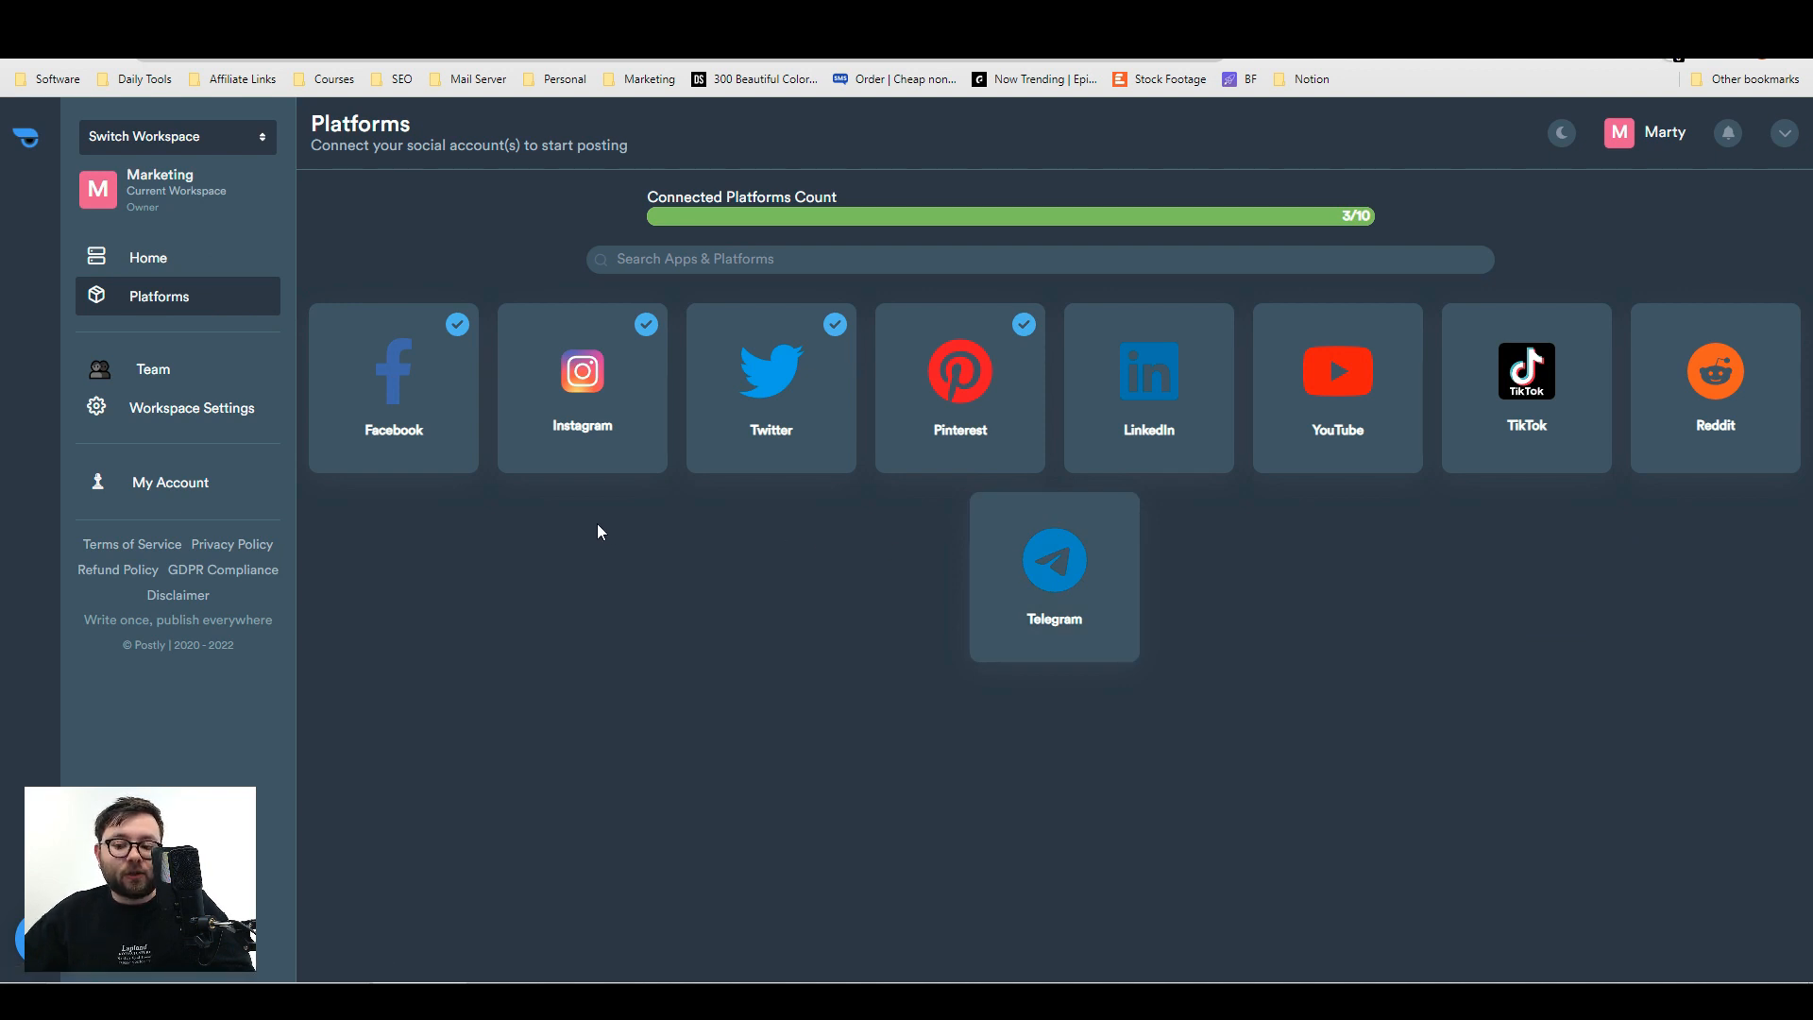
{"action": "mouse_move", "coordinate": [483, 376]}
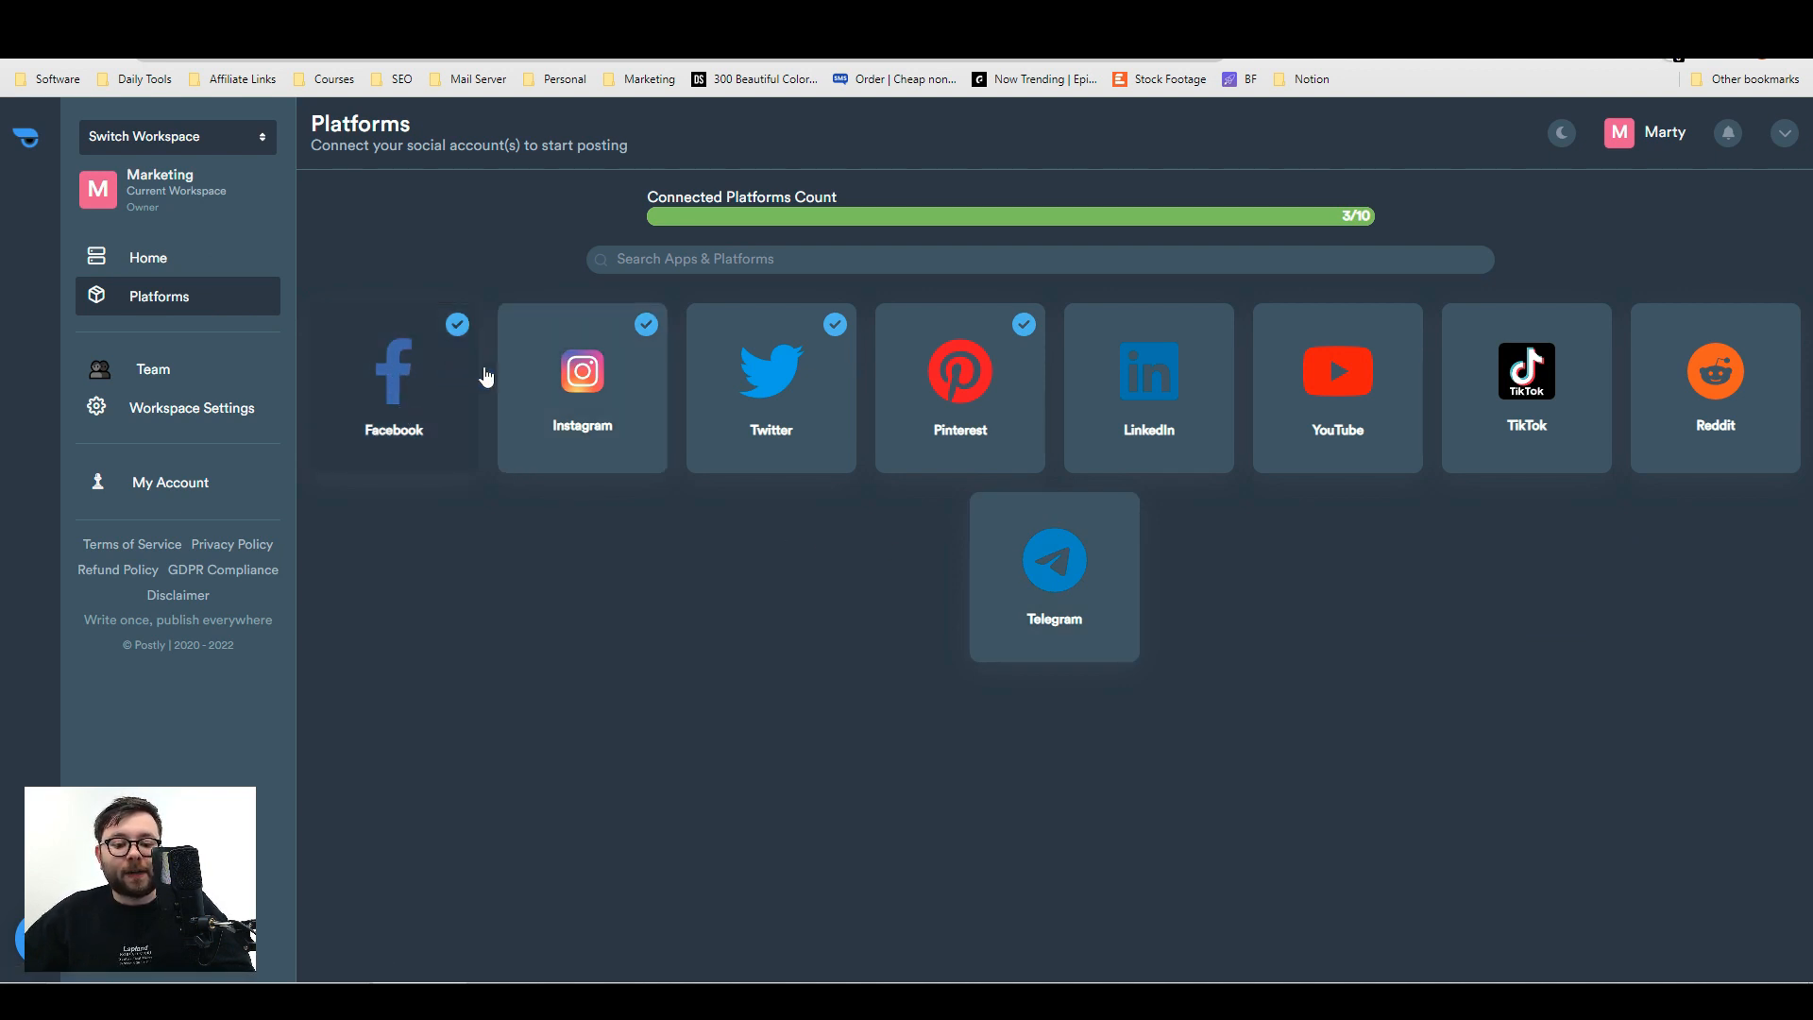
{"action": "mouse_move", "coordinate": [888, 466]}
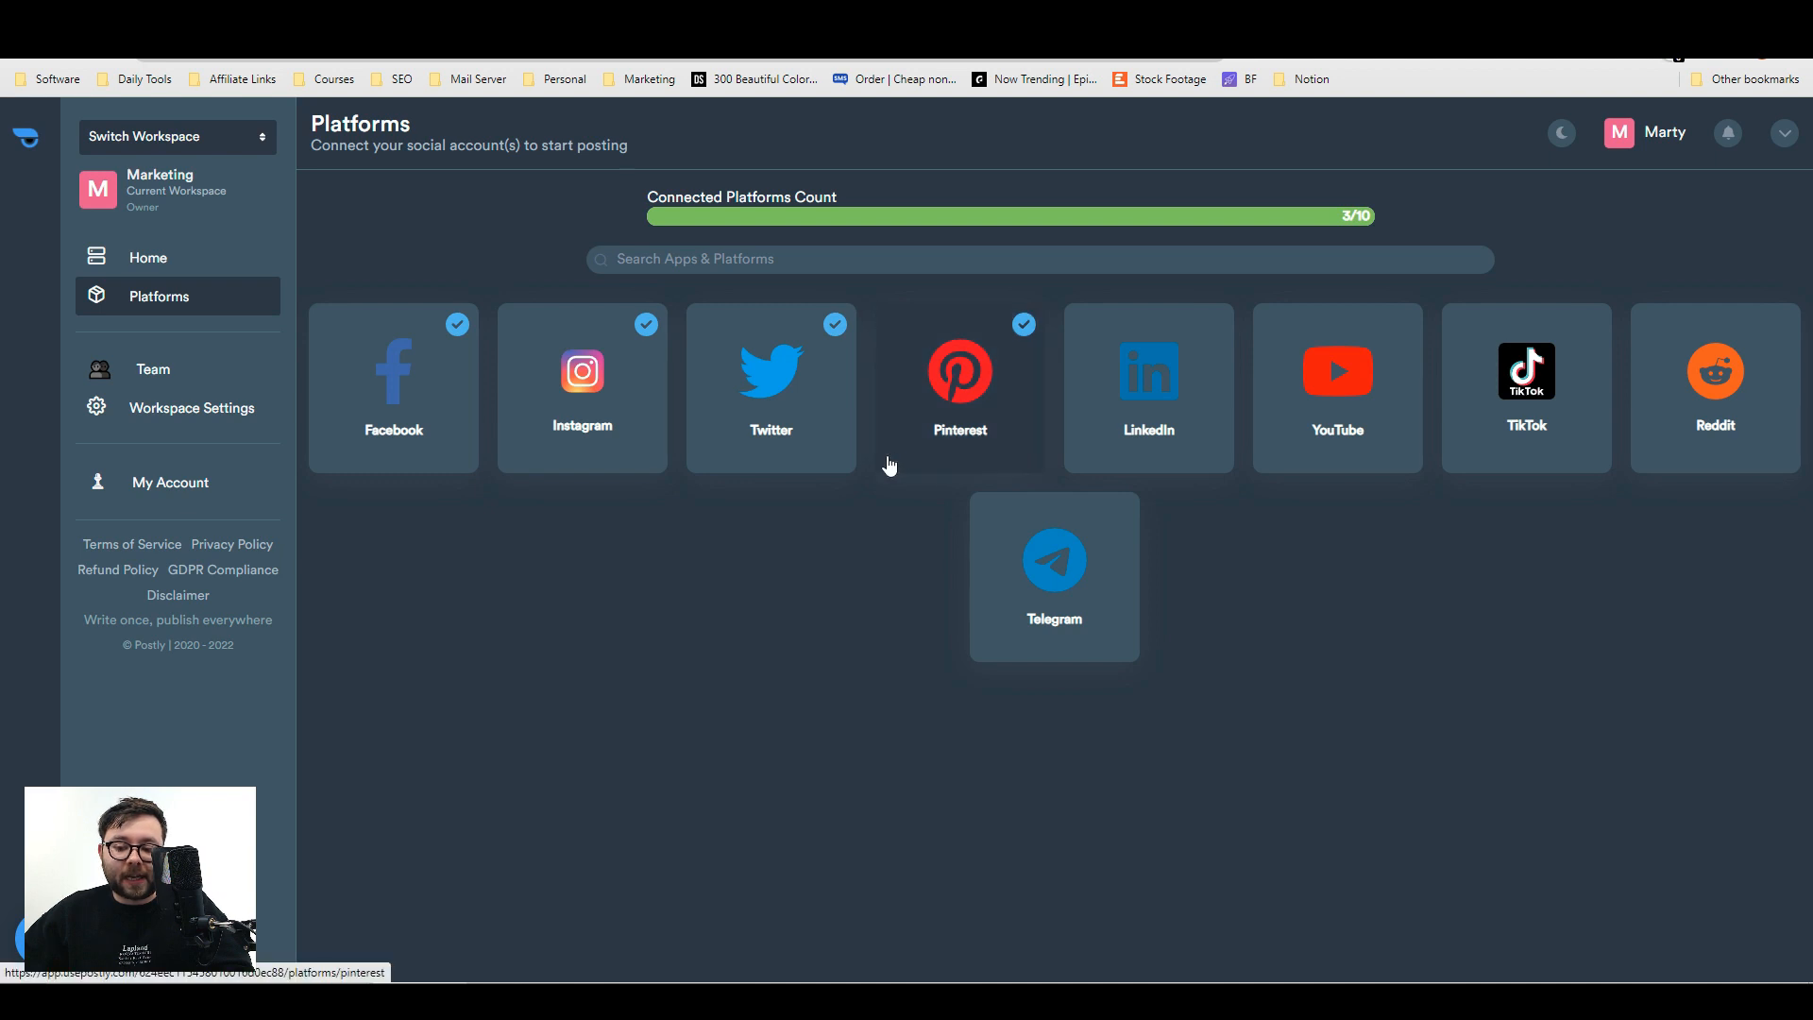
{"action": "mouse_move", "coordinate": [706, 588]}
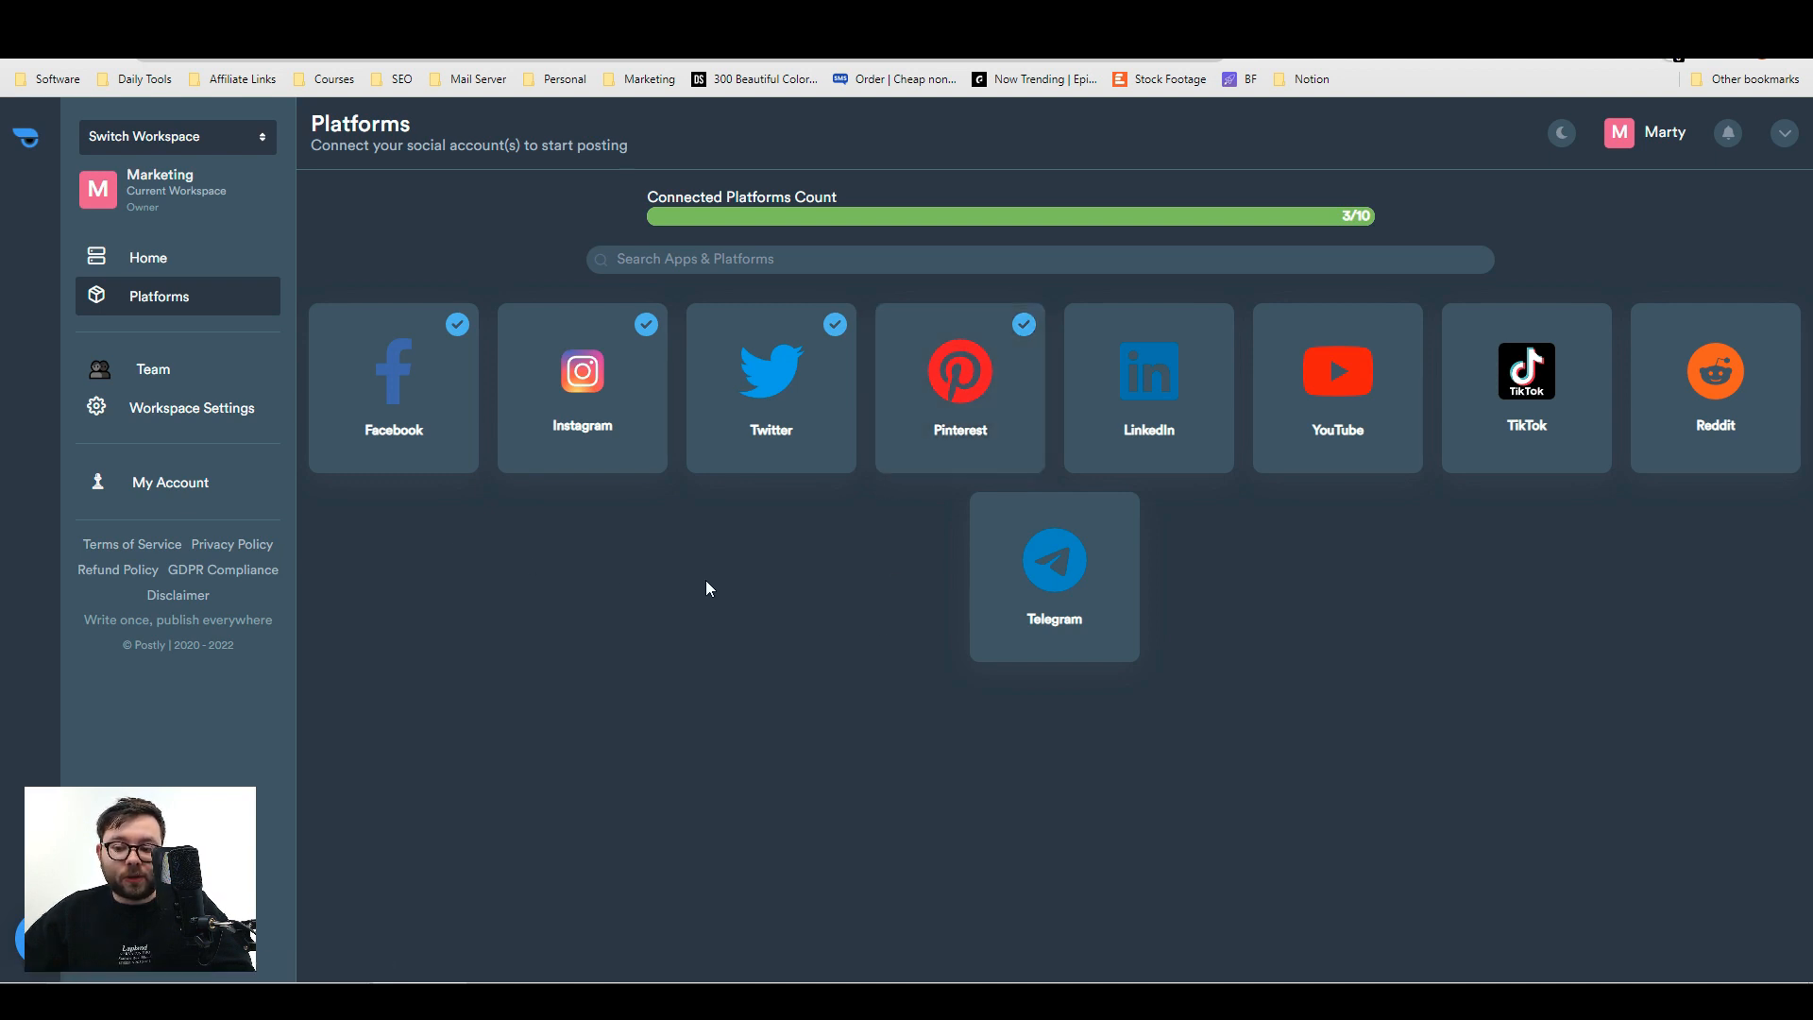
{"action": "left_click", "coordinate": [1148, 387]}
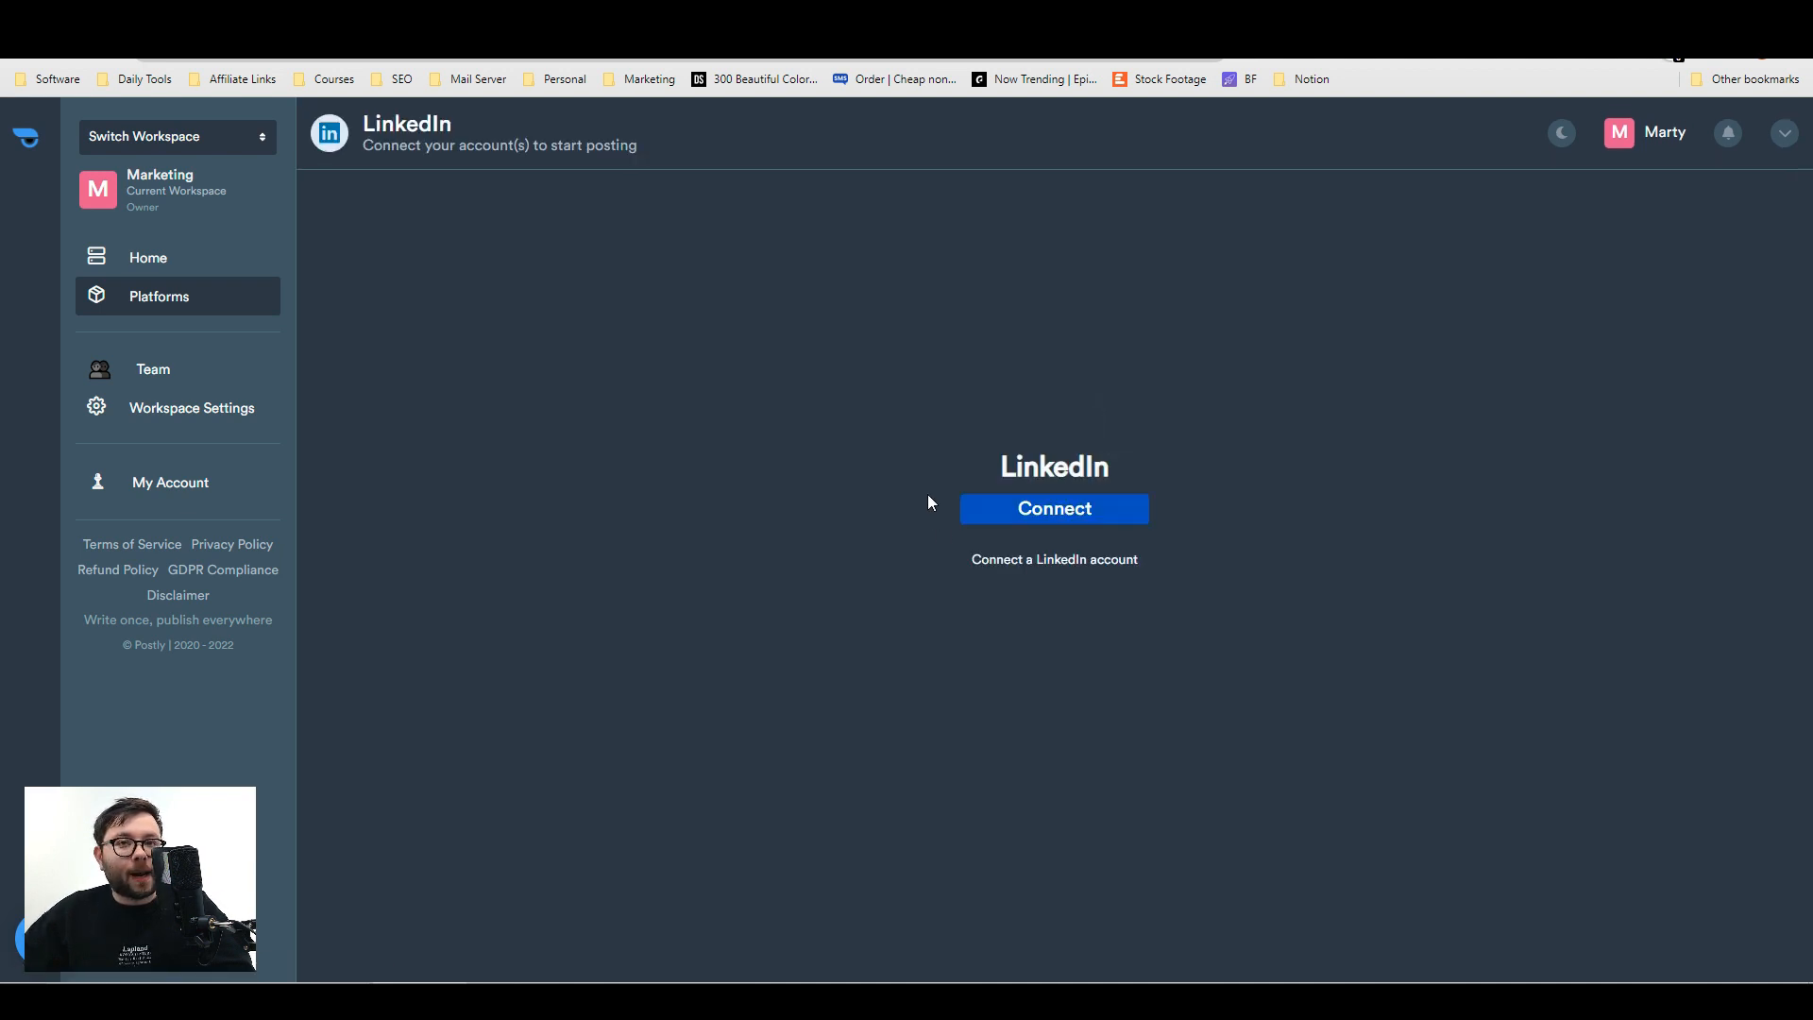
{"action": "left_click", "coordinate": [1051, 508]}
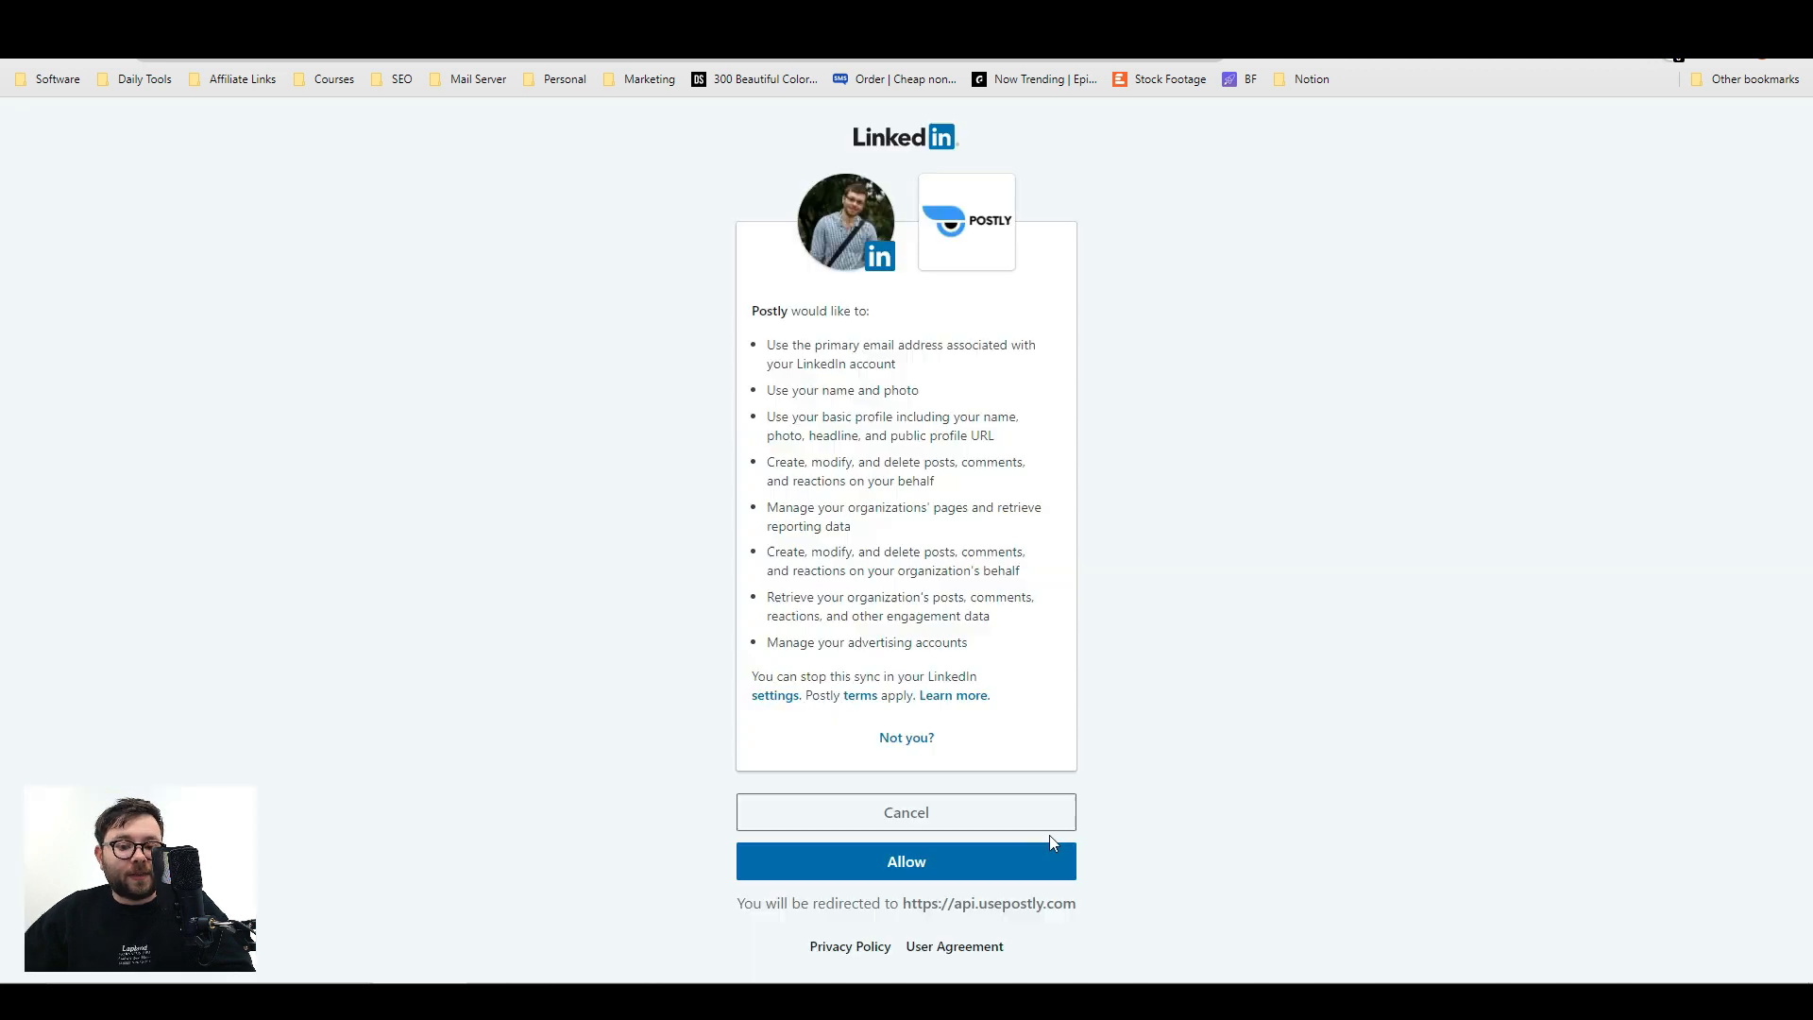
{"action": "left_click", "coordinate": [906, 861]}
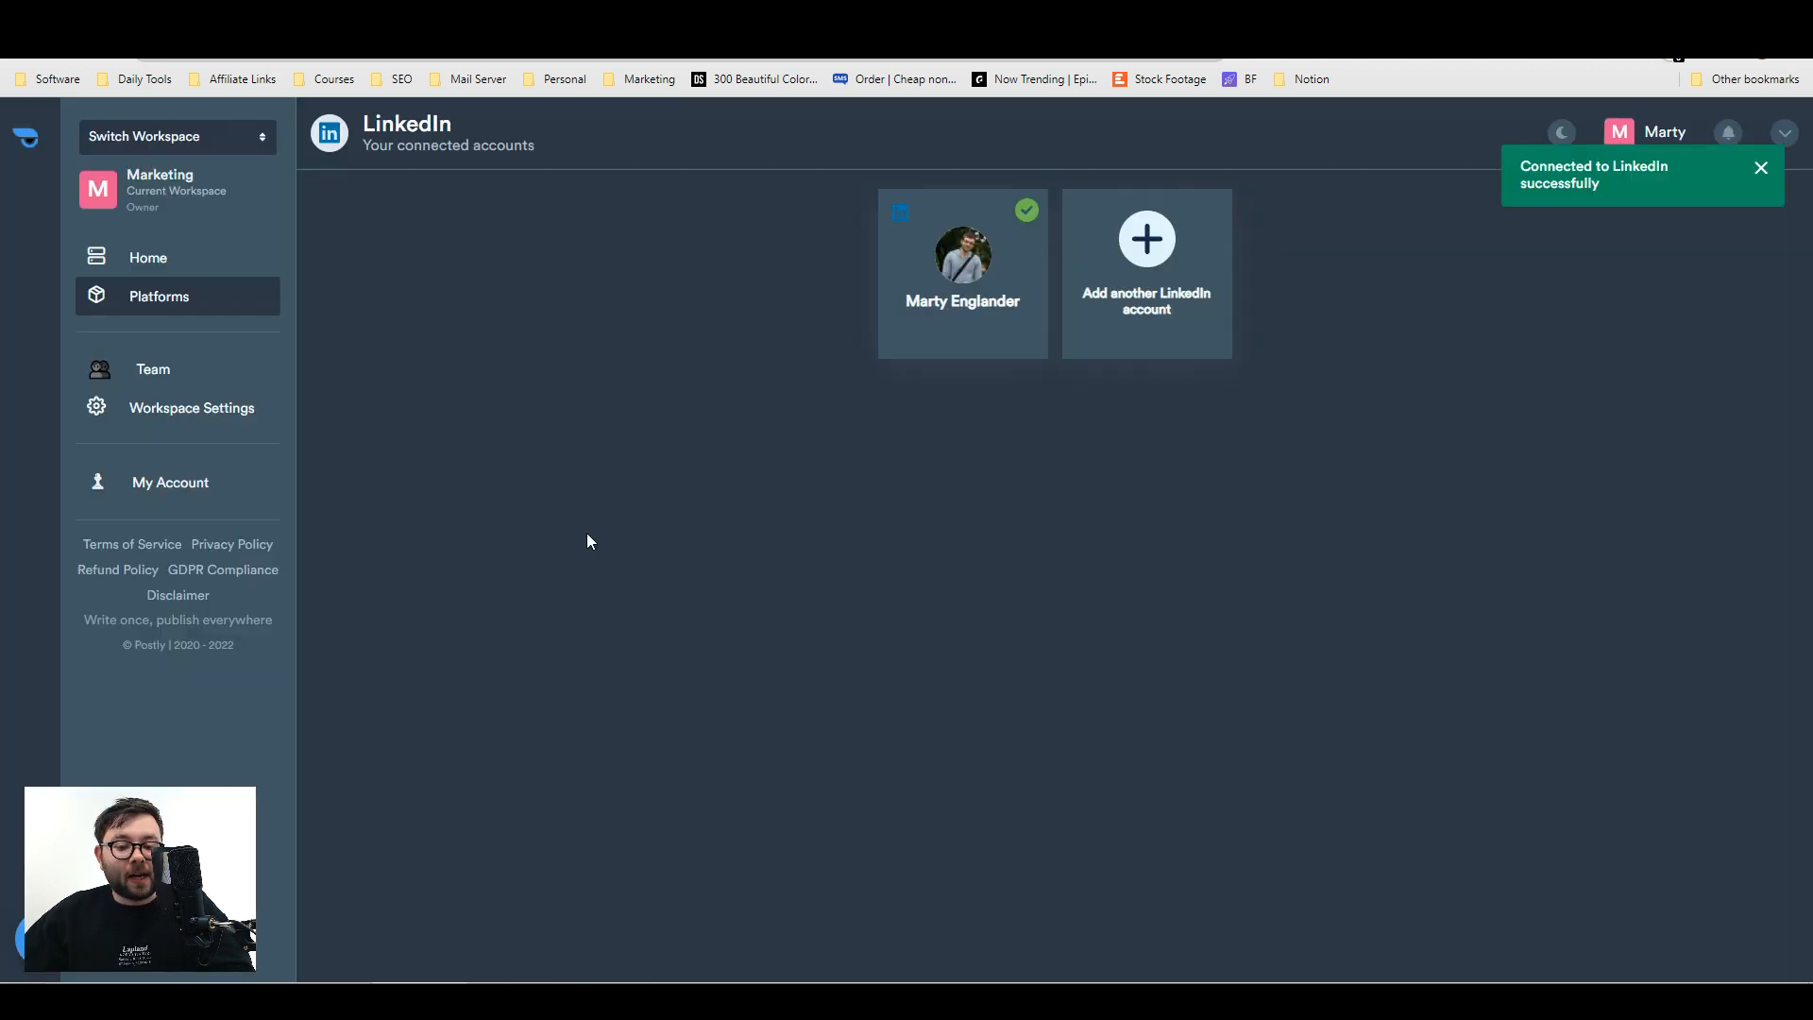
{"action": "mouse_move", "coordinate": [689, 597]}
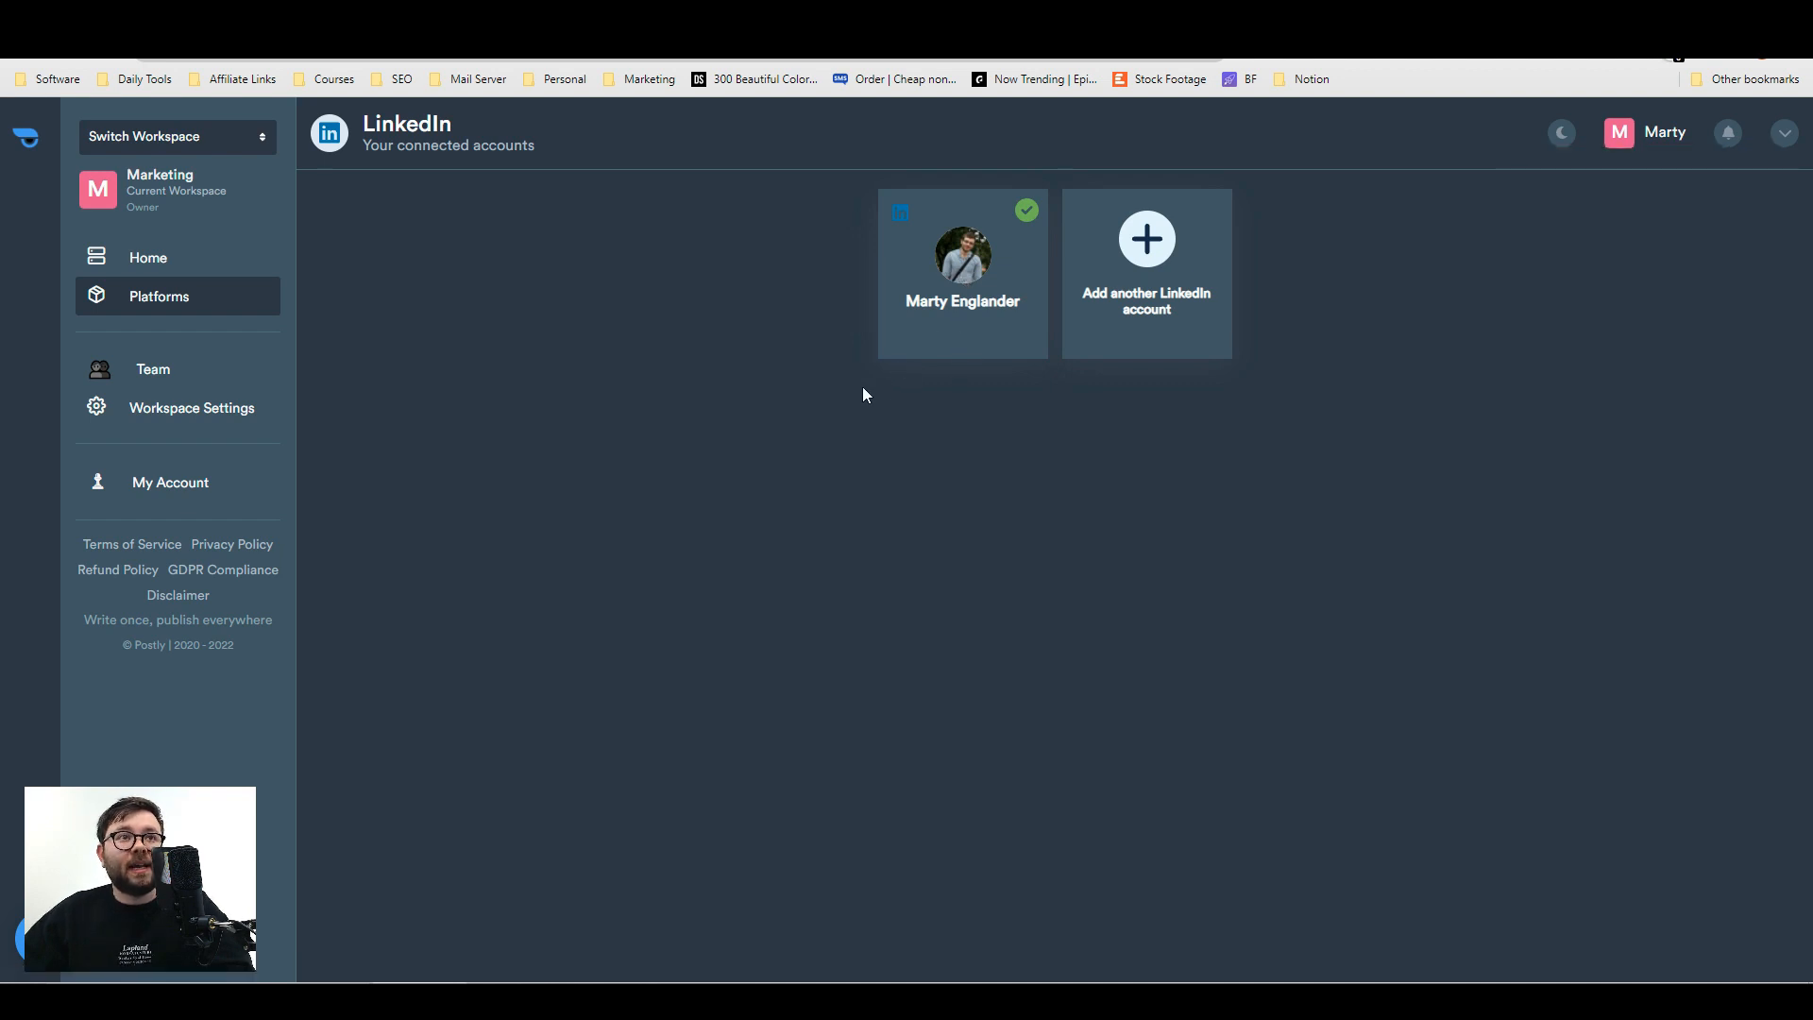
{"action": "left_click", "coordinate": [962, 274]}
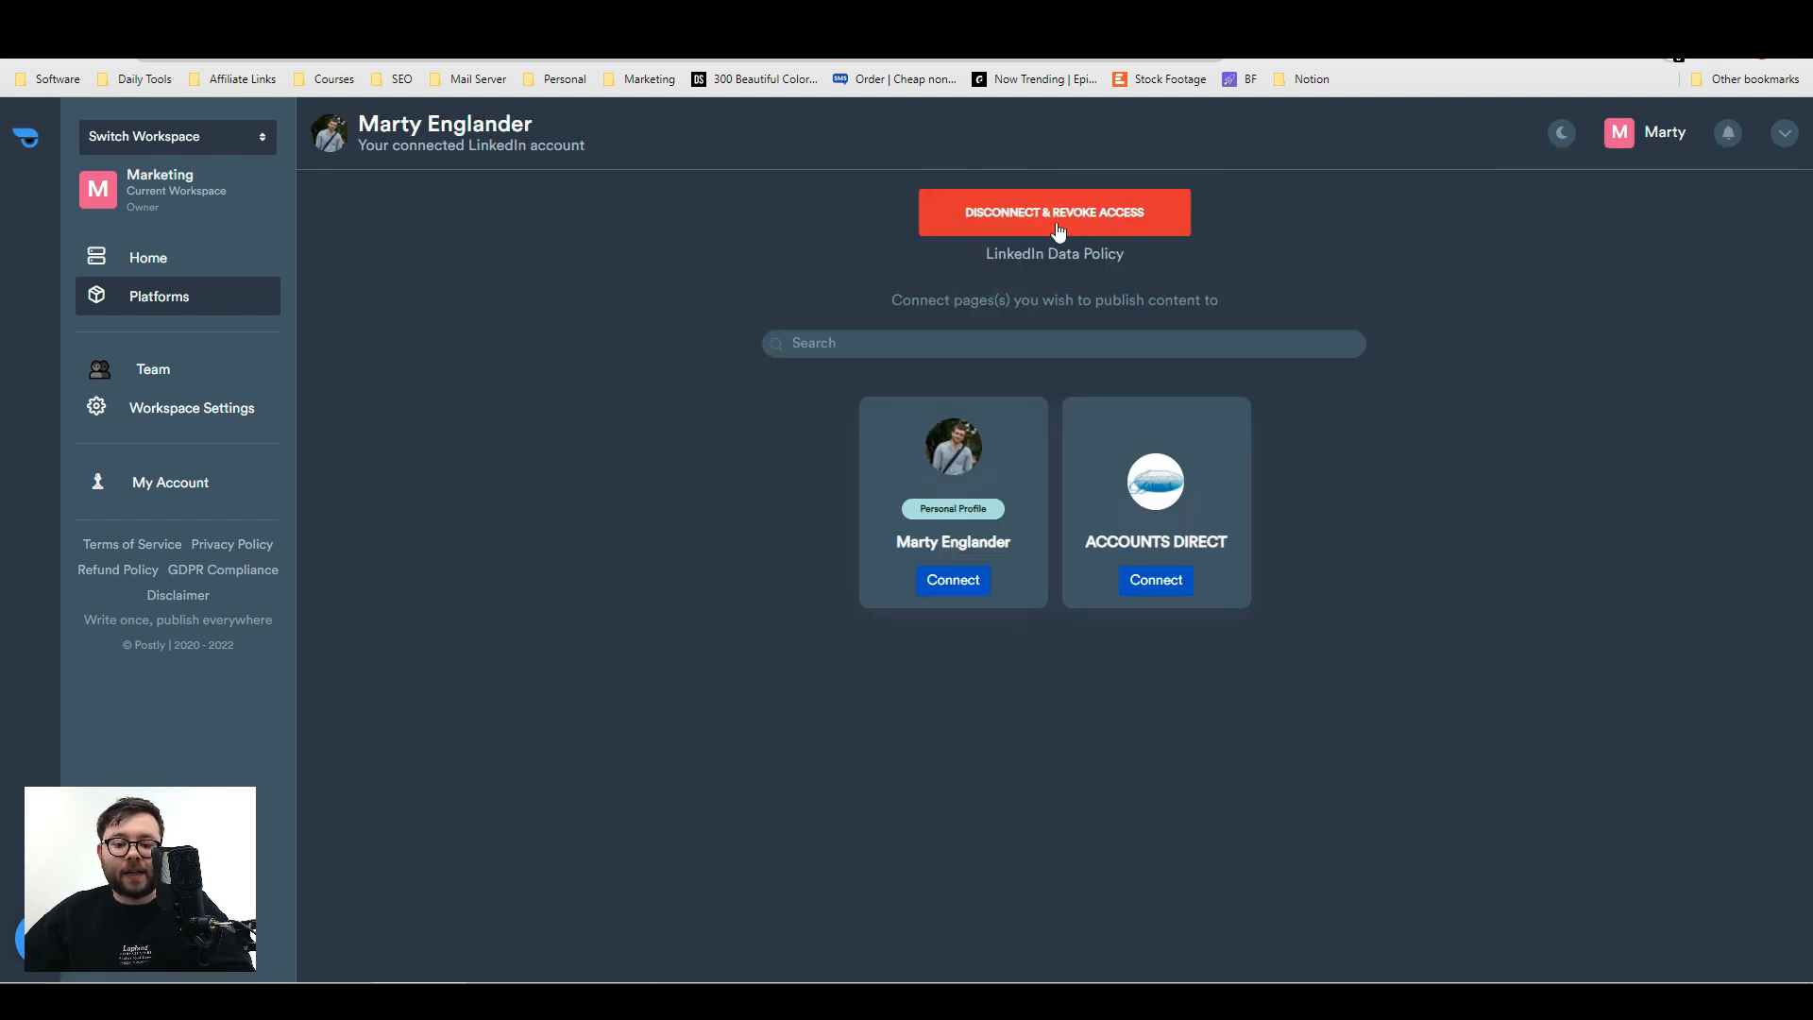
{"action": "left_click", "coordinate": [148, 257]}
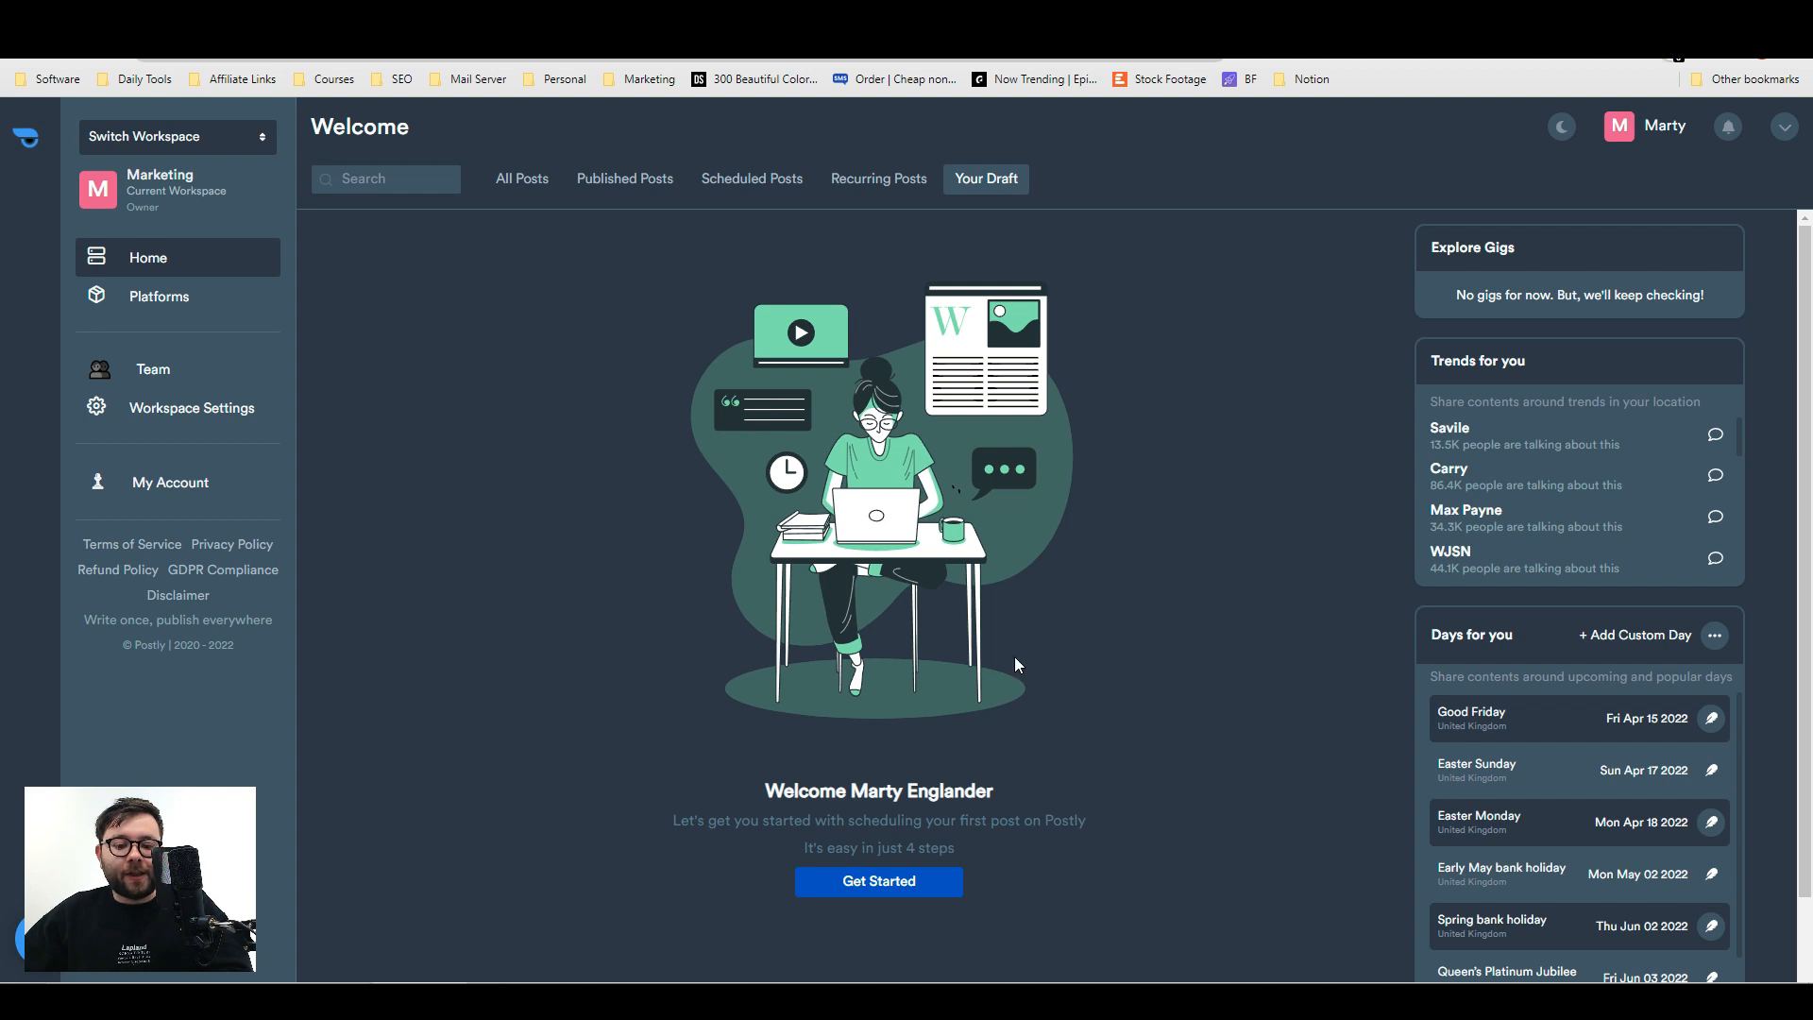
{"action": "mouse_move", "coordinate": [762, 502]}
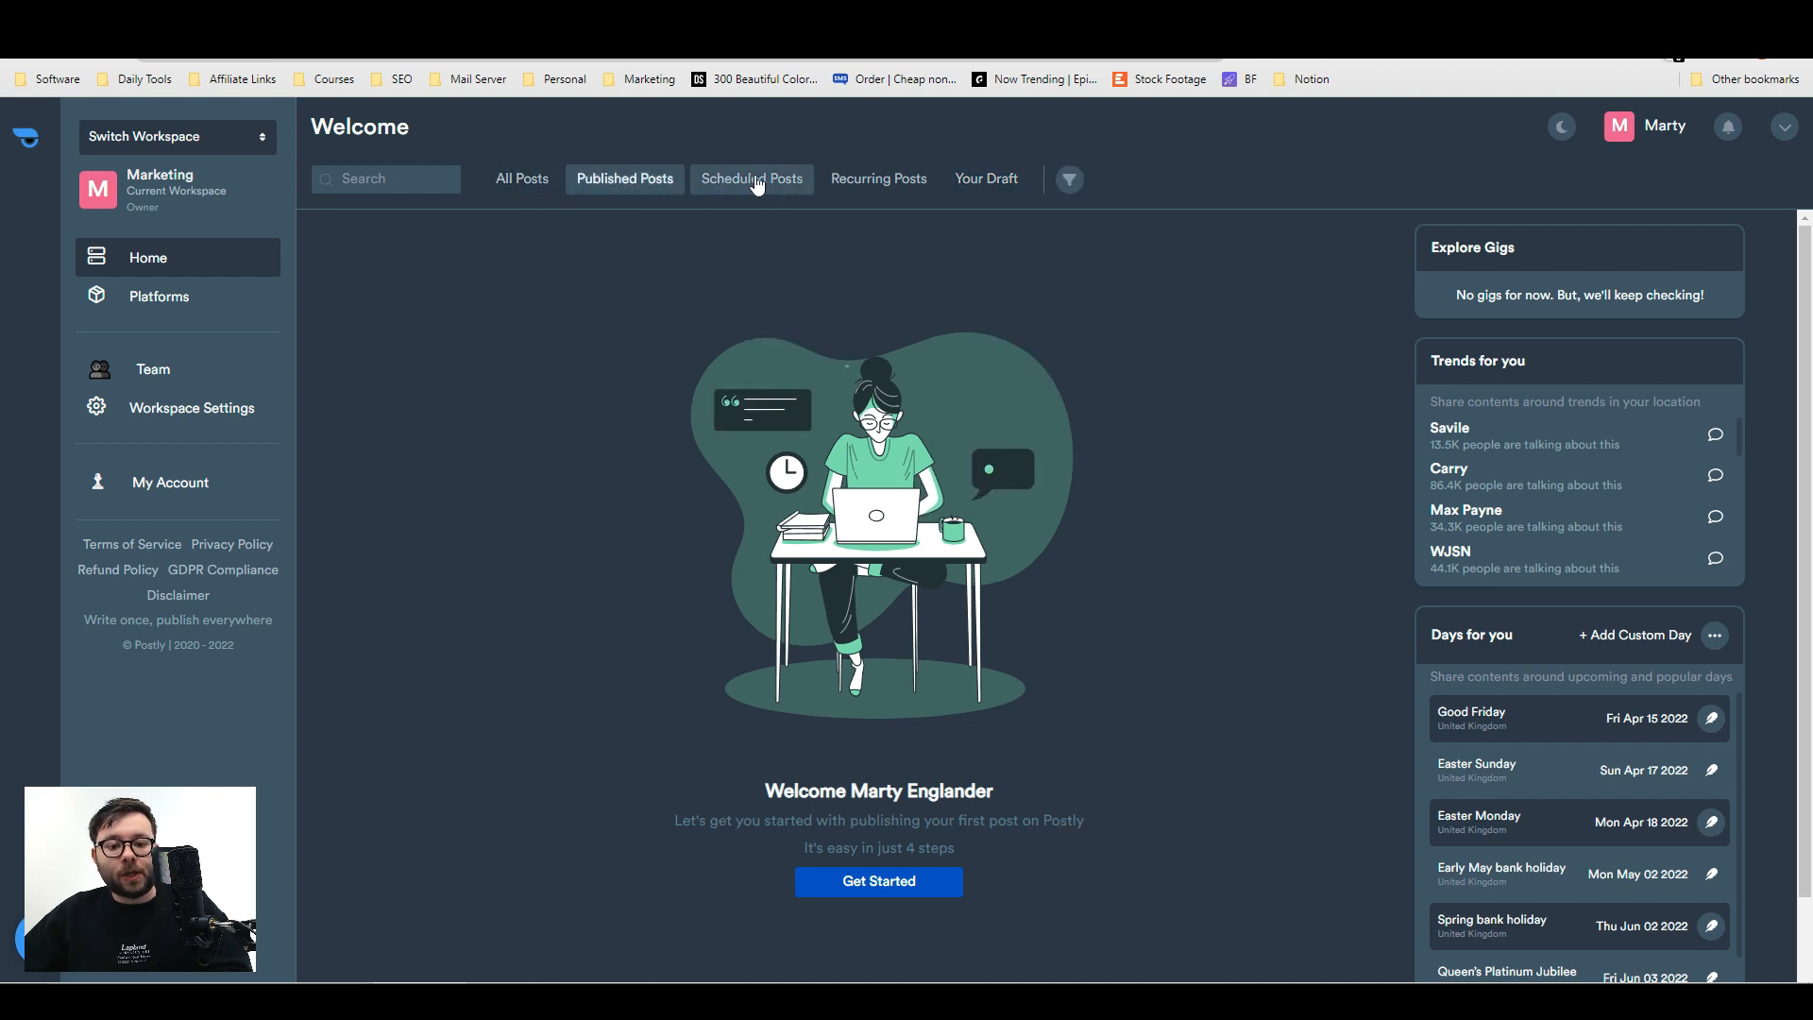
{"action": "left_click", "coordinate": [877, 179]}
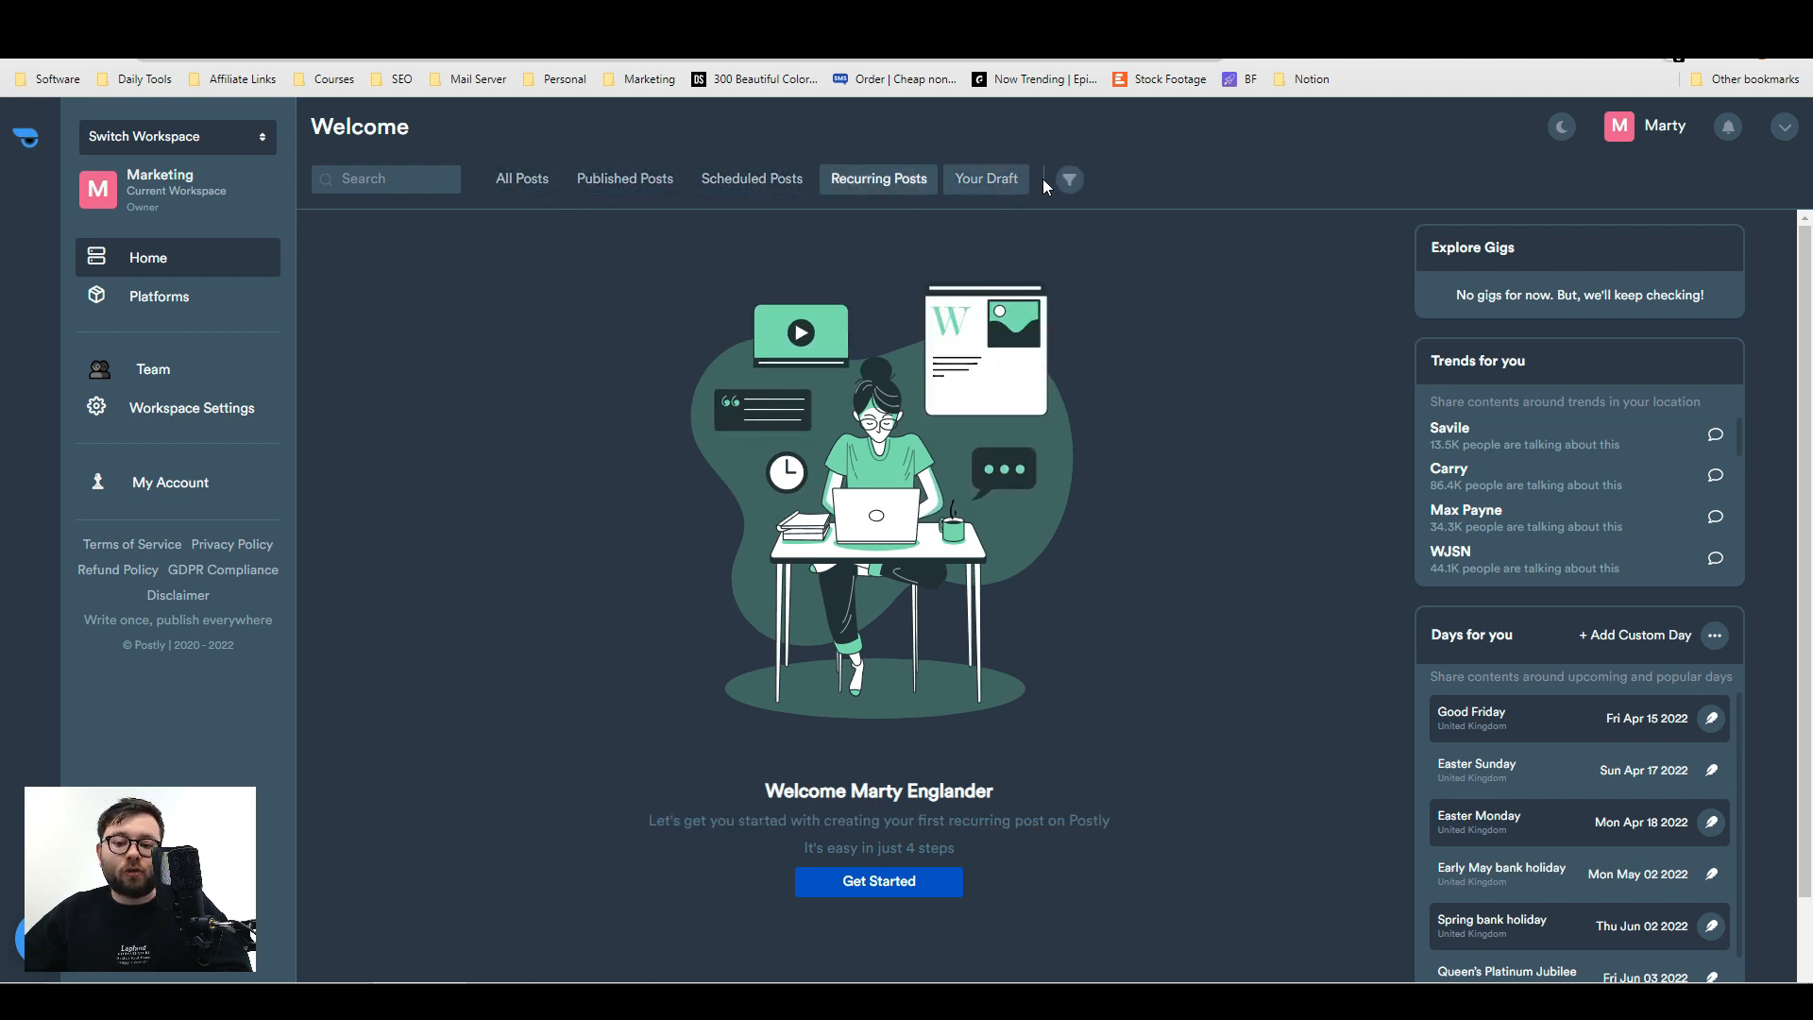
{"action": "left_click", "coordinate": [1067, 180]}
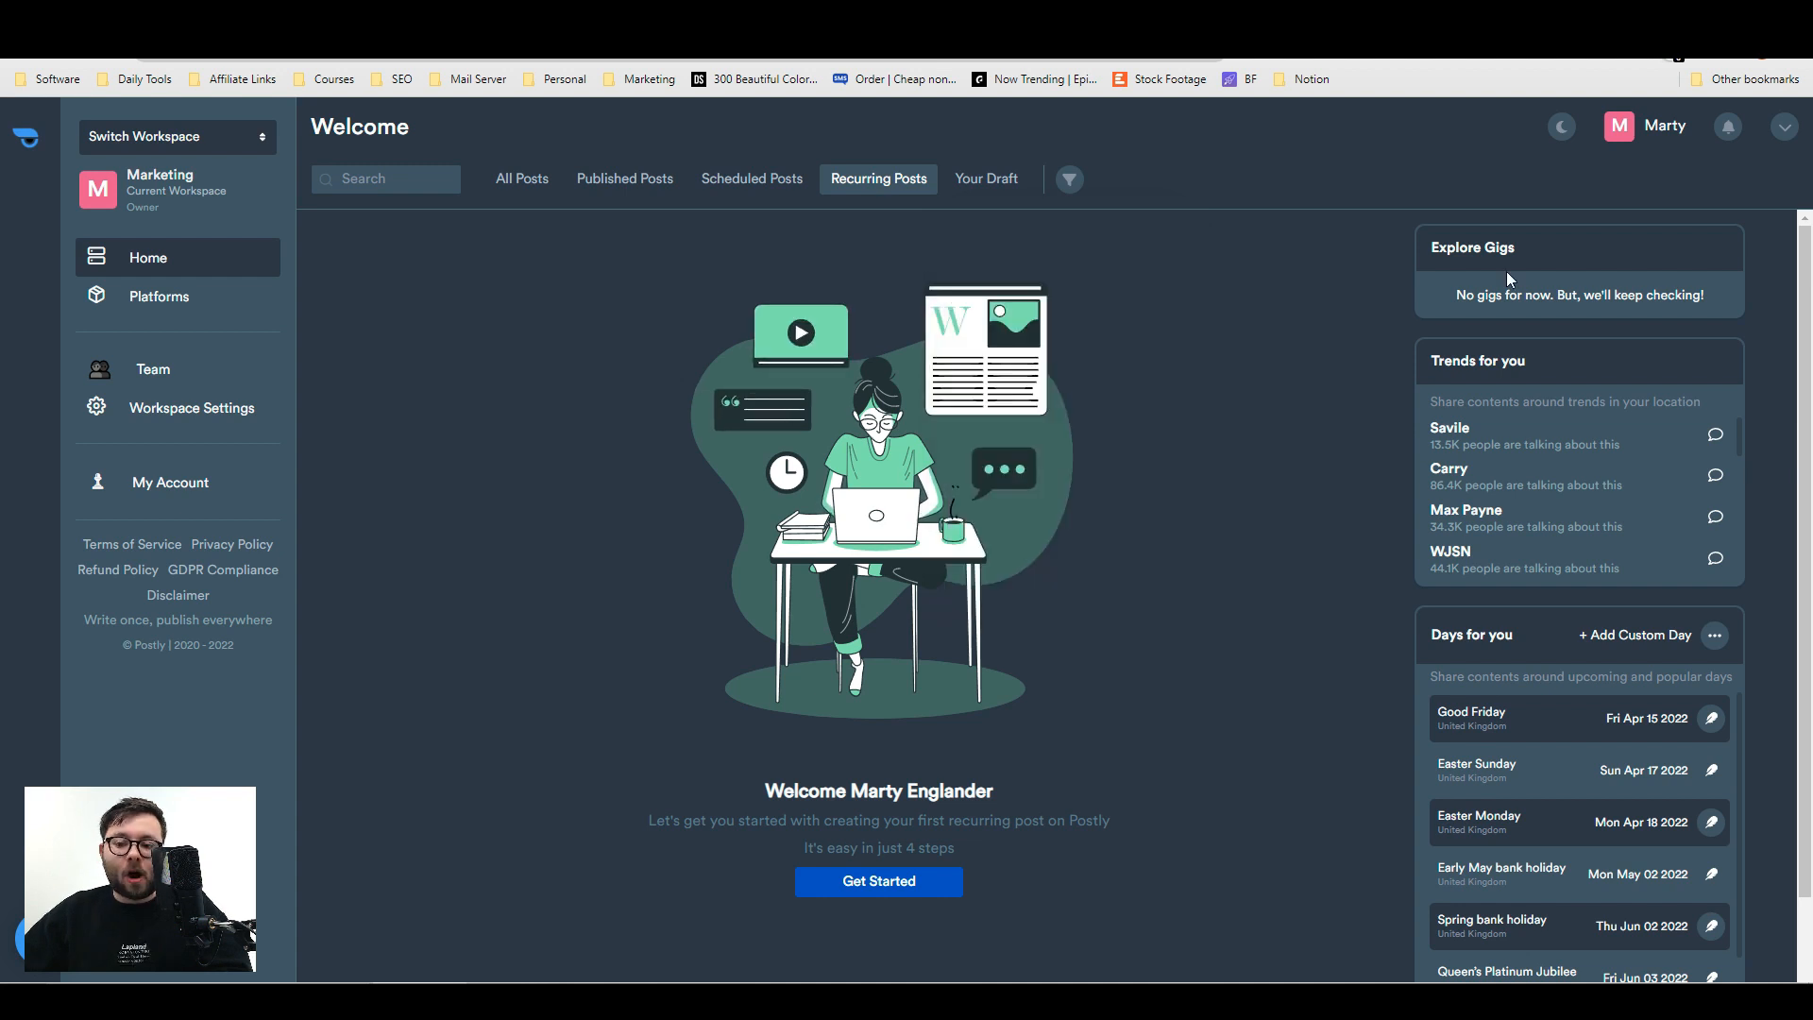
{"action": "mouse_move", "coordinate": [1544, 391]}
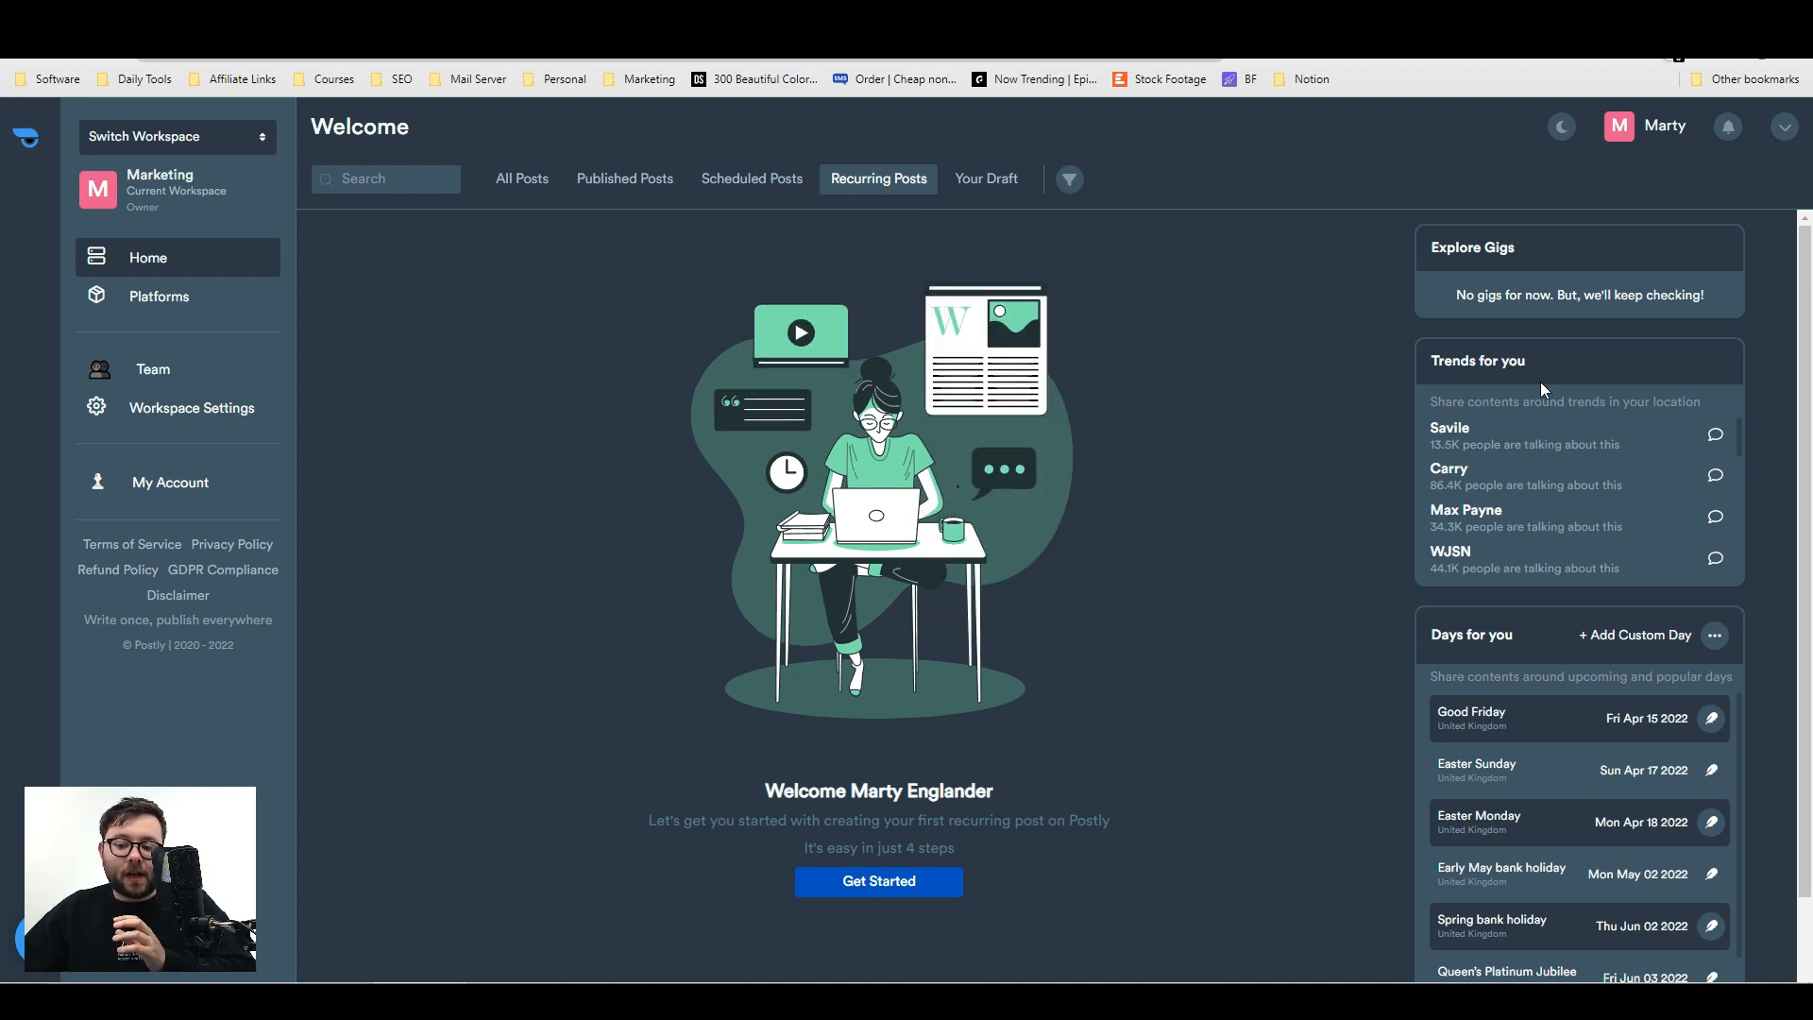
{"action": "scroll", "scroll_direction": "down", "scroll_amount": 3}
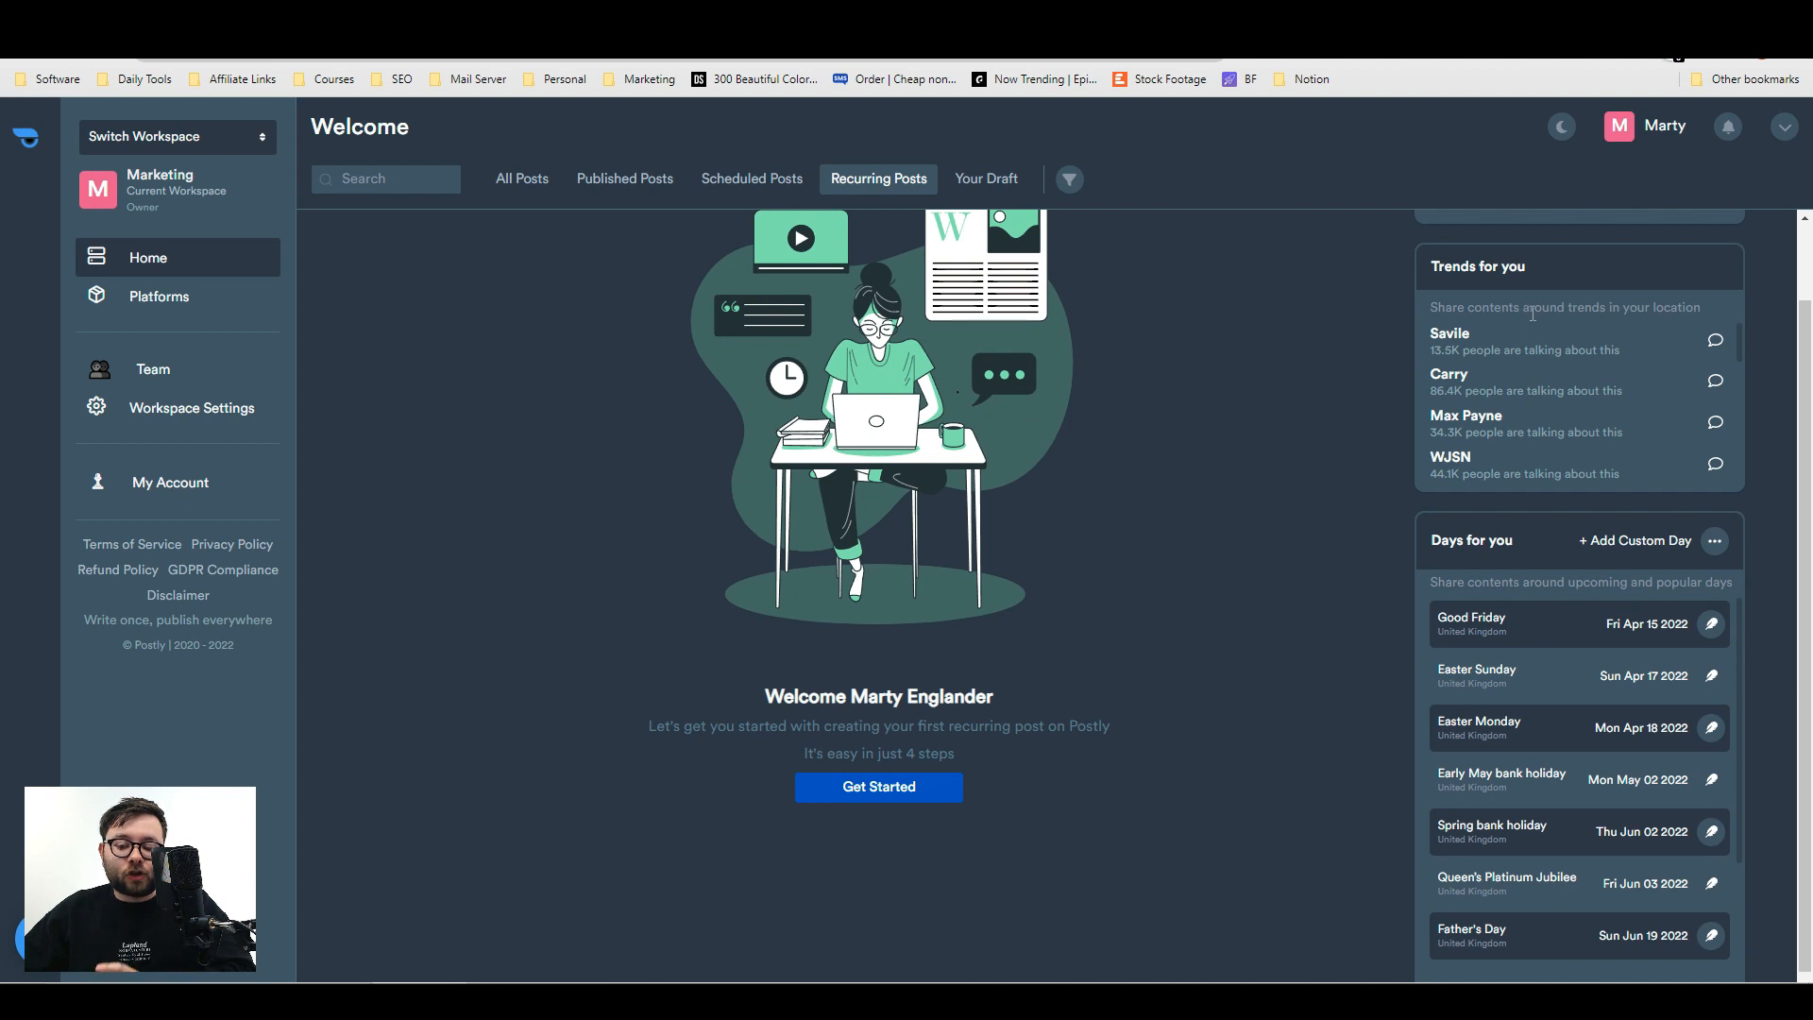
{"action": "mouse_move", "coordinate": [1545, 350]}
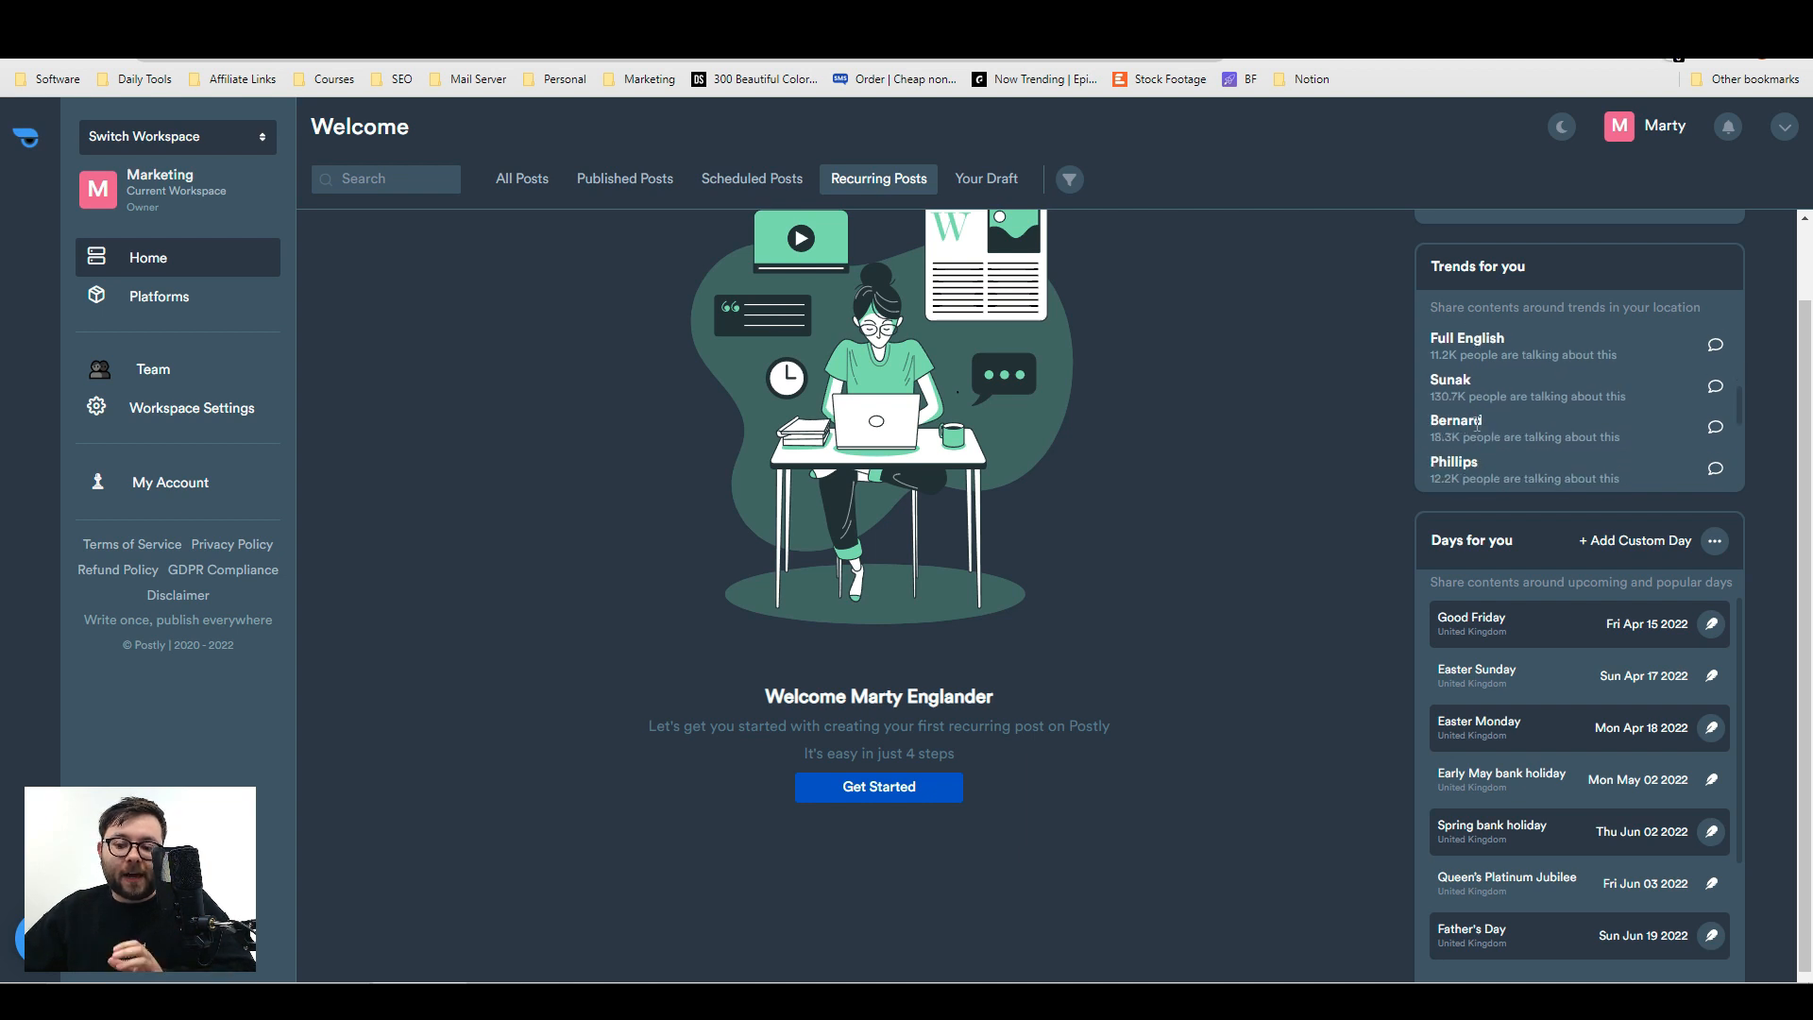
{"action": "scroll", "scroll_direction": "down", "scroll_amount": 3}
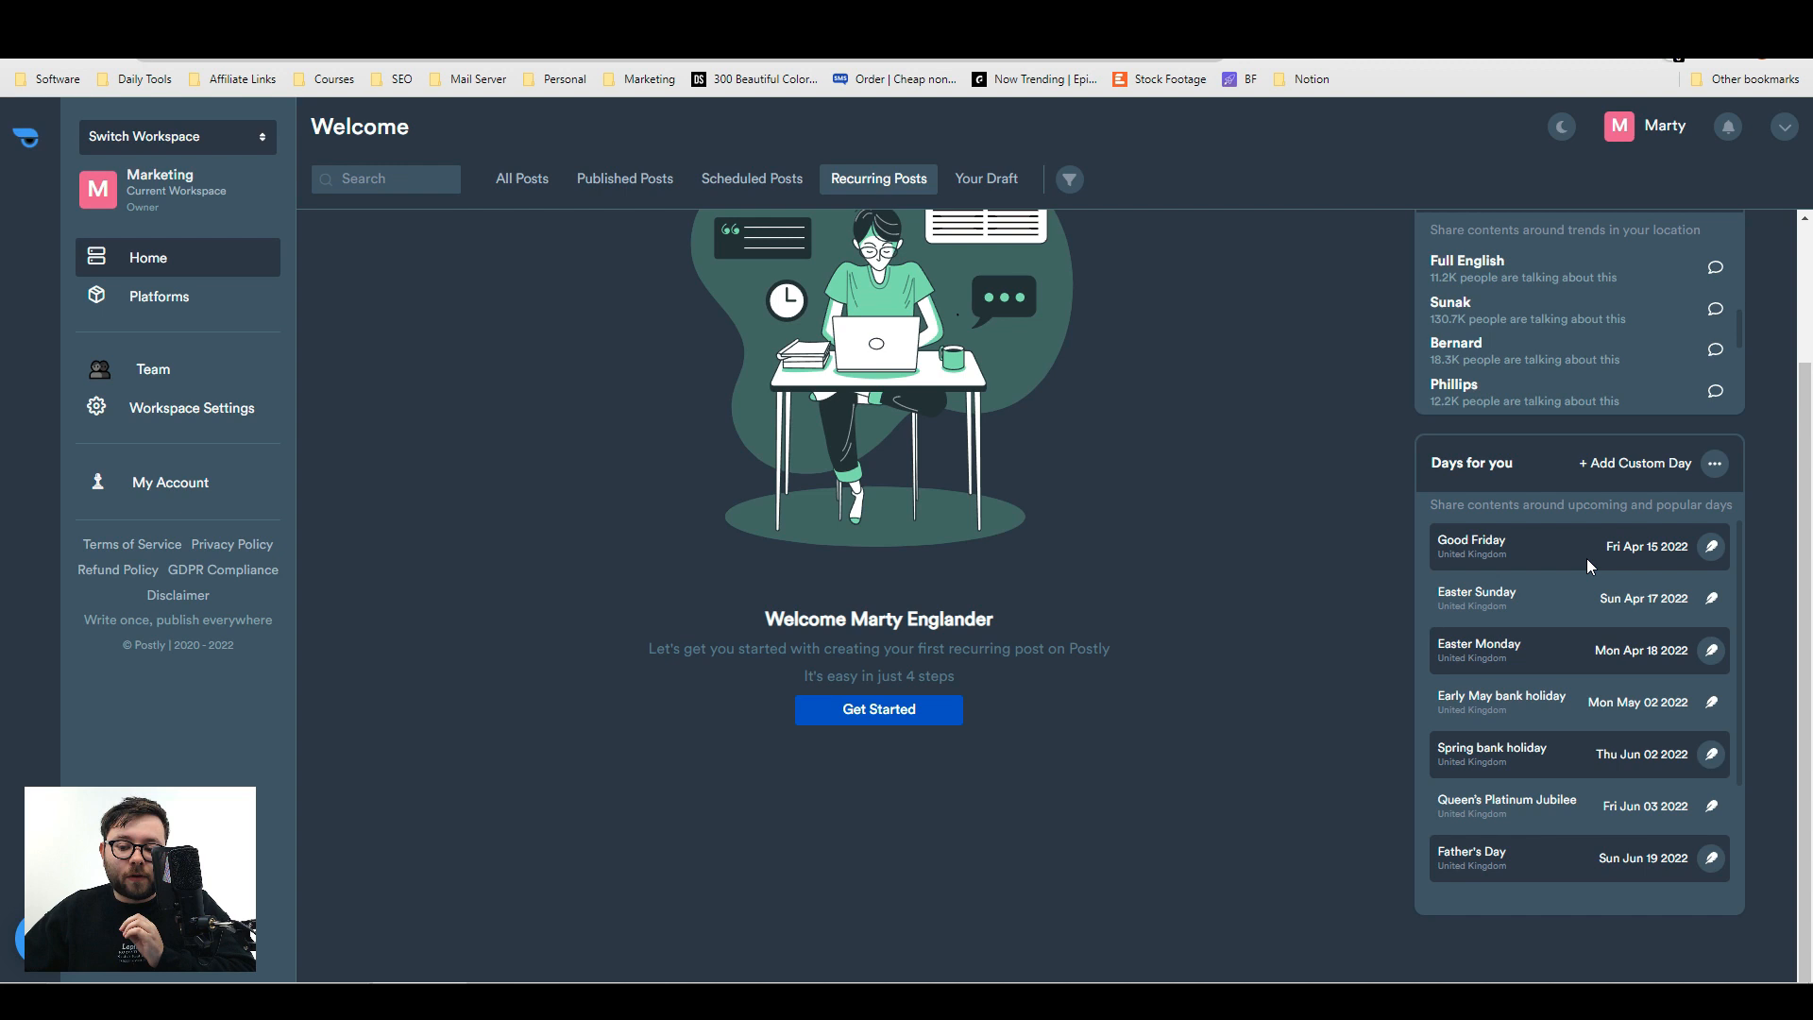
{"action": "scroll", "scroll_direction": "down", "scroll_amount": 3}
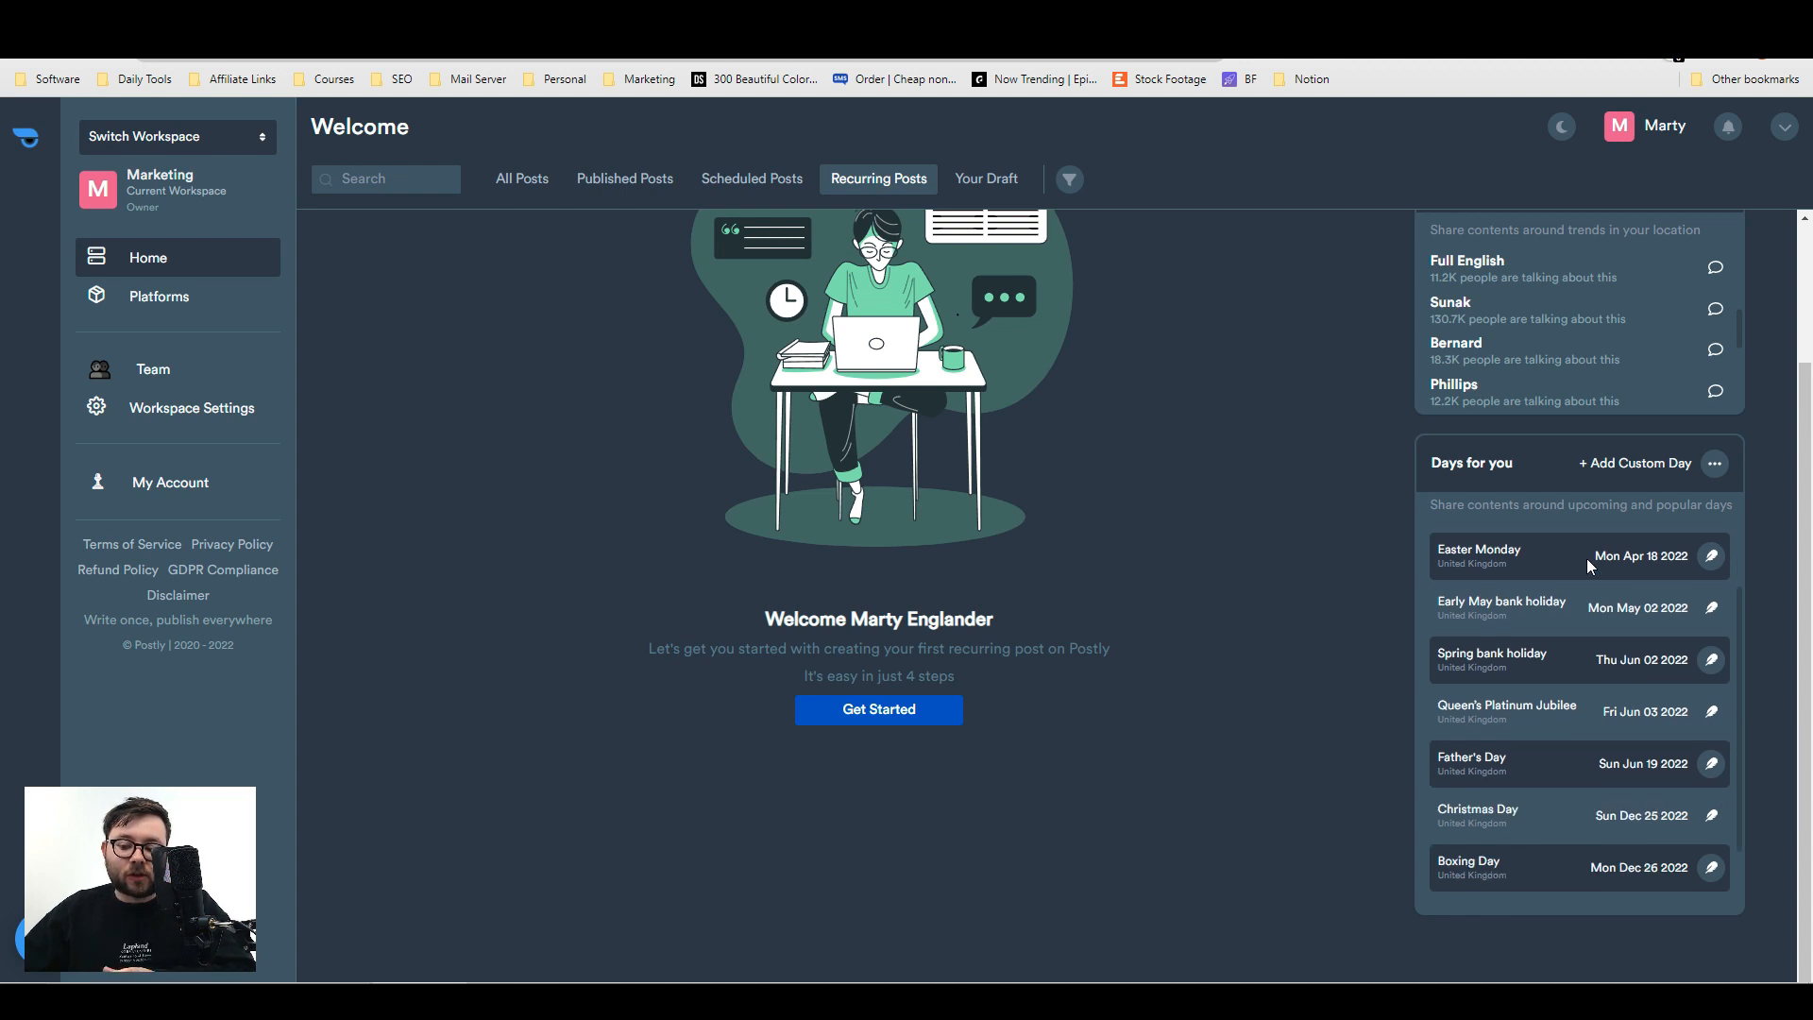
{"action": "scroll", "scroll_direction": "down", "scroll_amount": 3}
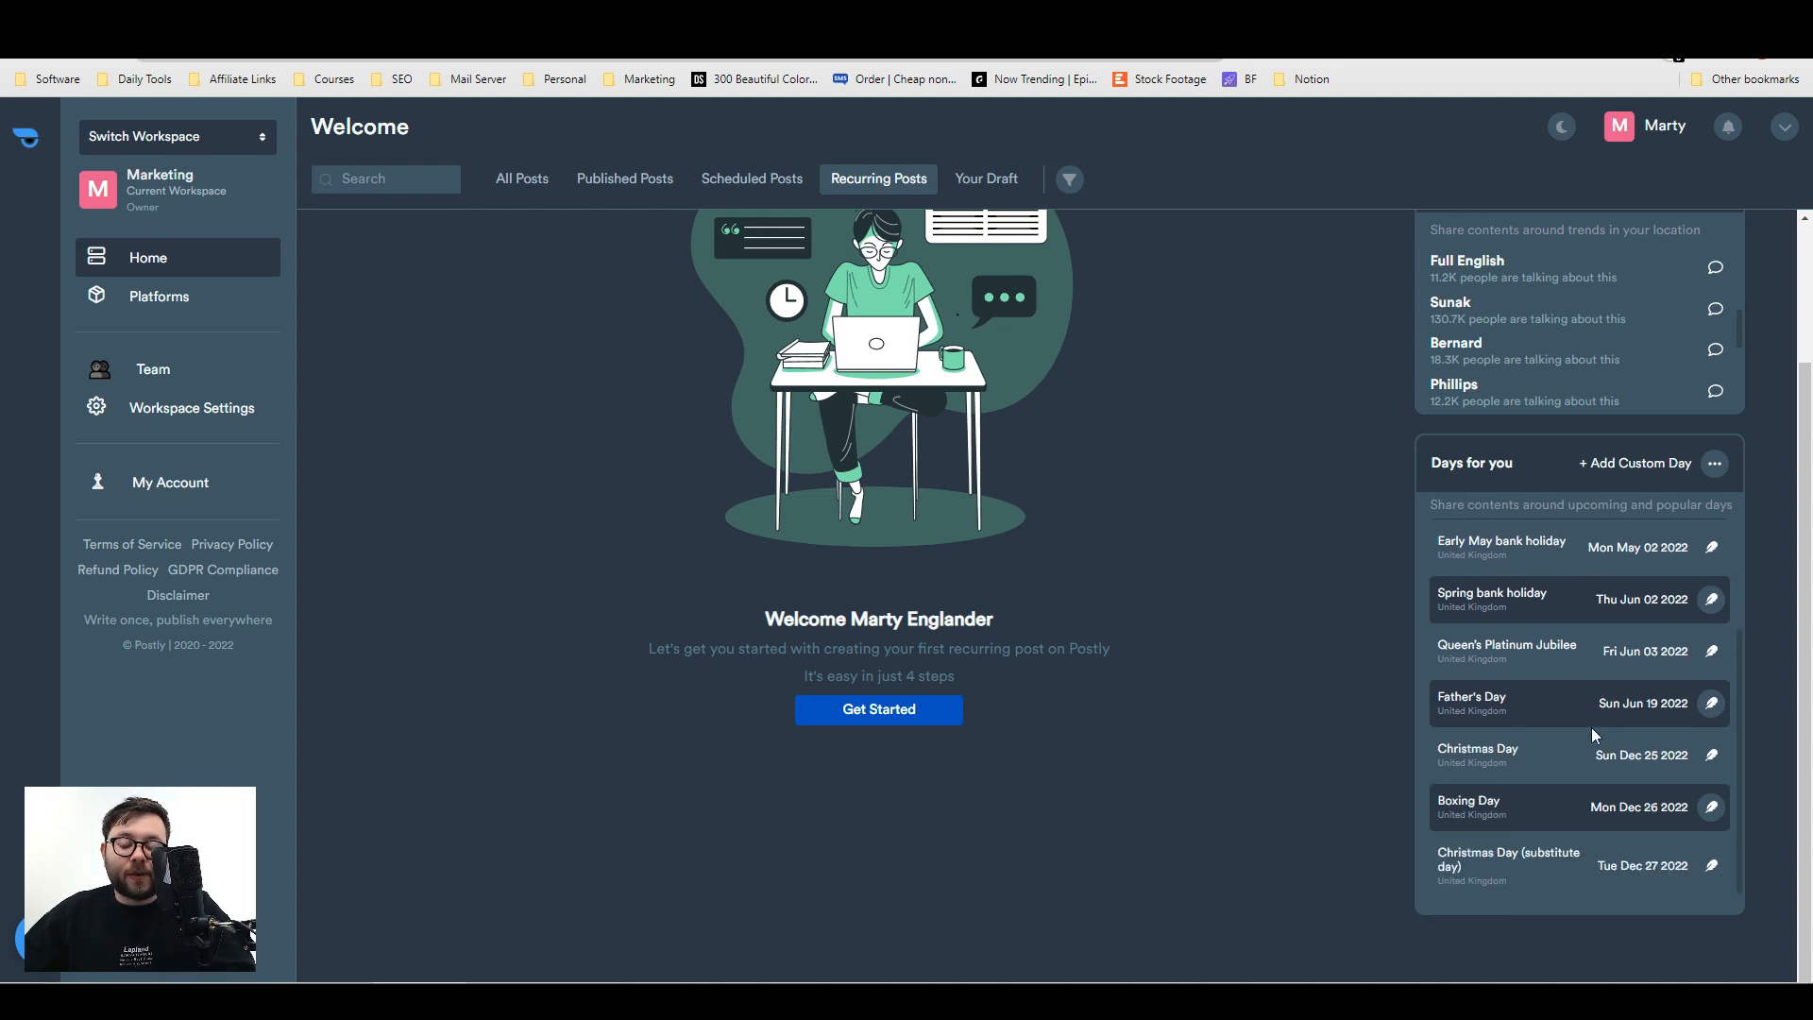
{"action": "mouse_move", "coordinate": [1550, 684]}
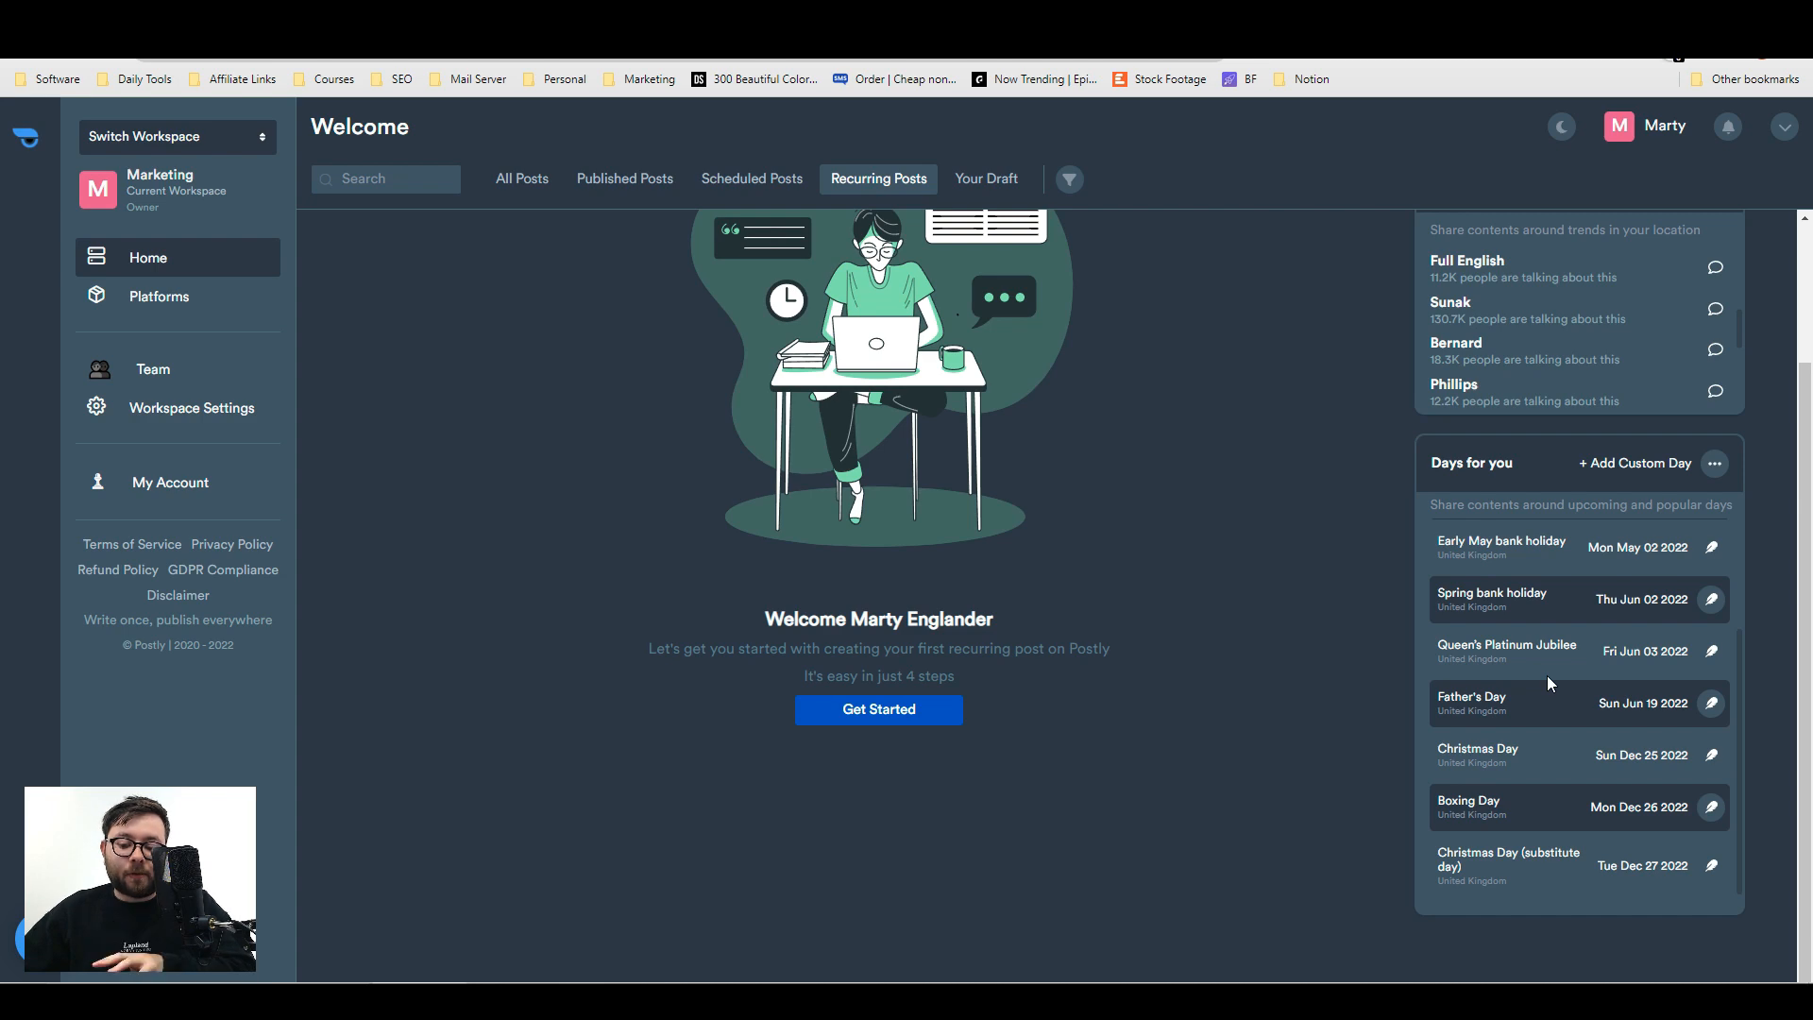
- Cancel the custom event day form and switch the feed to All Posts
{"action": "left_click", "coordinate": [1634, 463]}
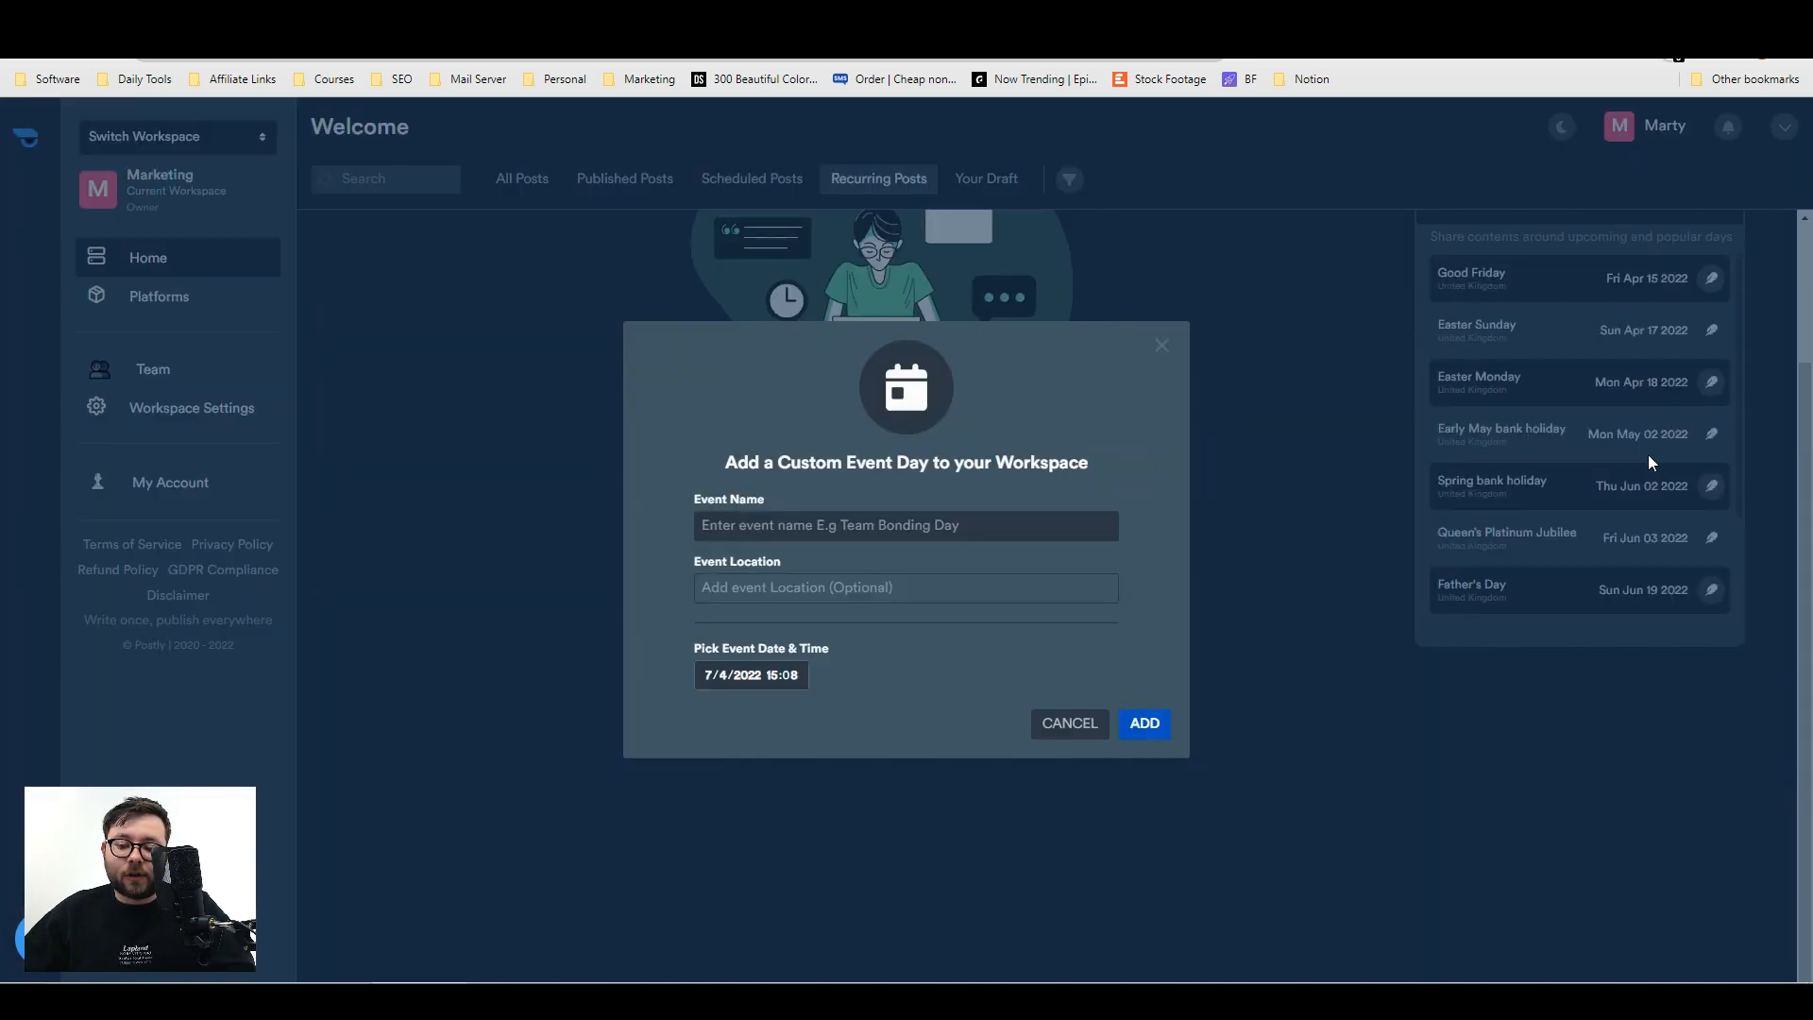
{"action": "left_click", "coordinate": [1067, 722]}
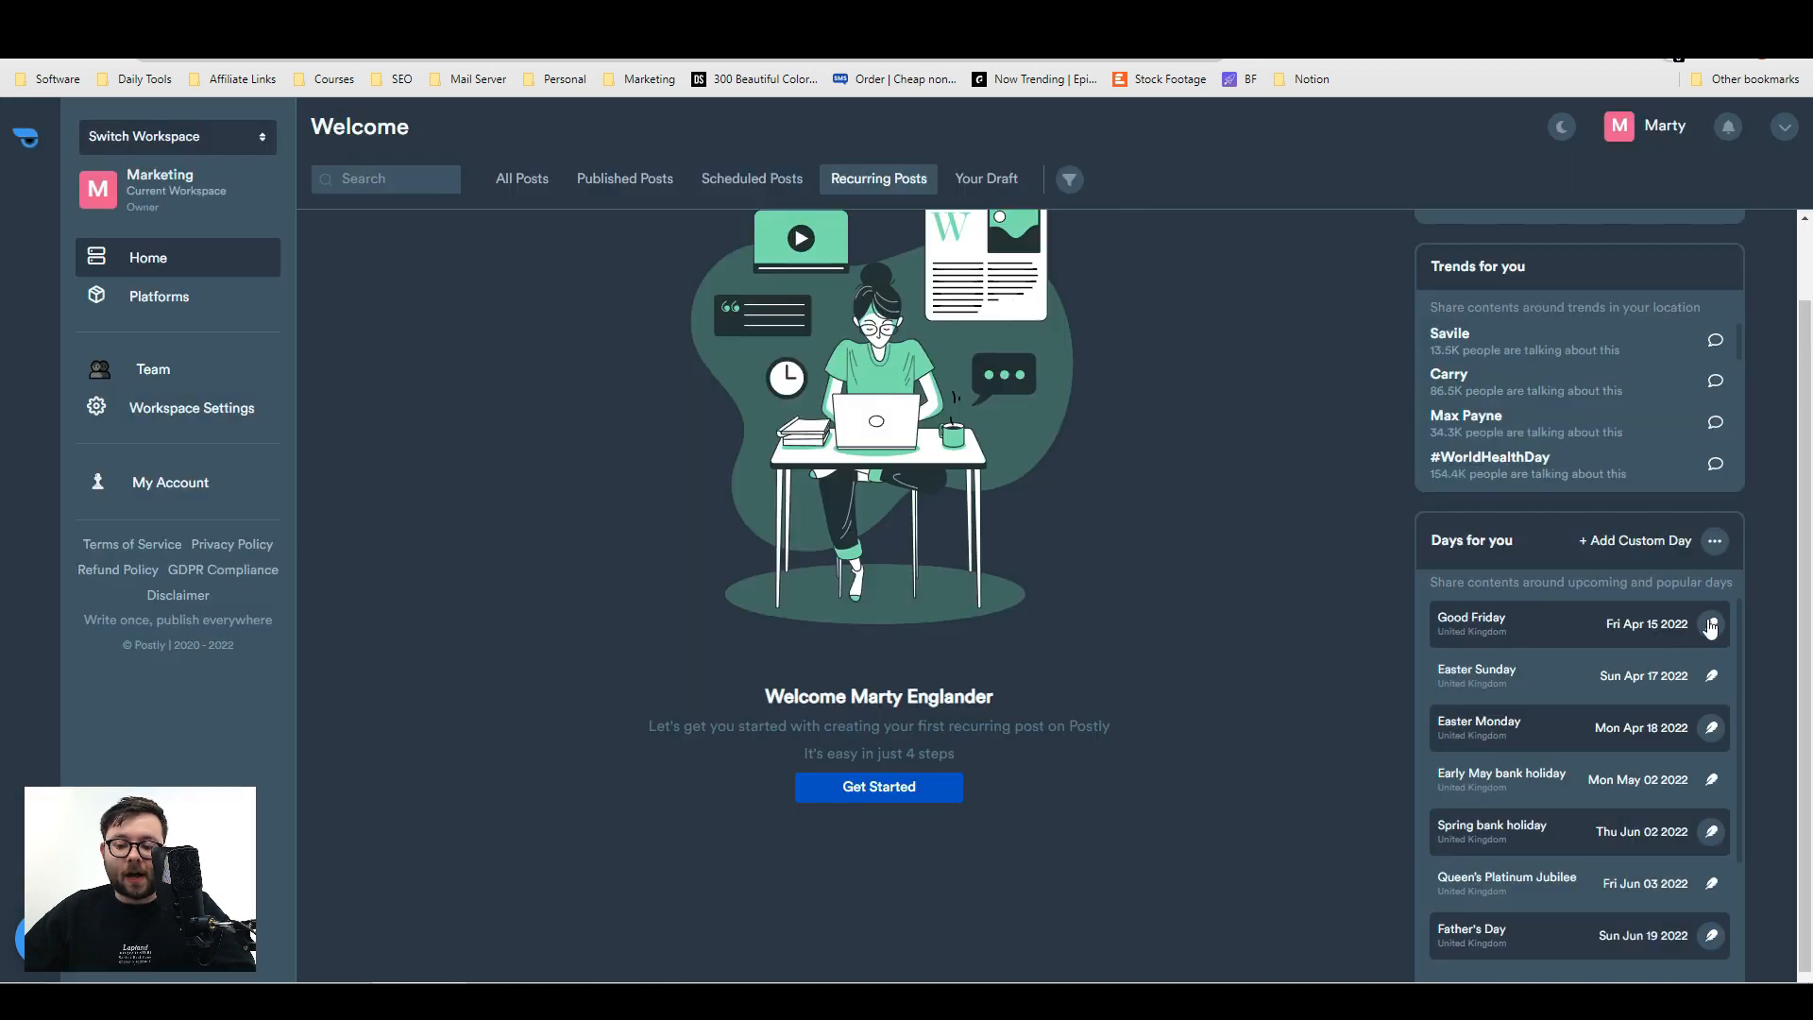
{"action": "scroll", "scroll_direction": "down", "scroll_amount": 3}
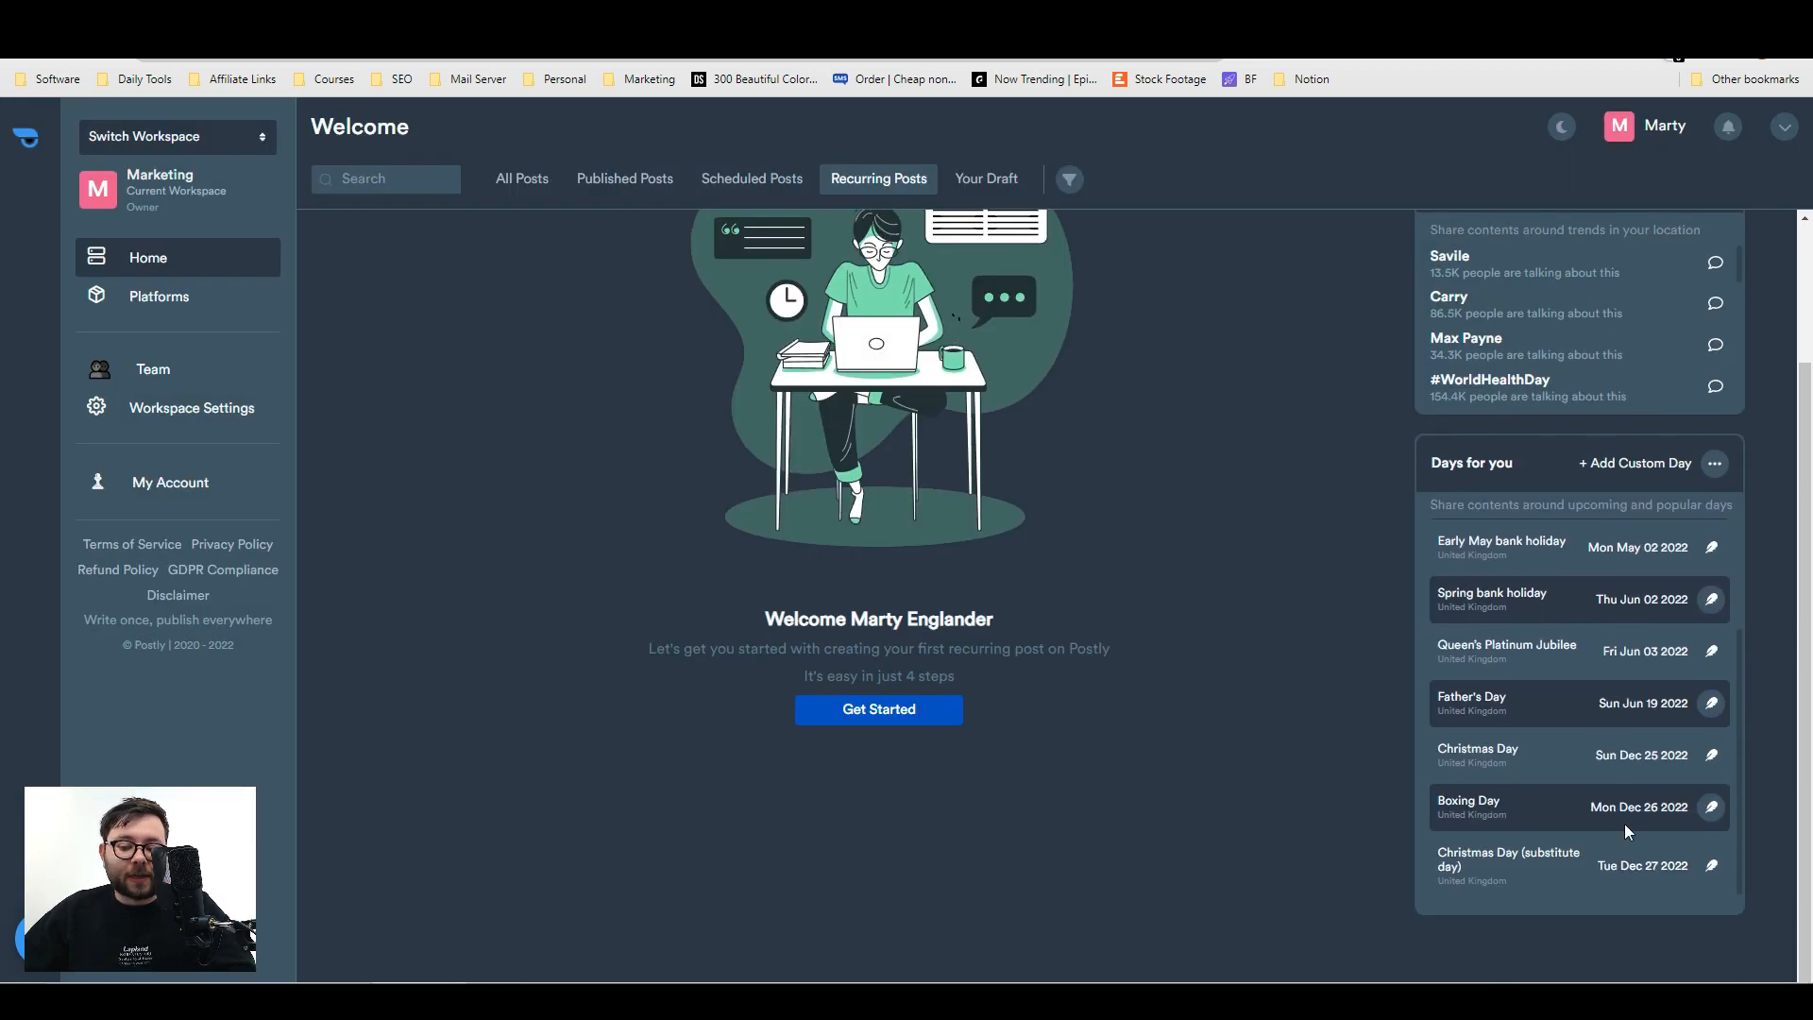
{"action": "scroll", "scroll_direction": "up", "scroll_amount": 3}
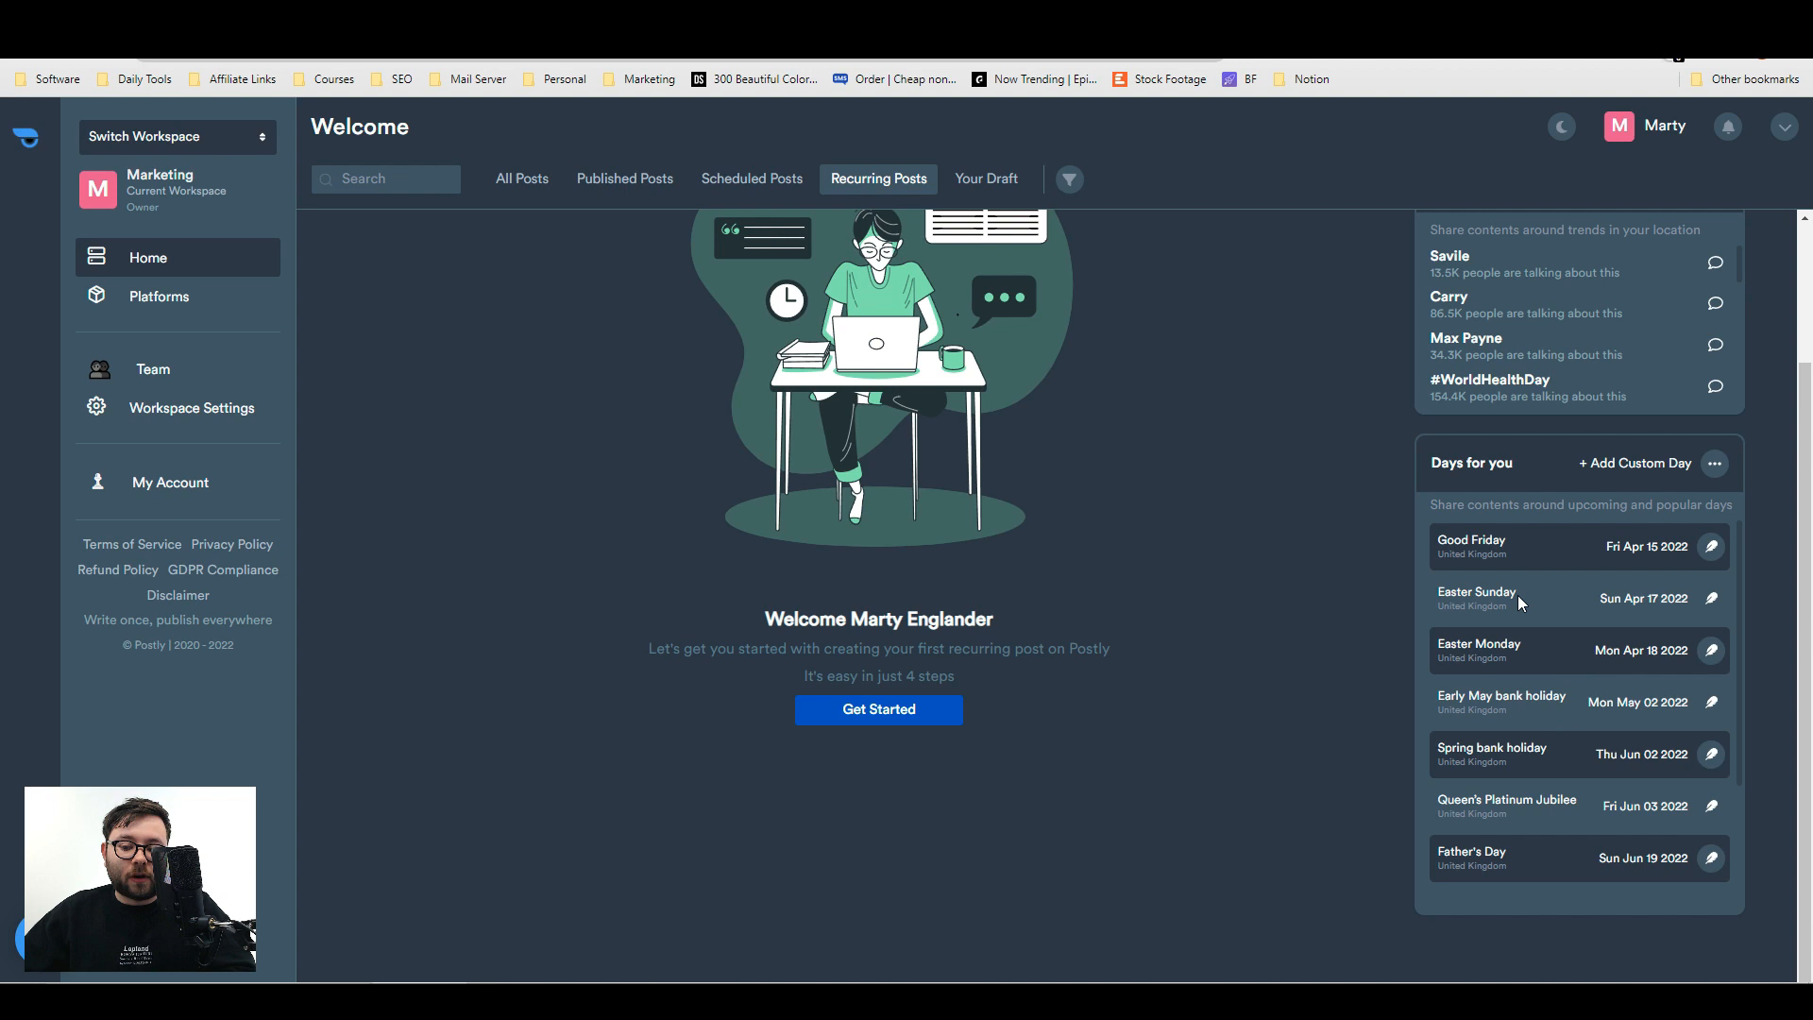
{"action": "left_click", "coordinate": [520, 179]}
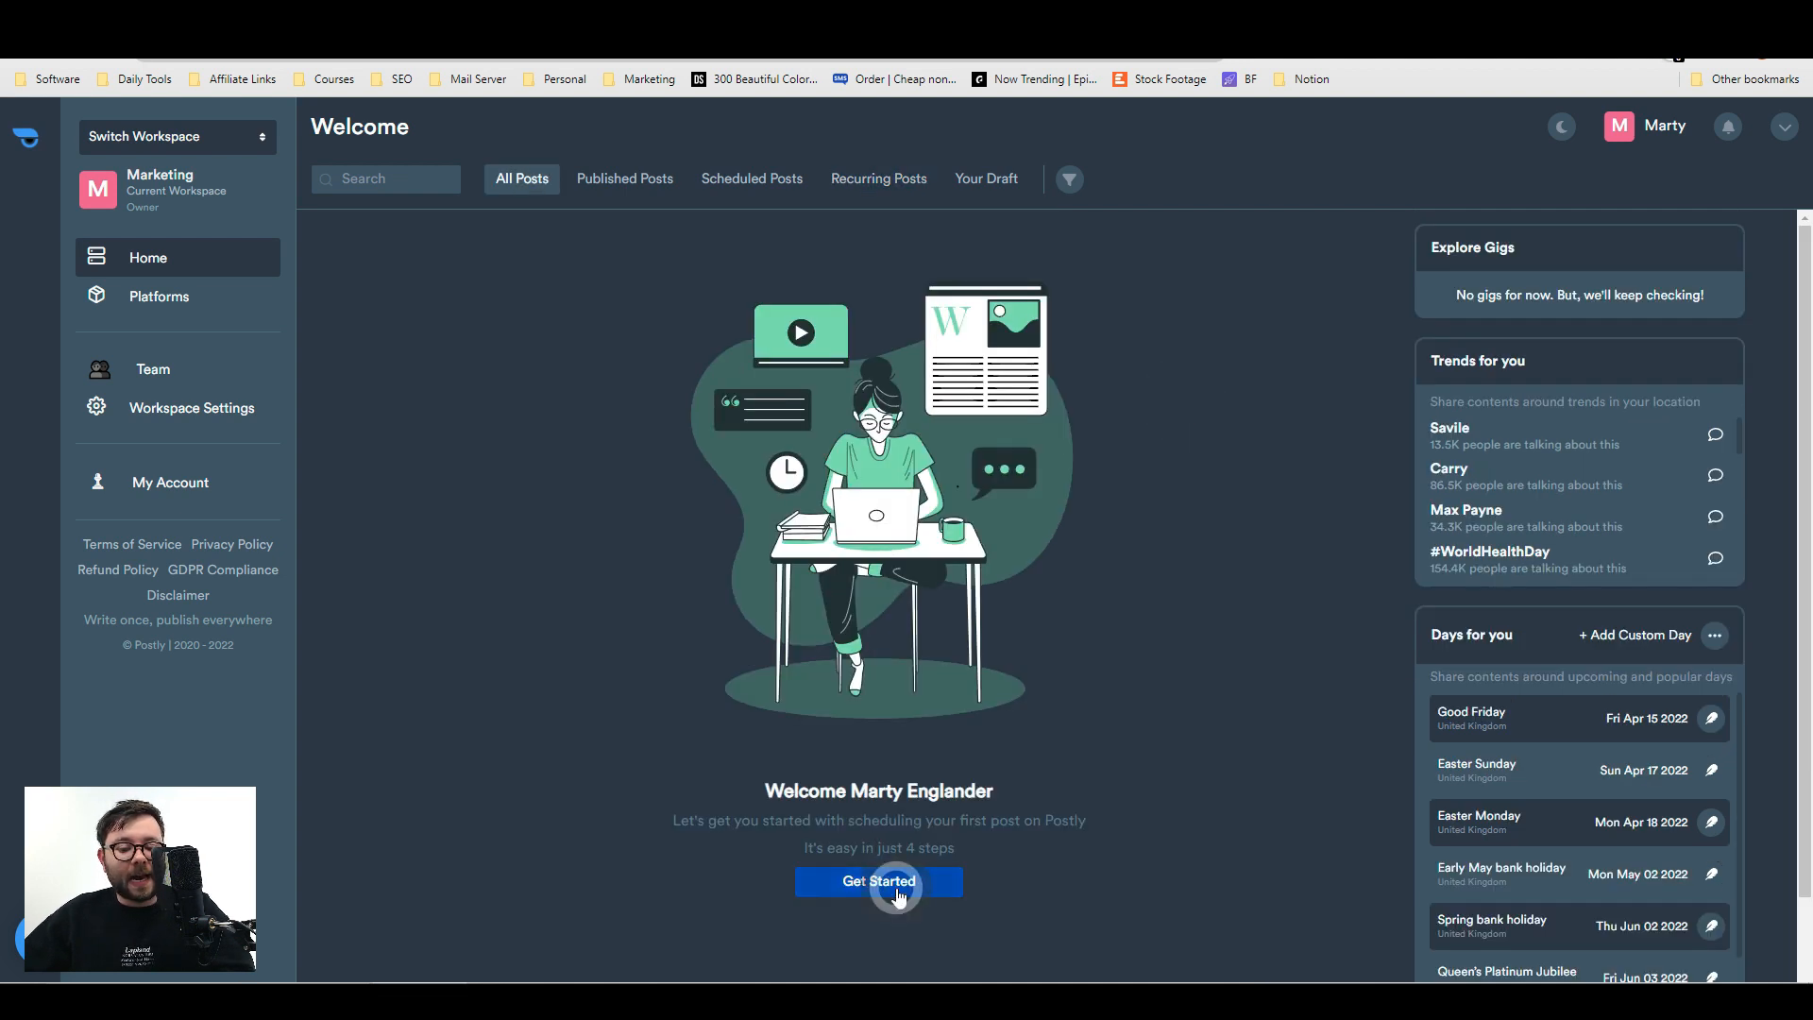
- Compose a post with the VidJuice UniTube review headline and attach the YouTube video by URL
{"action": "left_click", "coordinate": [877, 881]}
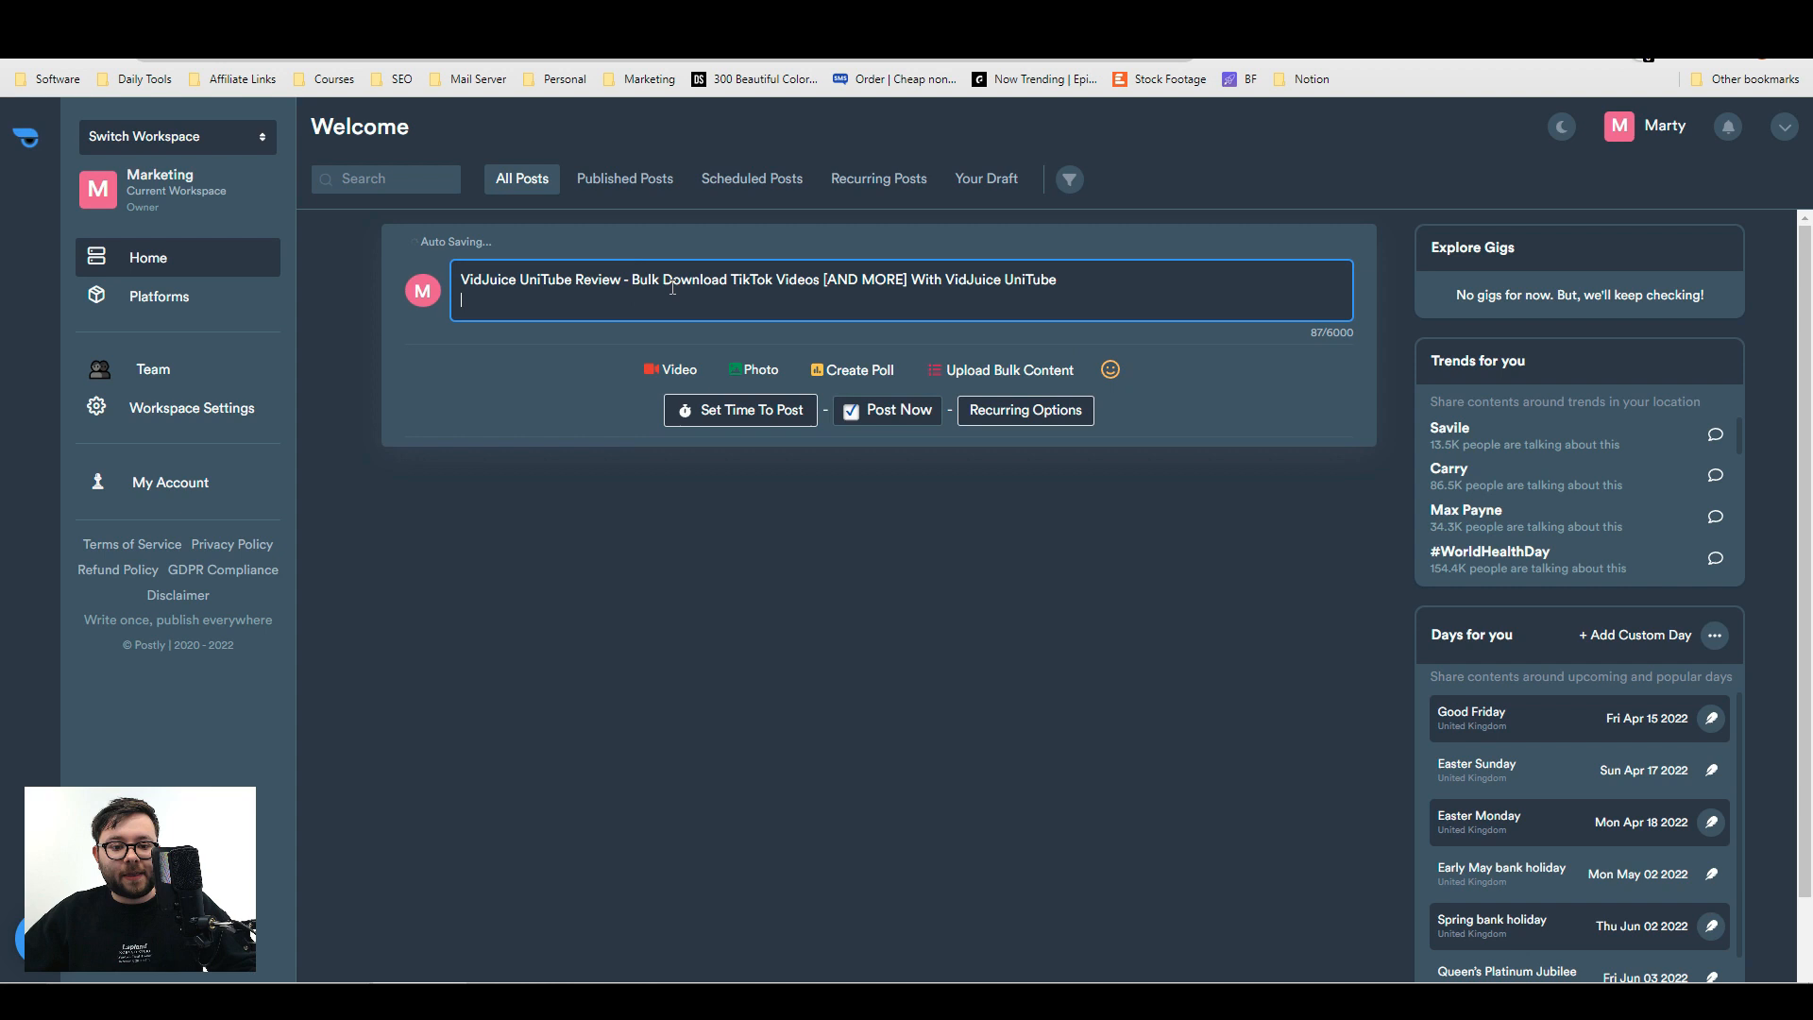
{"action": "left_click", "coordinate": [670, 370]}
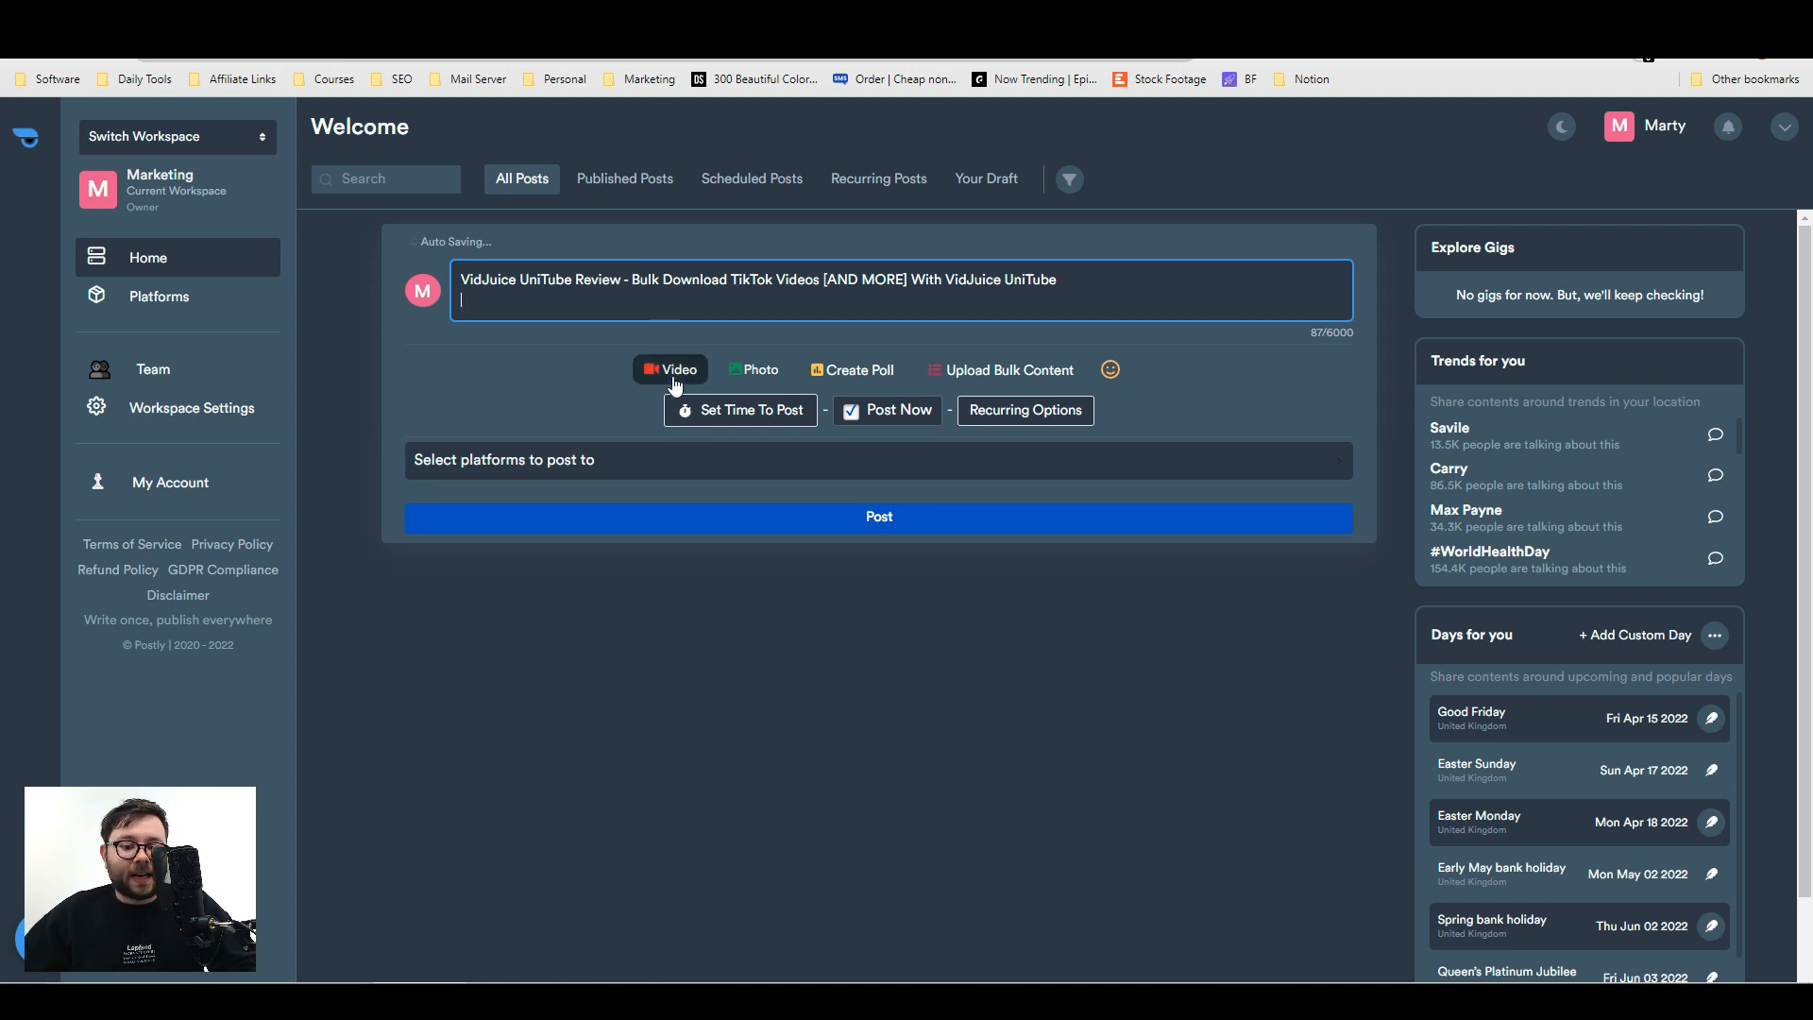
{"action": "left_click", "coordinate": [670, 369]}
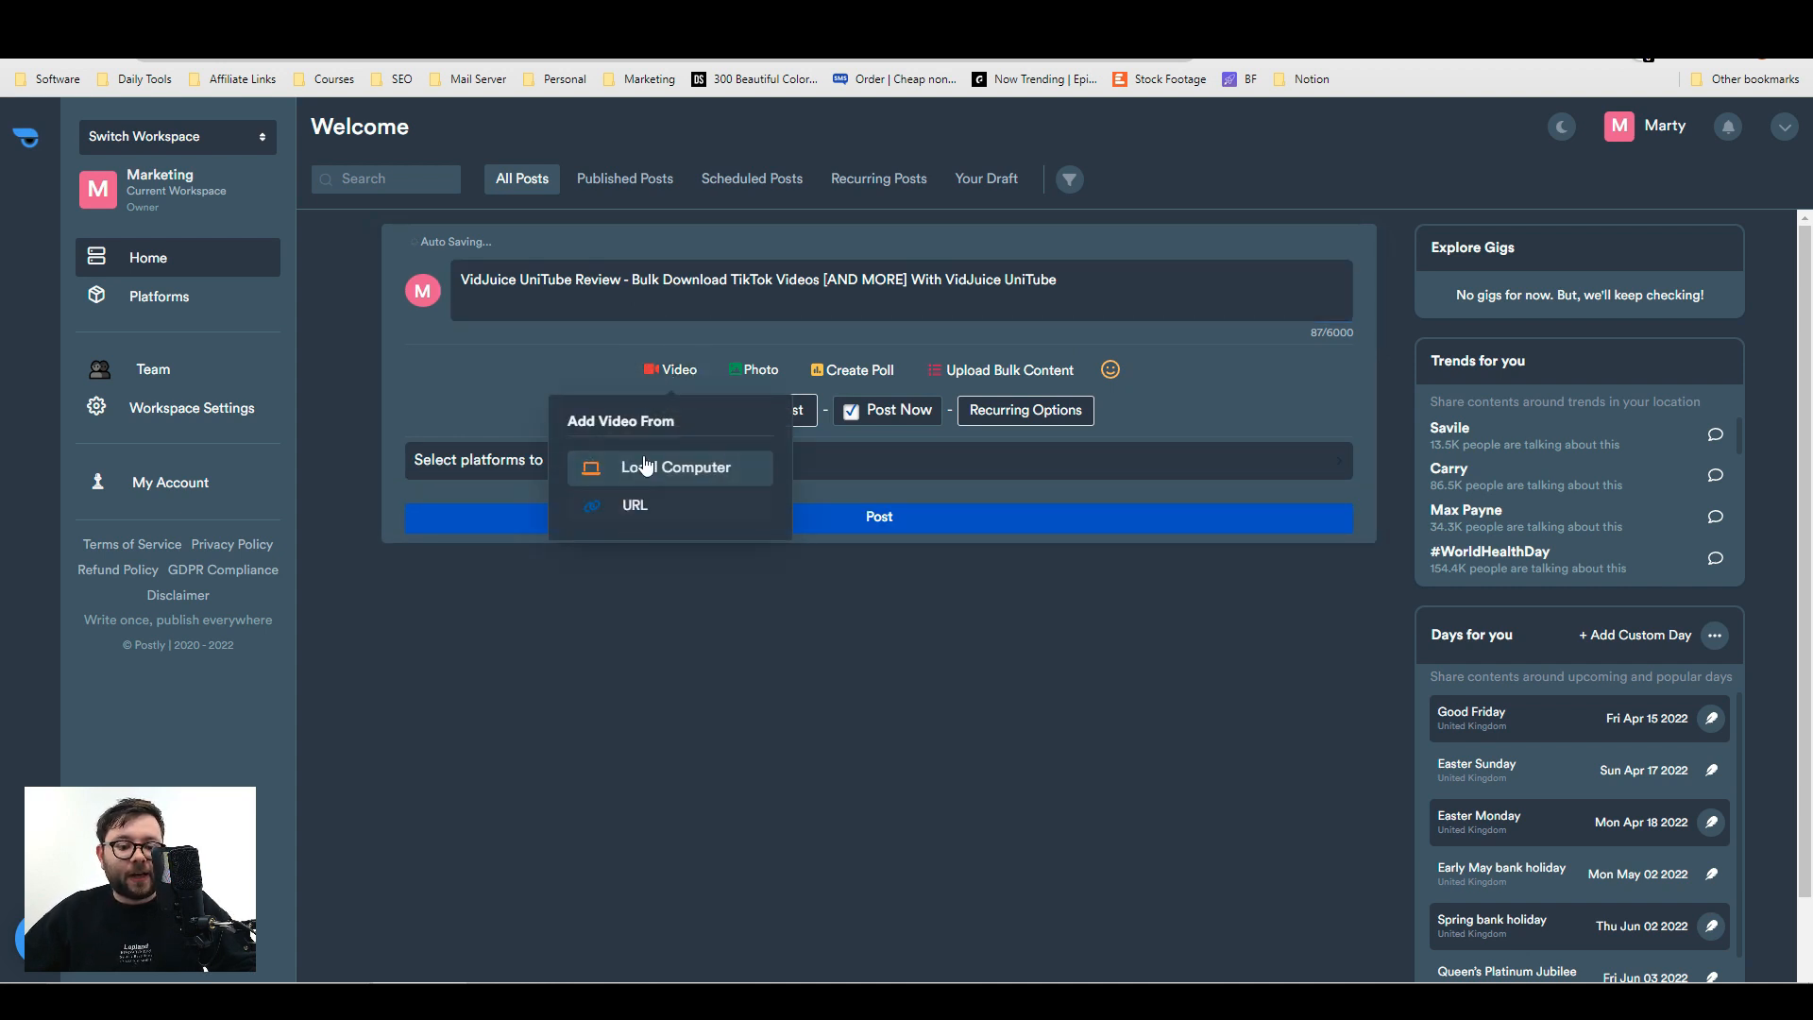
{"action": "mouse_move", "coordinate": [634, 509]}
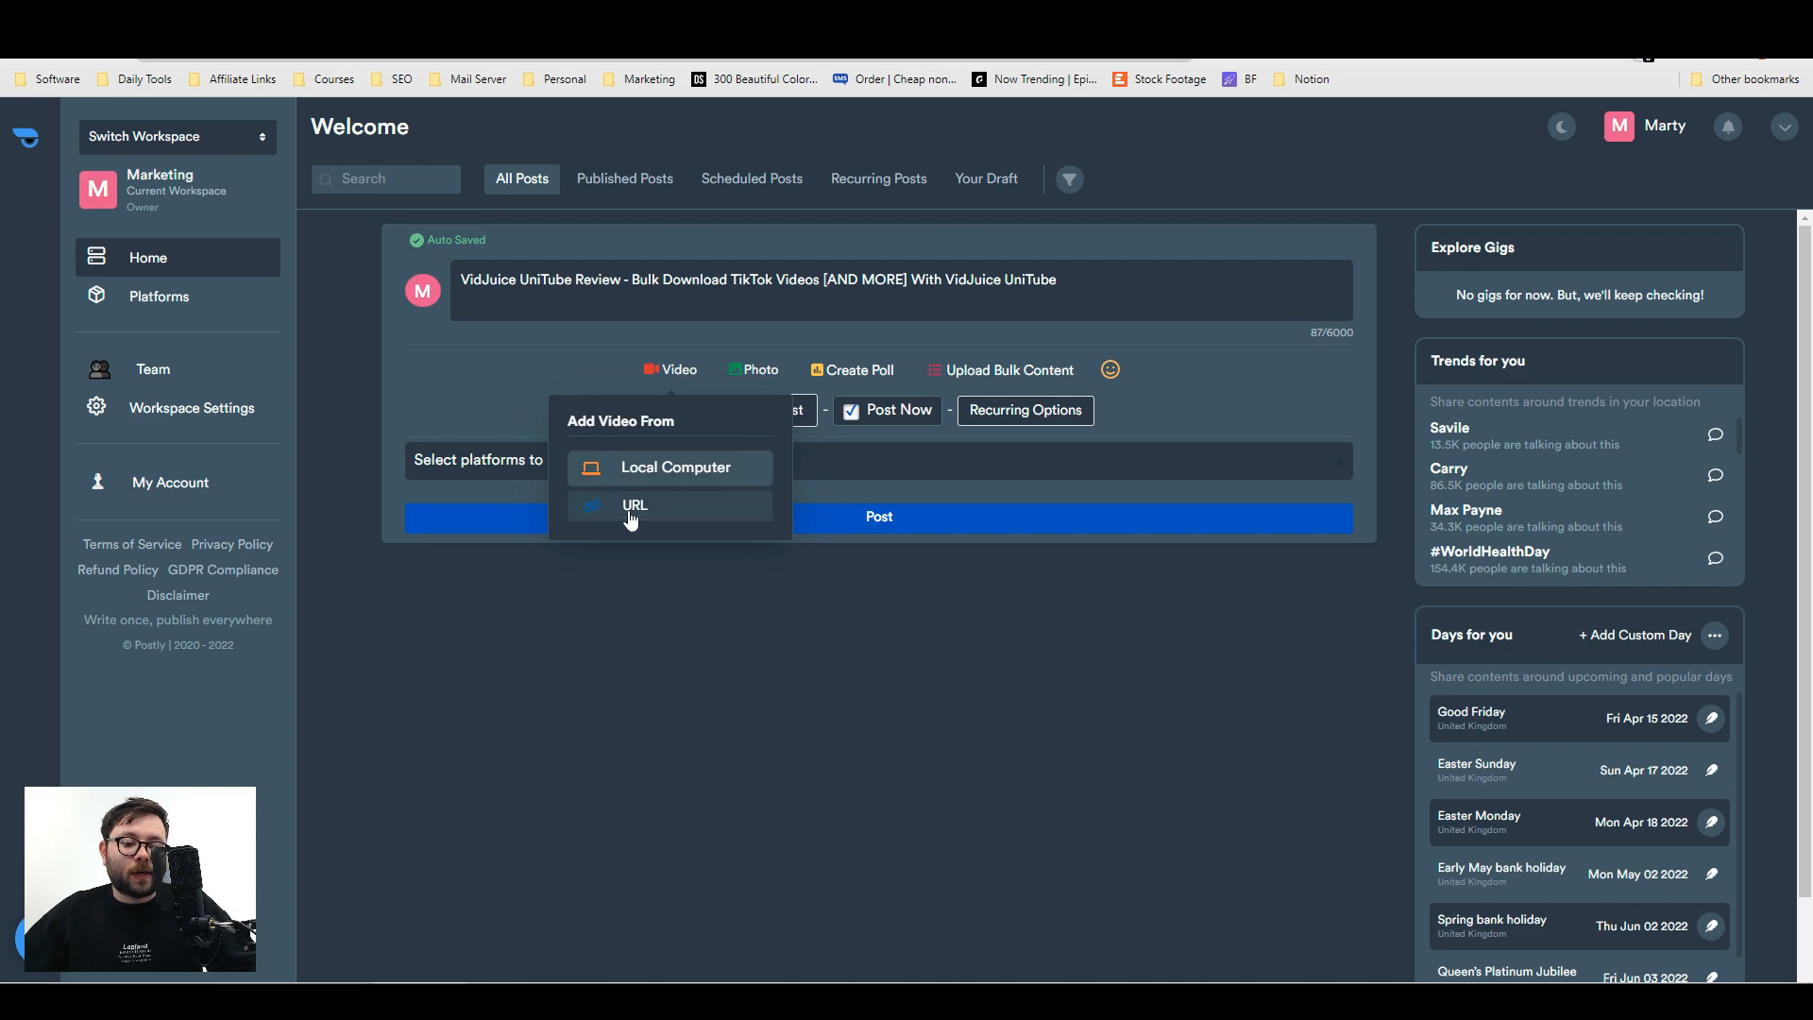
{"action": "mouse_move", "coordinate": [634, 505]}
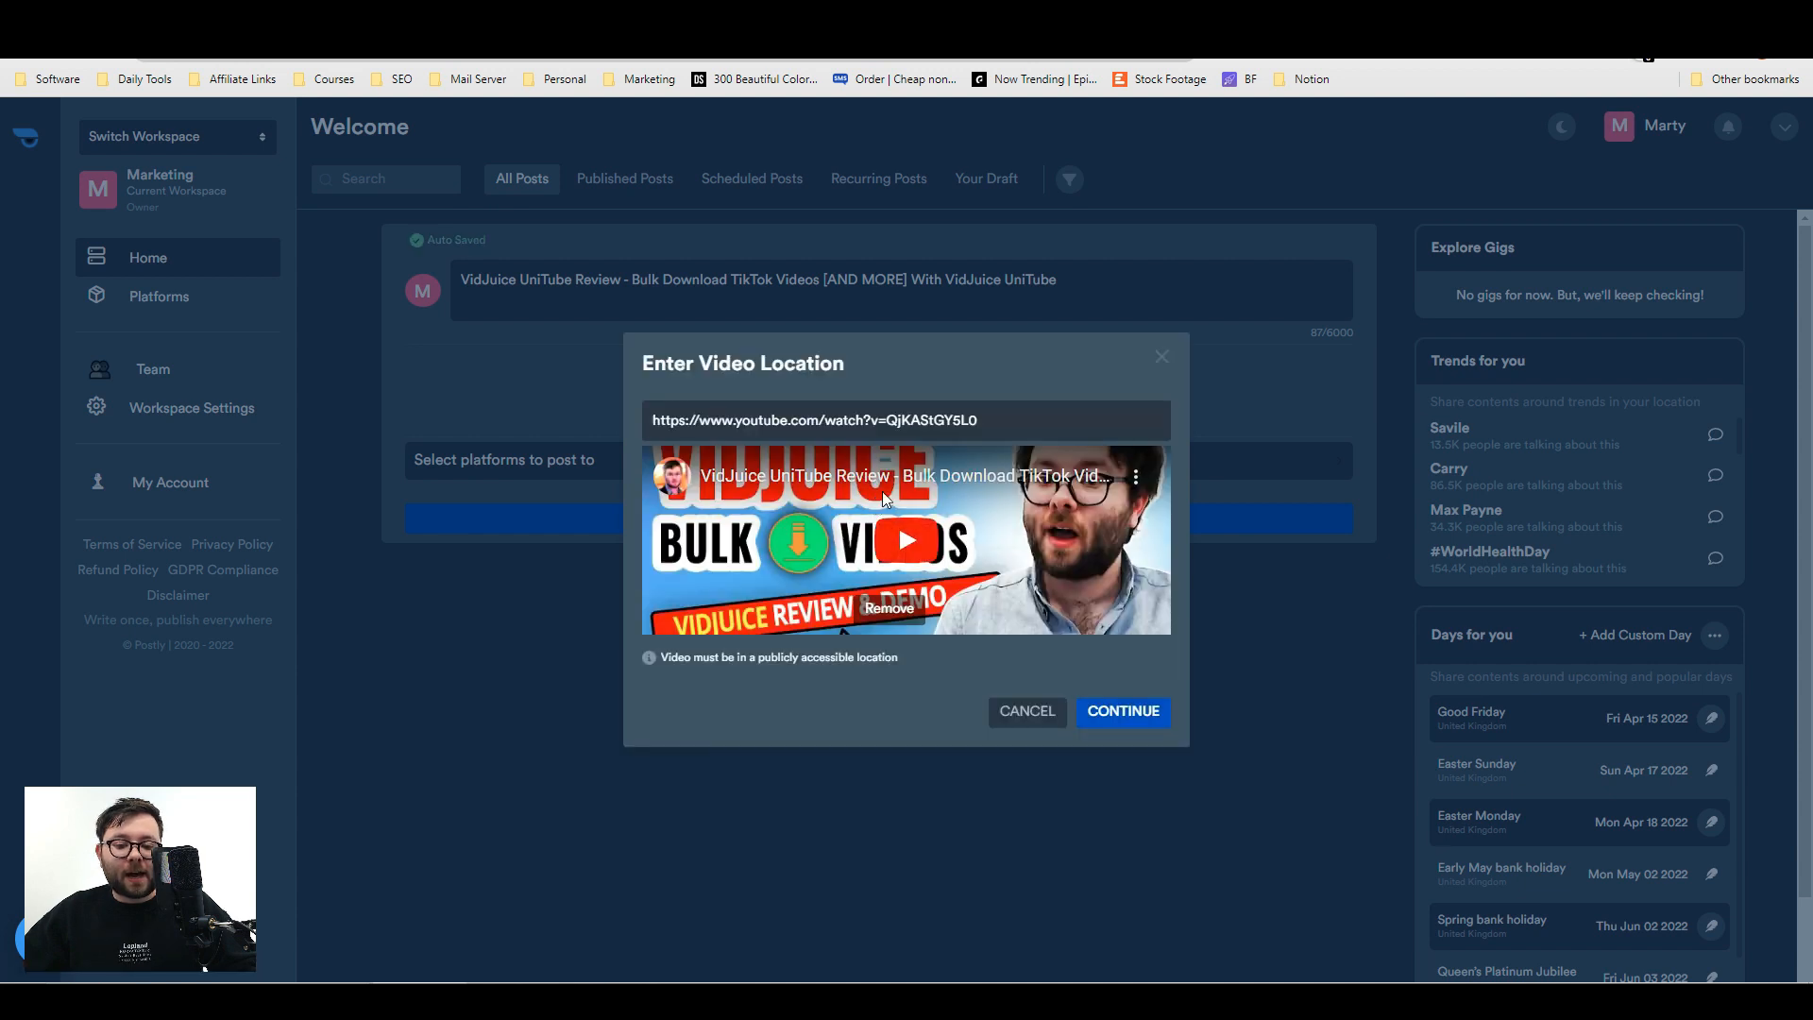
{"action": "left_click", "coordinate": [1121, 711]}
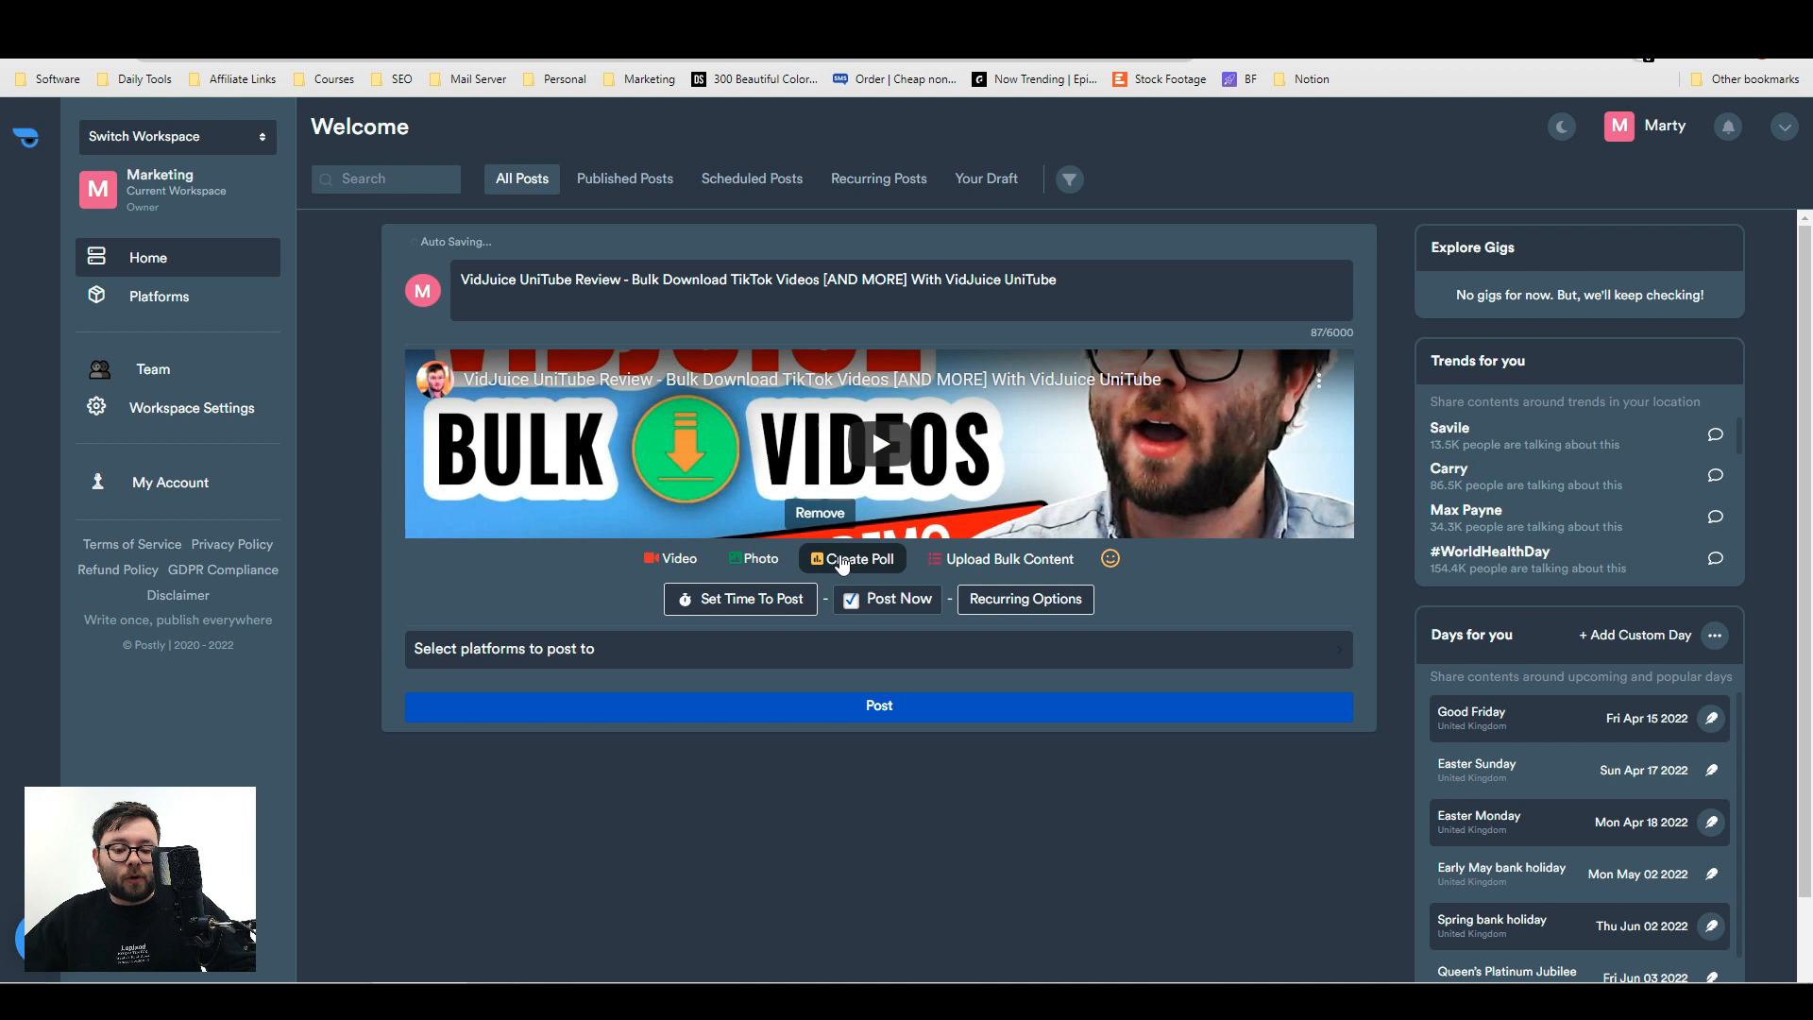
{"action": "mouse_move", "coordinate": [1007, 558]}
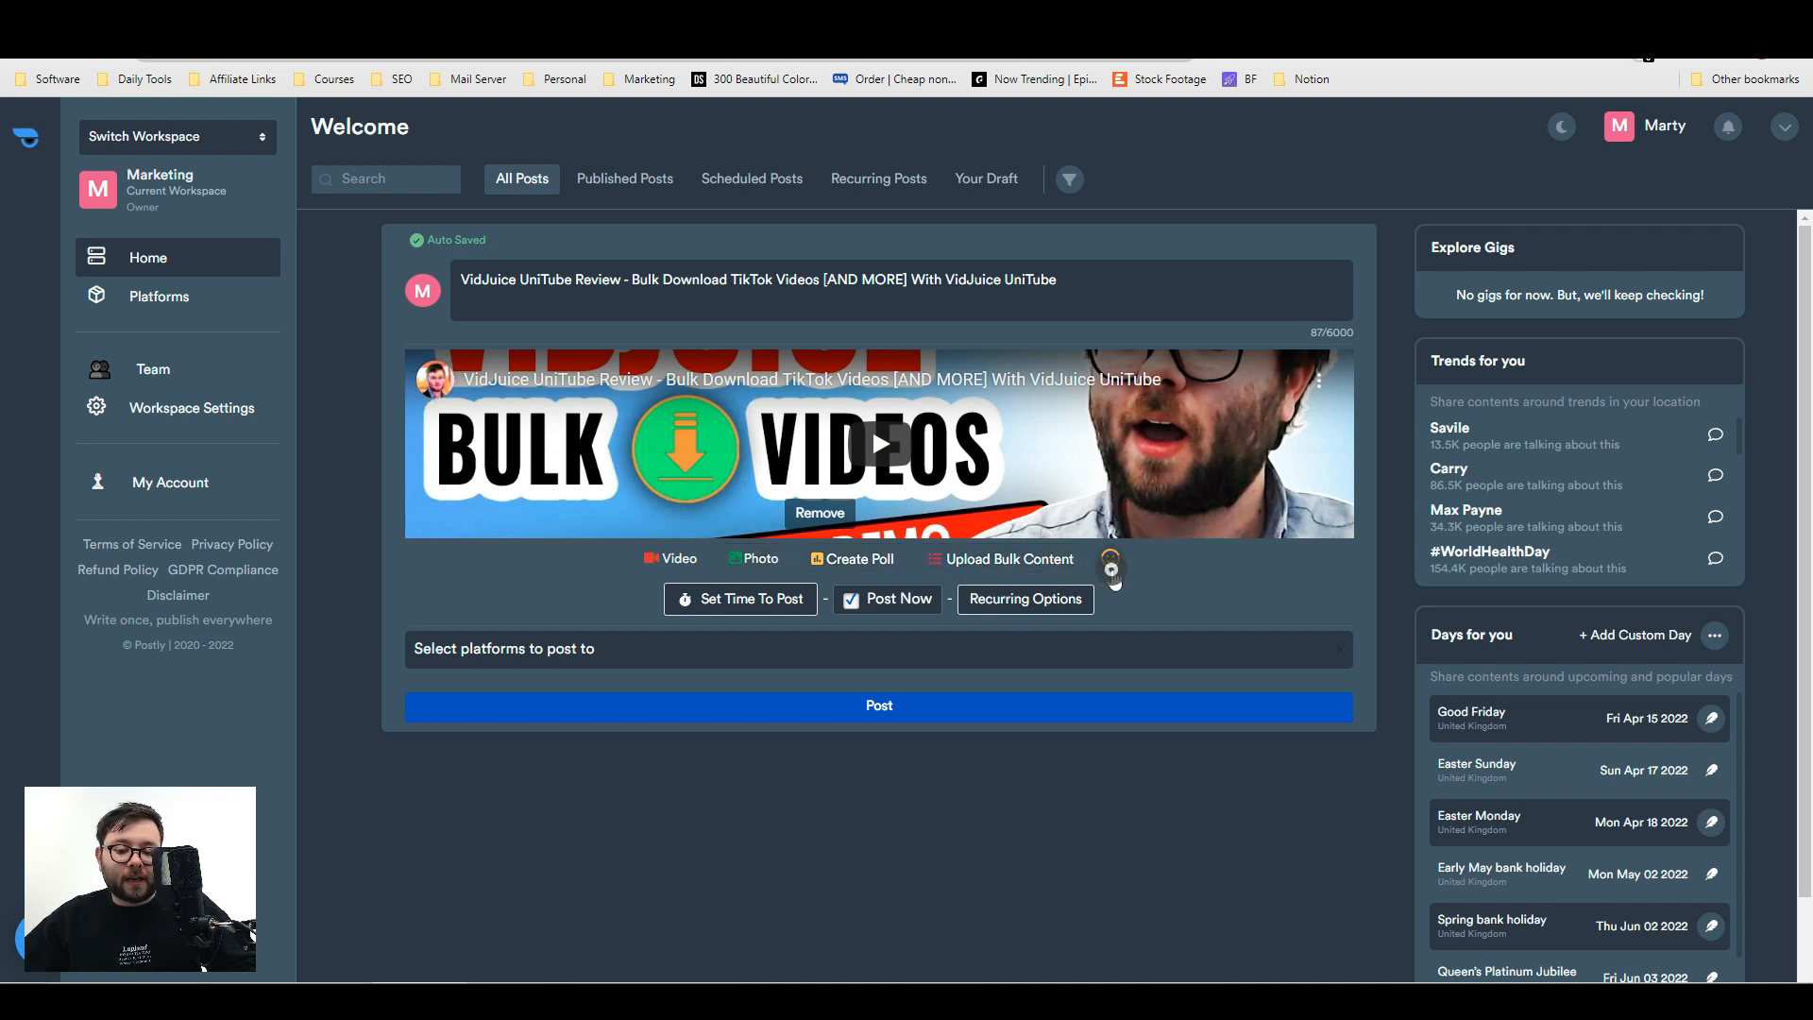
- Append two smiley emojis to the headline and cancel the Create Poll form
{"action": "left_click", "coordinate": [1109, 560]}
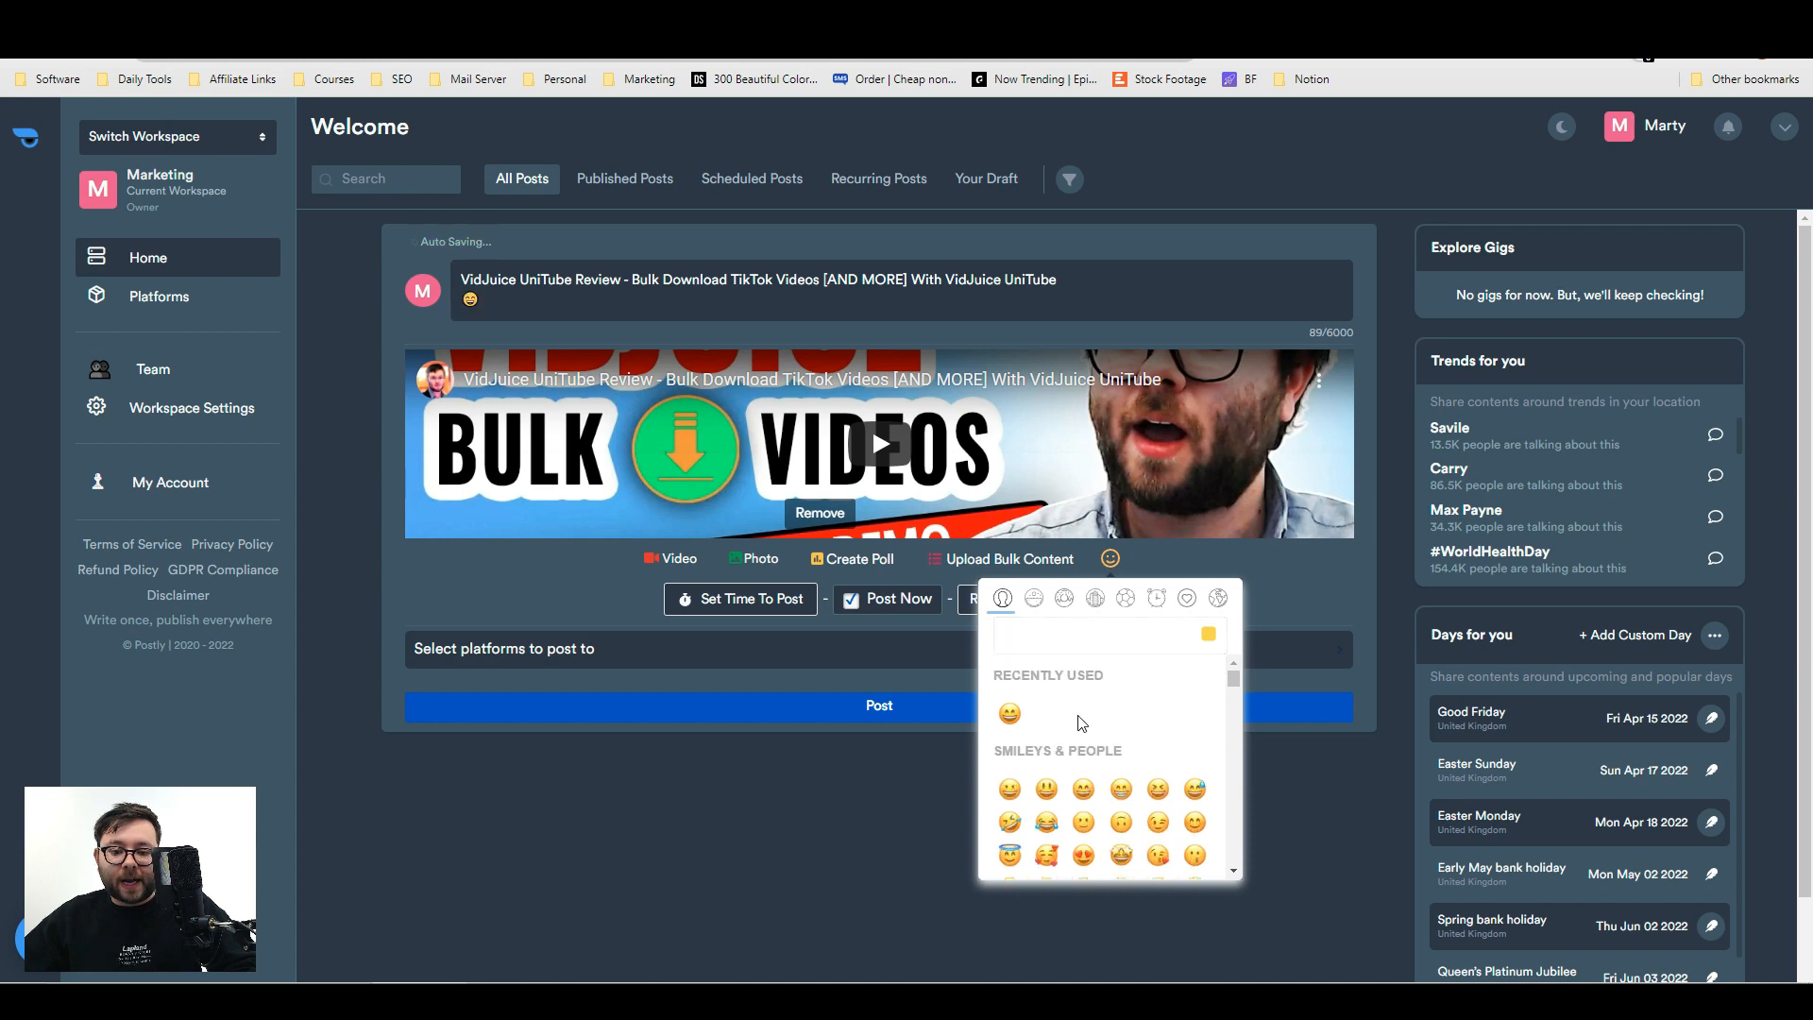
{"action": "left_click", "coordinate": [860, 558]}
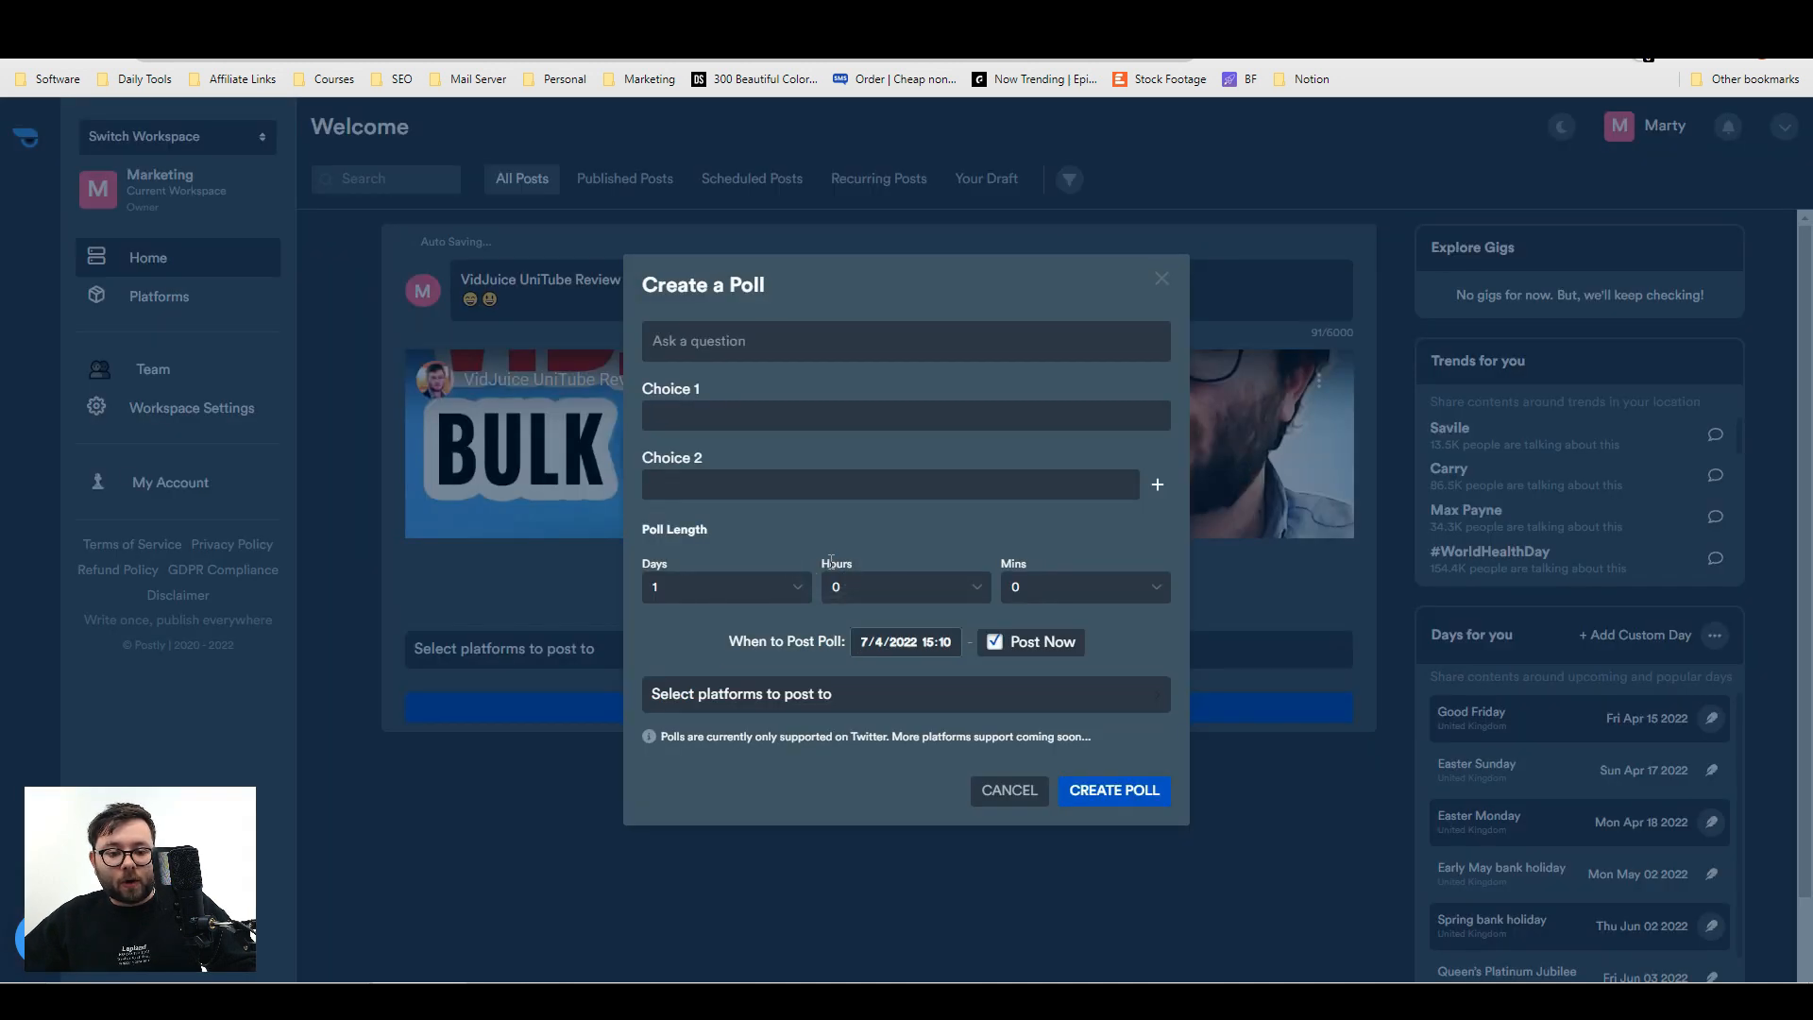
{"action": "left_click", "coordinate": [1008, 789]}
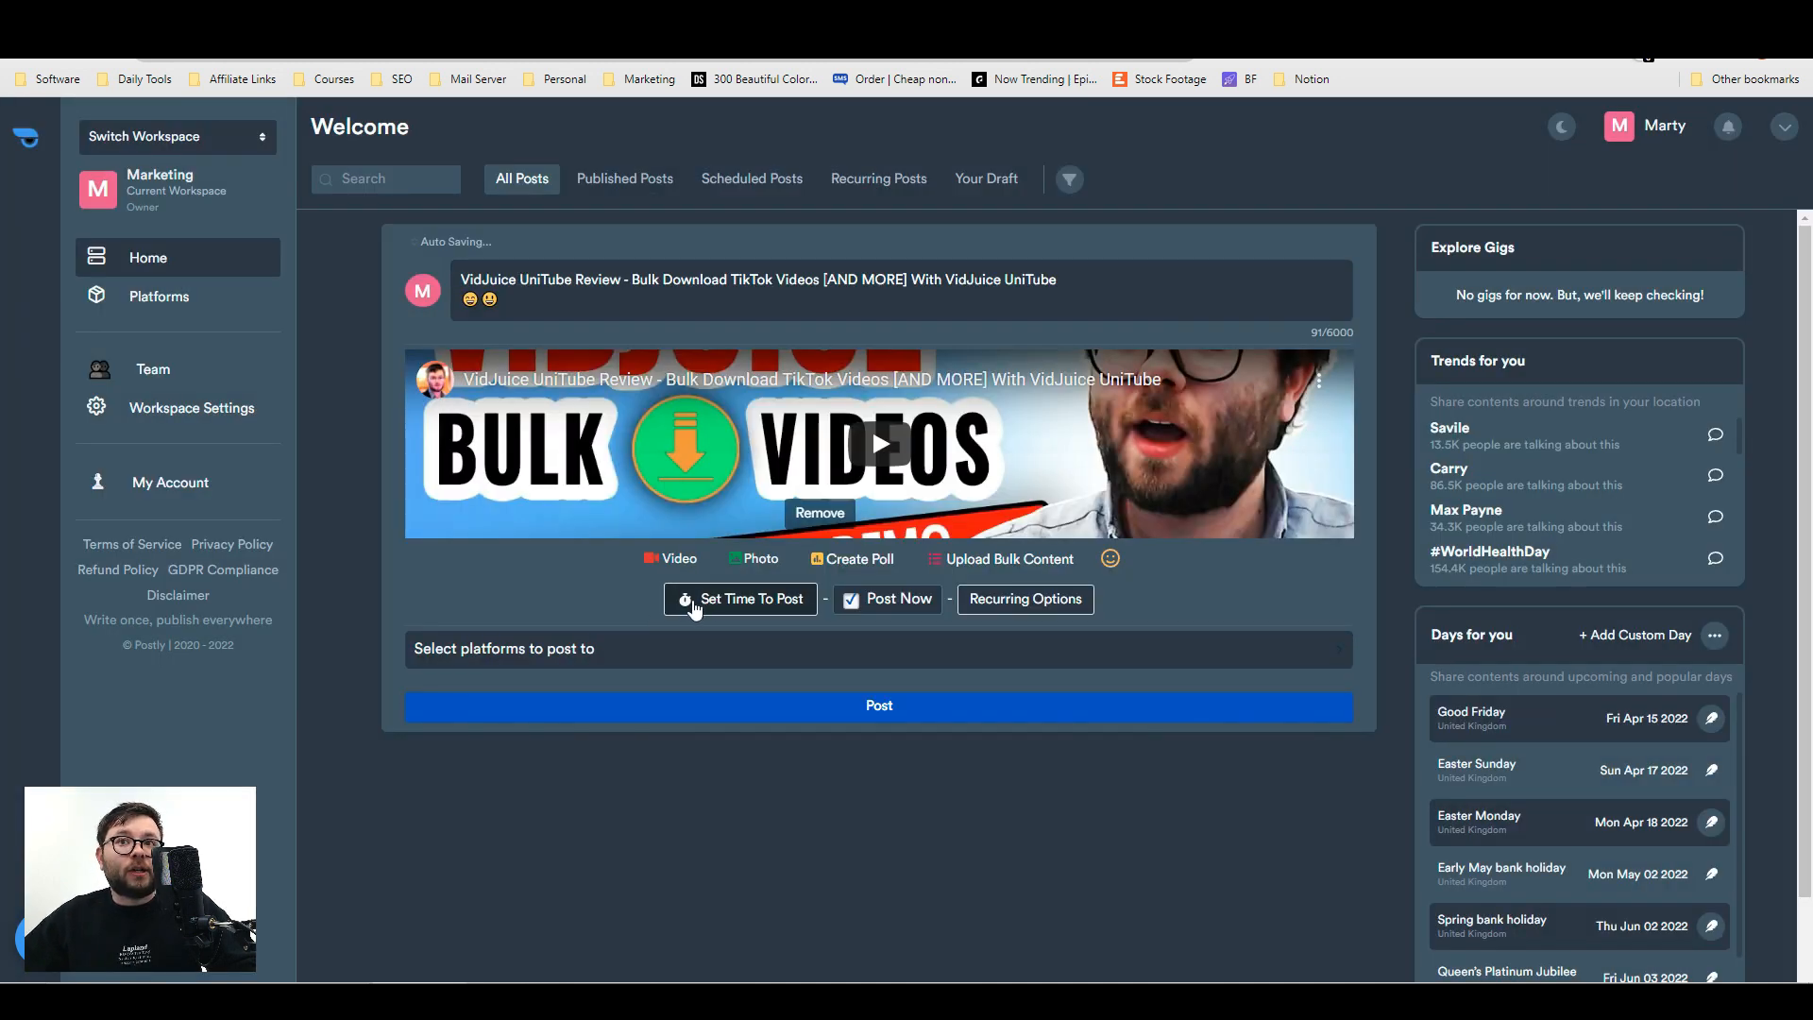
{"action": "mouse_move", "coordinate": [1023, 599]}
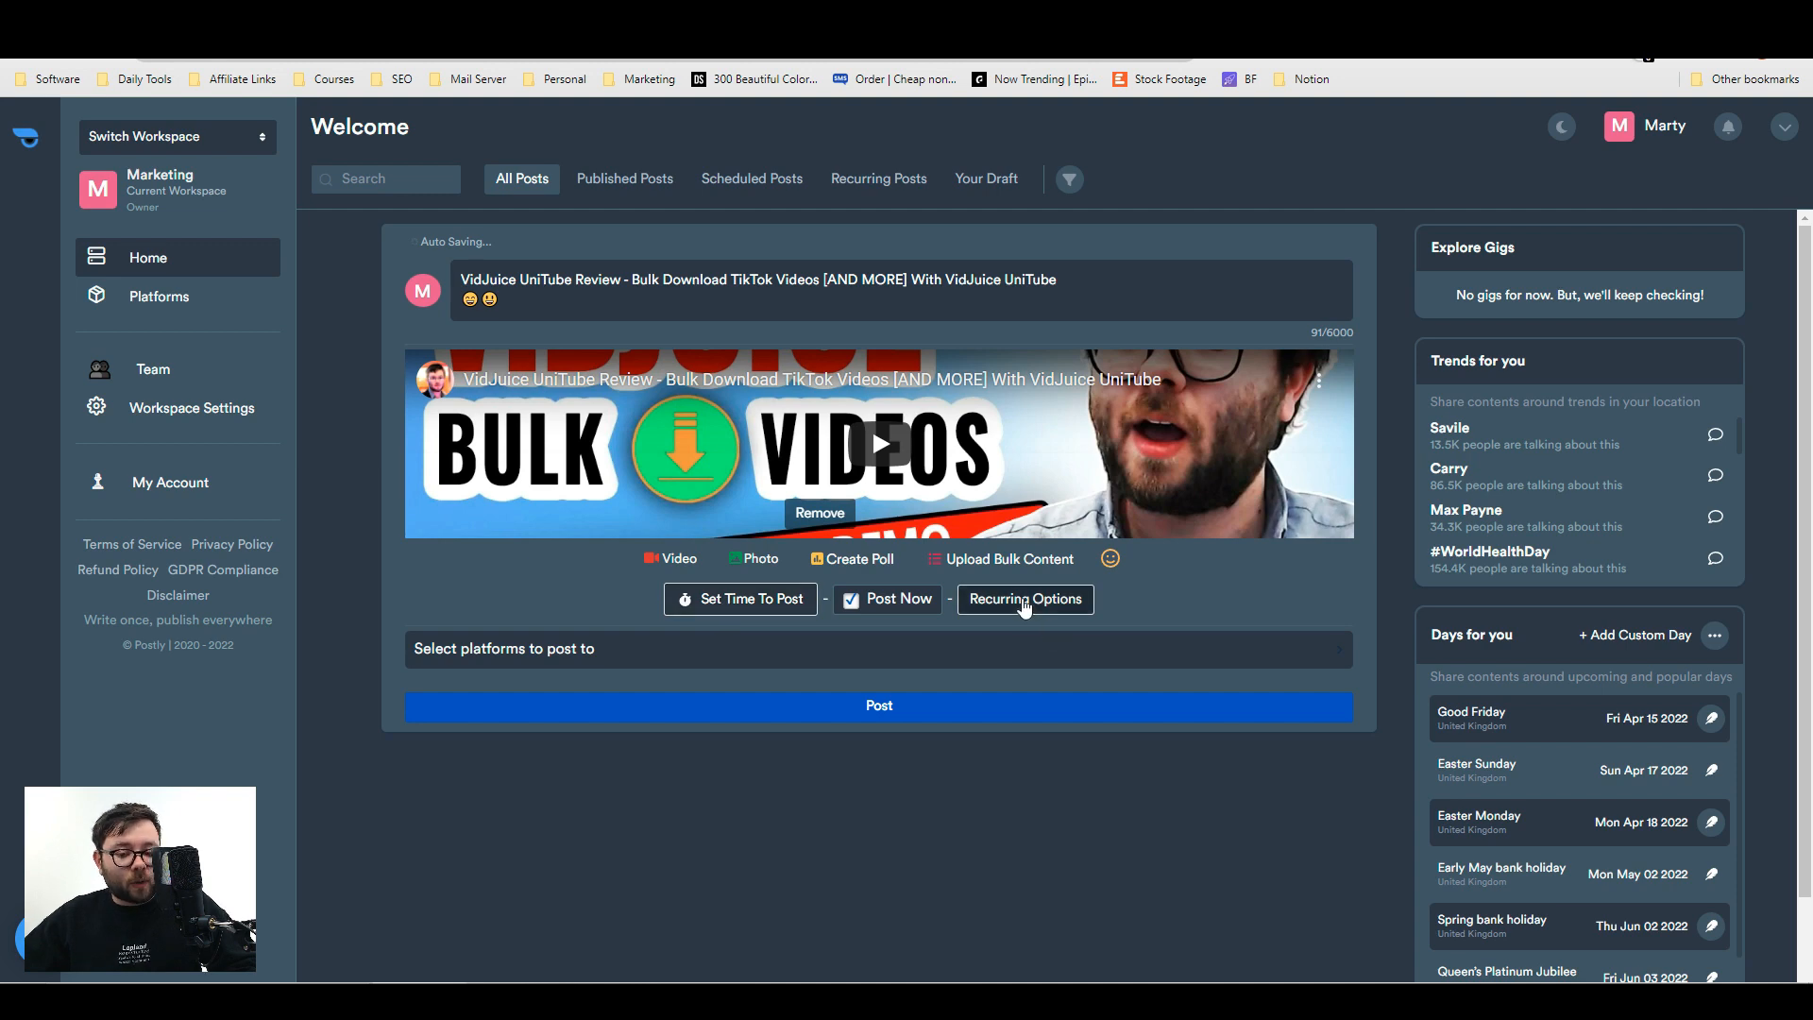
- Inspect the Recurring Options toggles and cancel without setting a repeat schedule
{"action": "left_click", "coordinate": [1022, 599]}
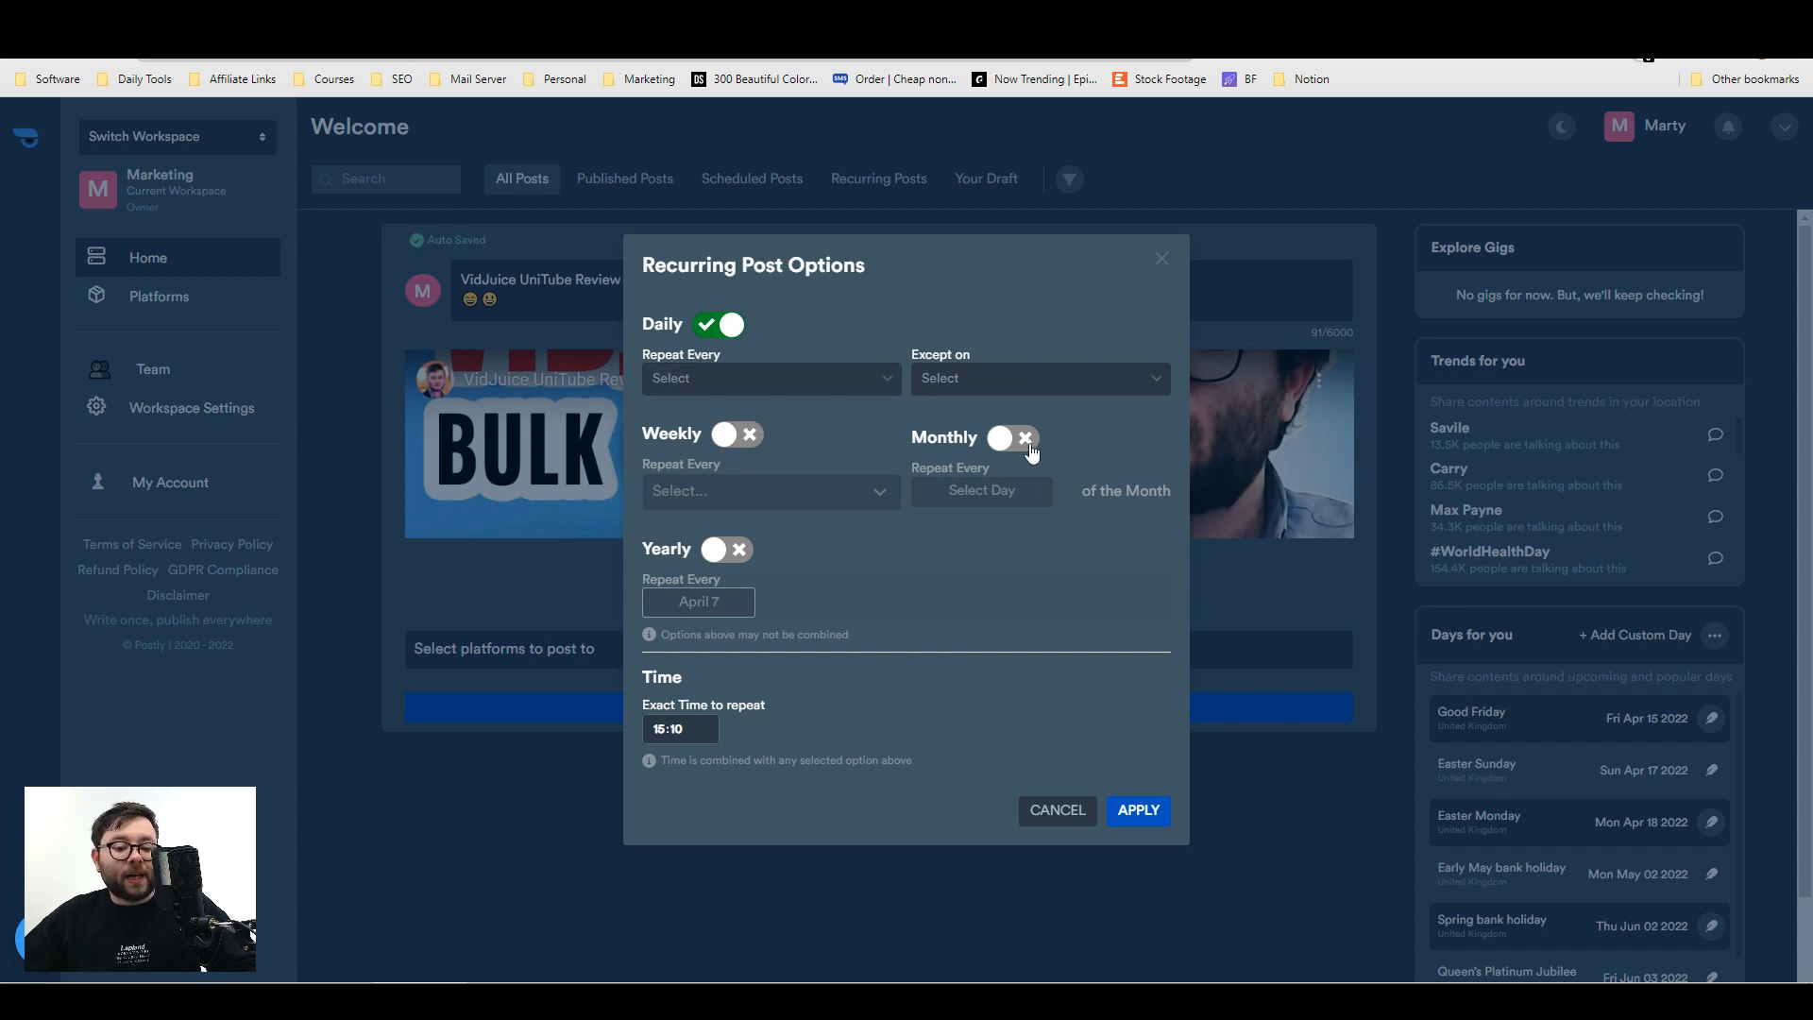
{"action": "left_click", "coordinate": [768, 378]}
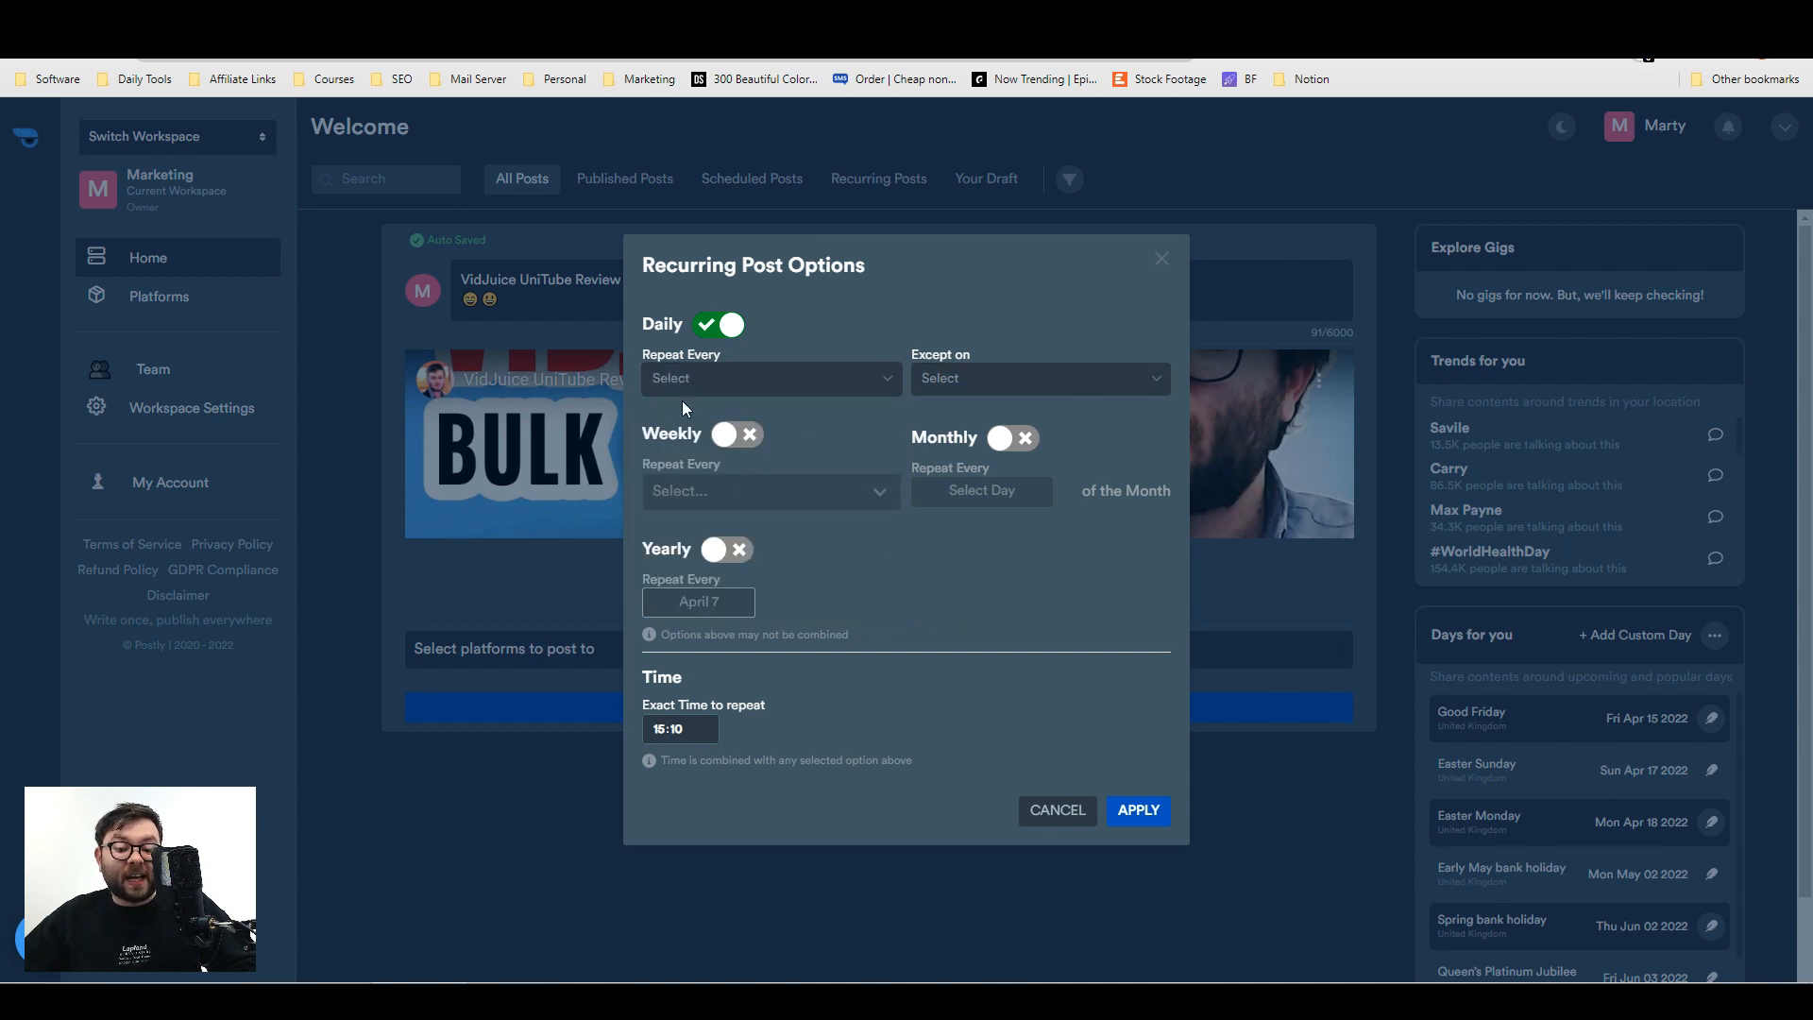
{"action": "mouse_move", "coordinate": [1006, 561]}
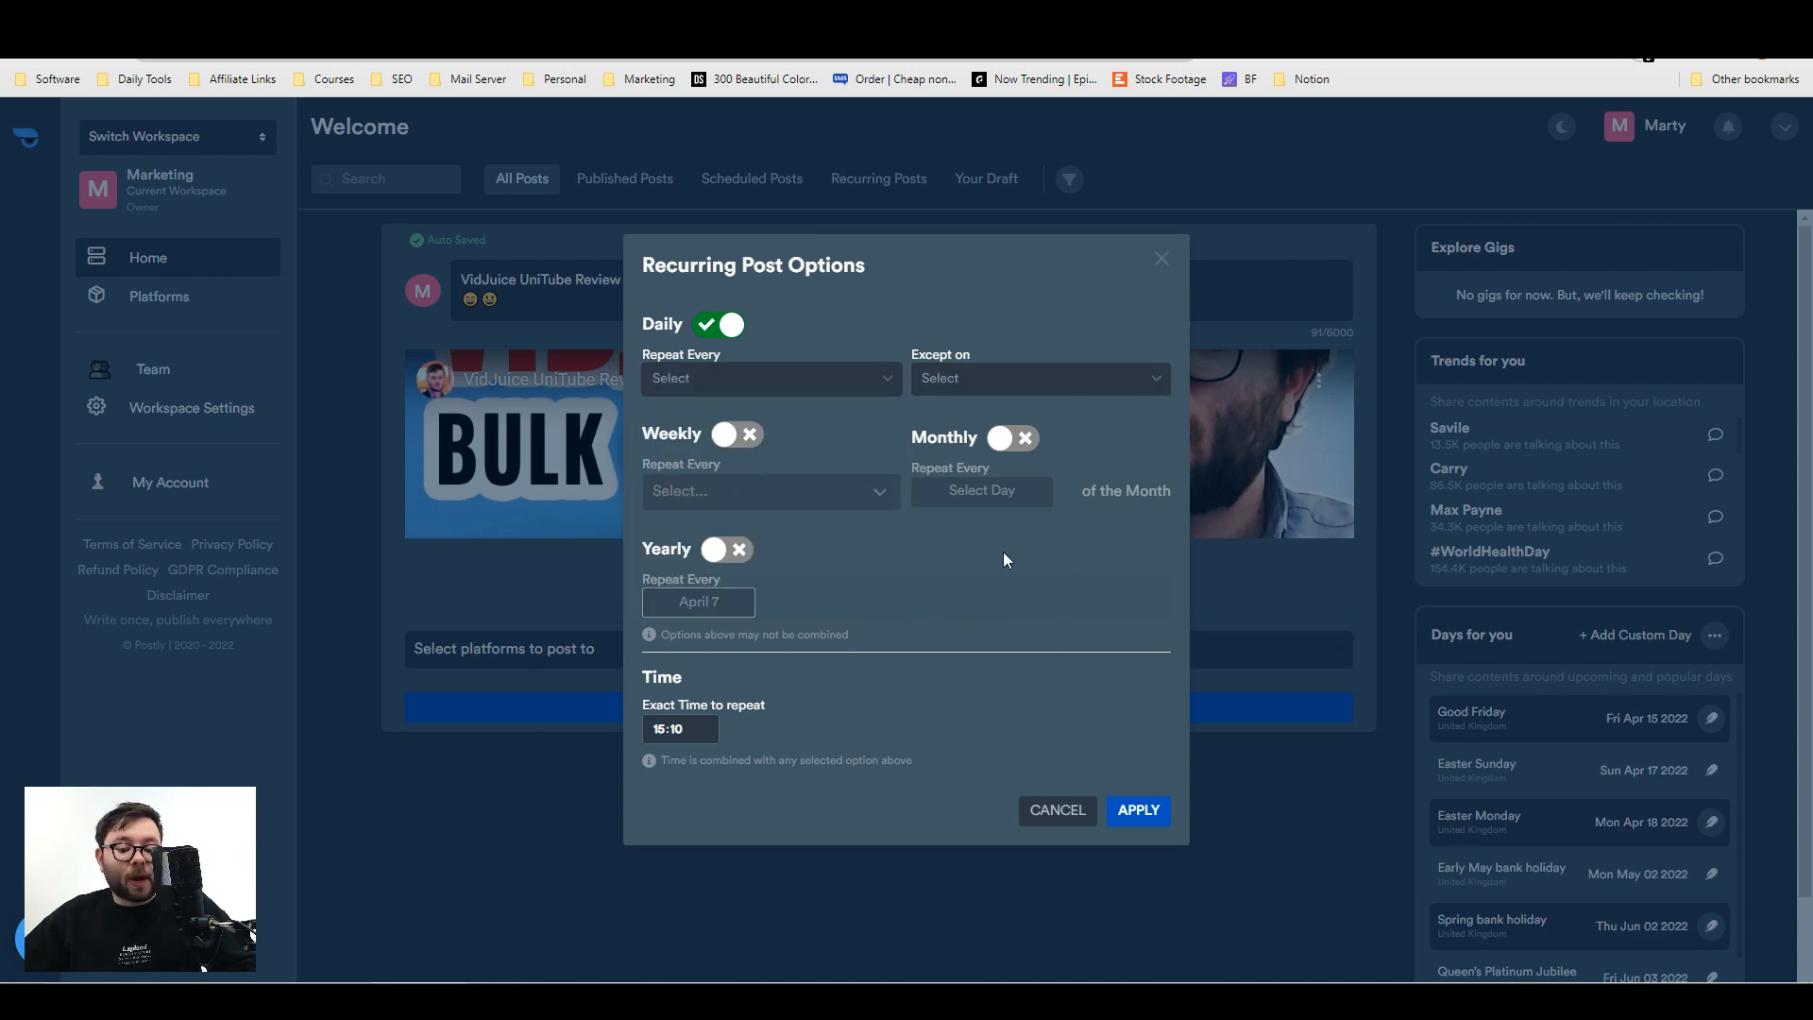
{"action": "mouse_move", "coordinate": [890, 521]}
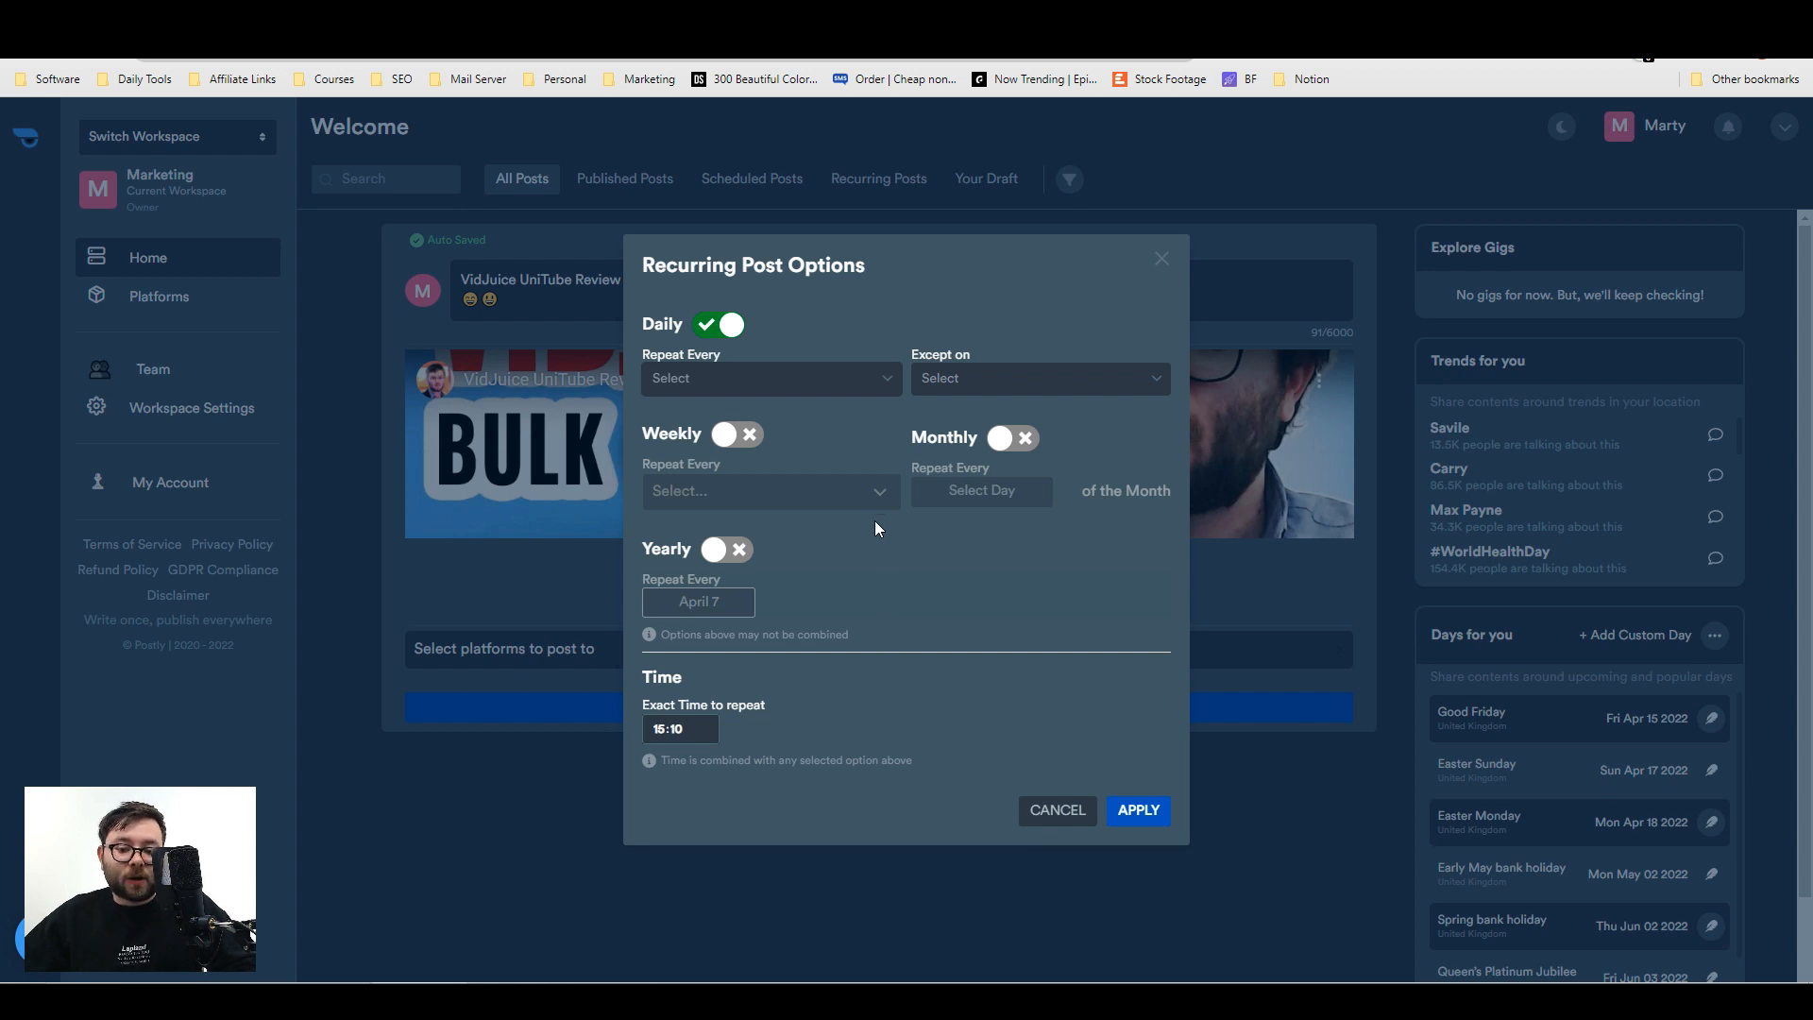
{"action": "left_click", "coordinate": [1055, 809]}
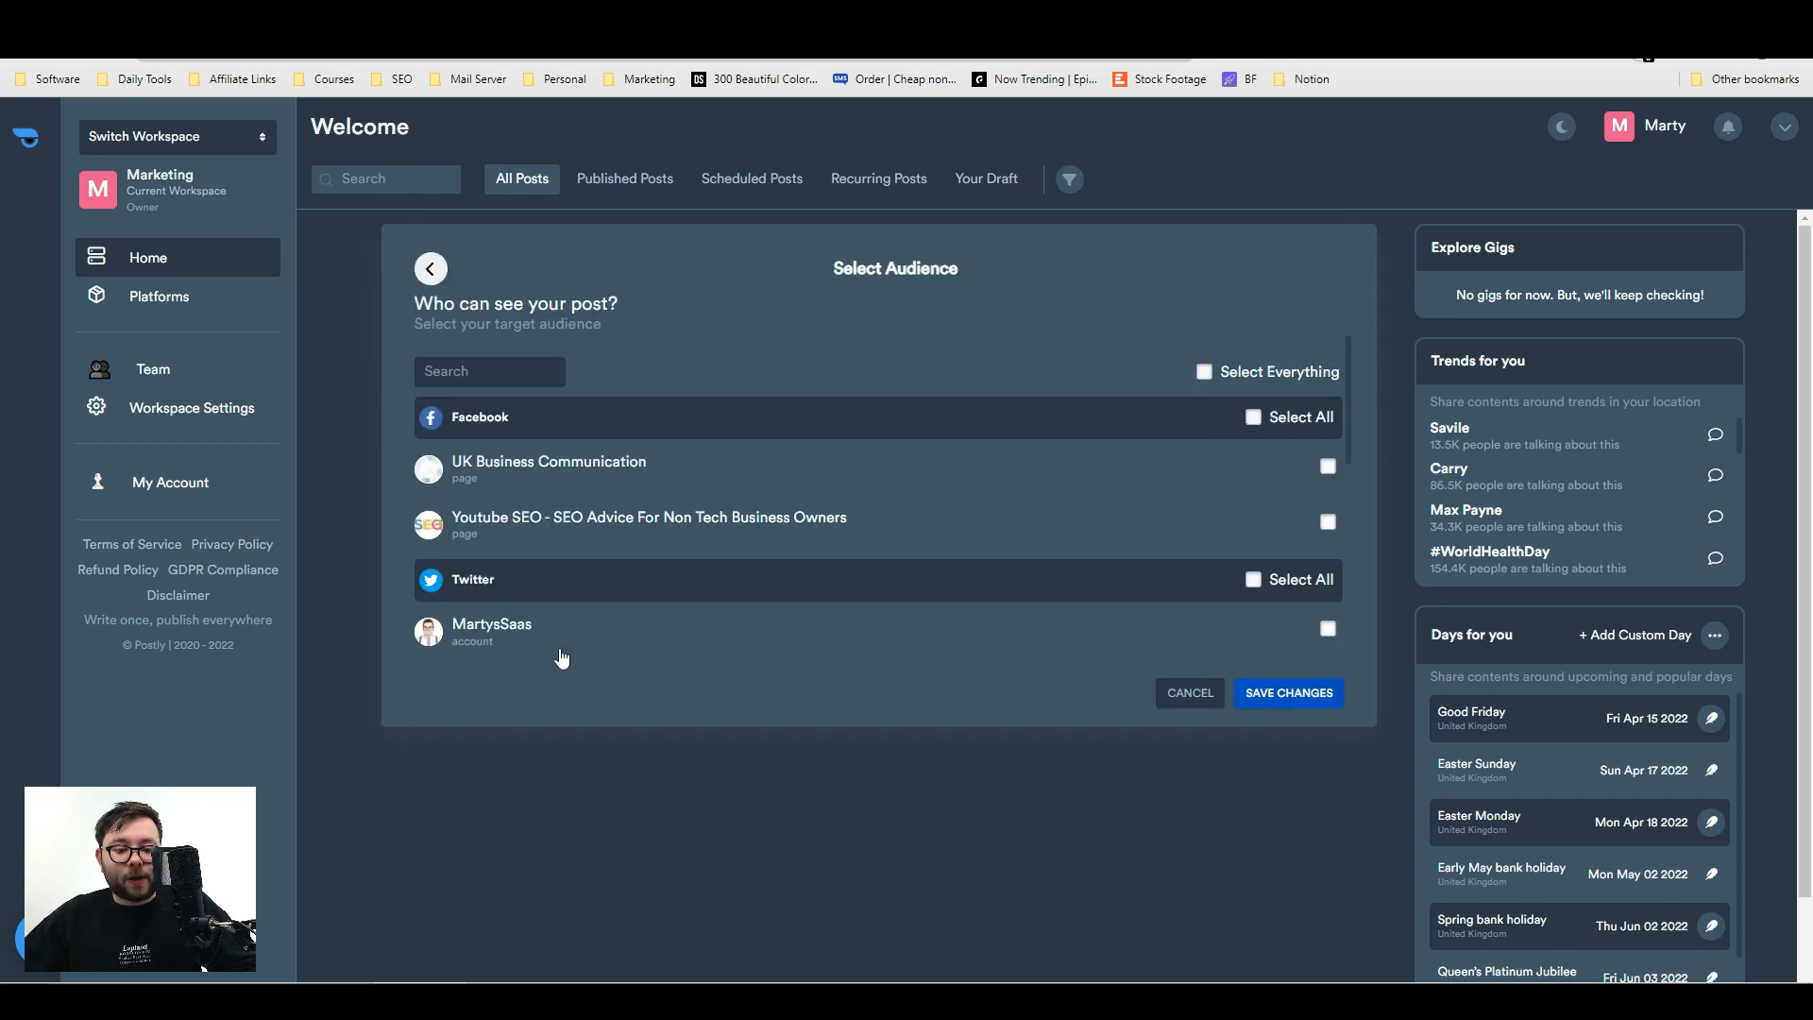
- Target only the UK Business Communication Facebook page, save the audience, and publish
{"action": "left_click", "coordinate": [1202, 372]}
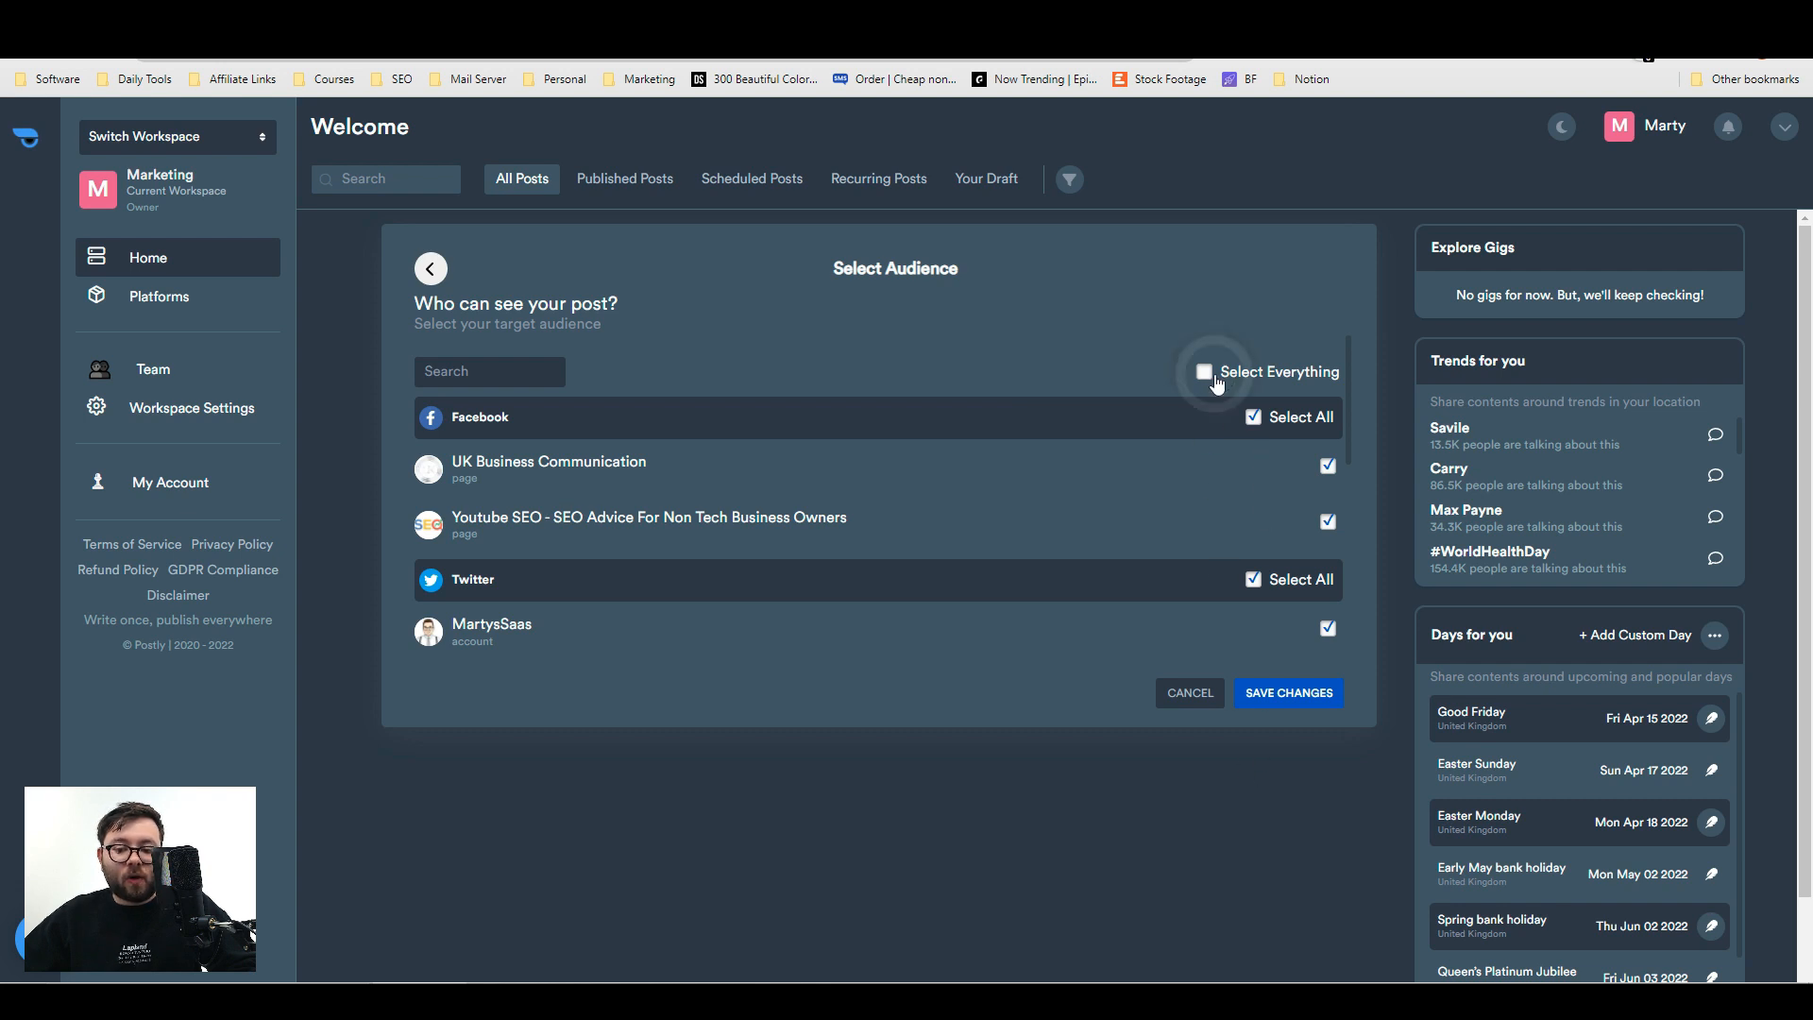
{"action": "left_click", "coordinate": [1204, 372]}
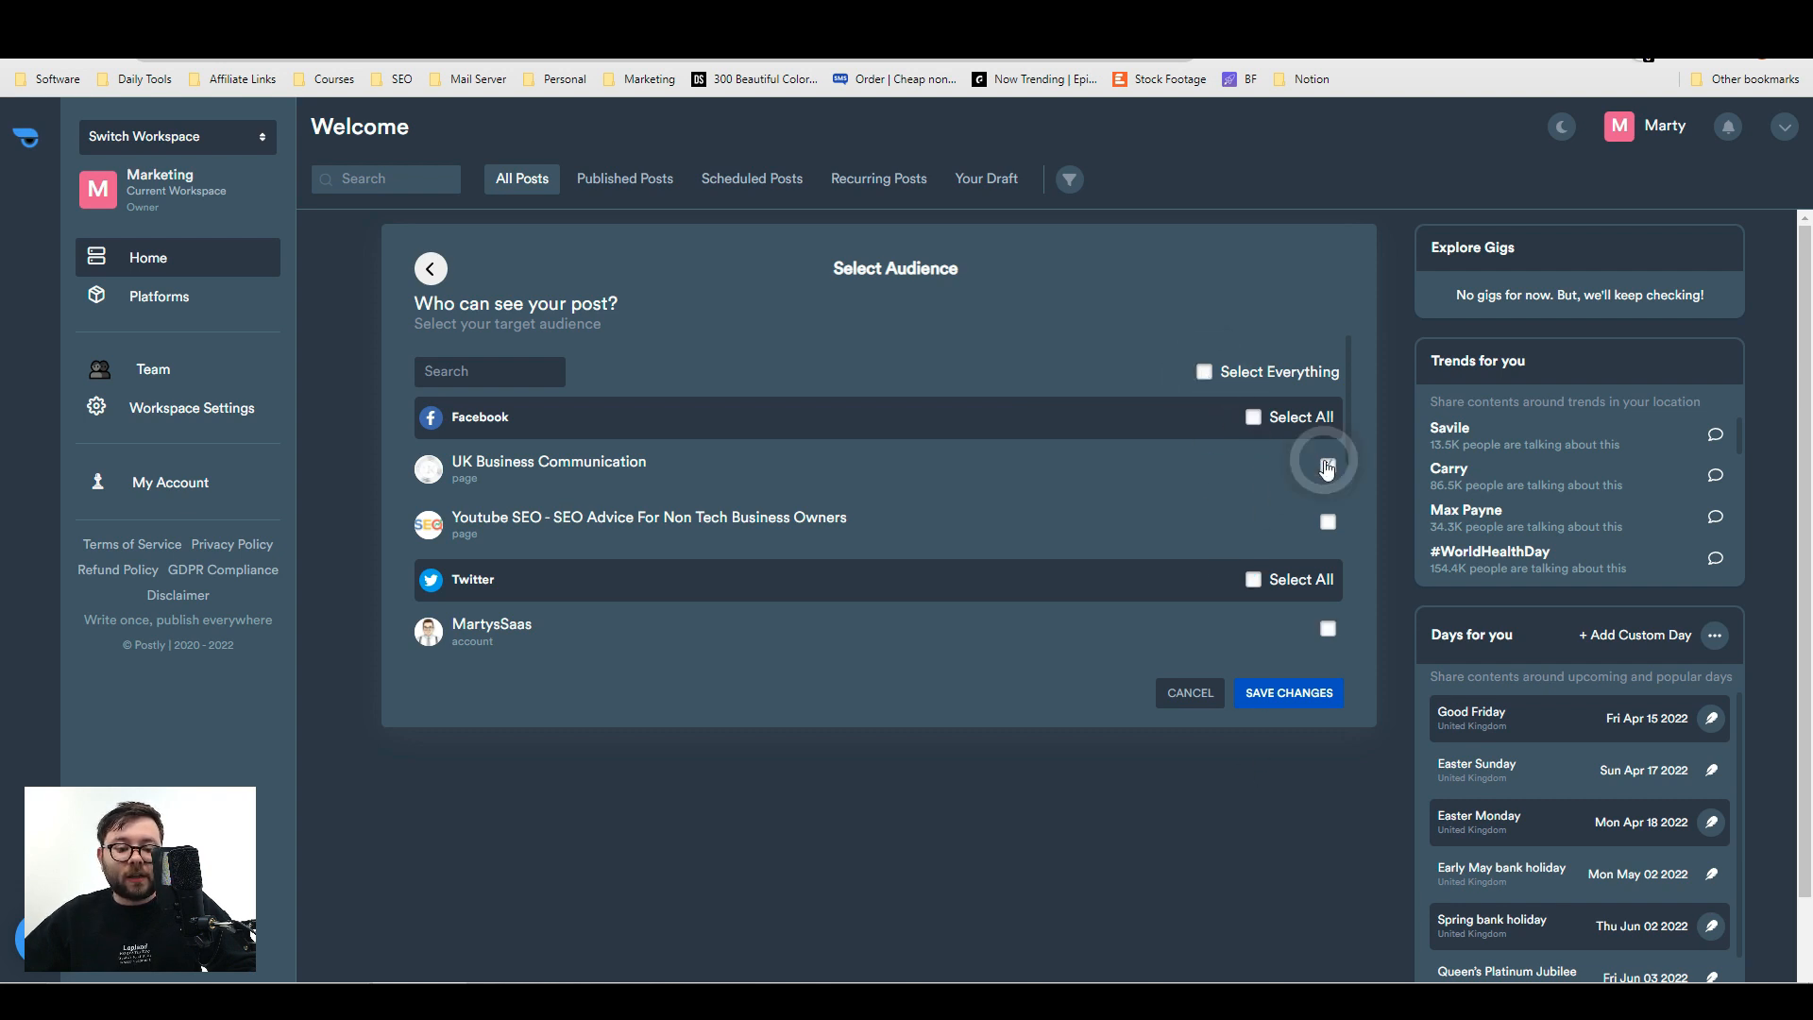
{"action": "left_click", "coordinate": [1326, 466]}
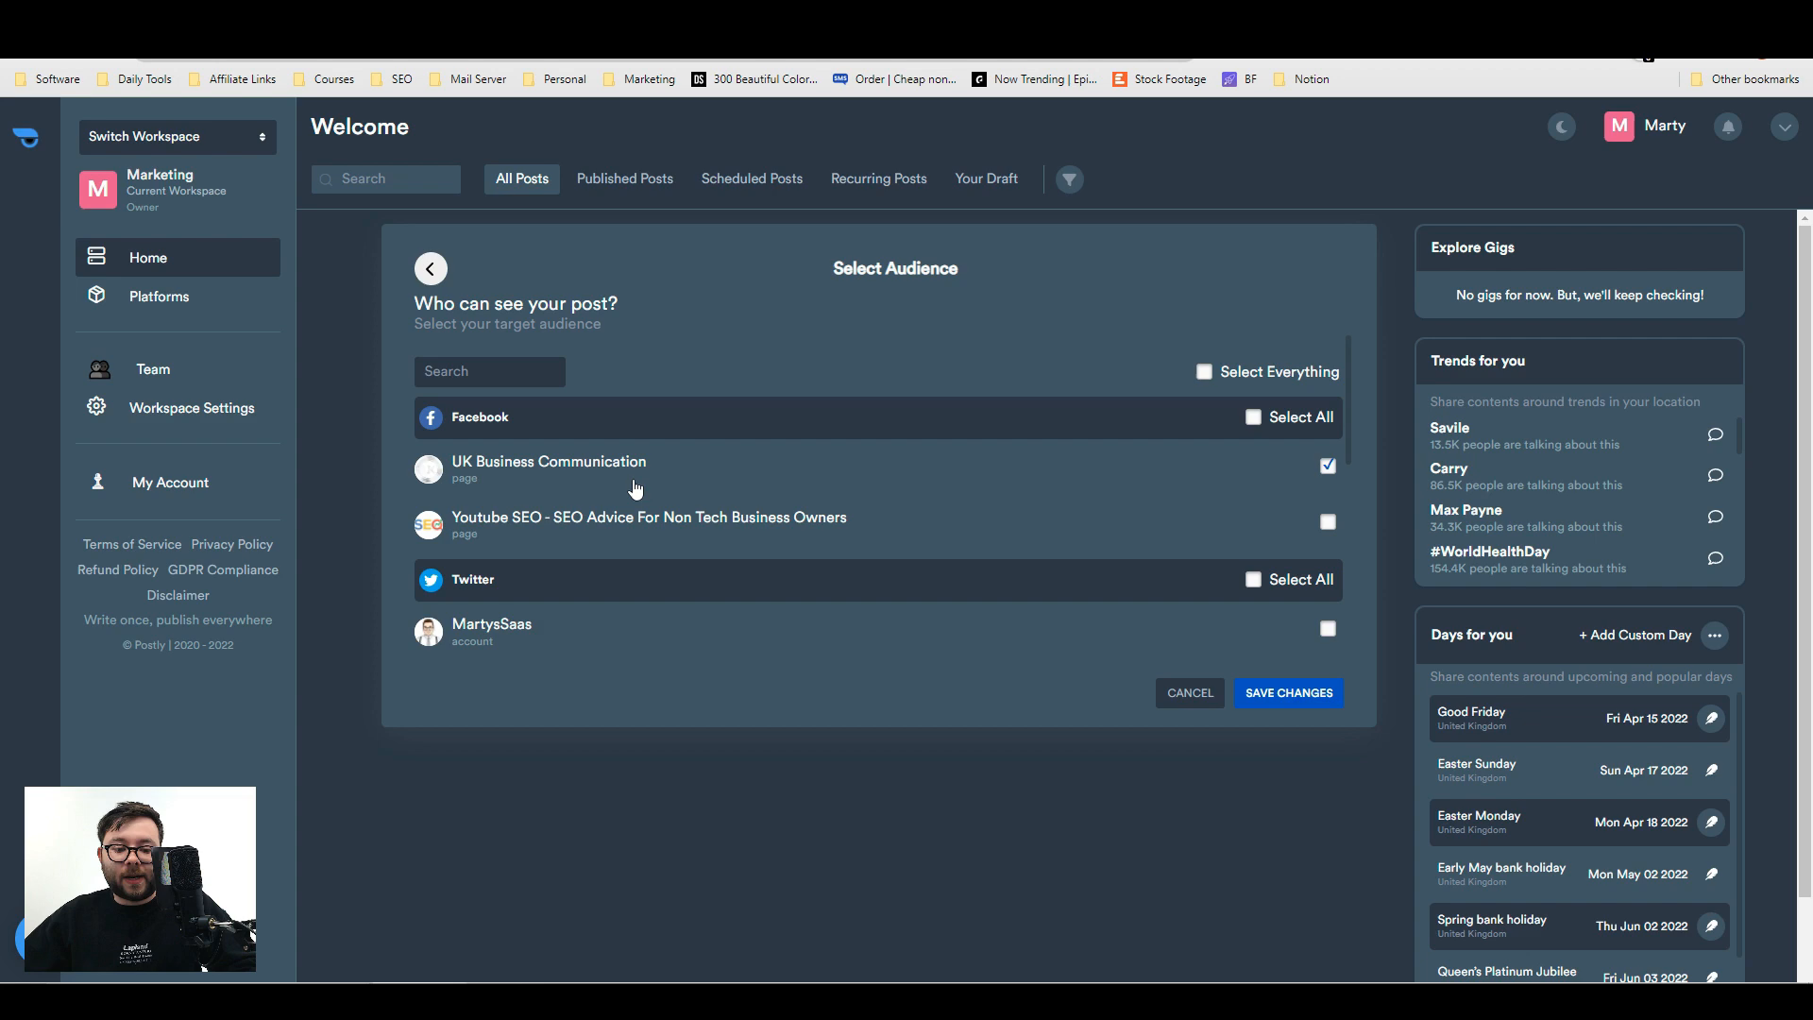
{"action": "mouse_move", "coordinate": [537, 474]}
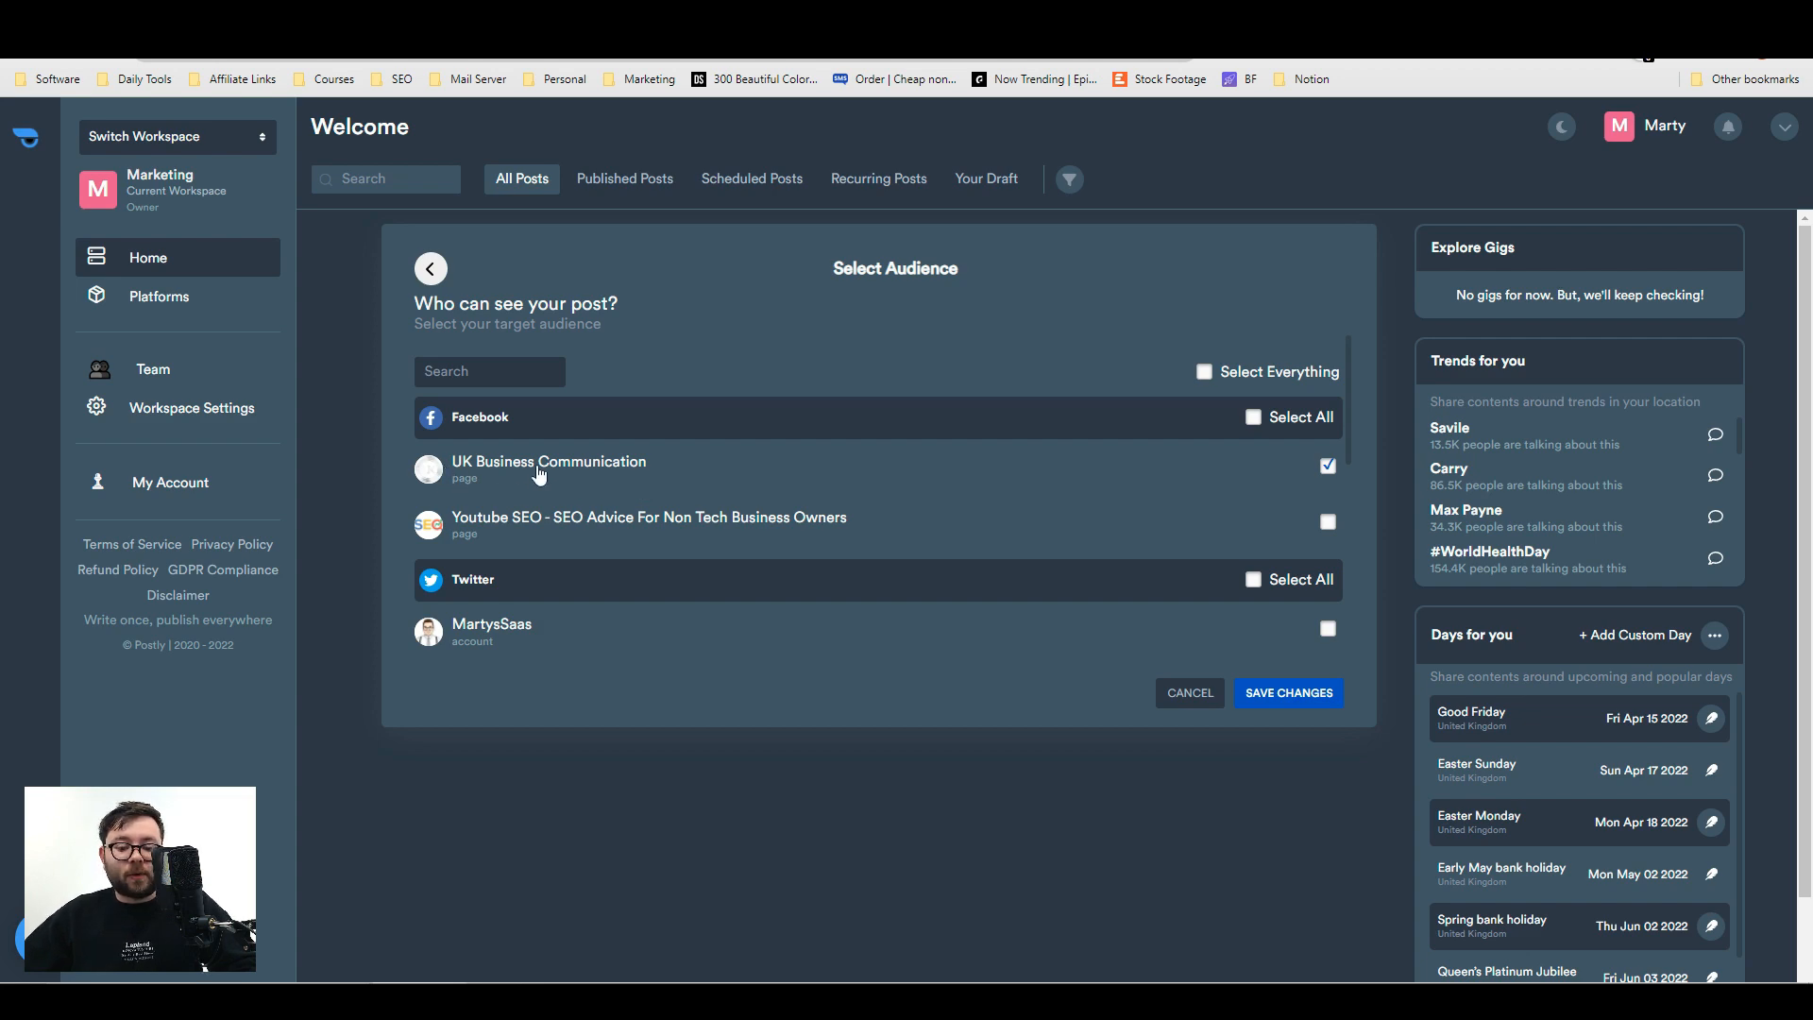
{"action": "left_click", "coordinate": [1288, 692]}
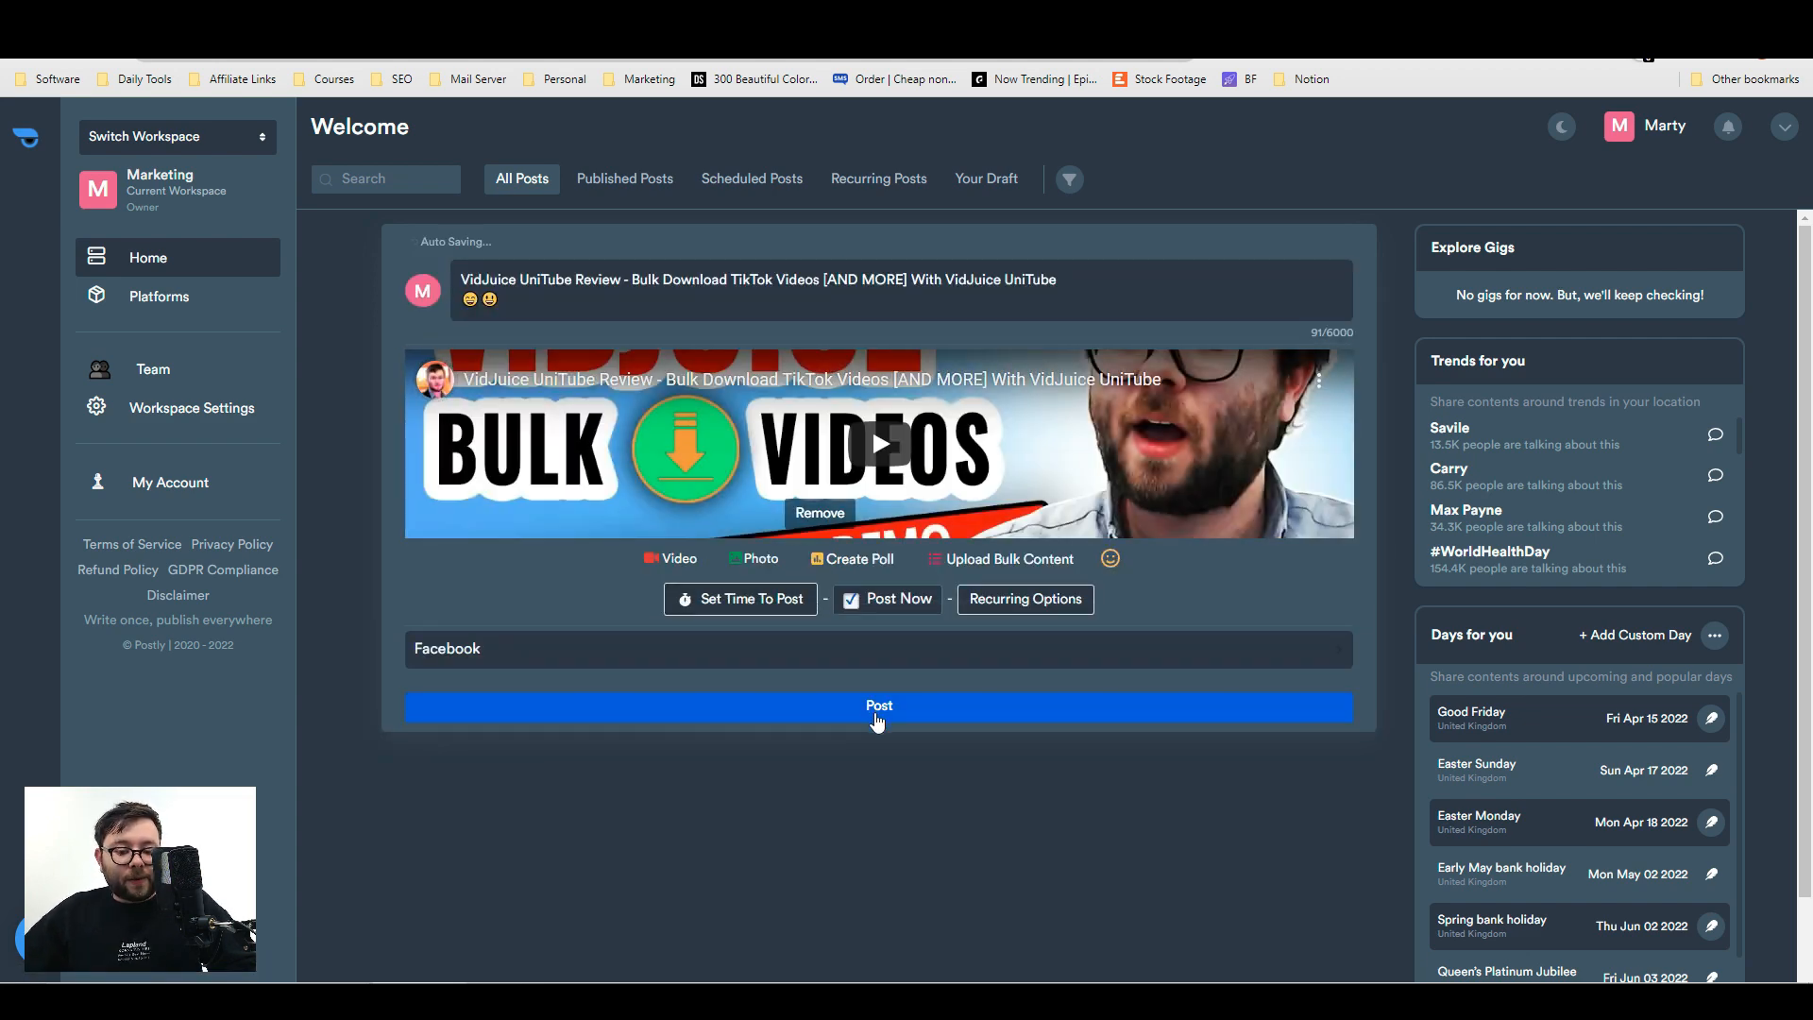
{"action": "left_click", "coordinate": [880, 706]}
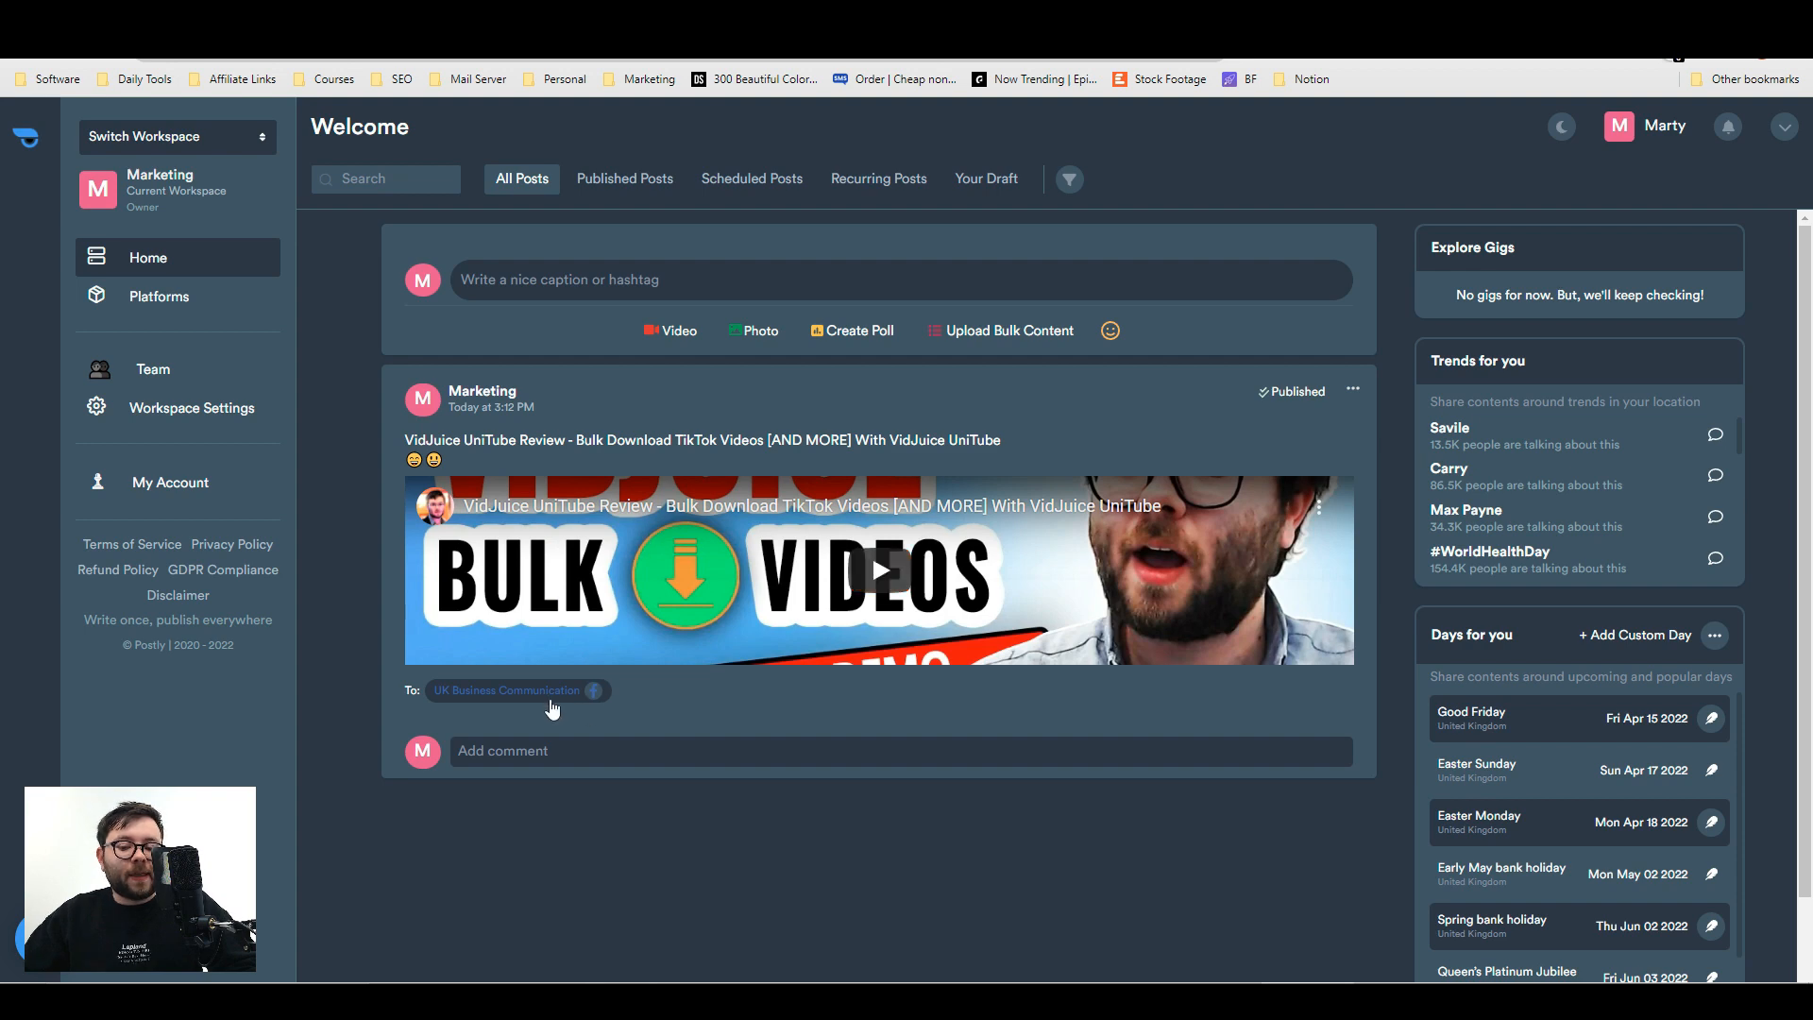
{"action": "mouse_move", "coordinate": [588, 745]}
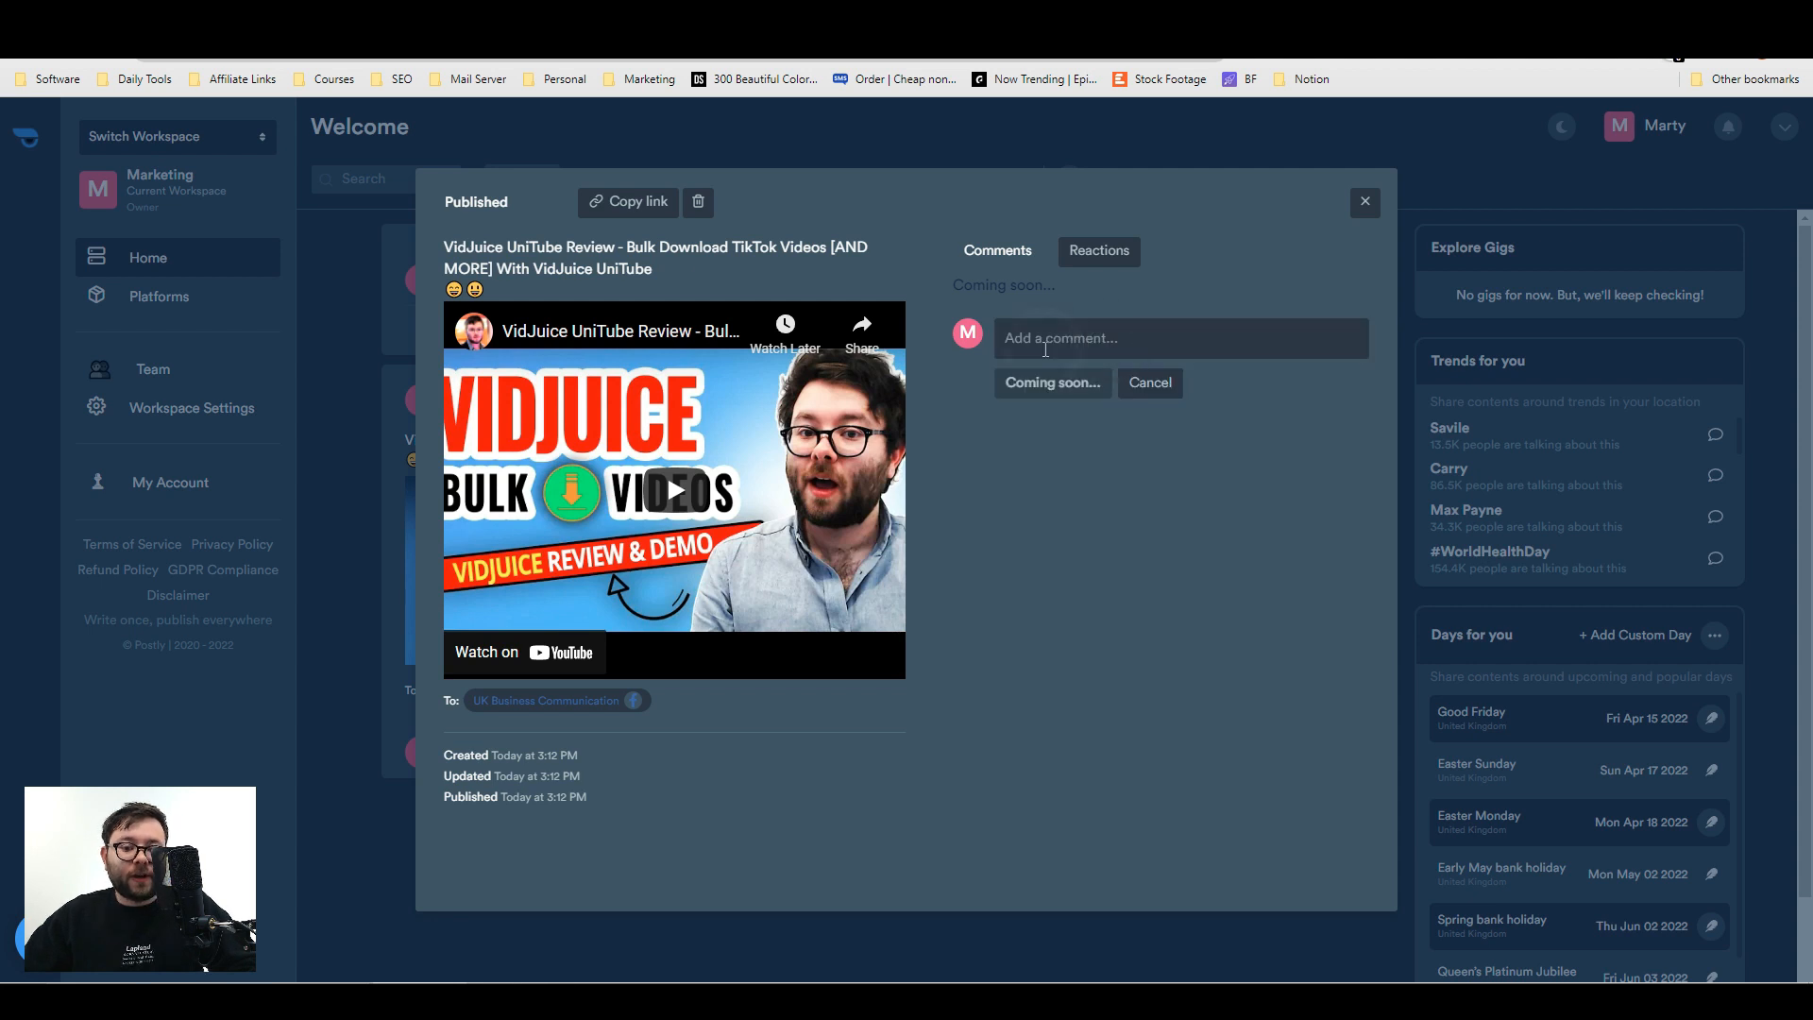
{"action": "left_click", "coordinate": [1178, 338]}
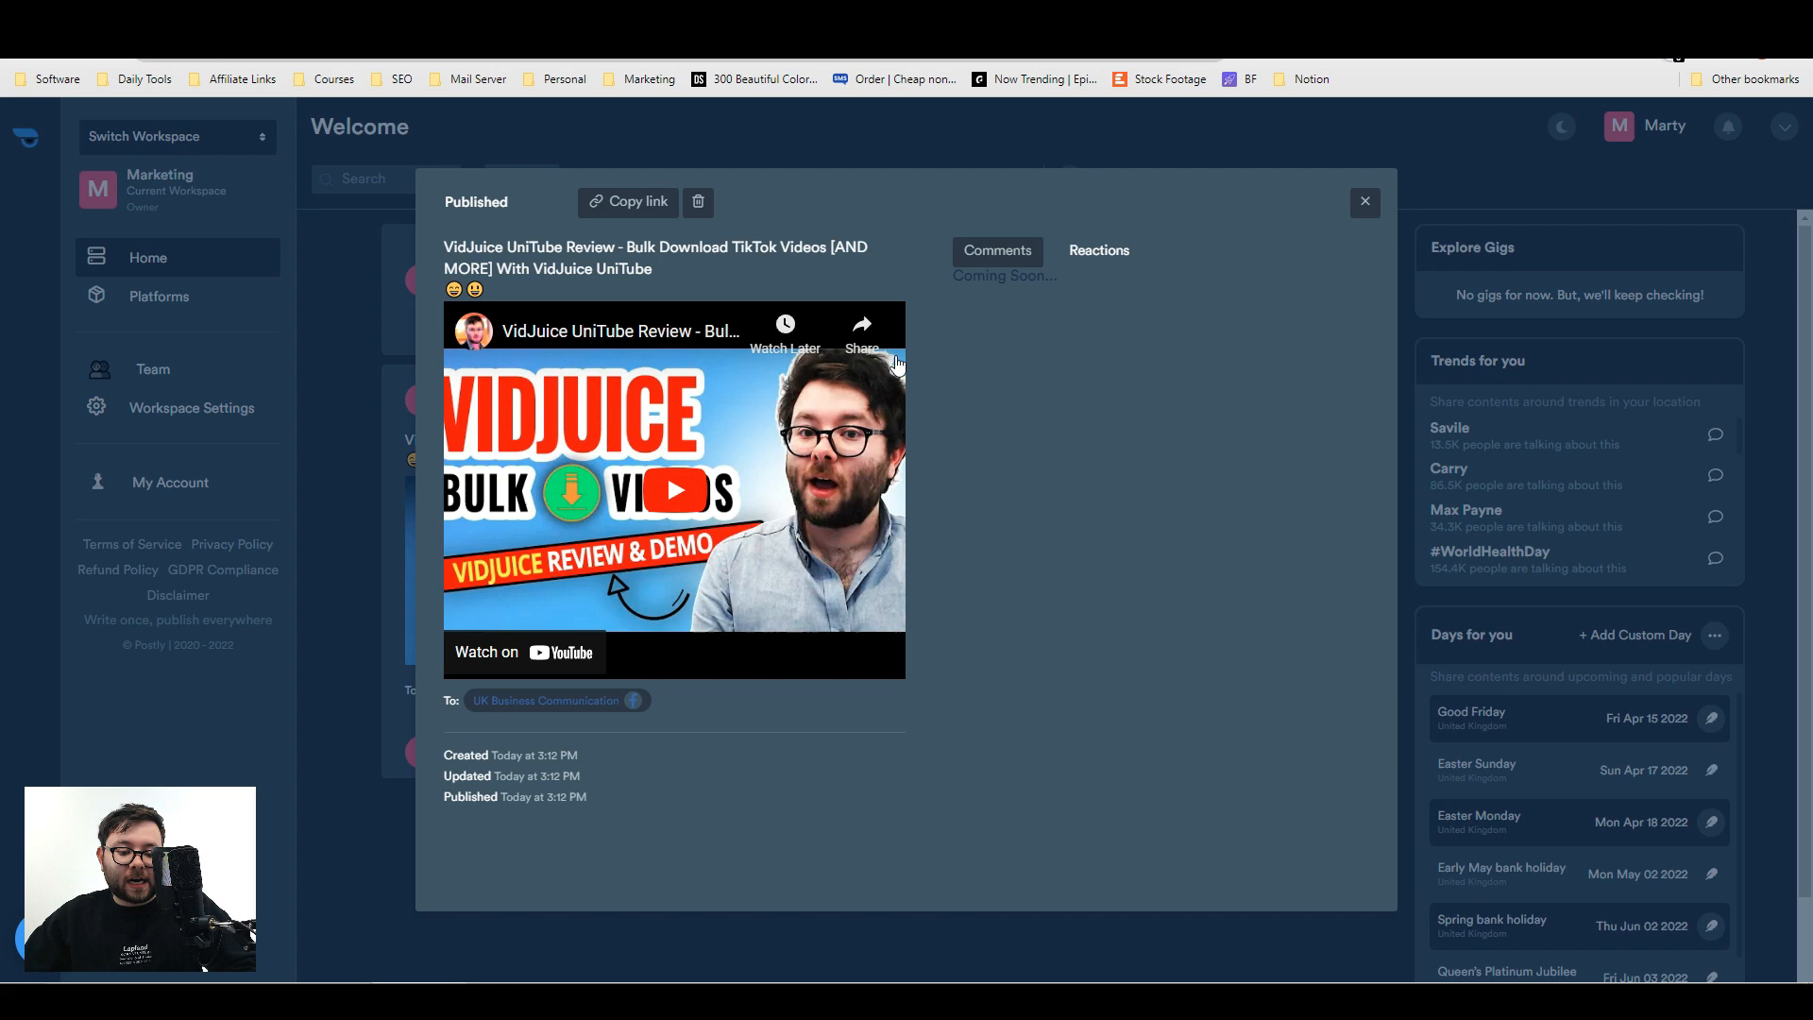
{"action": "left_click", "coordinate": [1364, 201]}
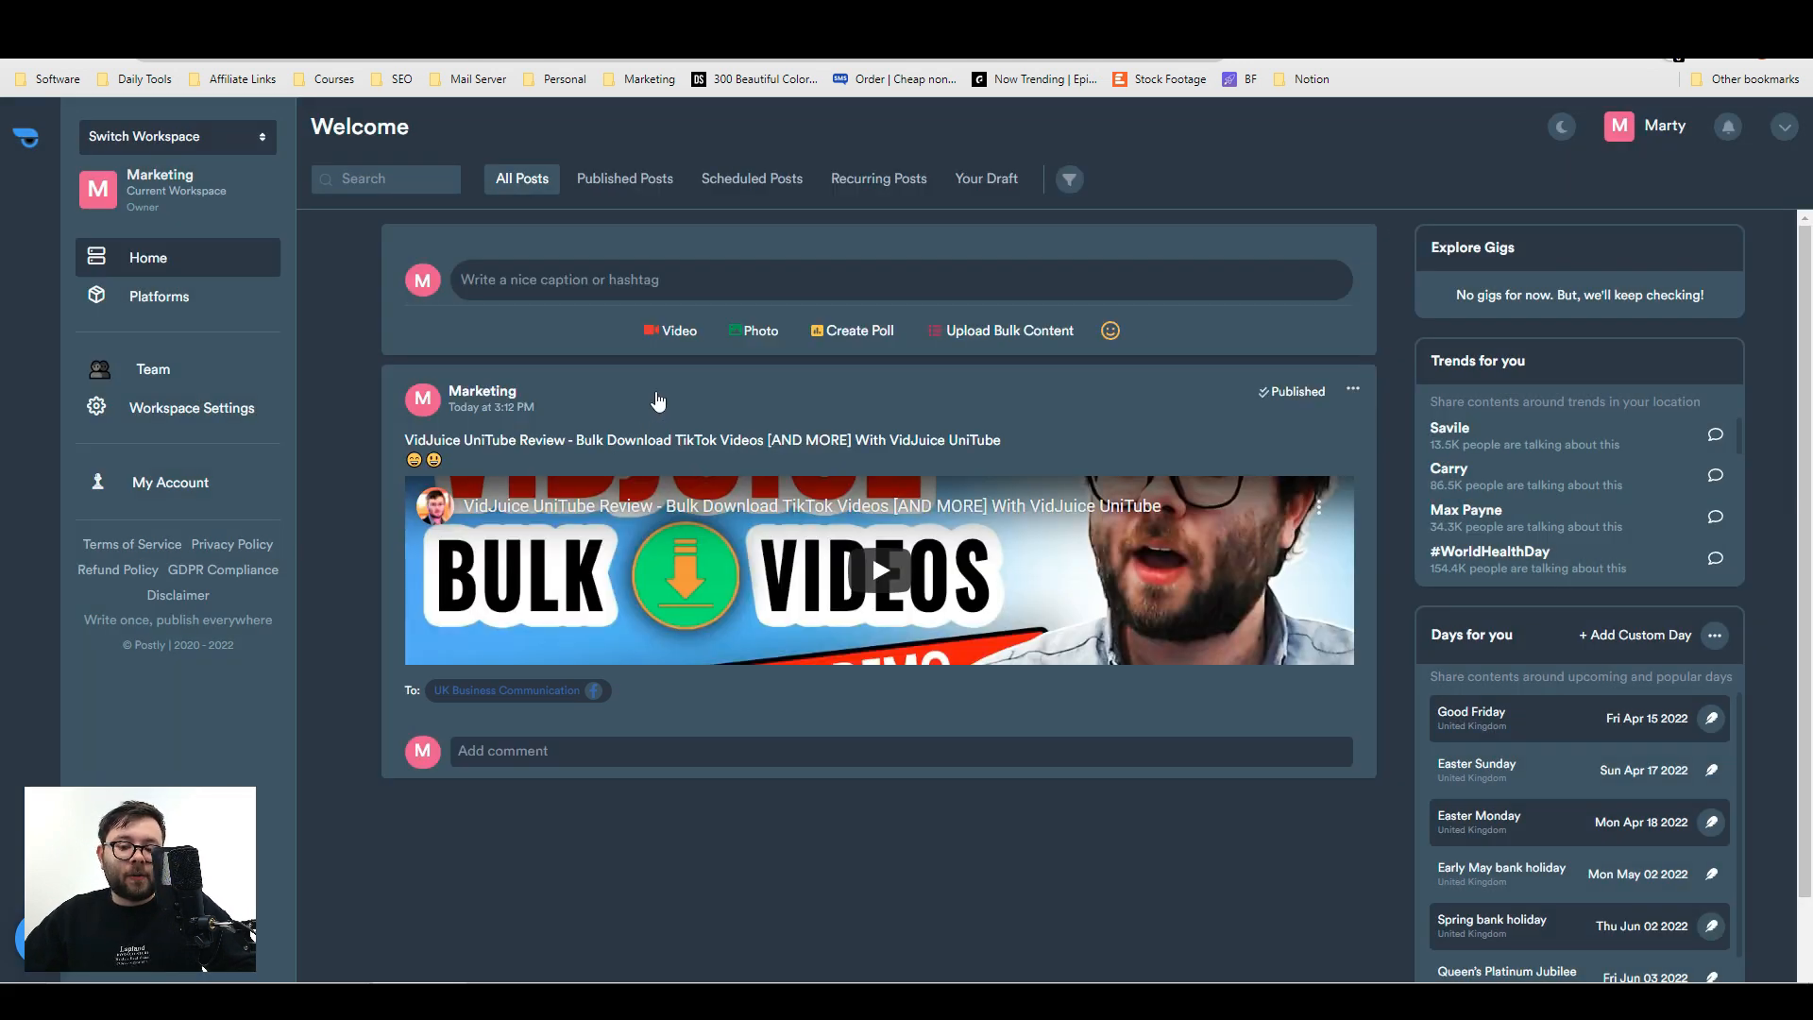
{"action": "mouse_move", "coordinate": [694, 381]}
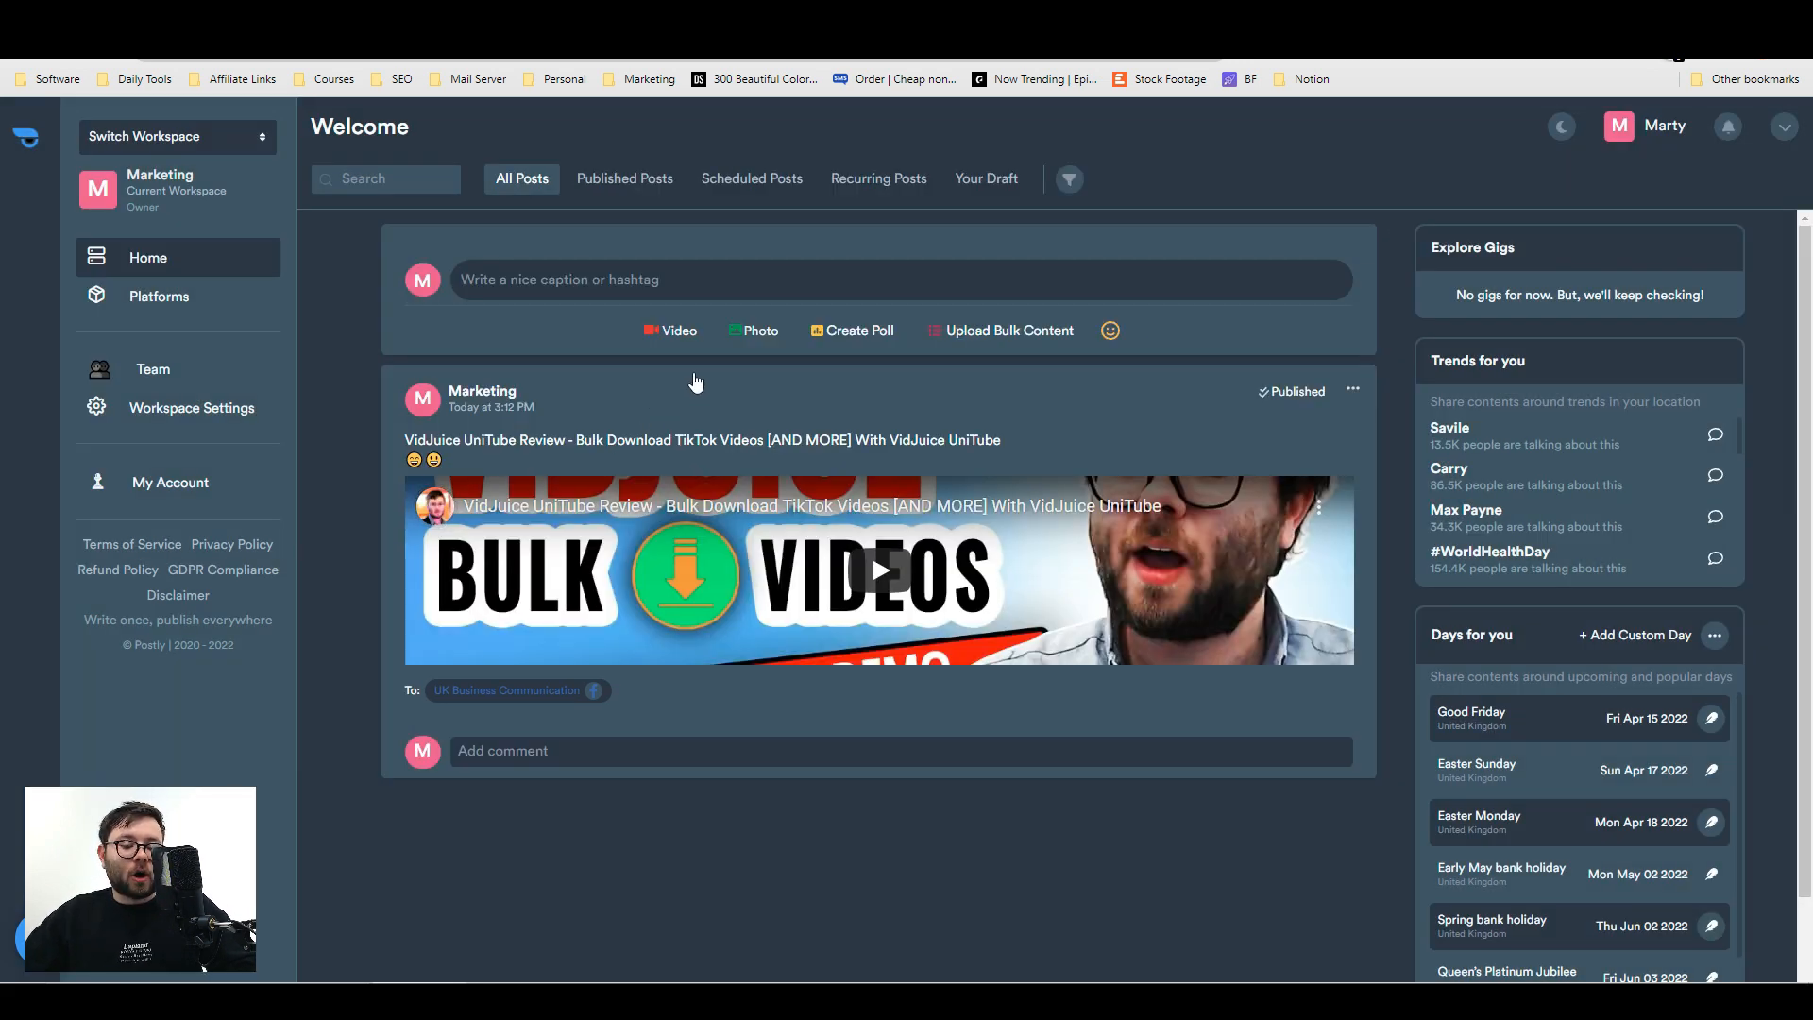
{"action": "mouse_move", "coordinate": [794, 206]}
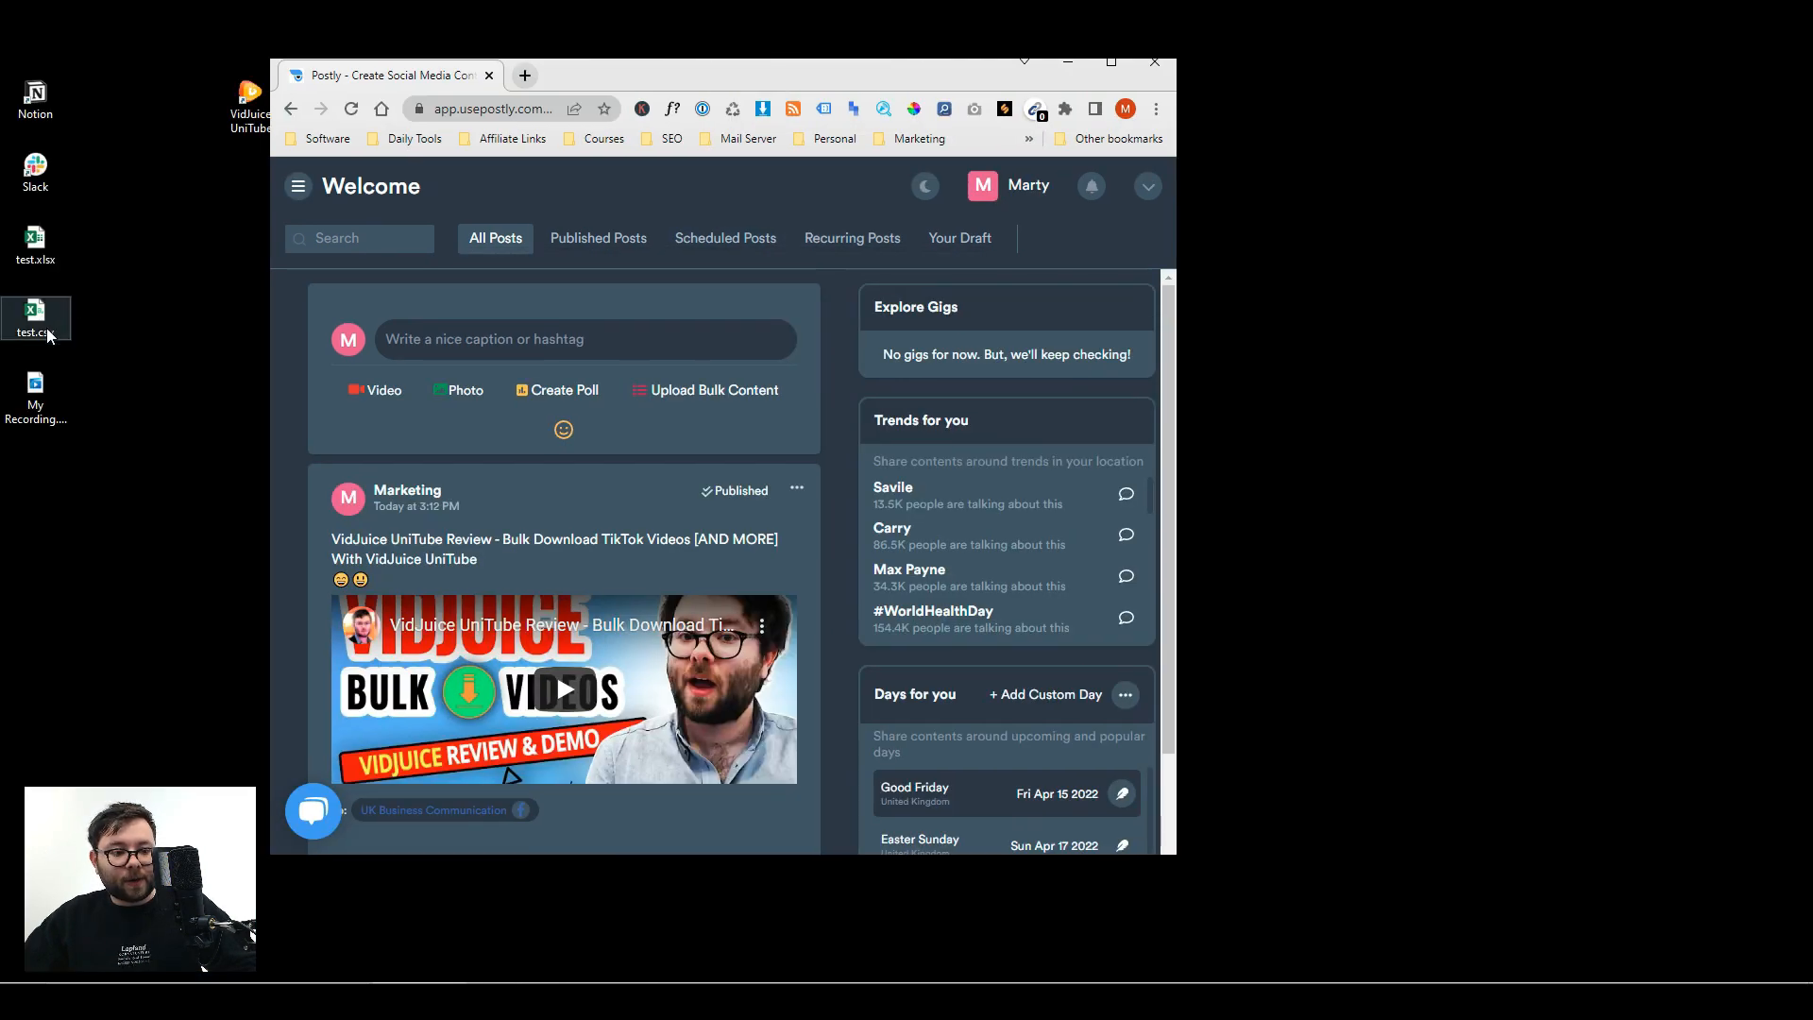
{"action": "double_click", "coordinate": [36, 318]}
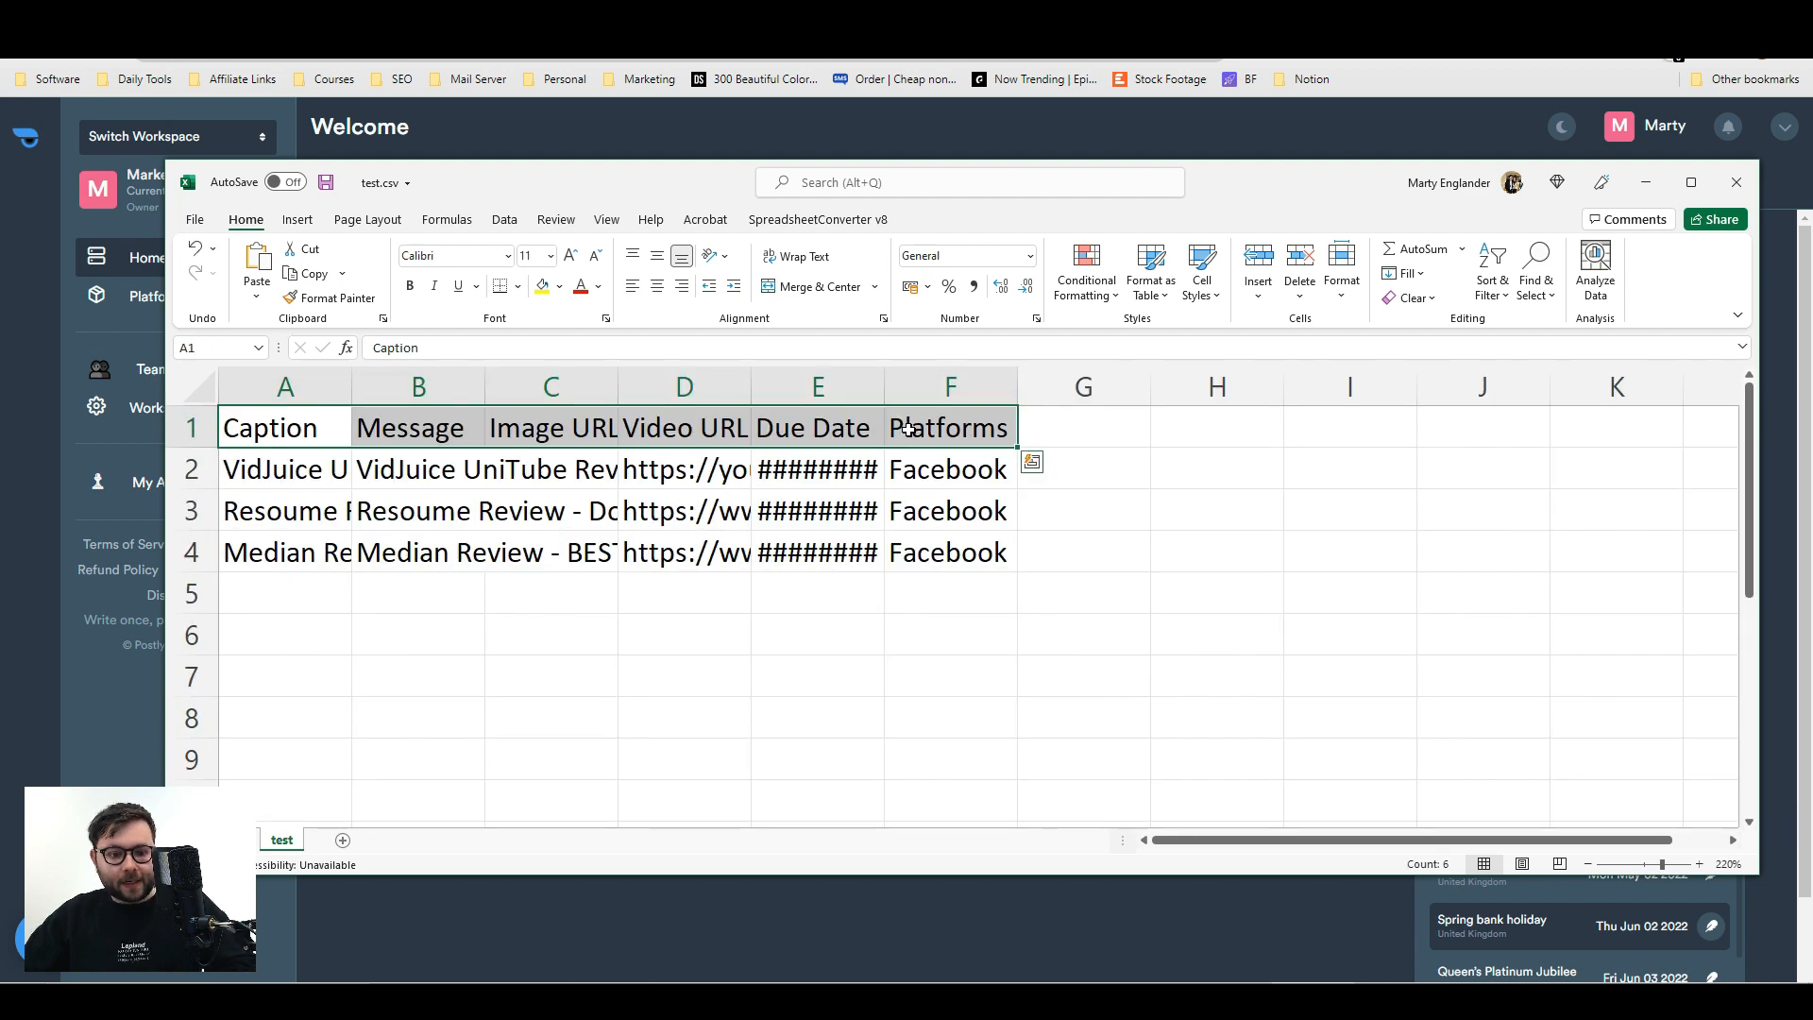
{"action": "left_click", "coordinate": [684, 634]}
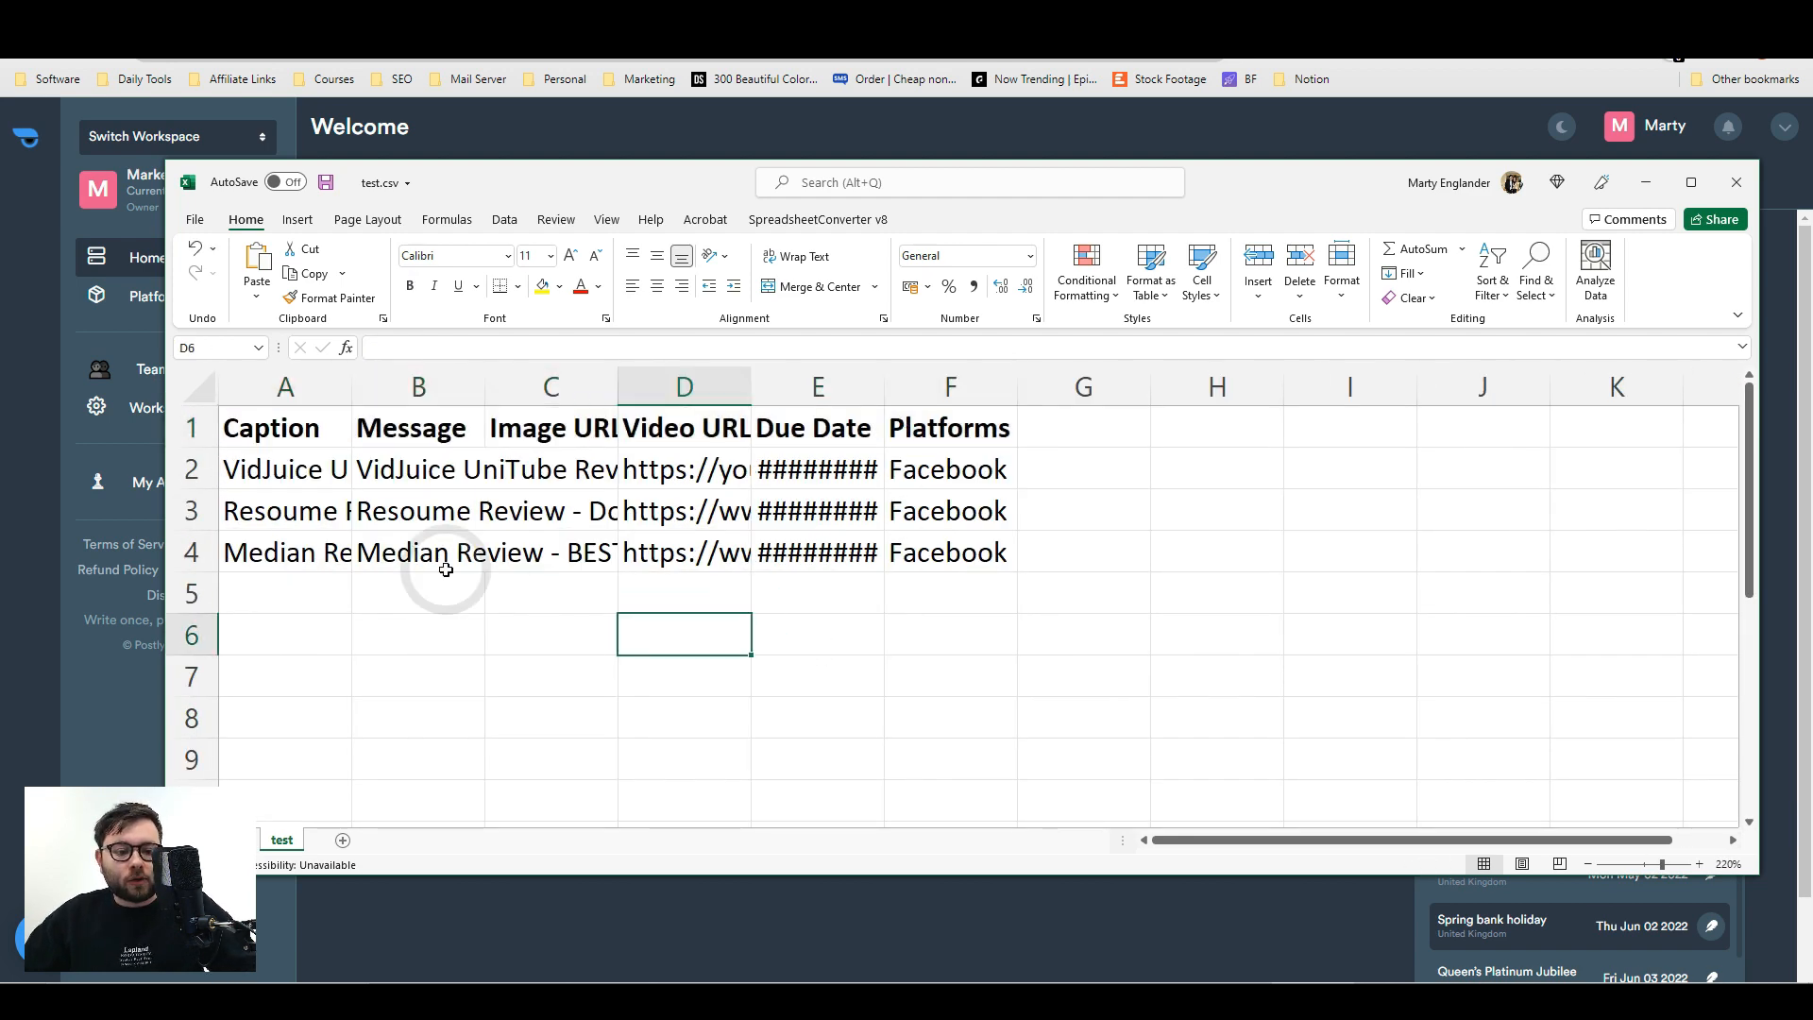
{"action": "left_click", "coordinate": [284, 427]}
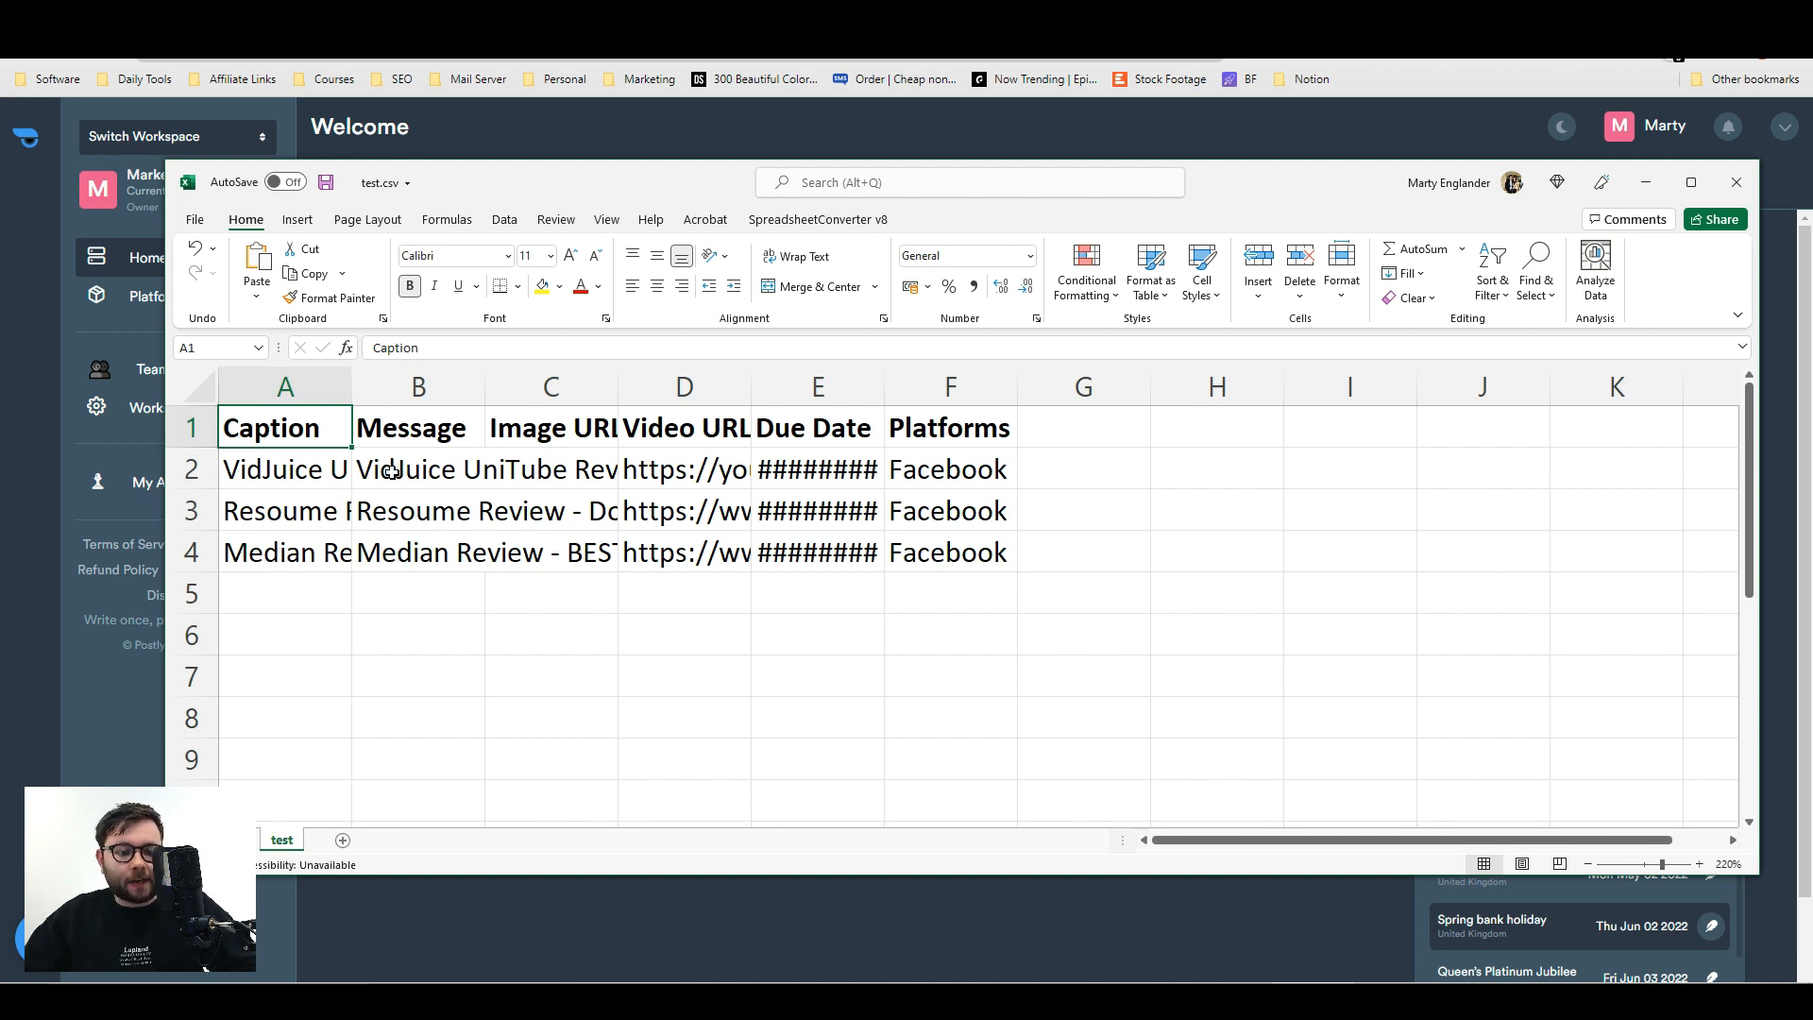
{"action": "left_click", "coordinate": [418, 427]}
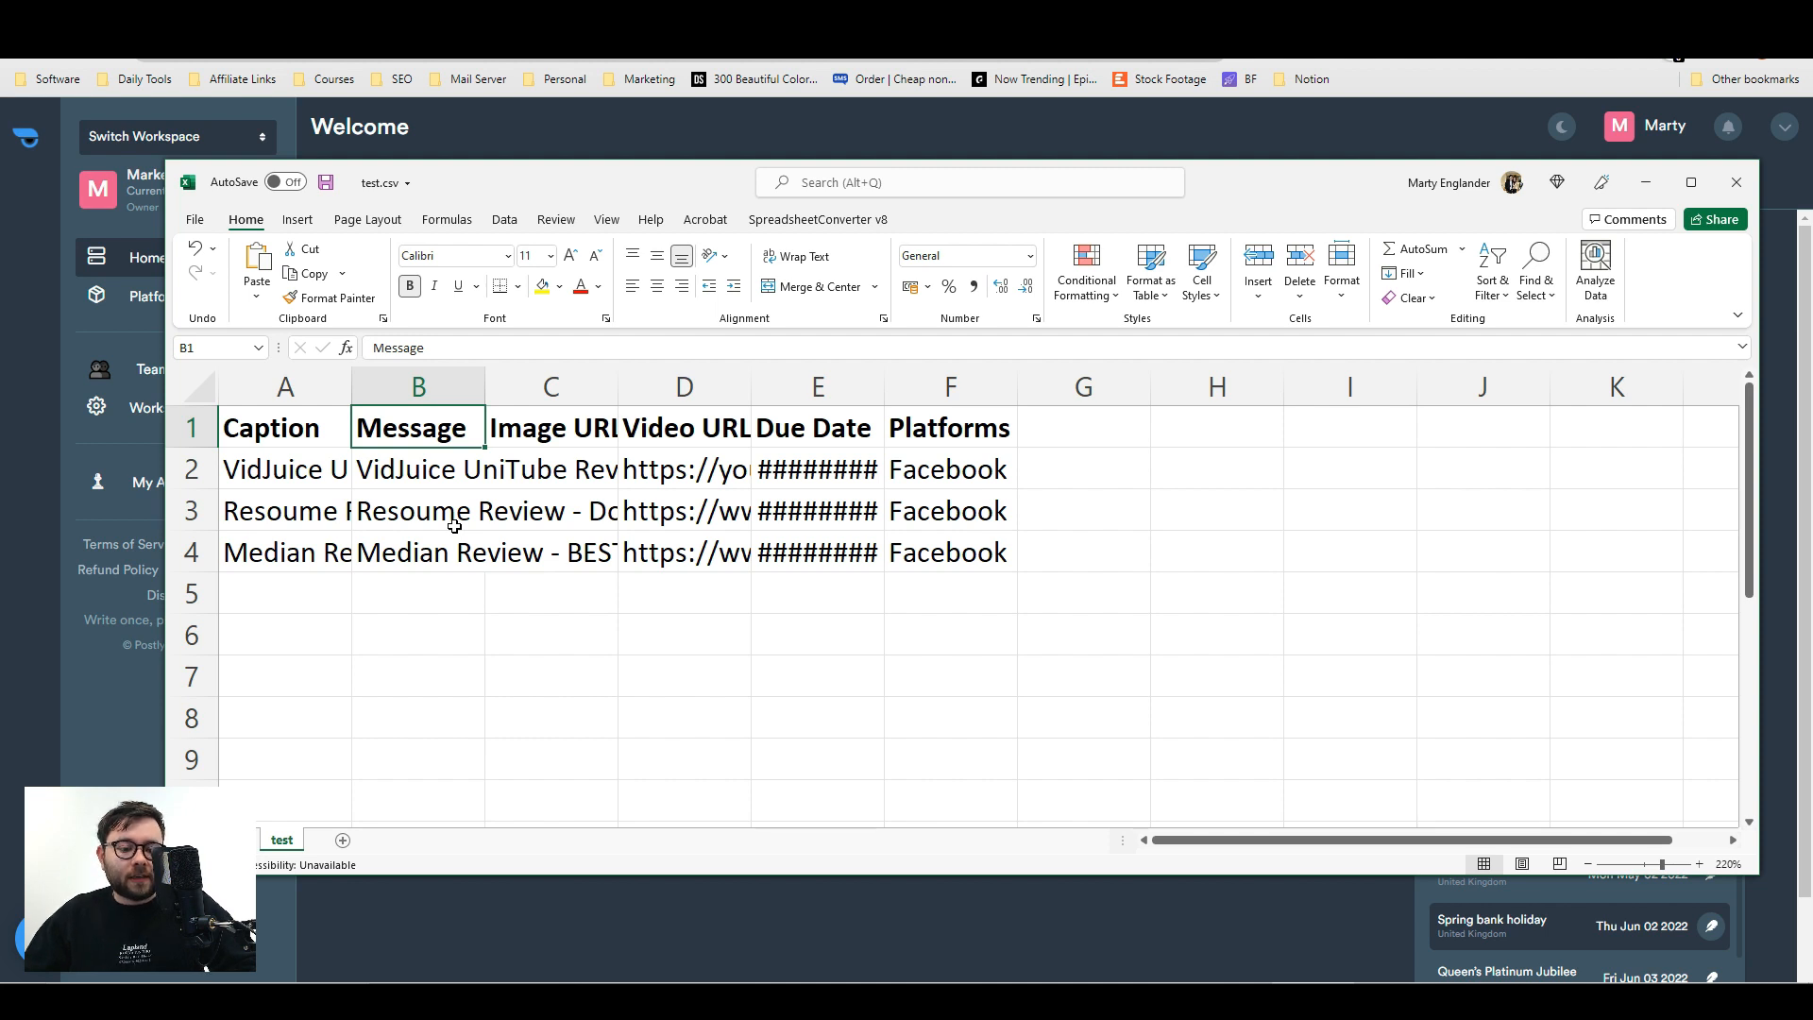
{"action": "left_click", "coordinate": [551, 468]}
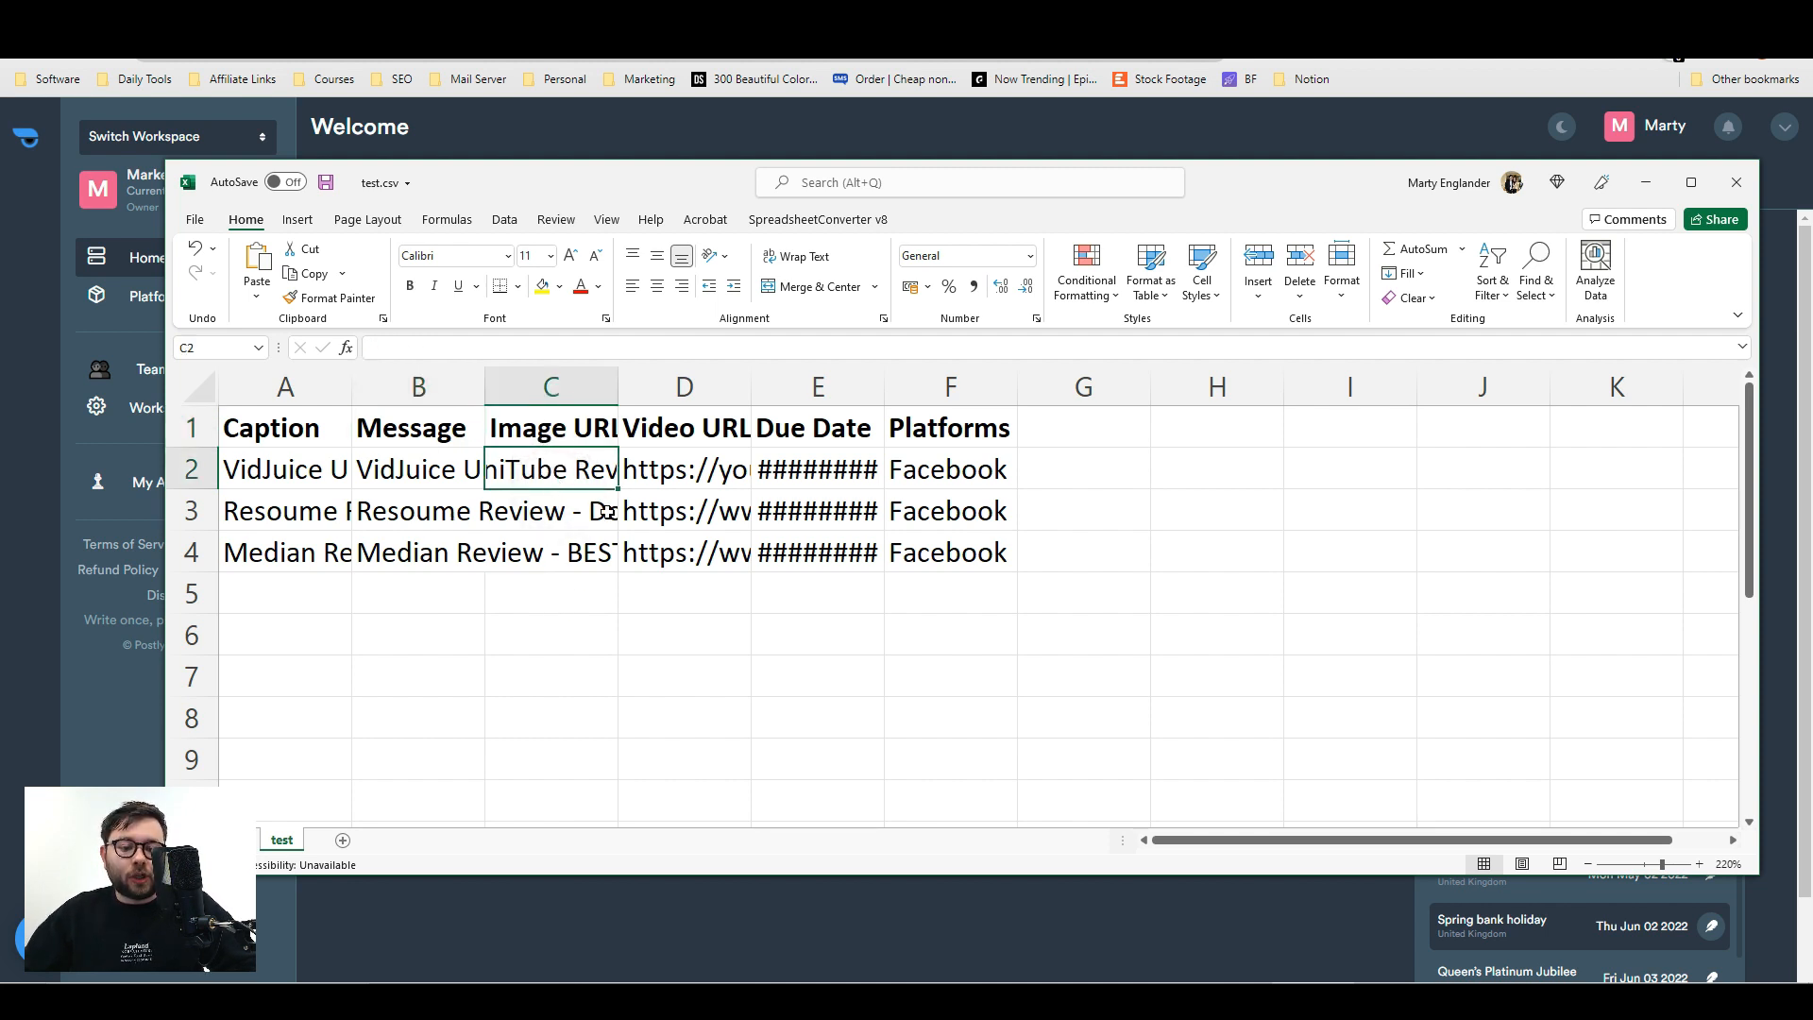
{"action": "left_click", "coordinate": [818, 468]}
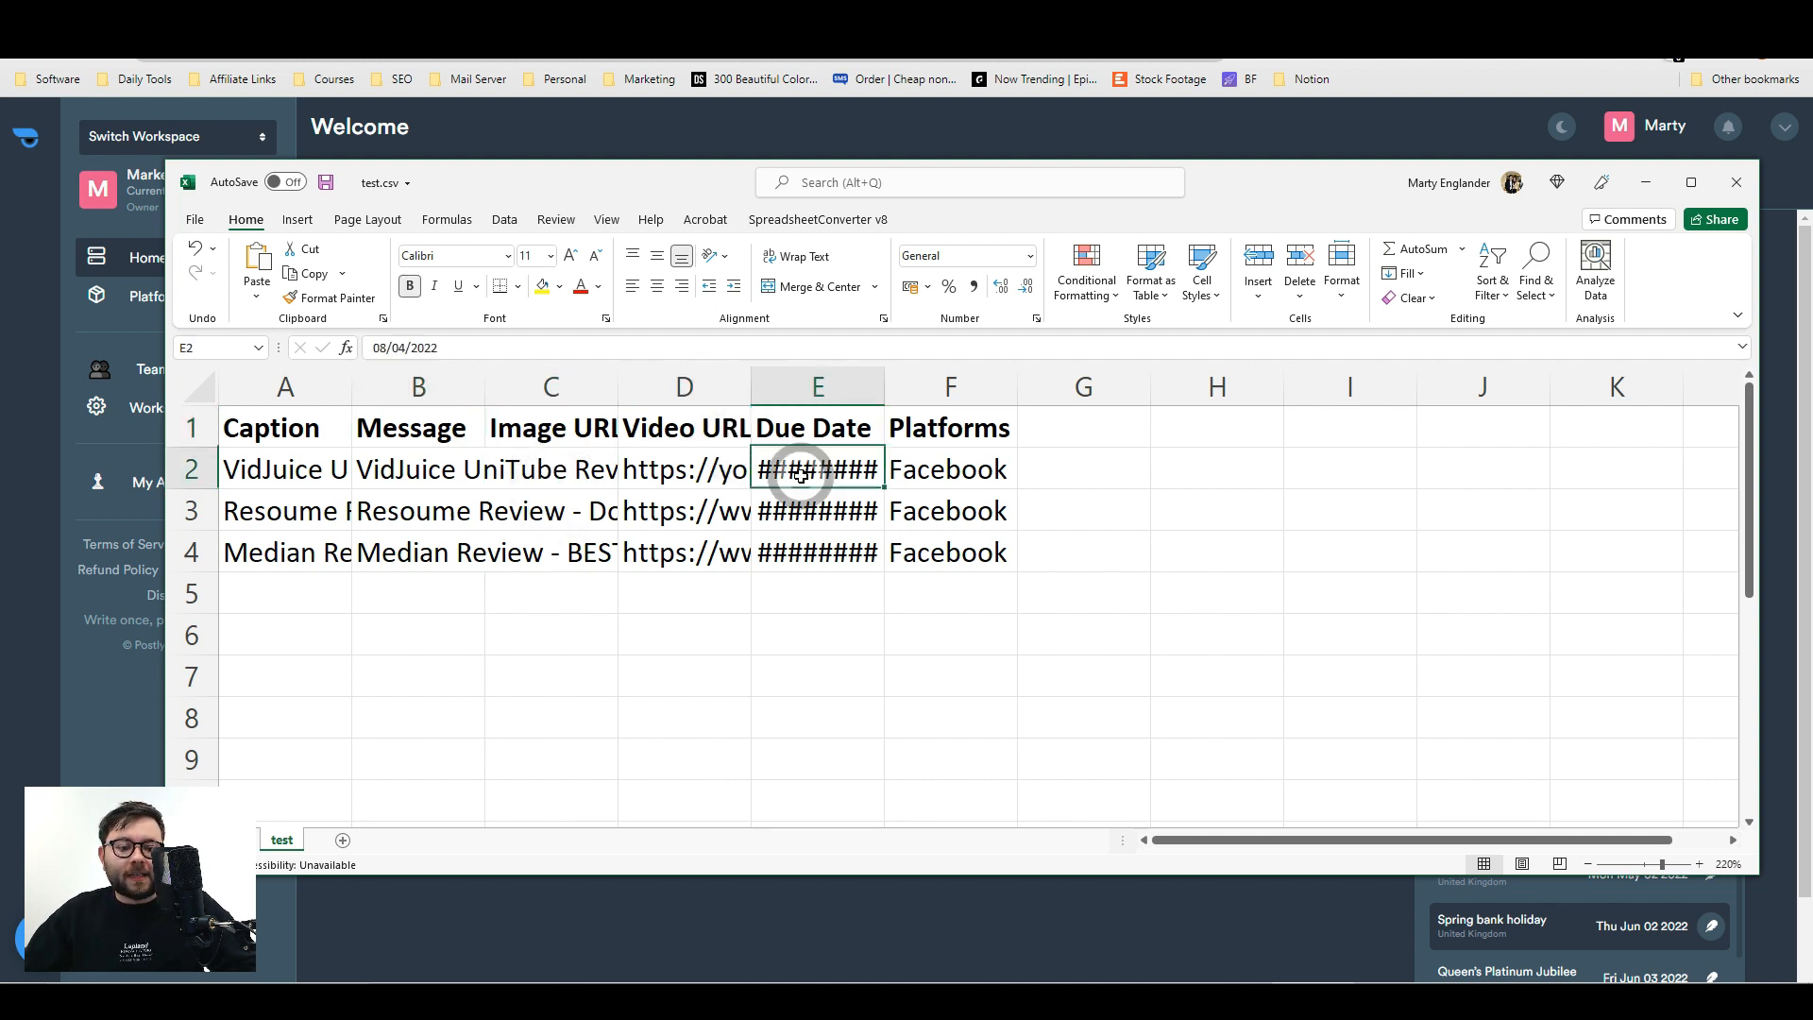
{"action": "left_click", "coordinate": [818, 552]}
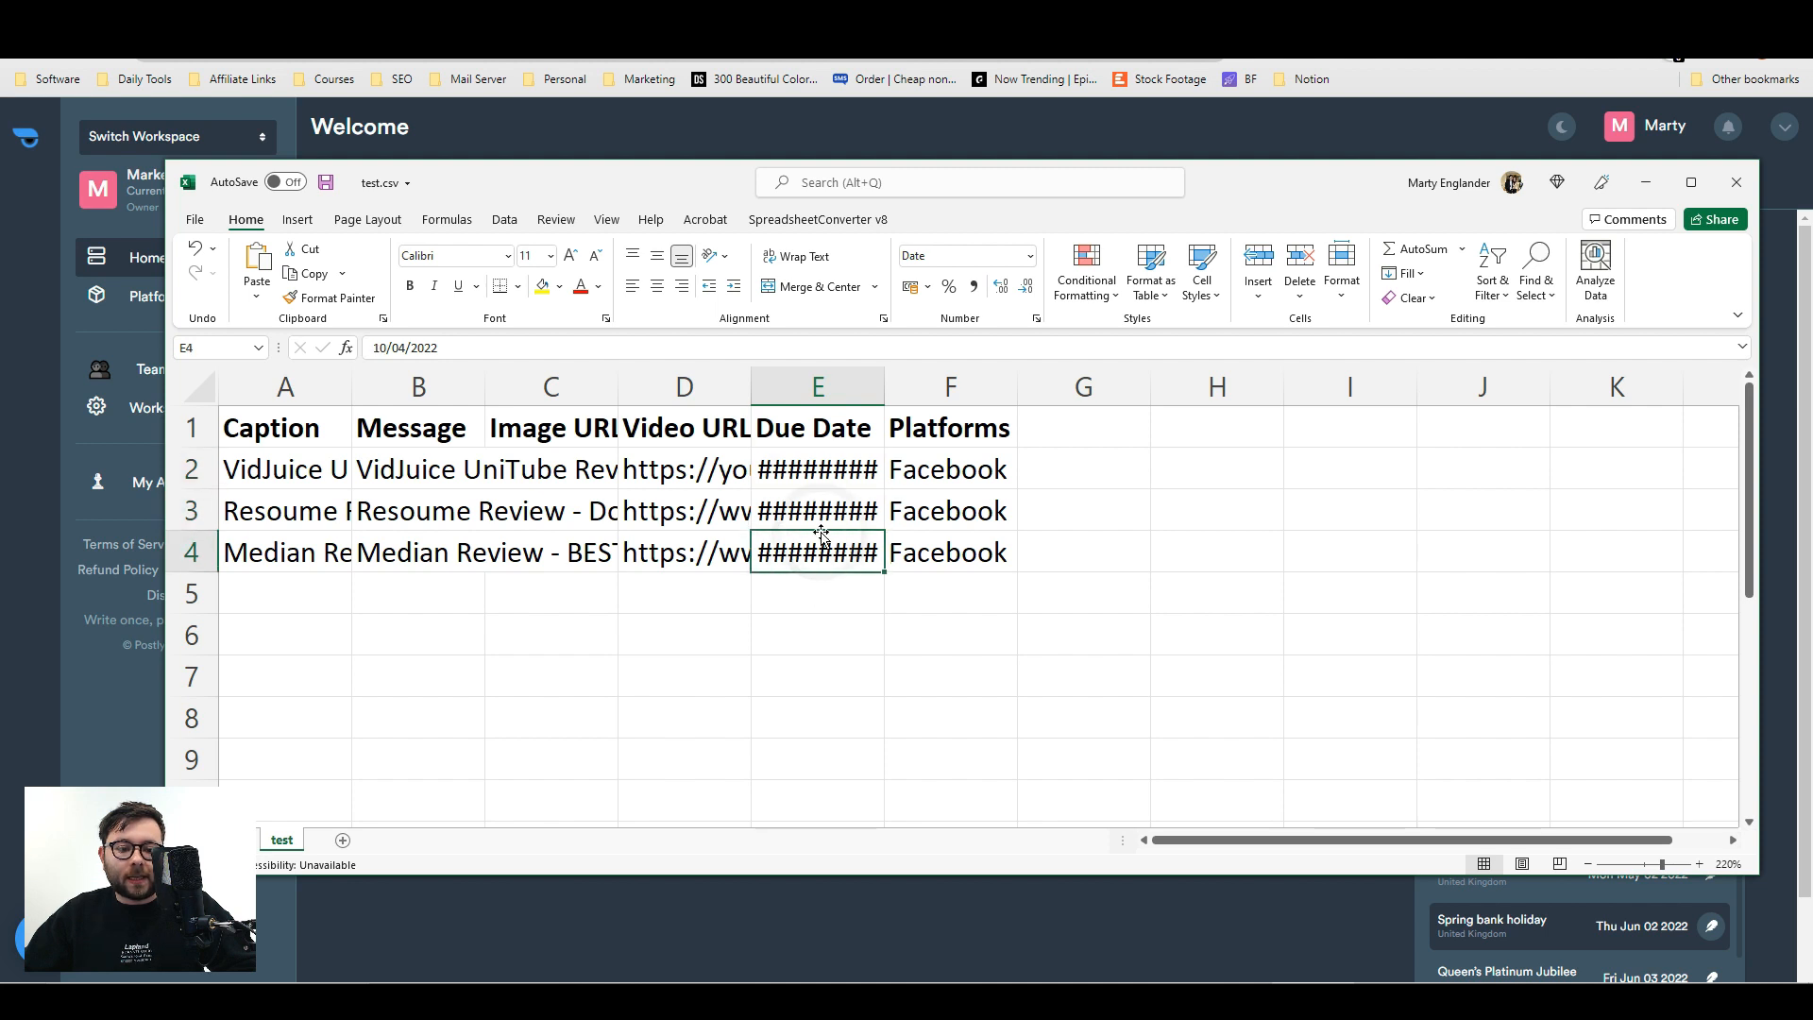
{"action": "left_click", "coordinate": [1082, 593]}
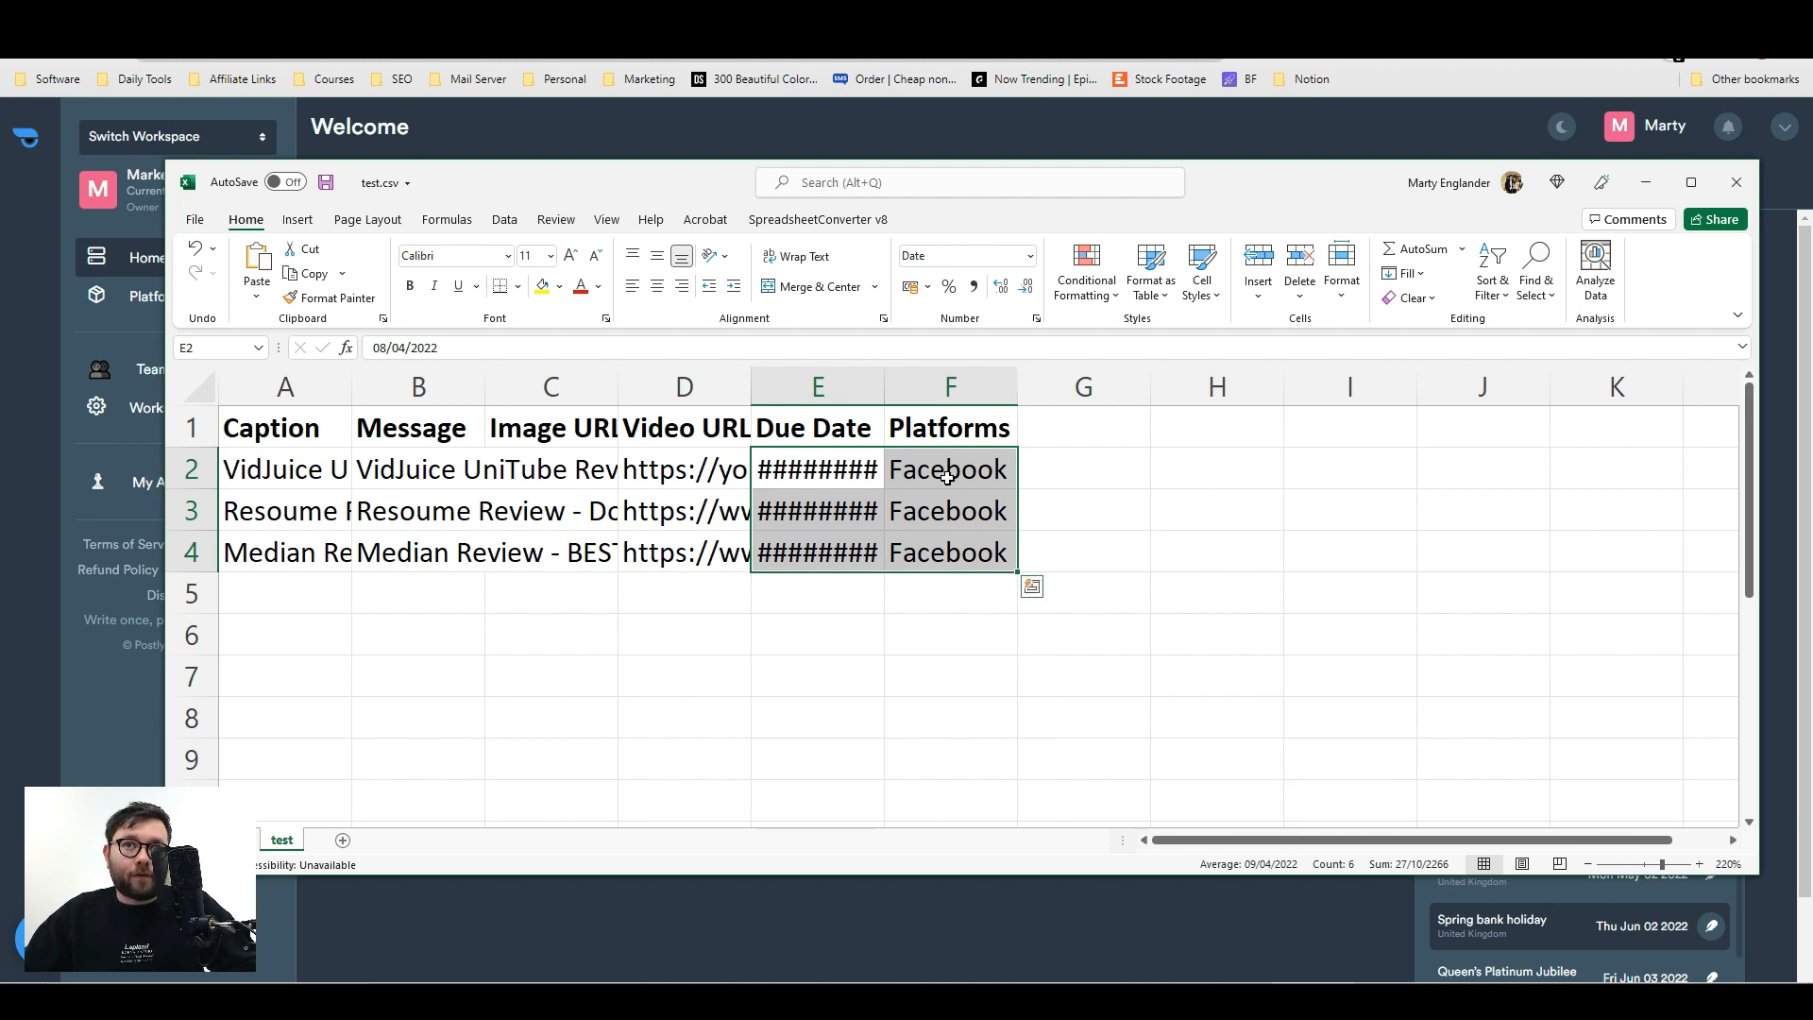
{"action": "mouse_move", "coordinate": [1736, 183]}
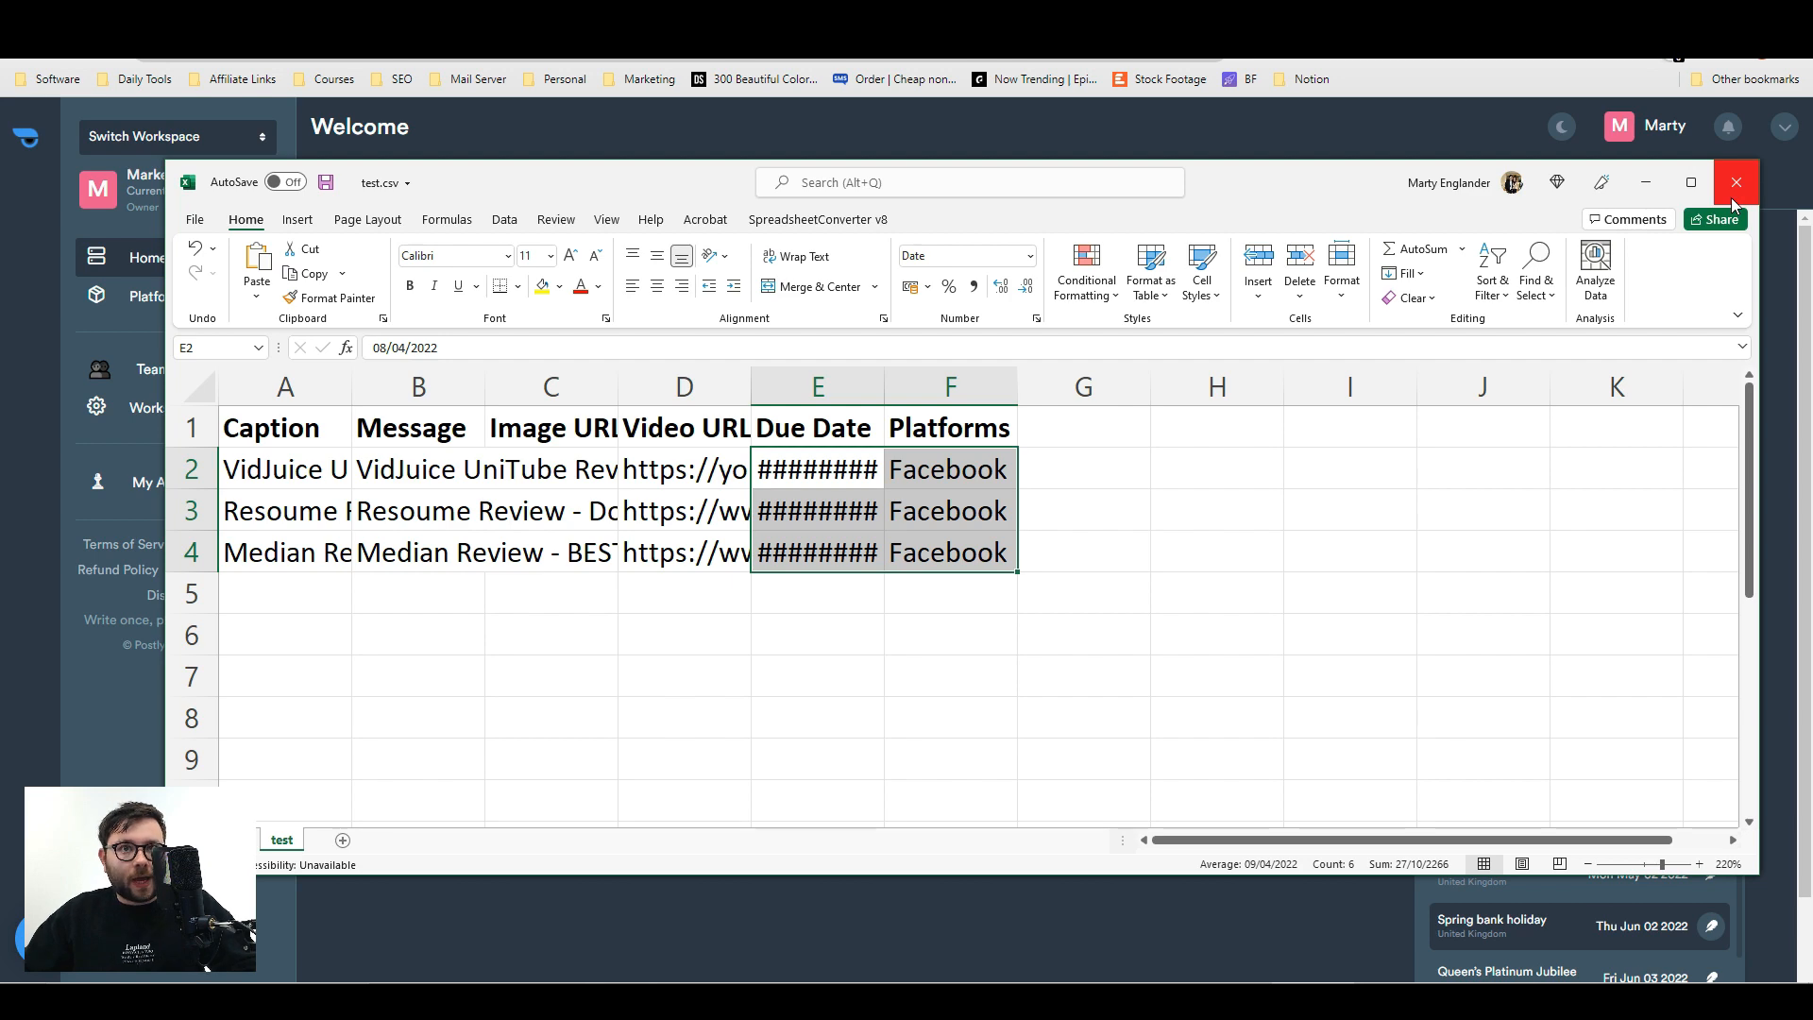
{"action": "left_click", "coordinate": [1735, 182]}
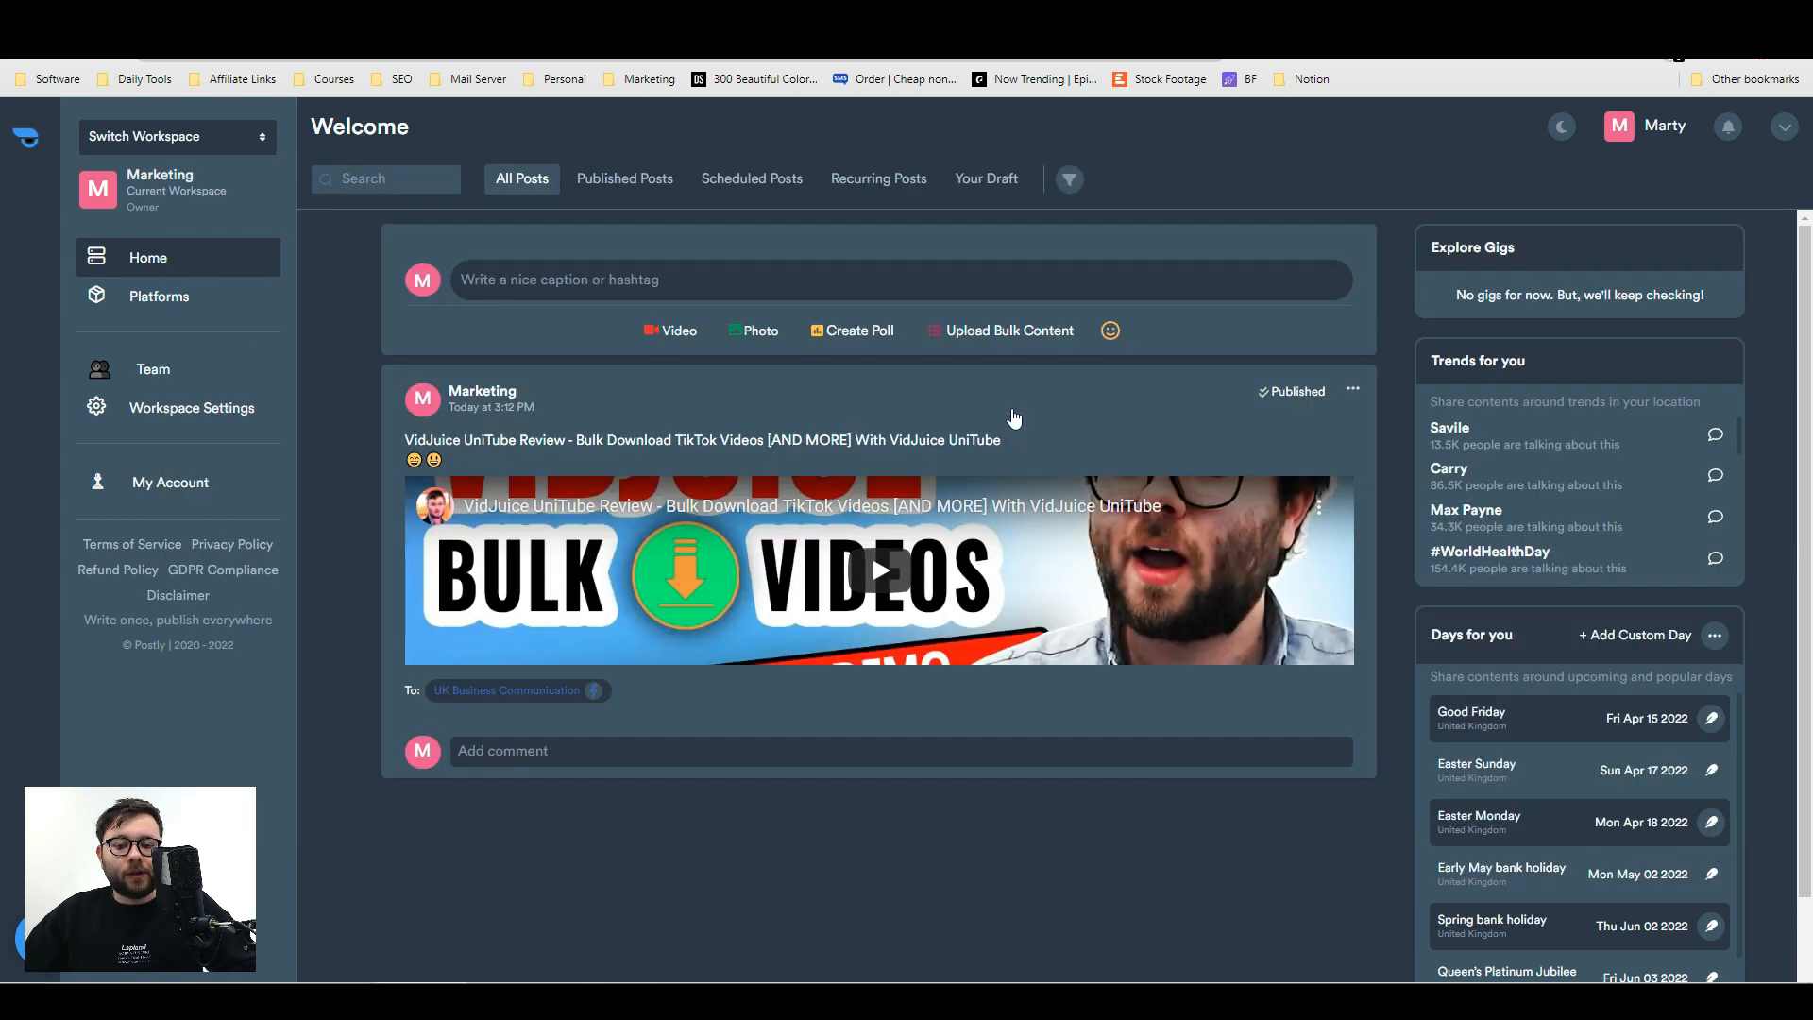
- Import test.csv, adjust the first two posts' target pages, and schedule all three
{"action": "left_click", "coordinate": [1009, 330]}
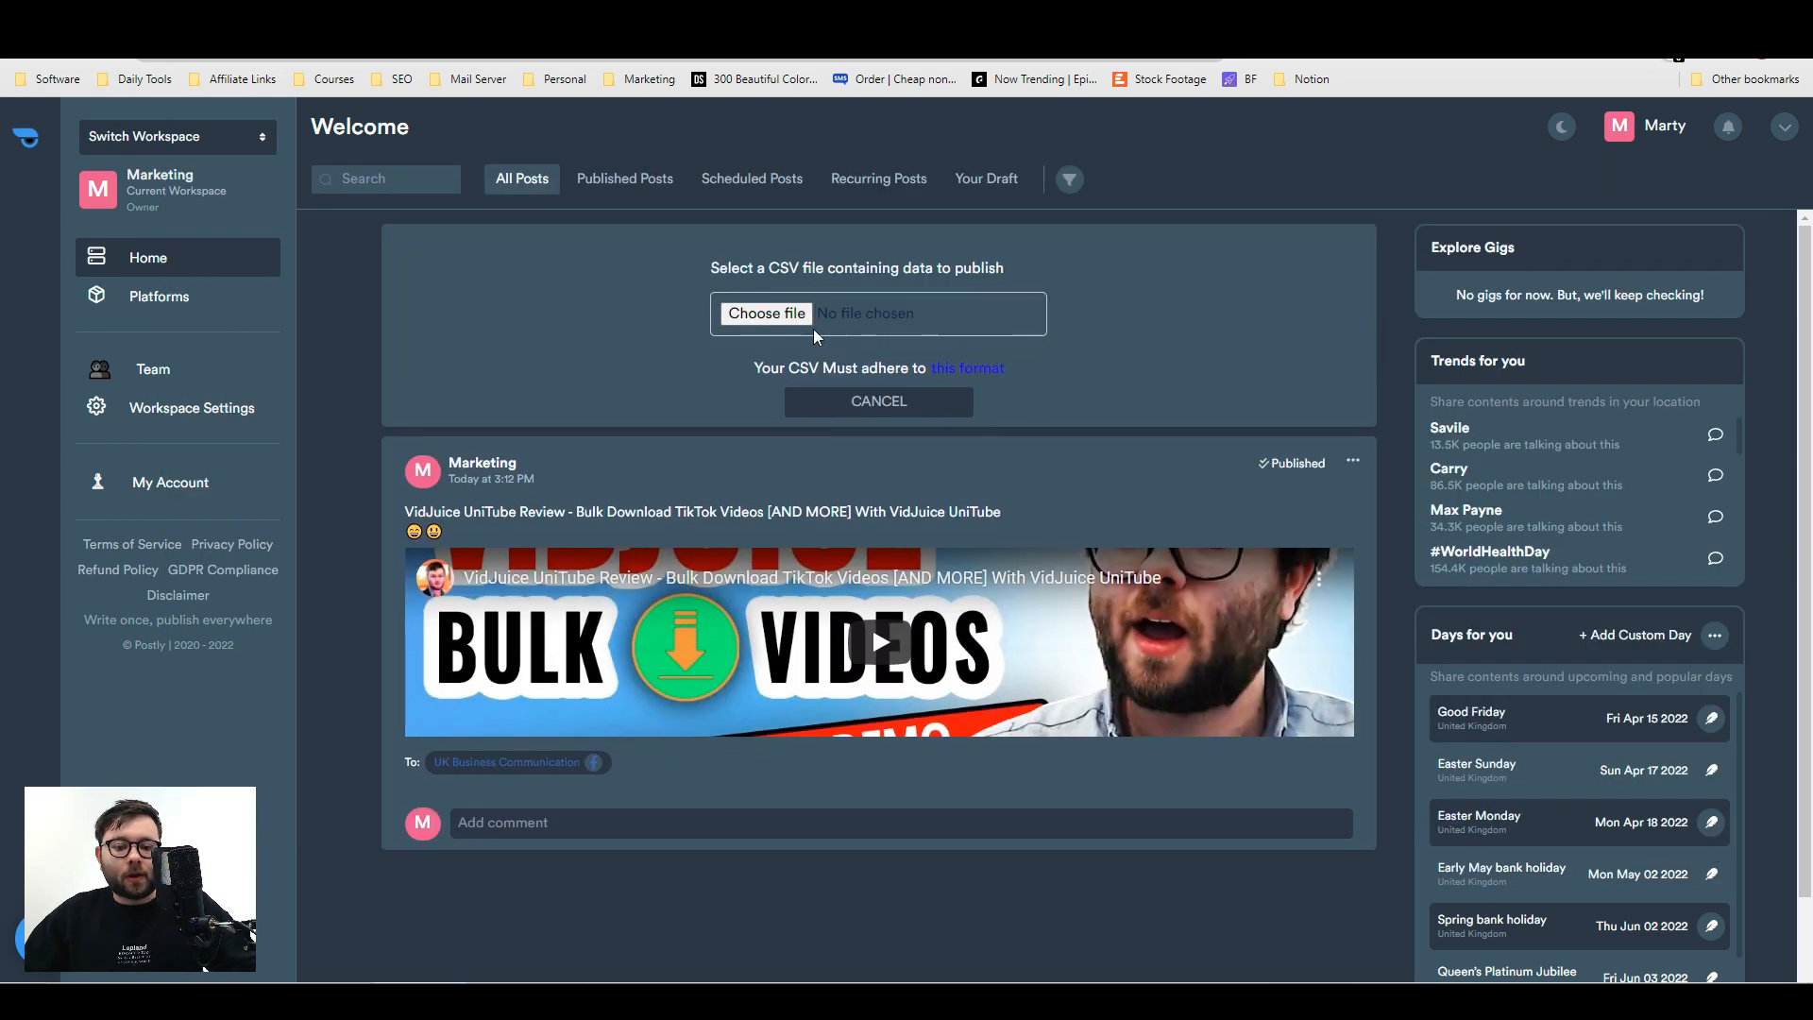
{"action": "left_click", "coordinate": [766, 314]}
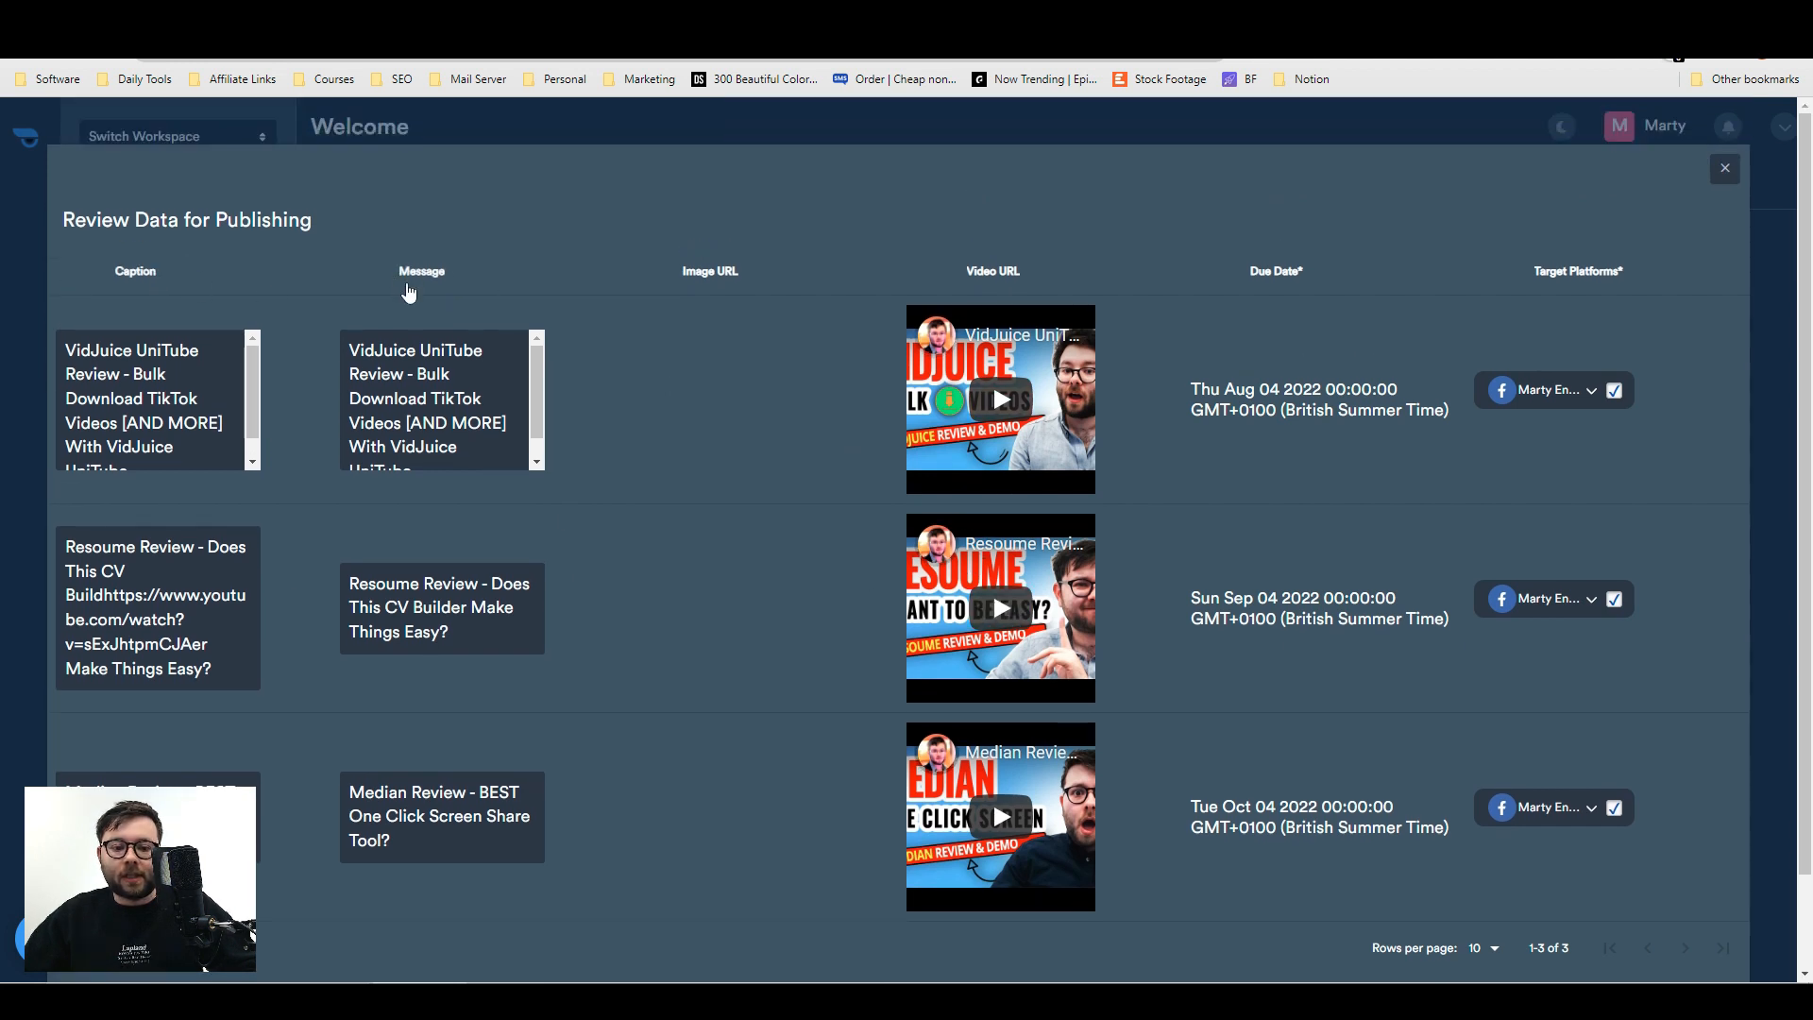
{"action": "mouse_move", "coordinate": [1288, 434]}
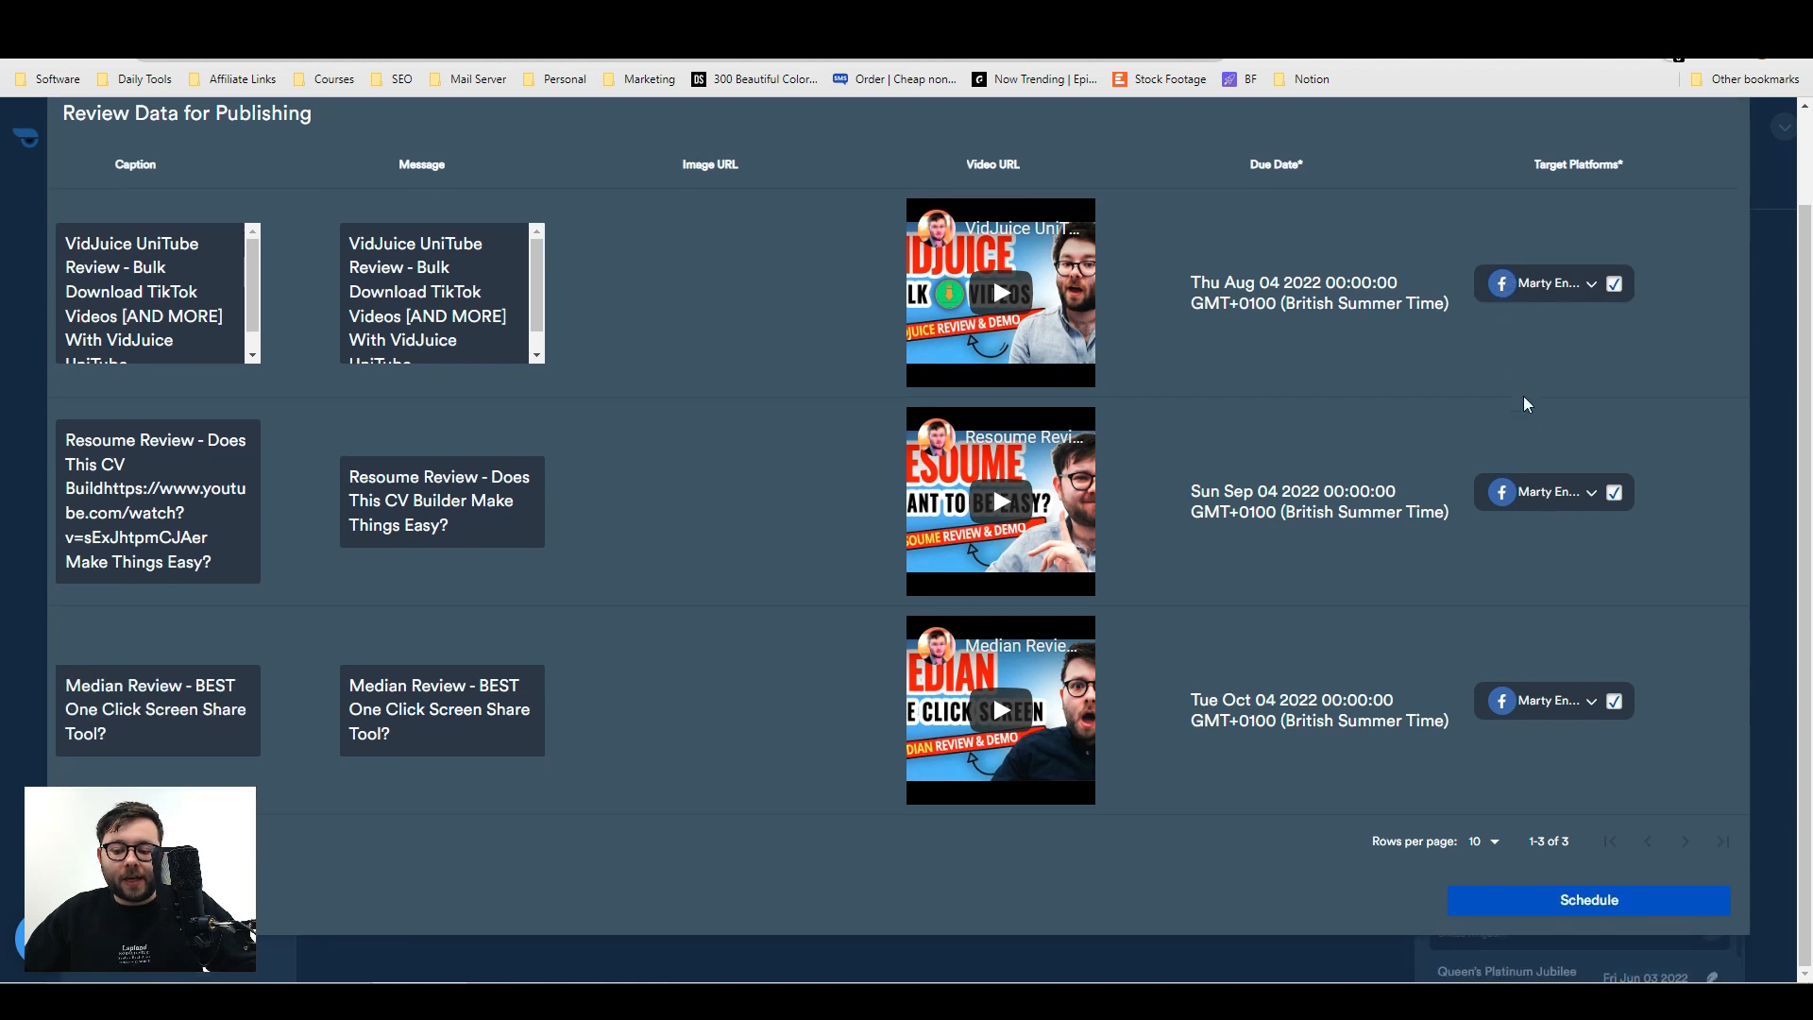
{"action": "left_click", "coordinate": [1590, 283]}
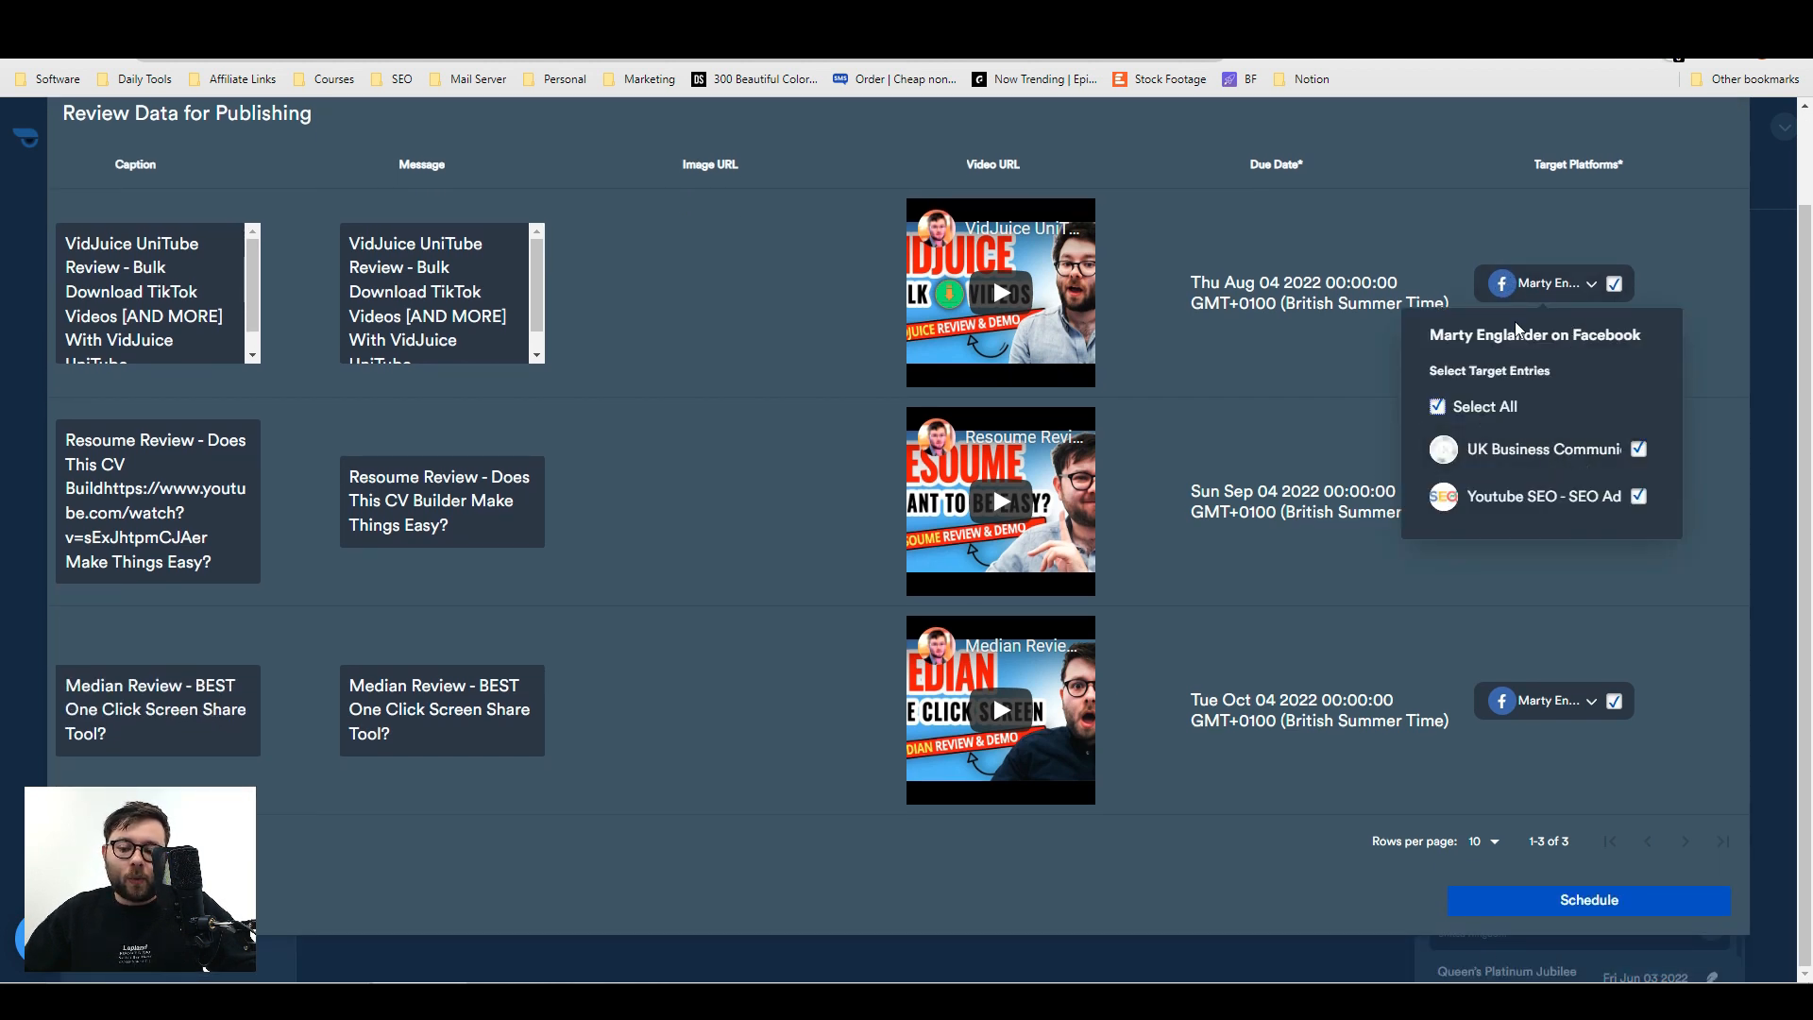
{"action": "left_click", "coordinate": [1436, 406]}
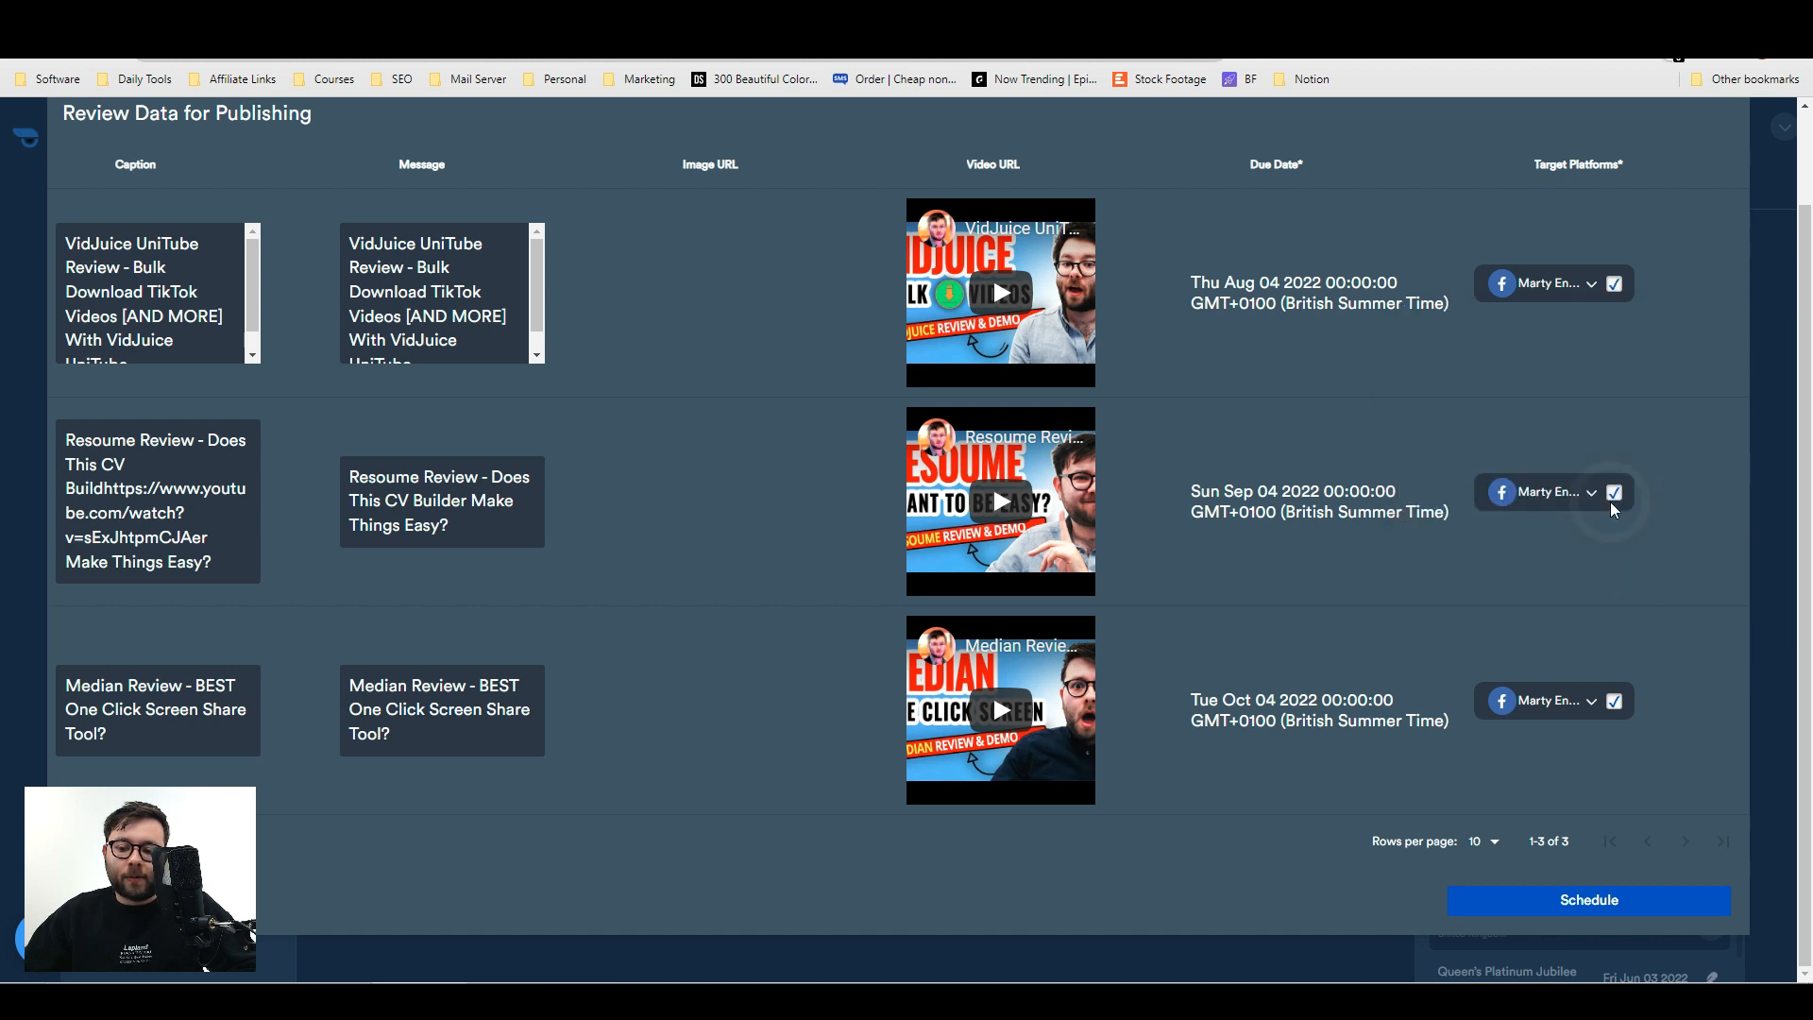
{"action": "left_click", "coordinate": [1591, 493]}
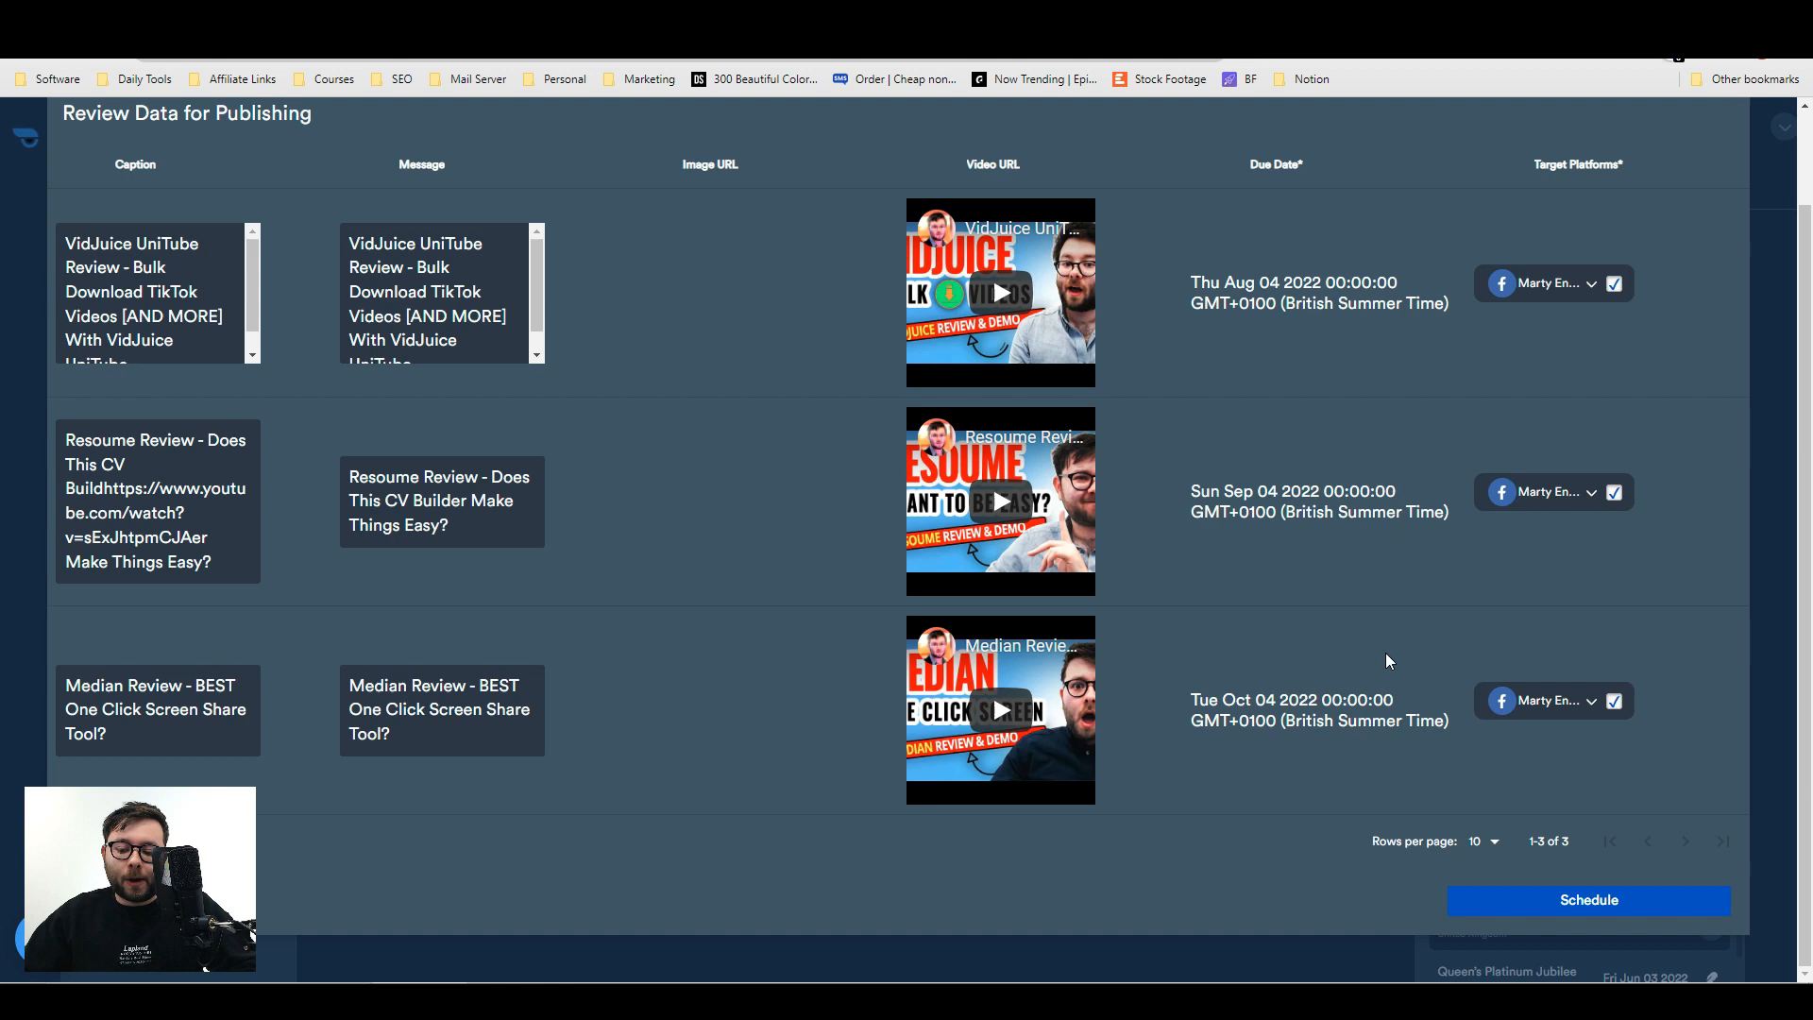
{"action": "left_click", "coordinate": [1586, 900]}
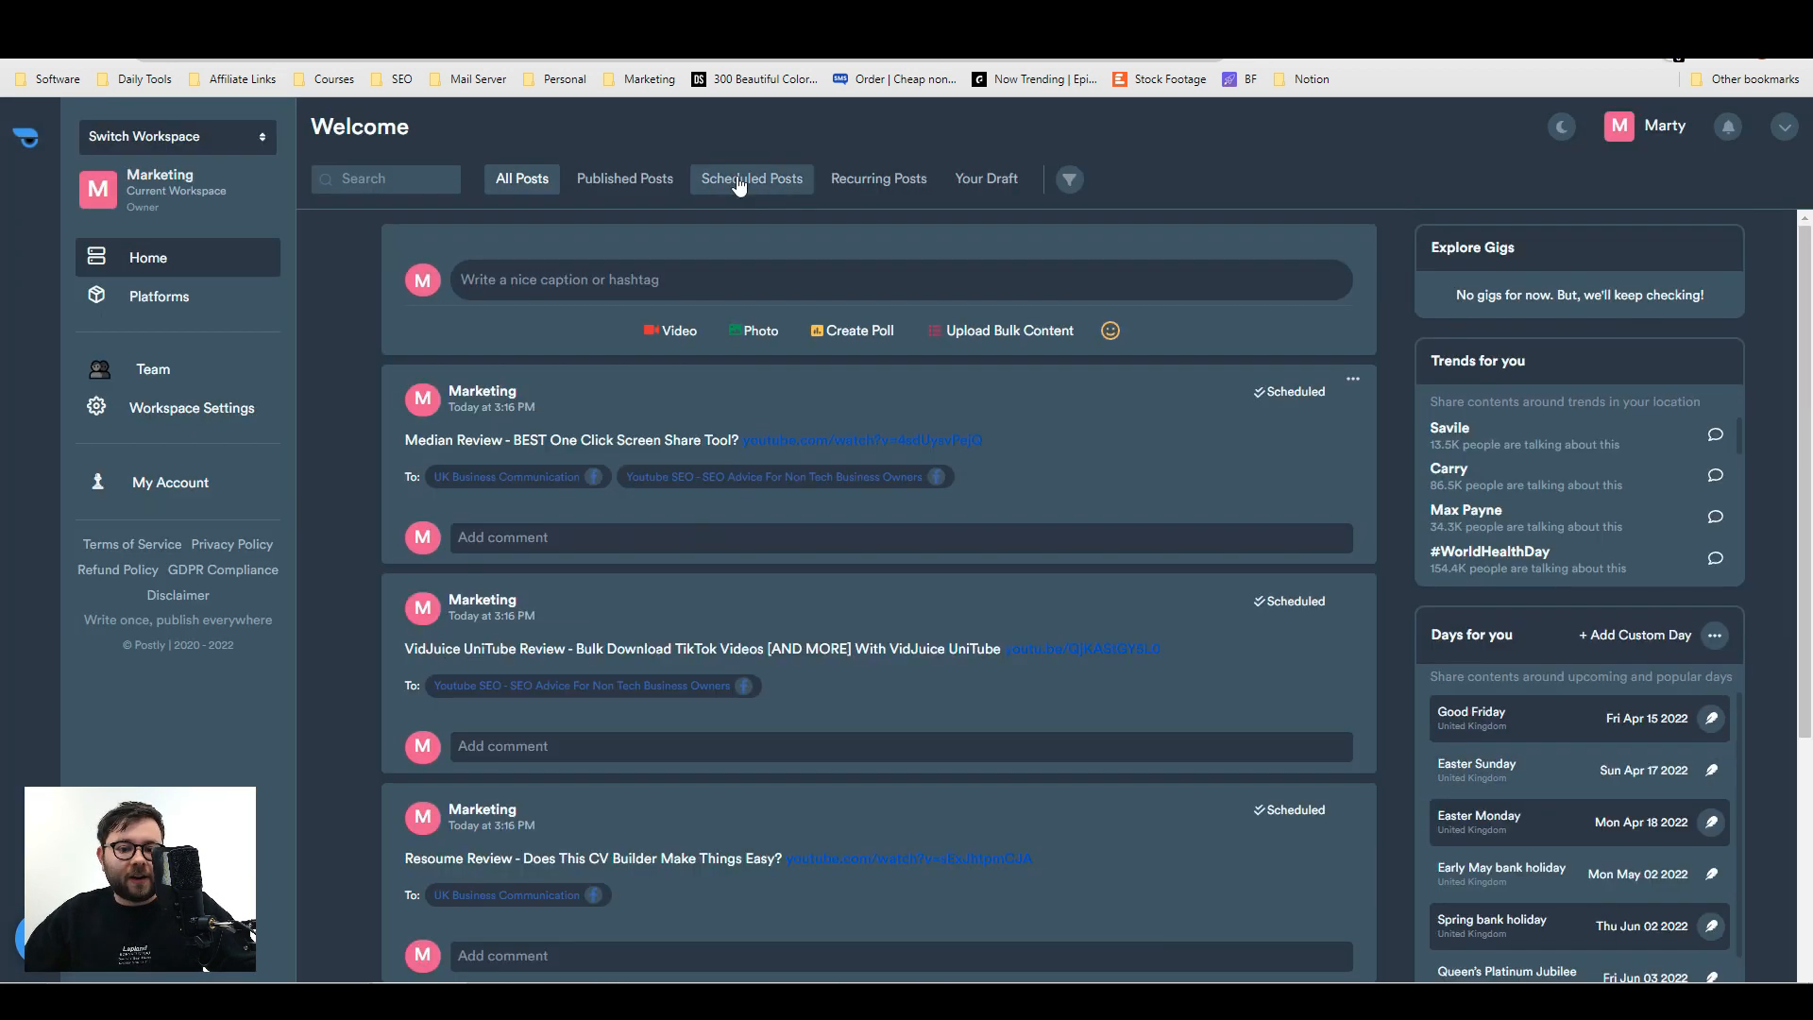
- Filter the feed to Published Posts, leaving only the VidJuice UniTube review post
{"action": "left_click", "coordinate": [751, 178]}
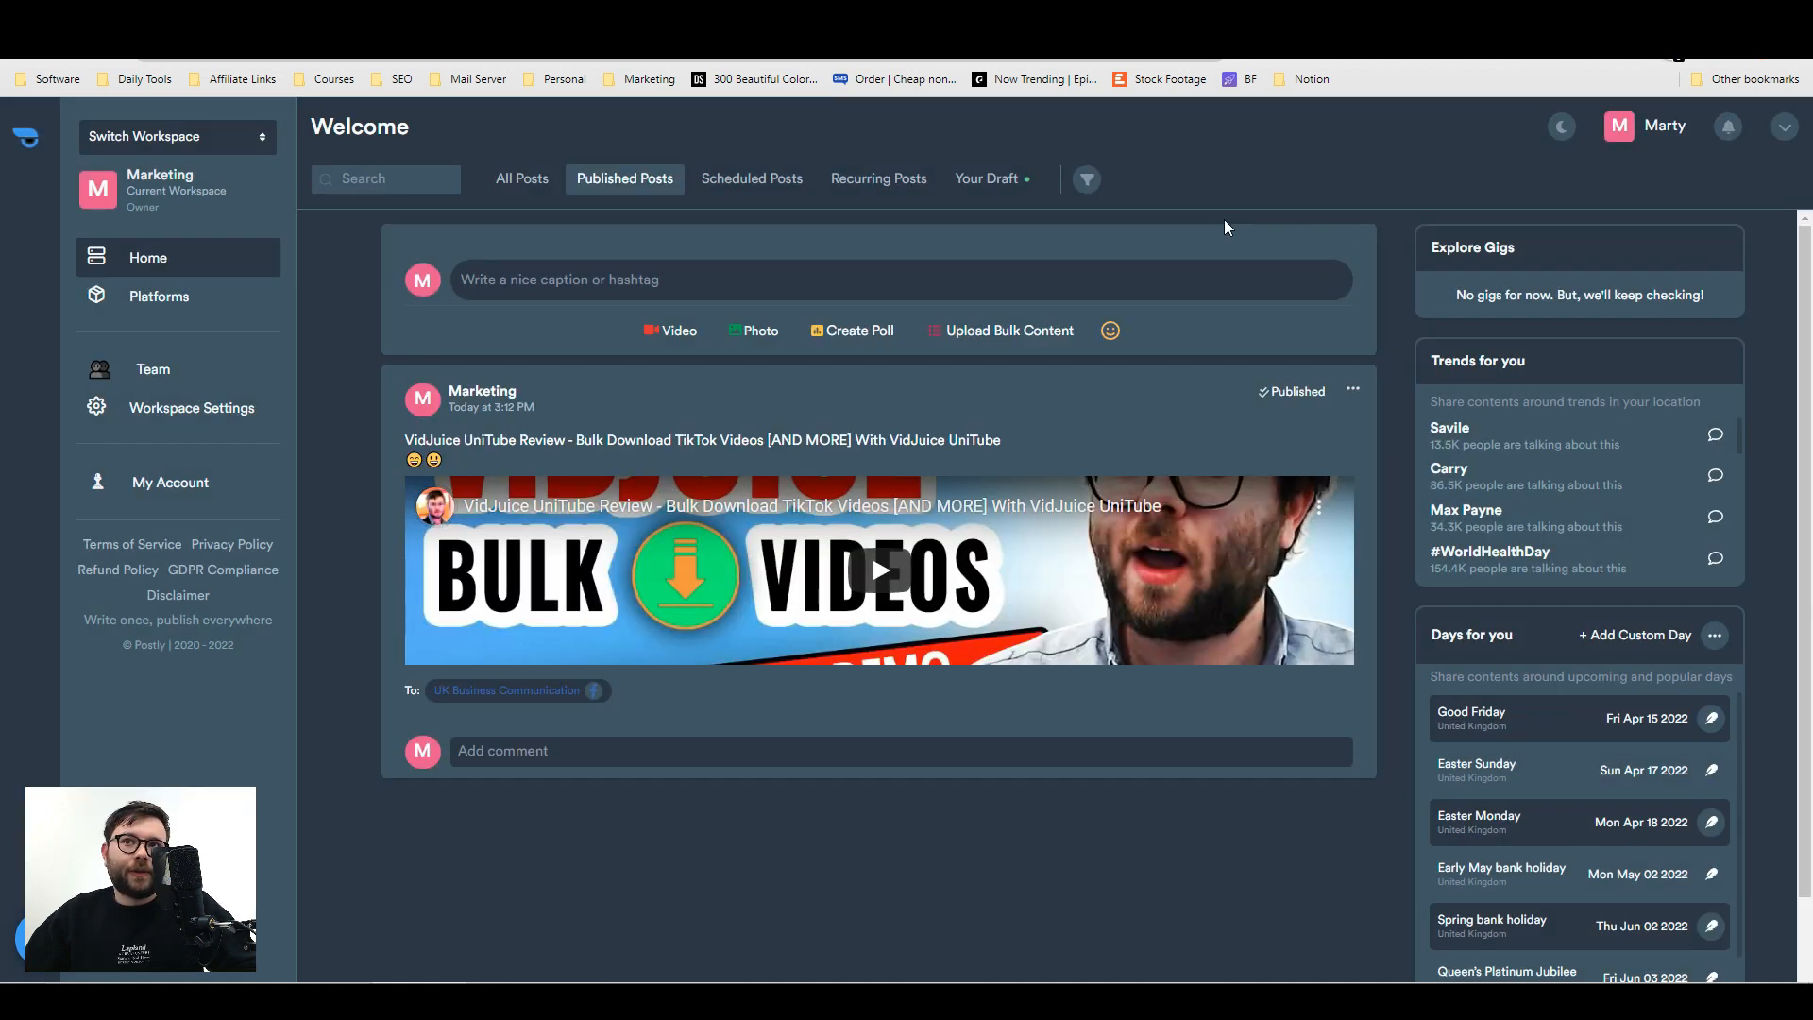
{"action": "mouse_move", "coordinate": [1769, 307]}
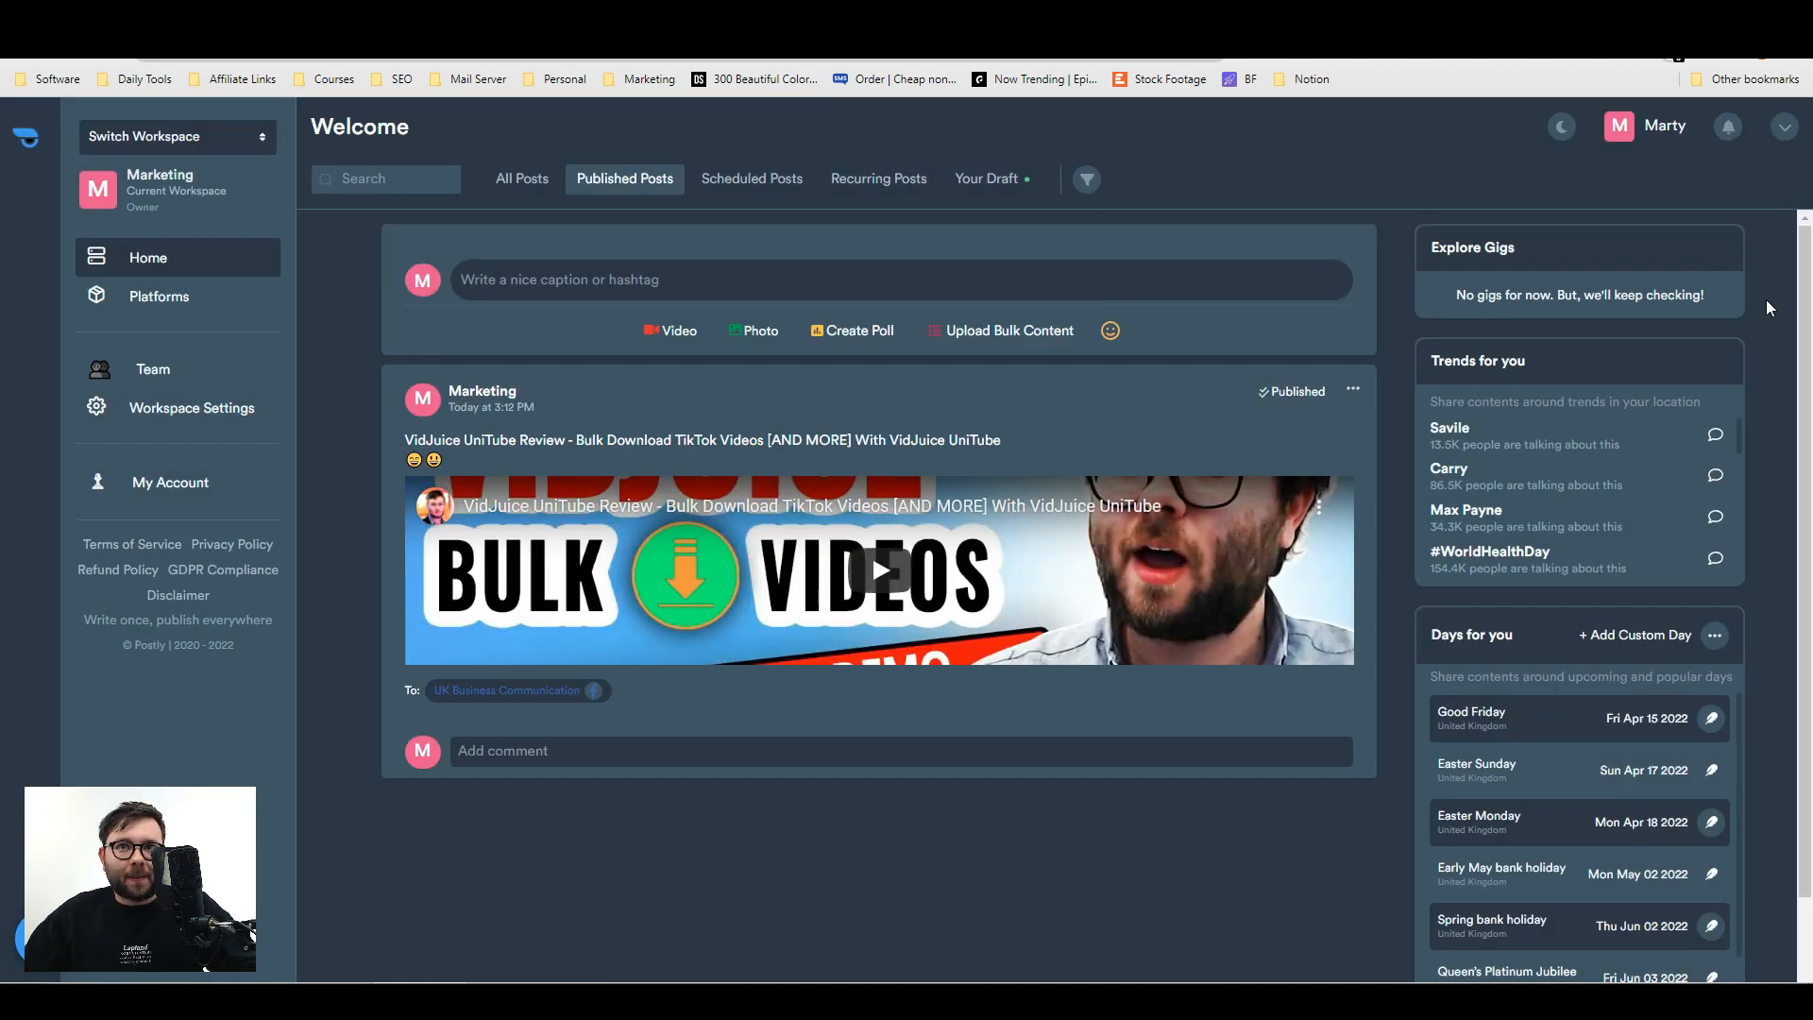